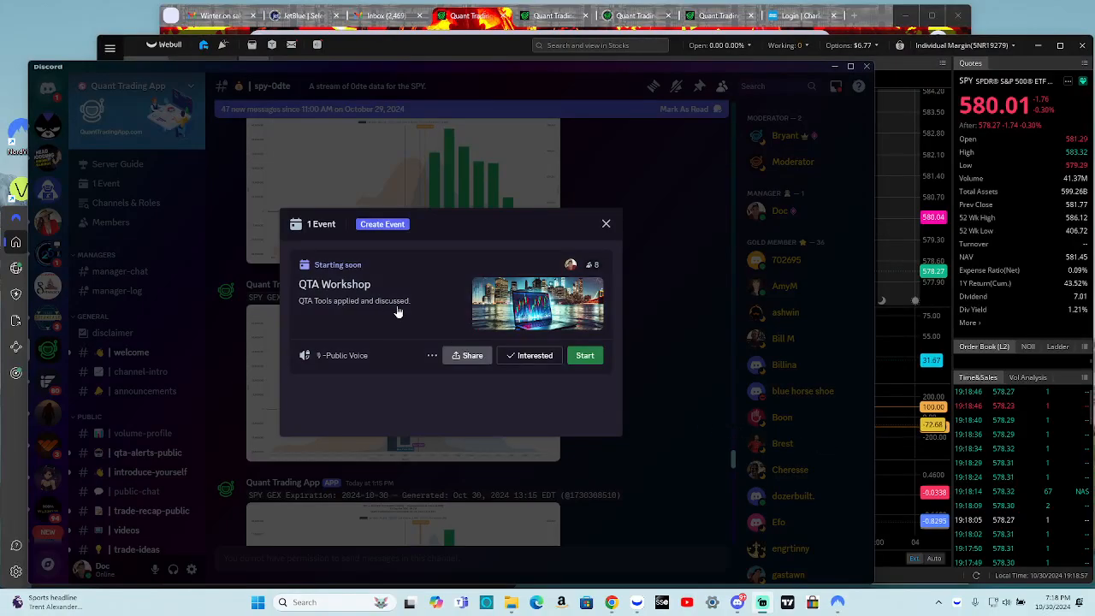
Step: Start the QTA Workshop event to go live in the Public Voice channel
click(585, 355)
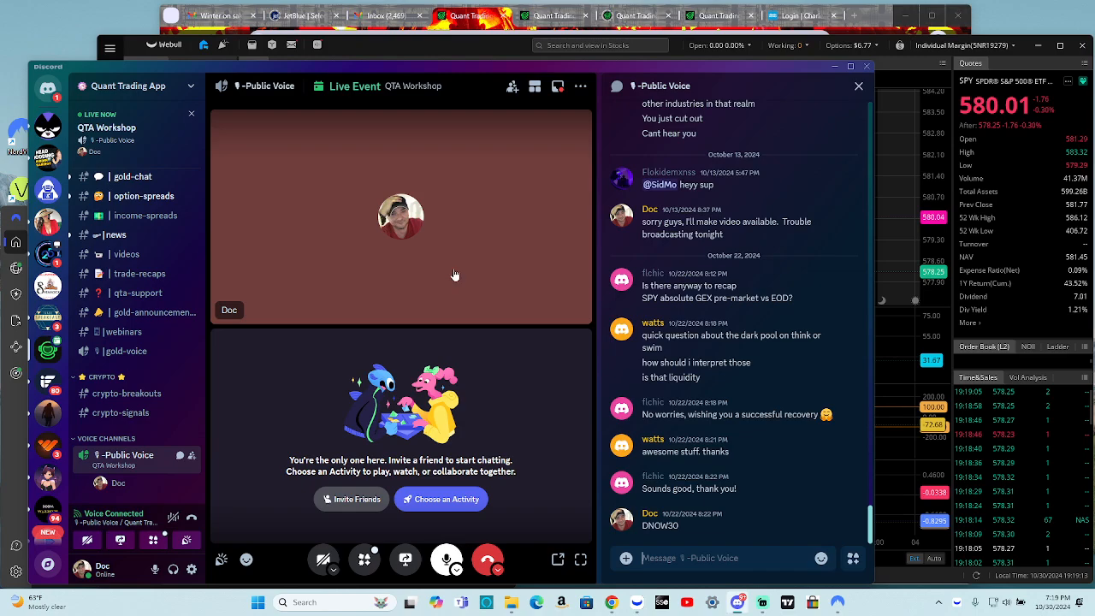
mouse_move(557, 559)
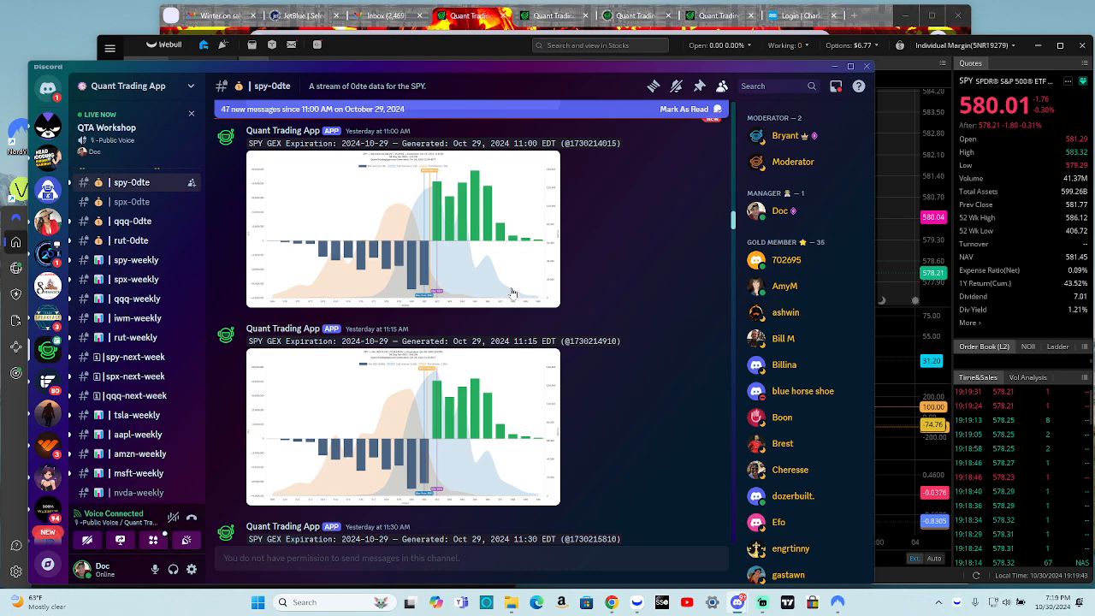
scroll(down, 3)
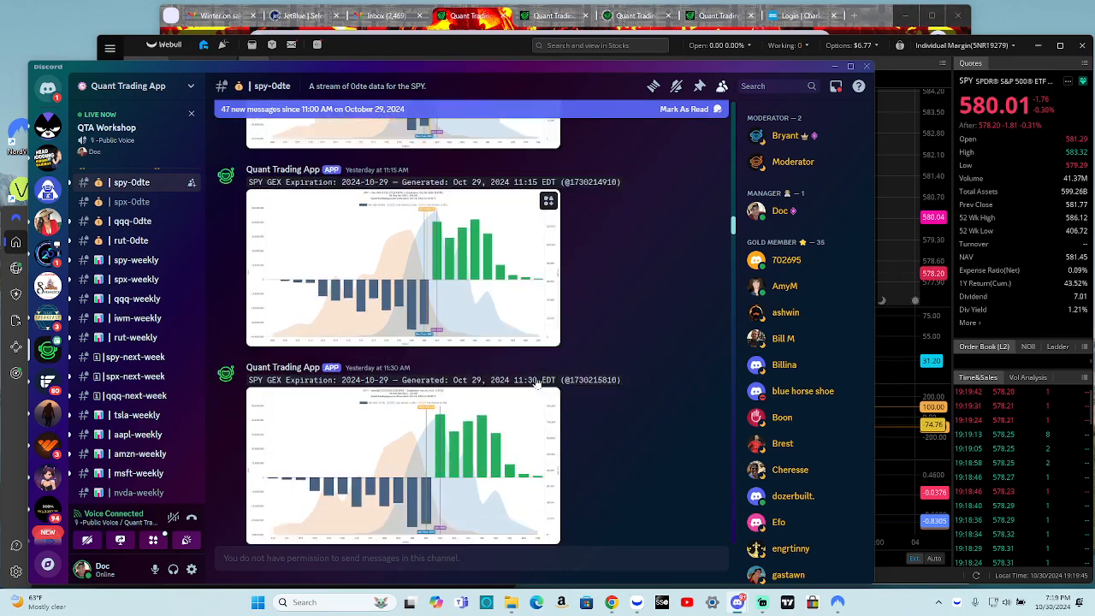
scroll(down, 3)
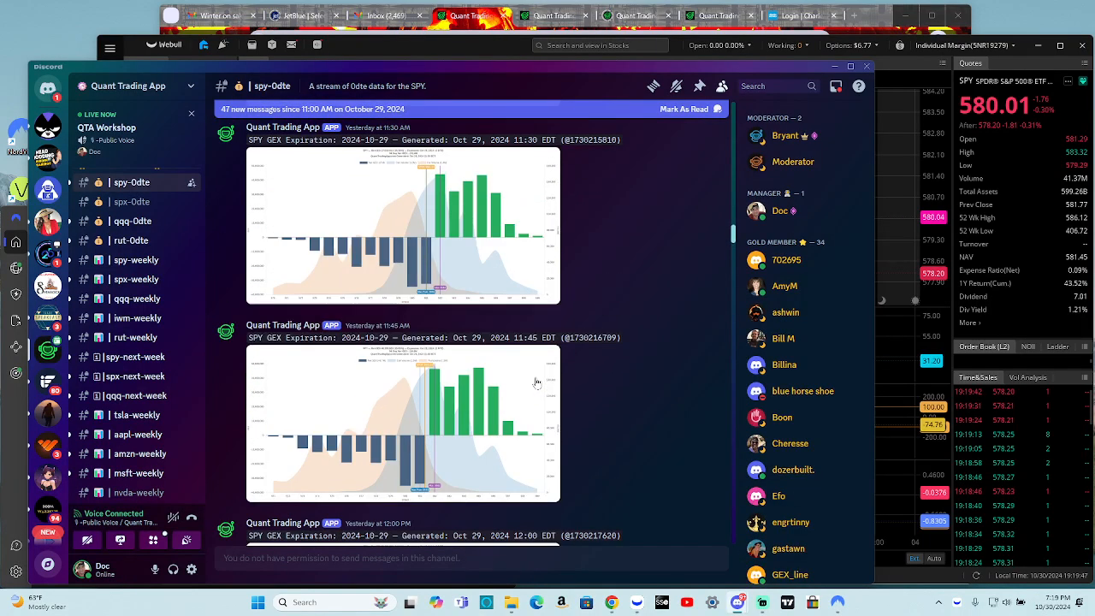
scroll(down, 3)
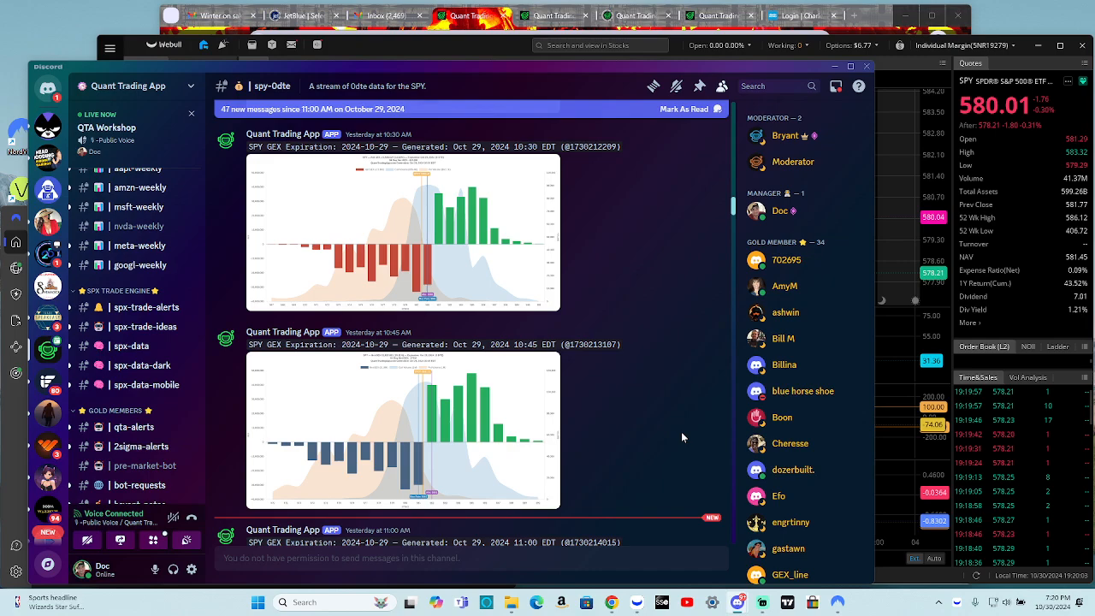
scroll(down, 3)
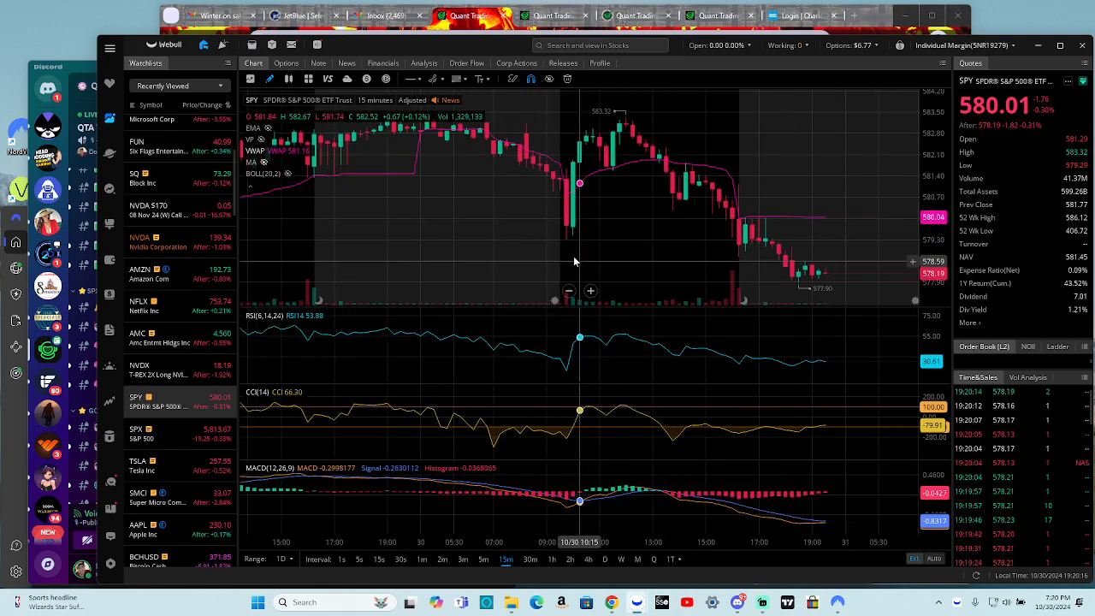
mouse_move(567, 257)
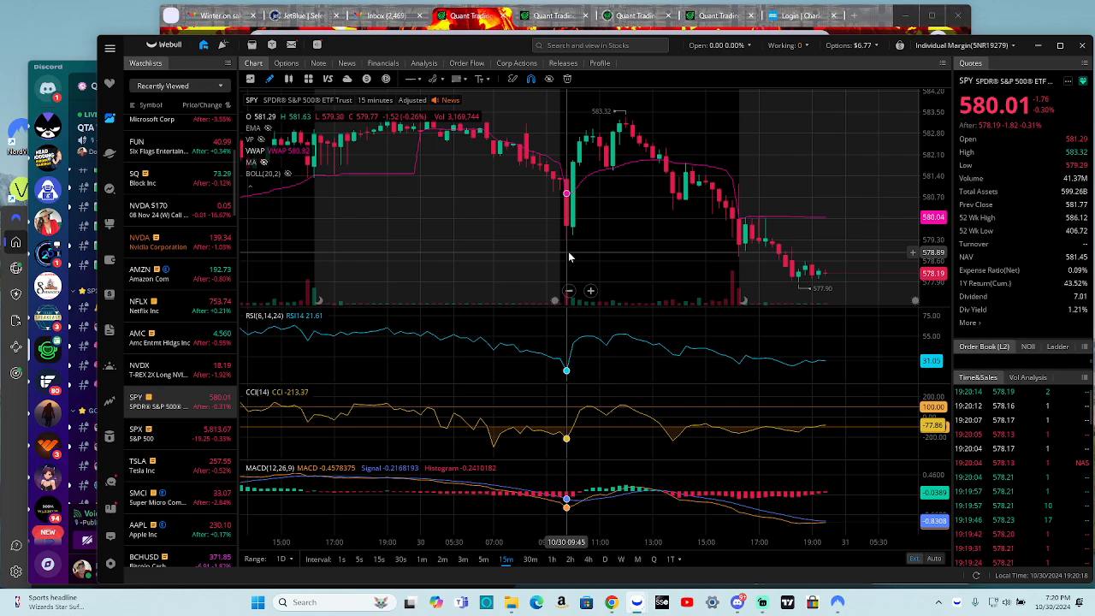
mouse_move(559, 212)
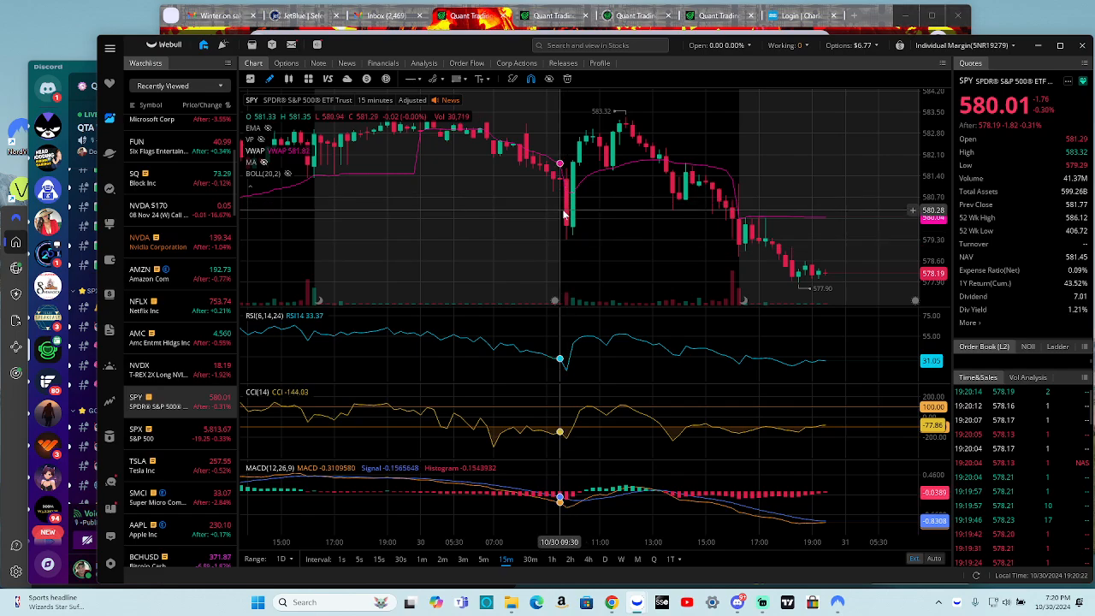
mouse_move(593, 248)
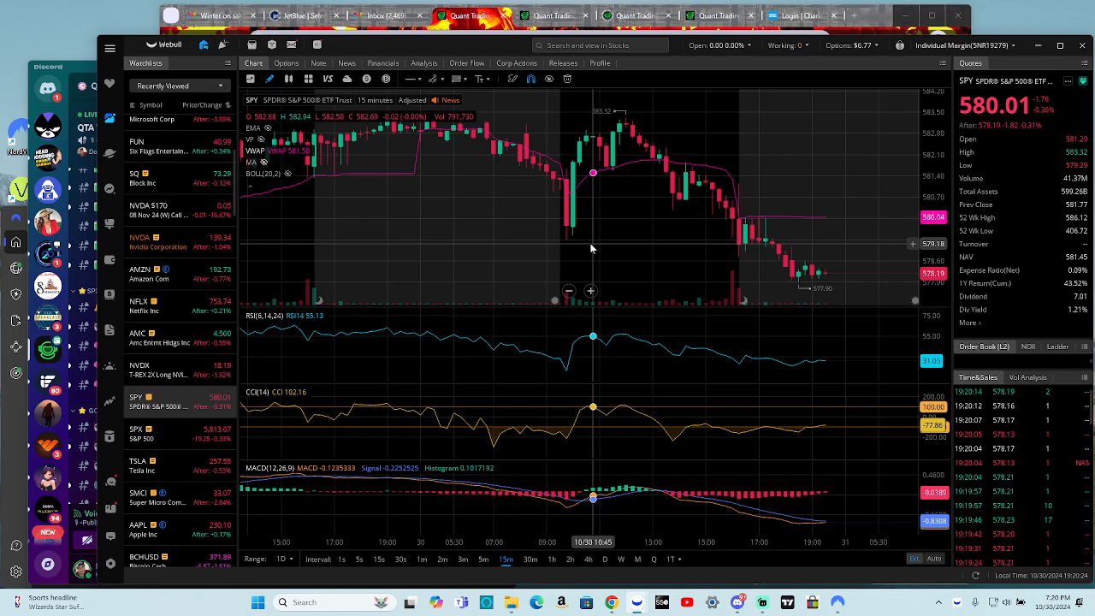
mouse_move(300, 358)
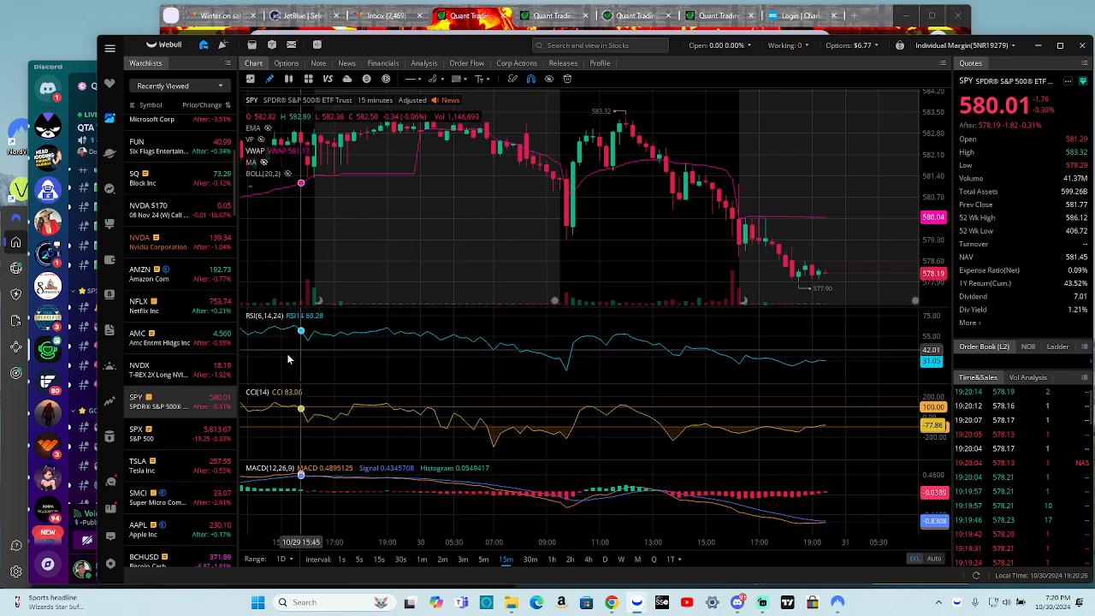
mouse_move(640, 203)
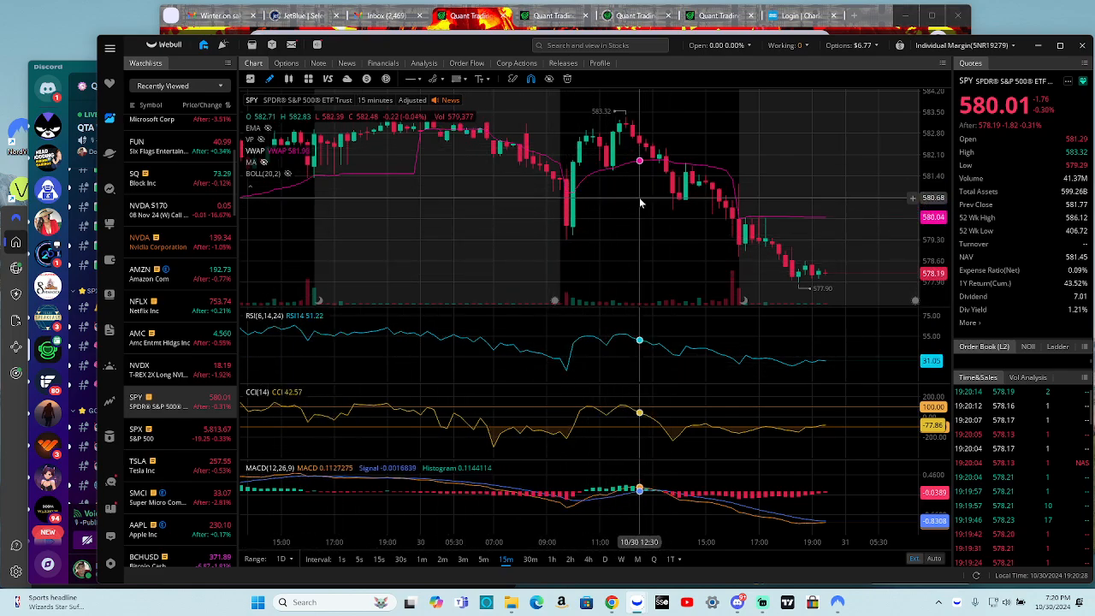
mouse_move(659, 244)
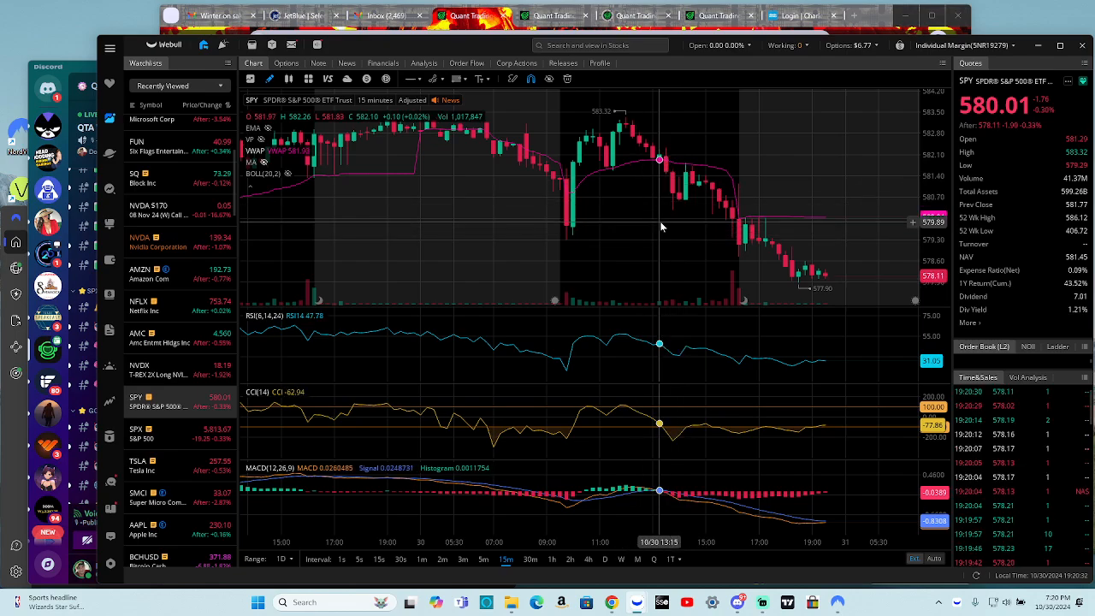
mouse_move(620, 212)
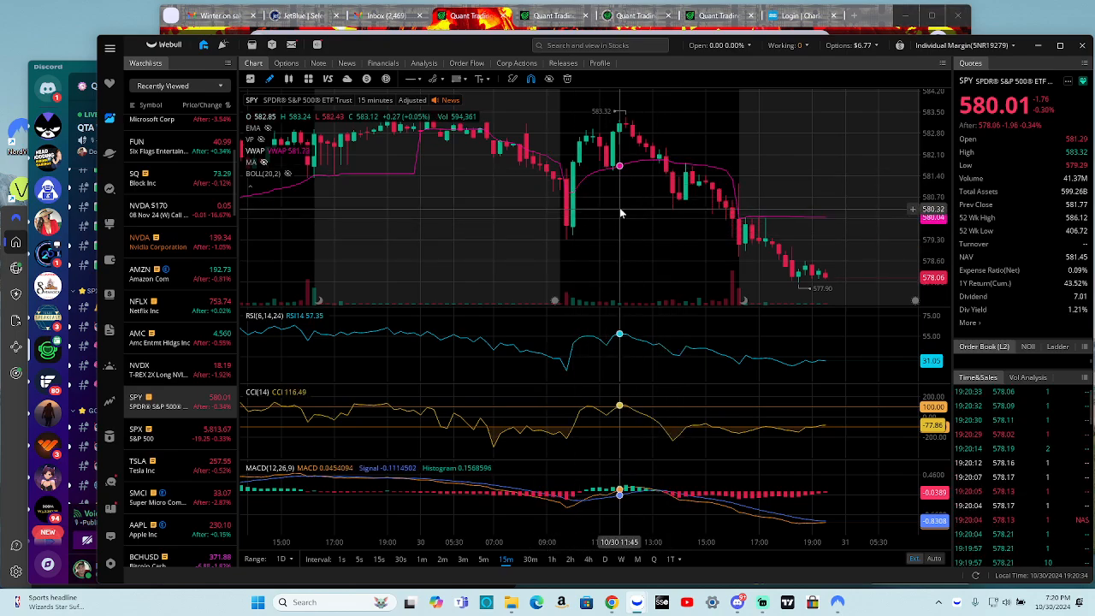
mouse_move(566, 193)
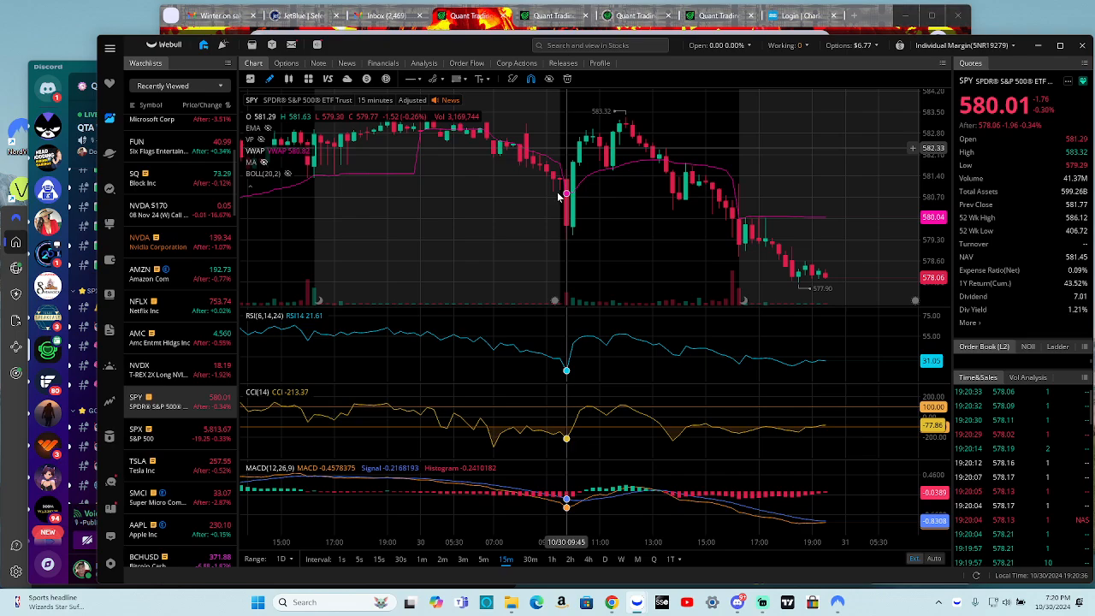
mouse_move(580, 186)
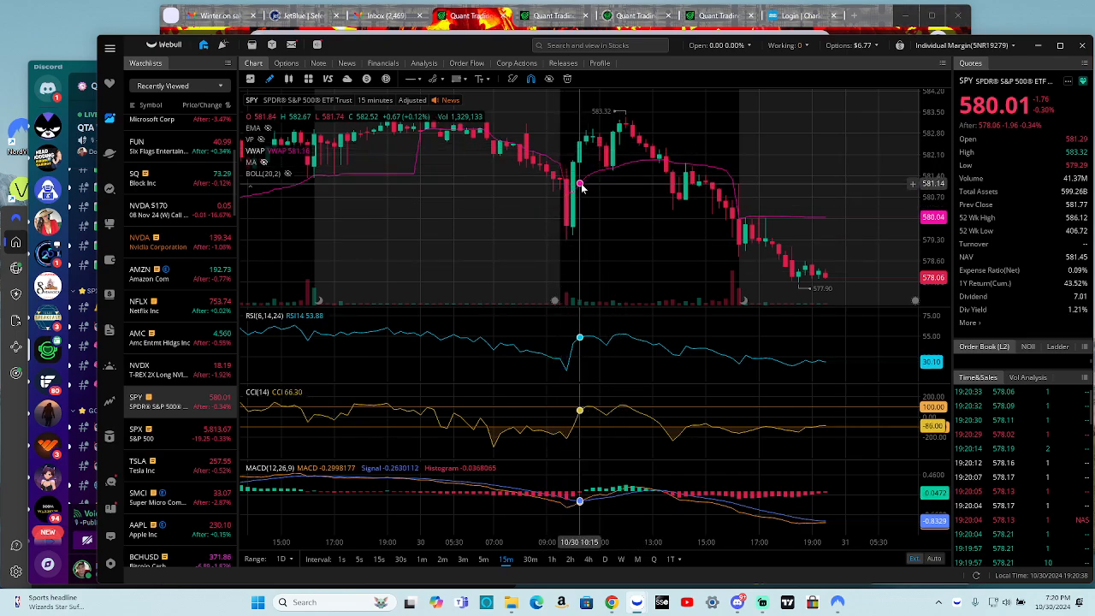
mouse_move(613, 166)
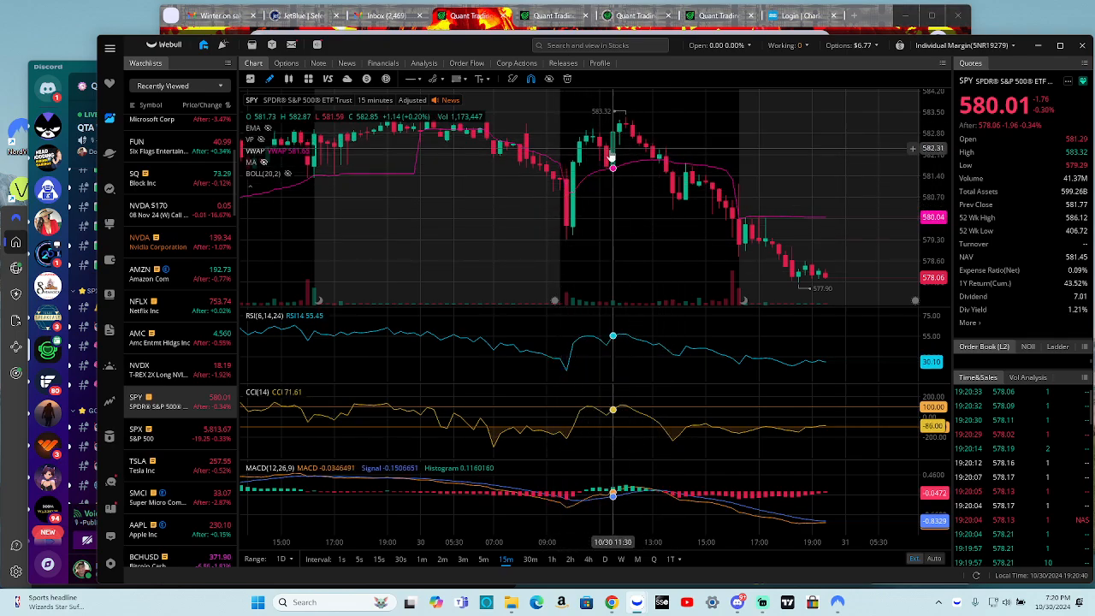
mouse_move(645, 141)
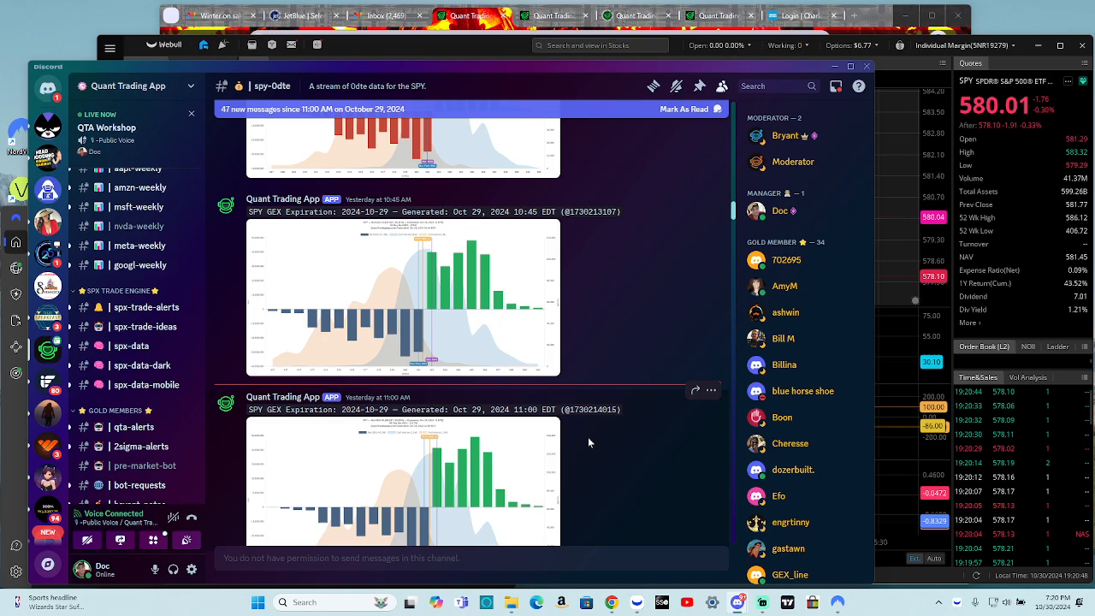
Step: Scroll the #spy-0dte channel down through the October 30 morning SPY GEX chart posts
scroll(down, 3)
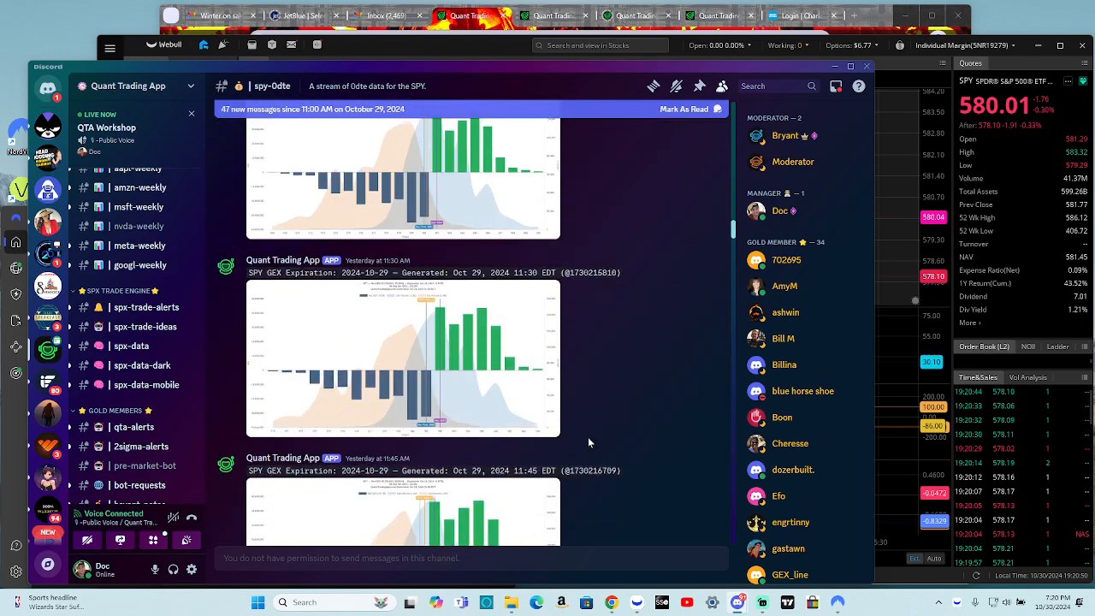
scroll(down, 3)
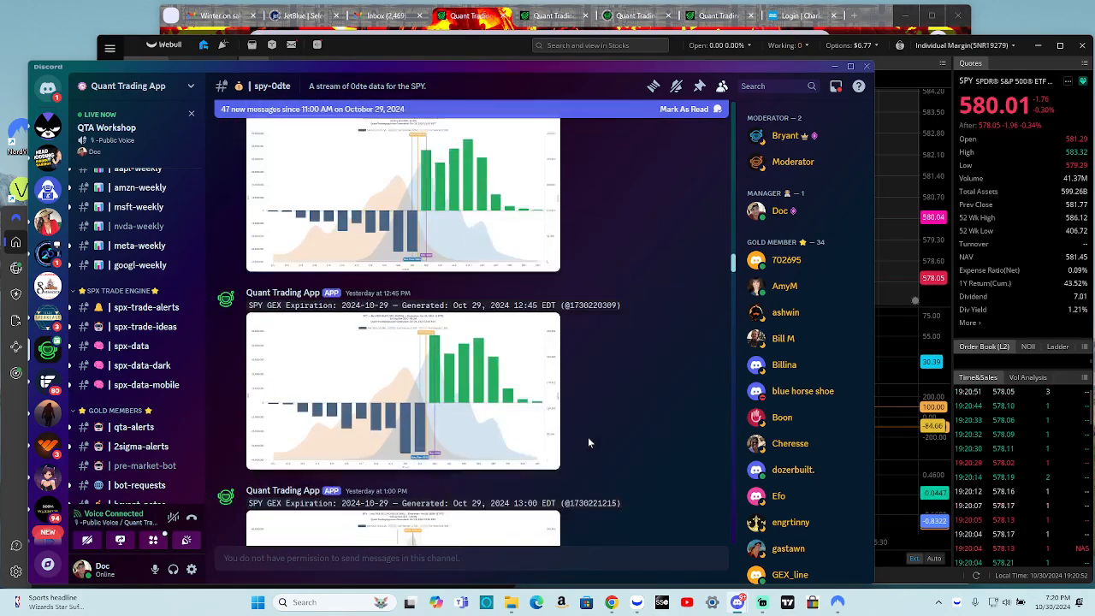
scroll(down, 3)
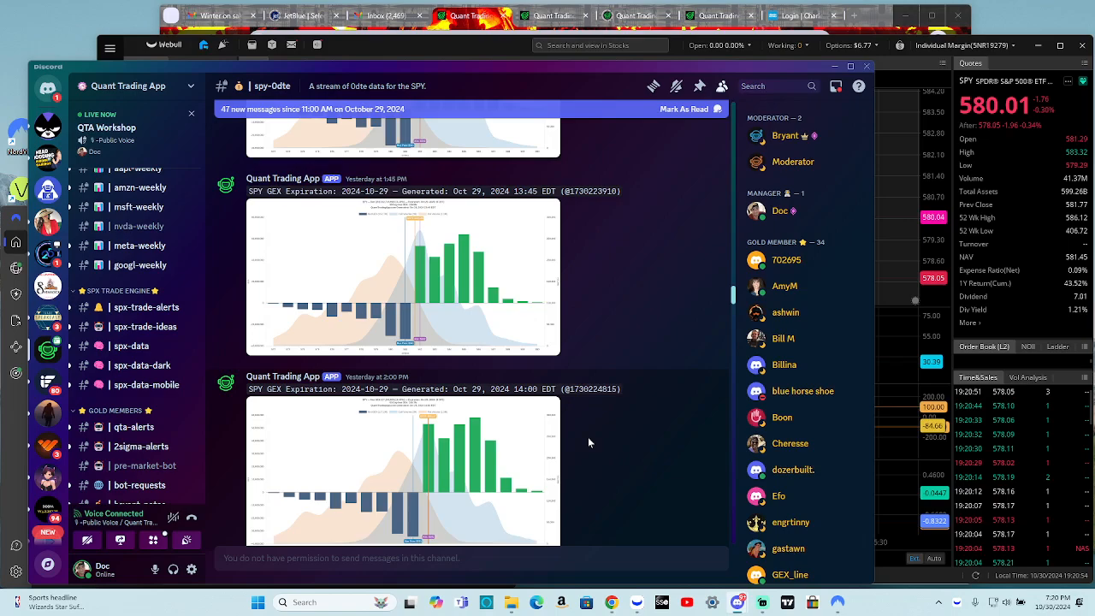
scroll(down, 3)
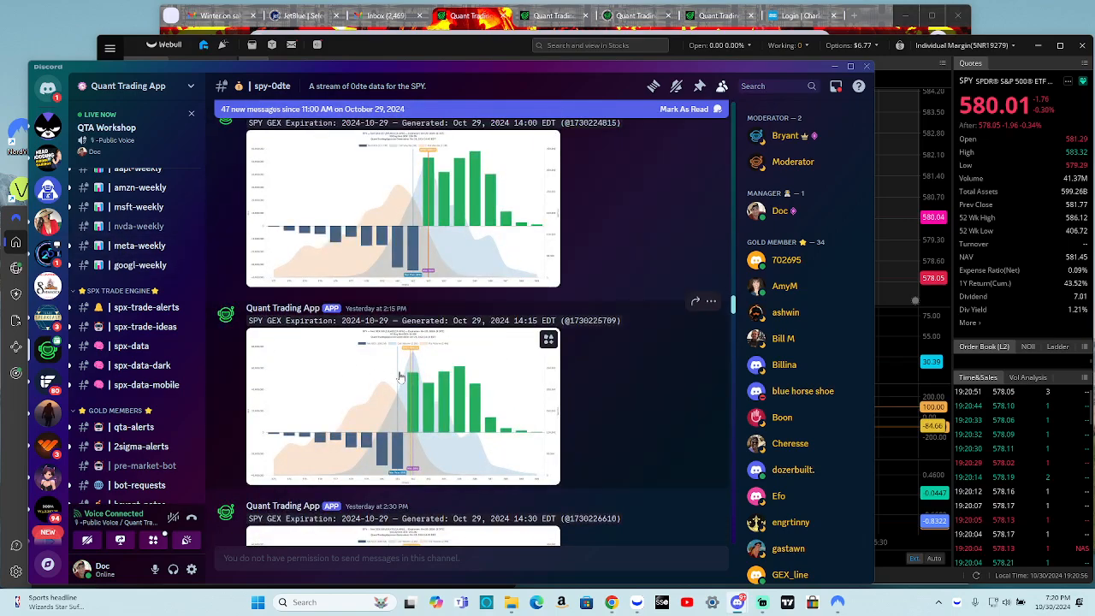
mouse_move(297, 381)
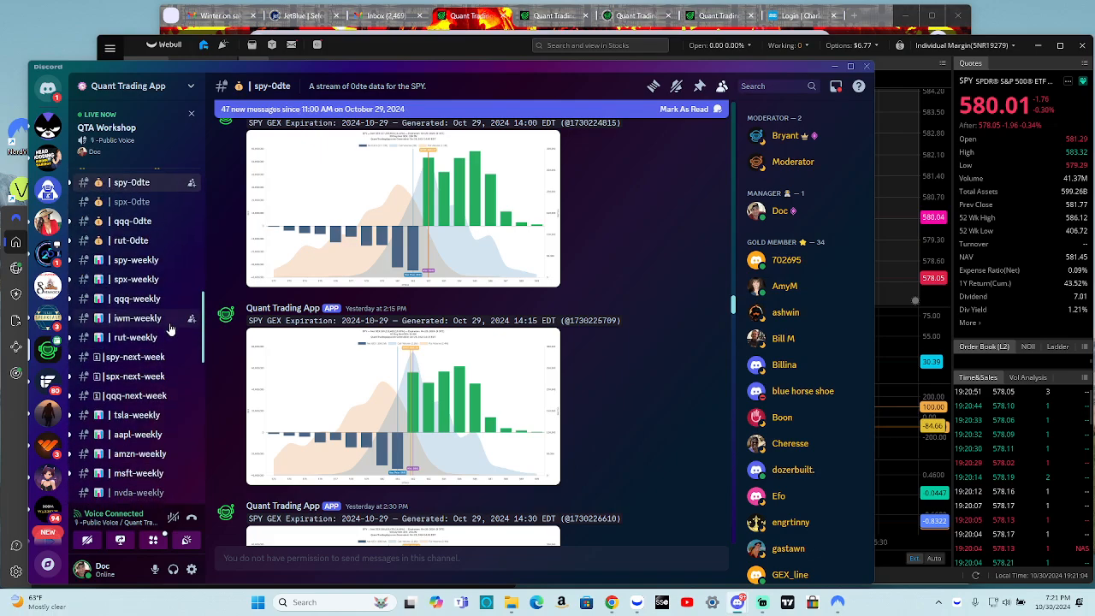
mouse_move(475, 395)
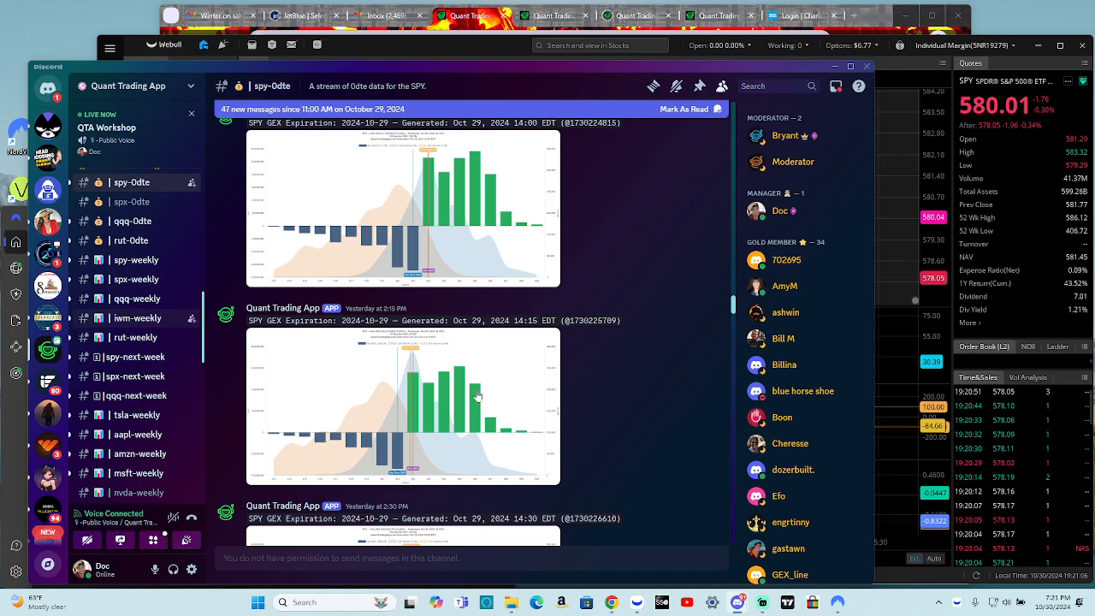
mouse_move(601, 349)
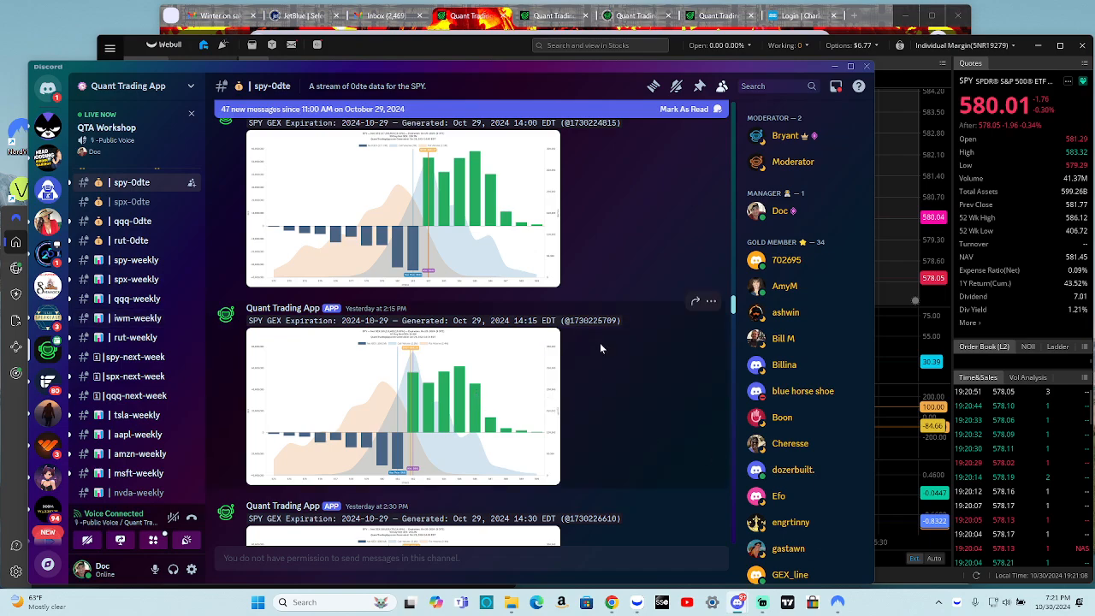
scroll(down, 3)
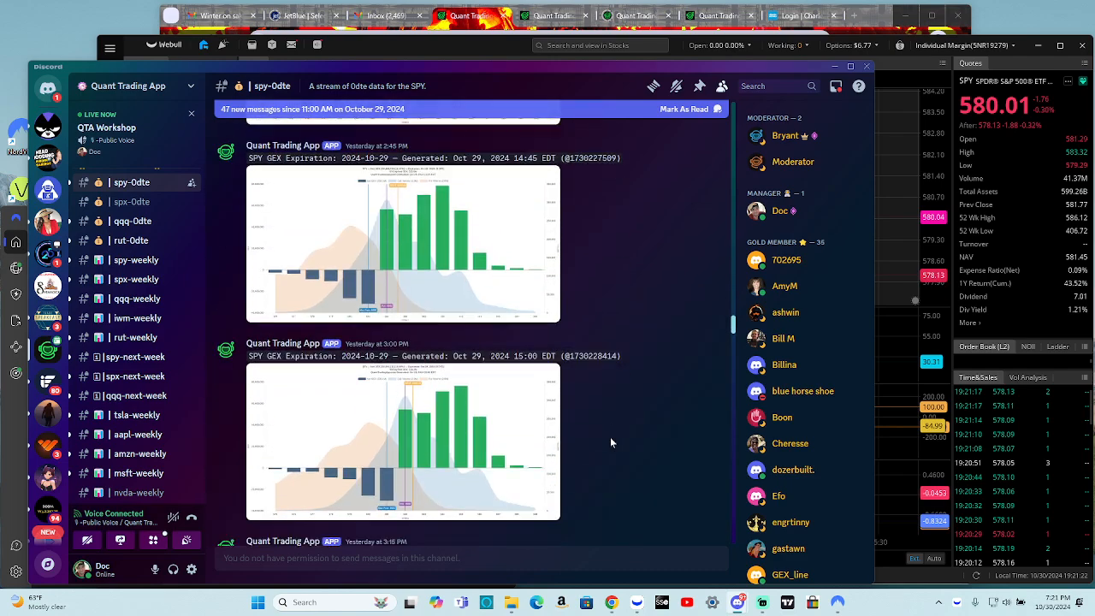
scroll(down, 3)
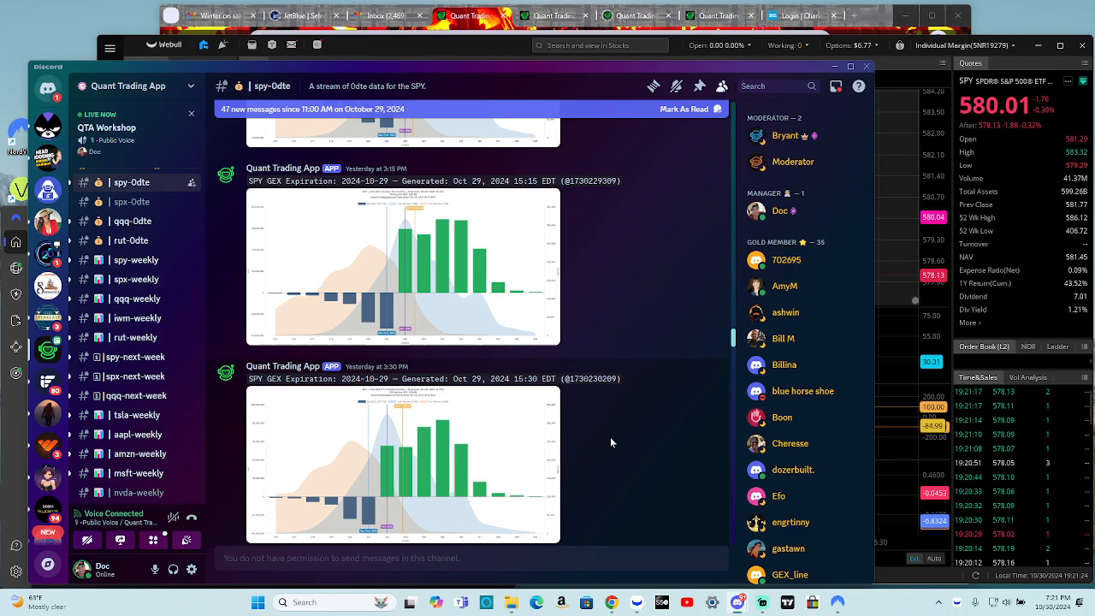
scroll(down, 3)
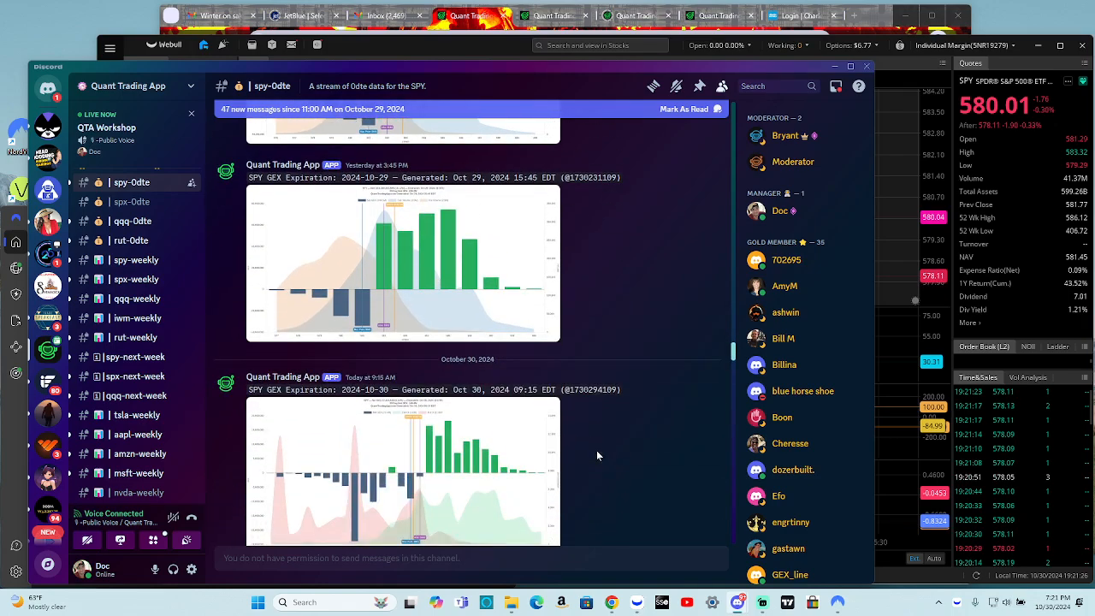
scroll(down, 3)
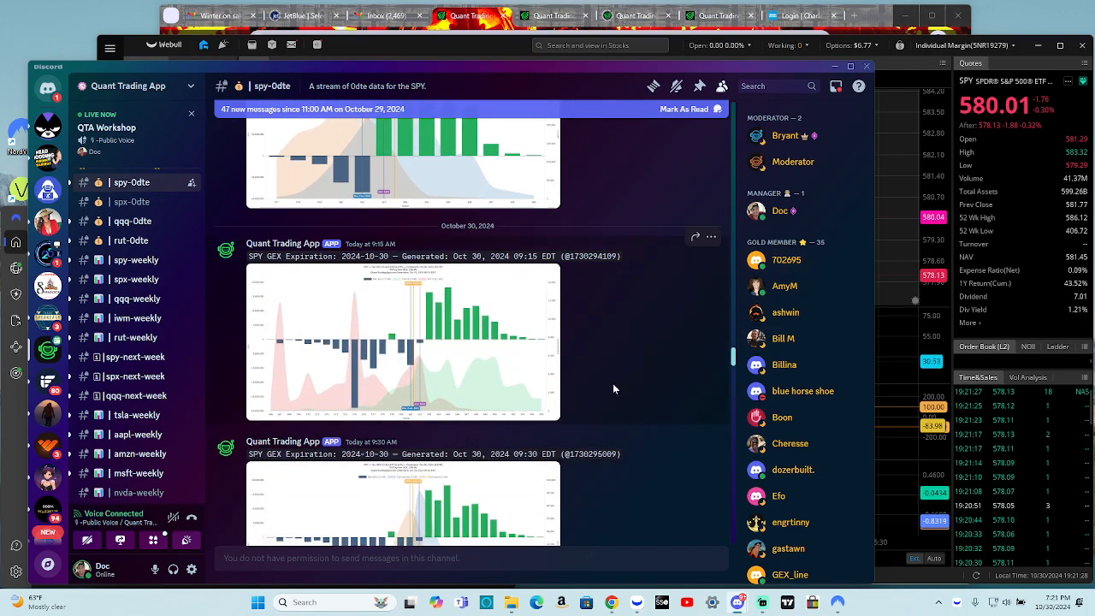
mouse_move(526, 312)
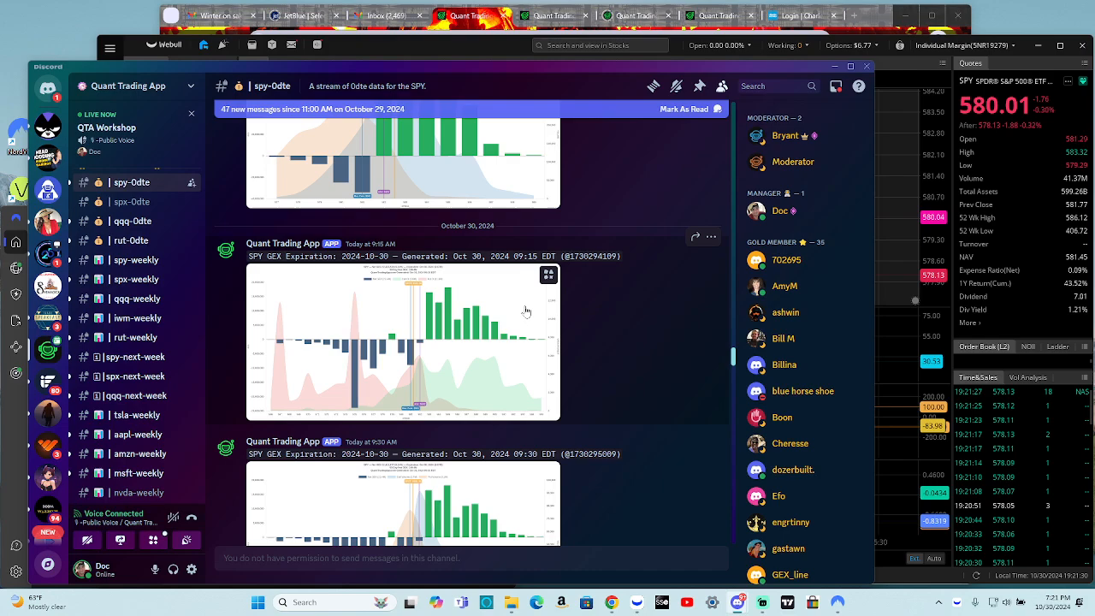
mouse_move(464, 364)
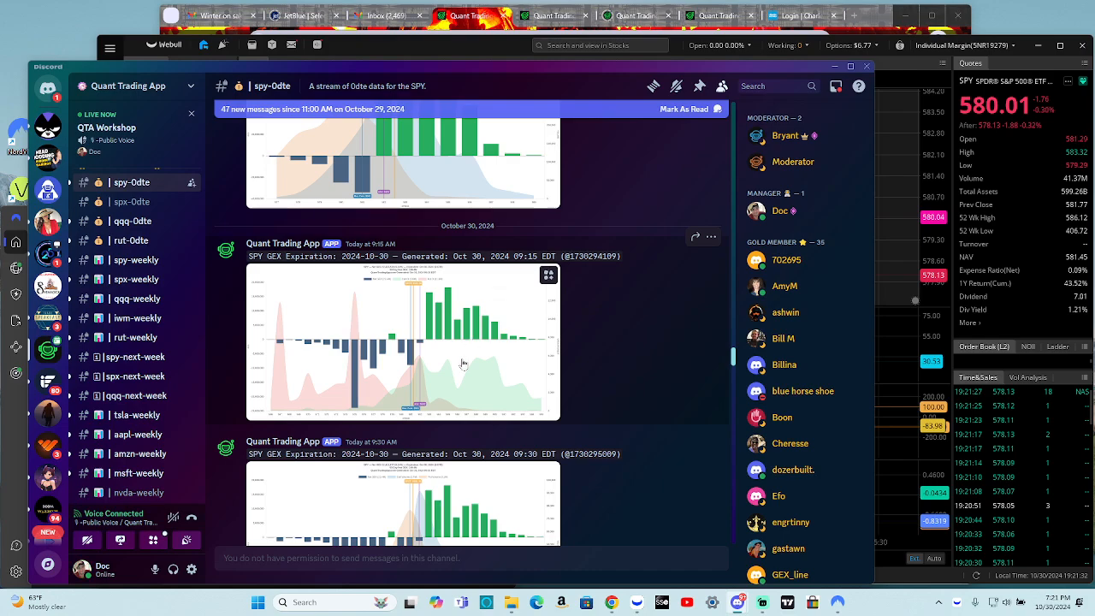
mouse_move(462, 378)
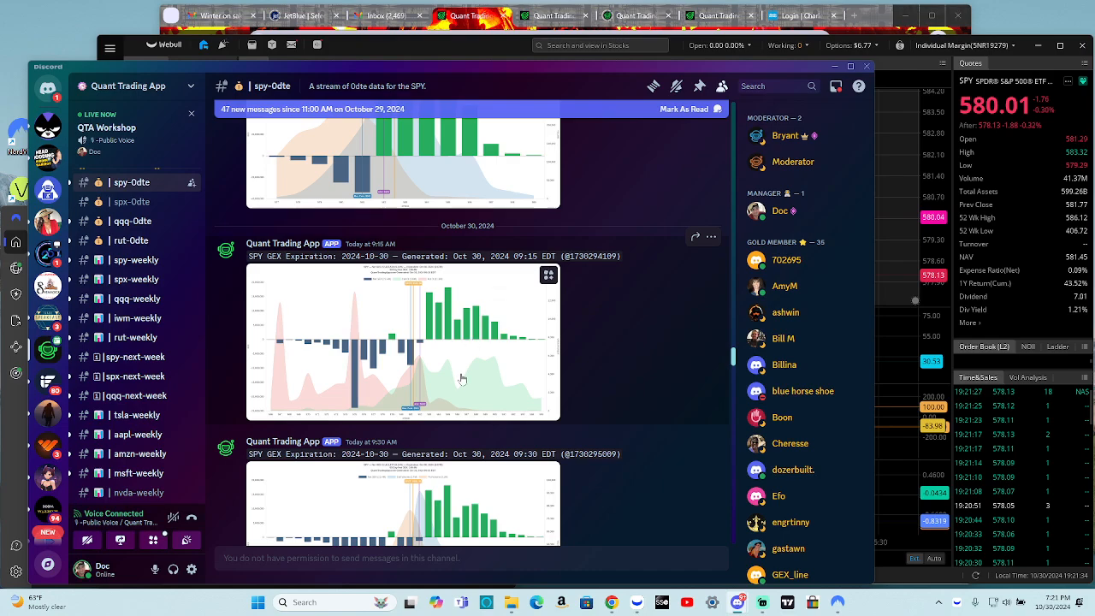
scroll(down, 3)
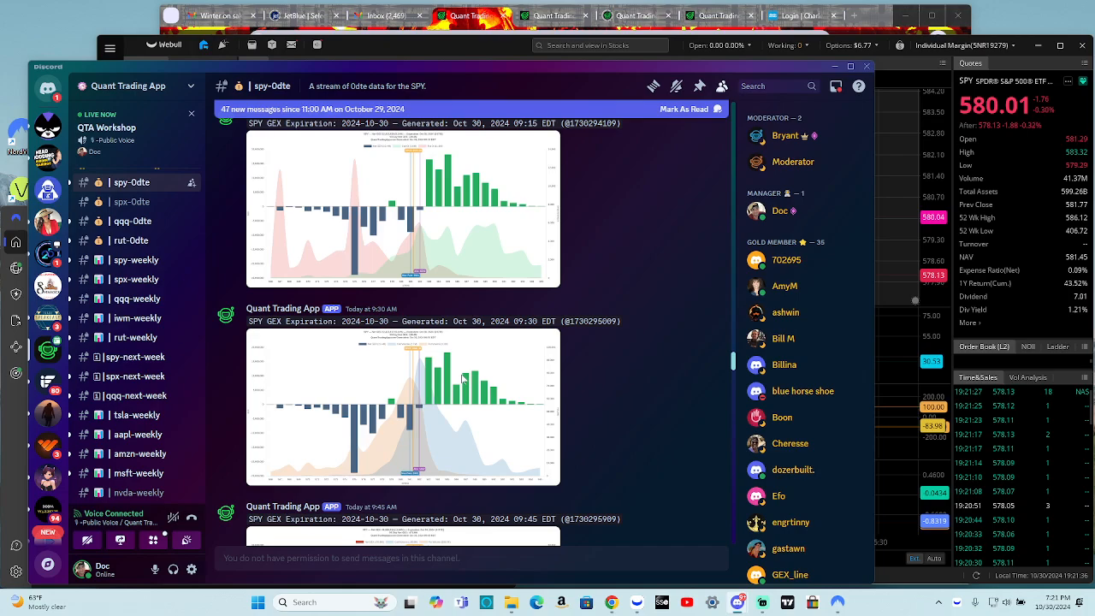
scroll(down, 3)
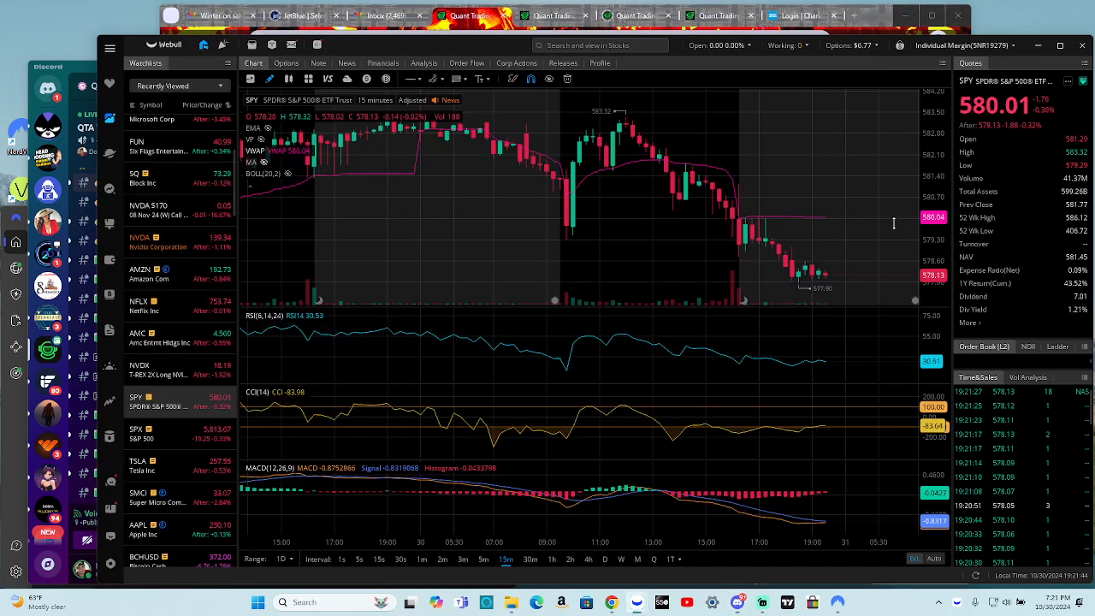
mouse_move(573, 240)
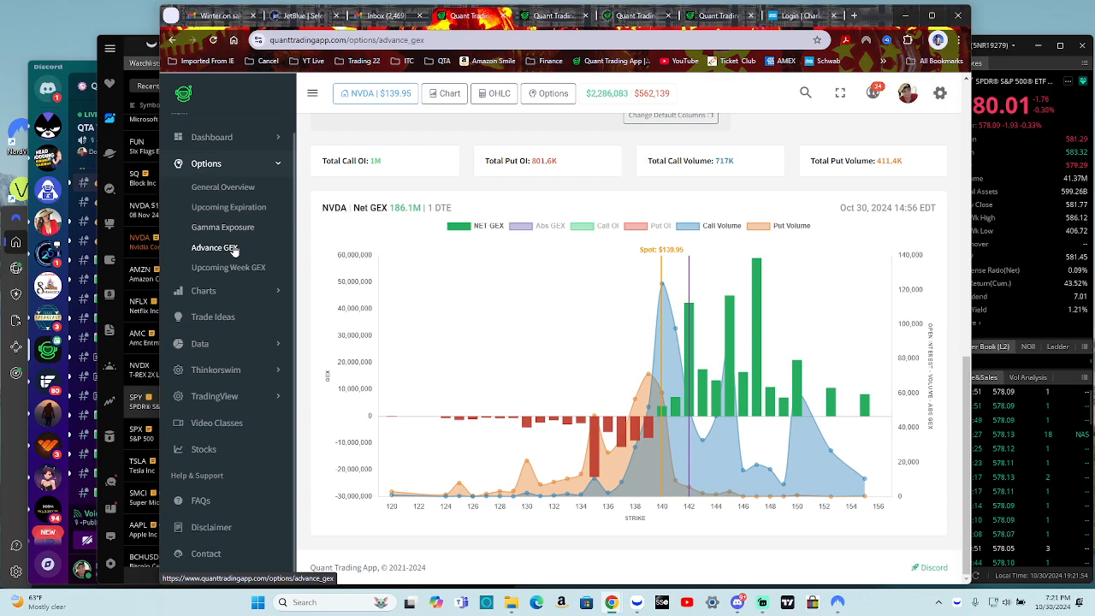
Step: Load SPY in Advance GEX and scroll to its 0 DTE net GEX by strike chart for Oct 30
click(214, 248)
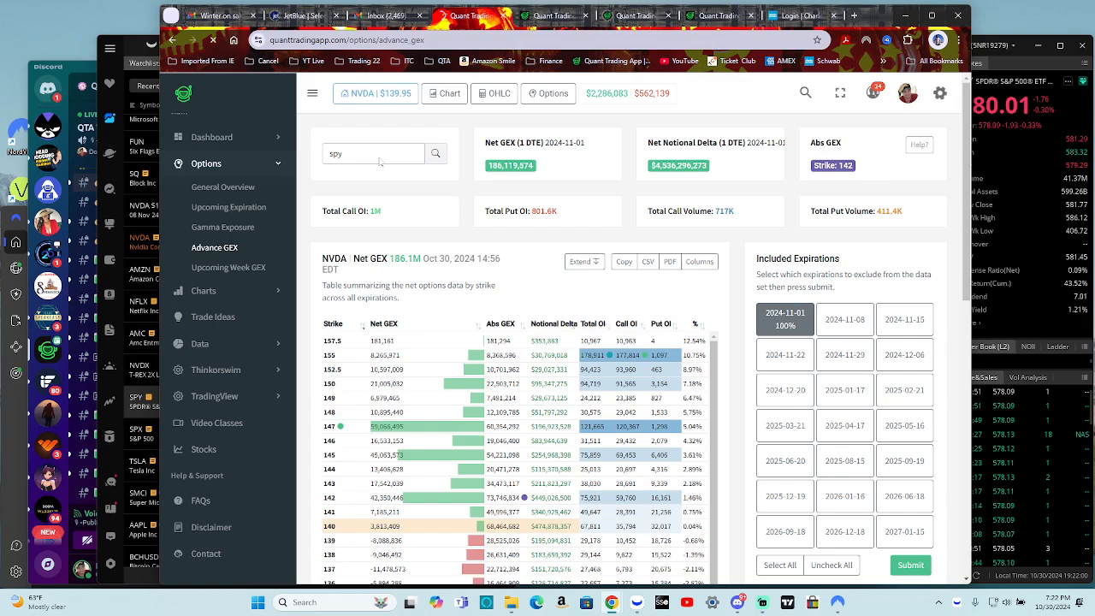
click(435, 153)
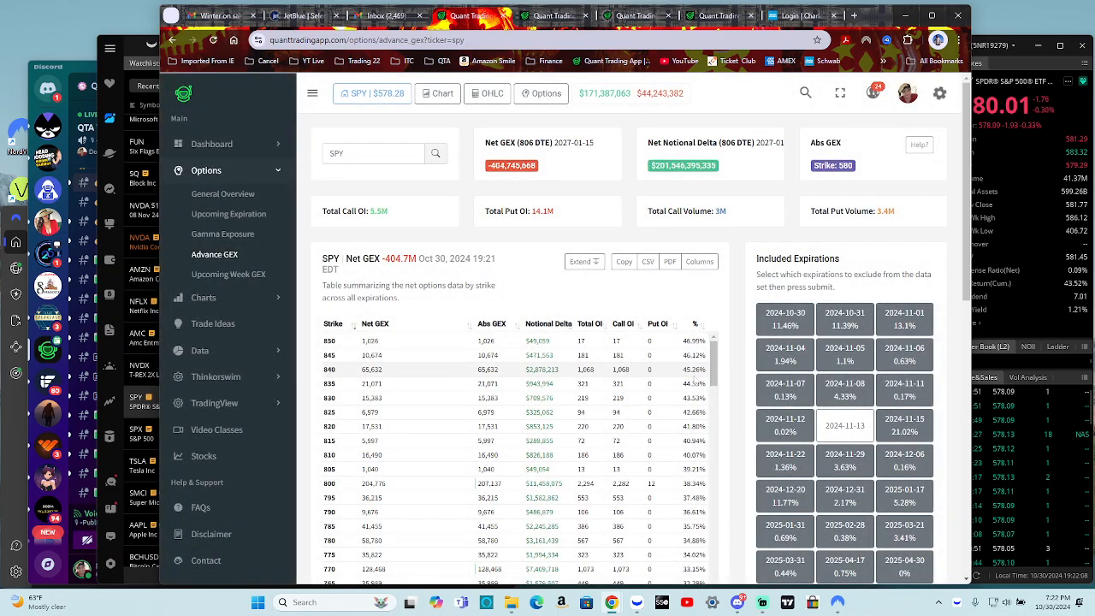
scroll(down, 3)
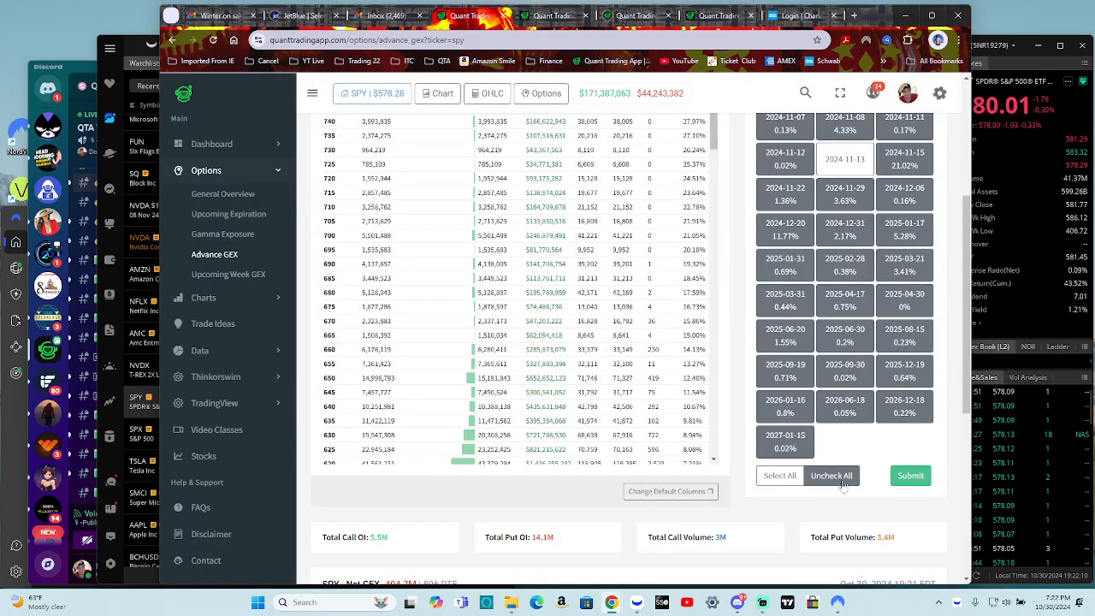
scroll(up, 3)
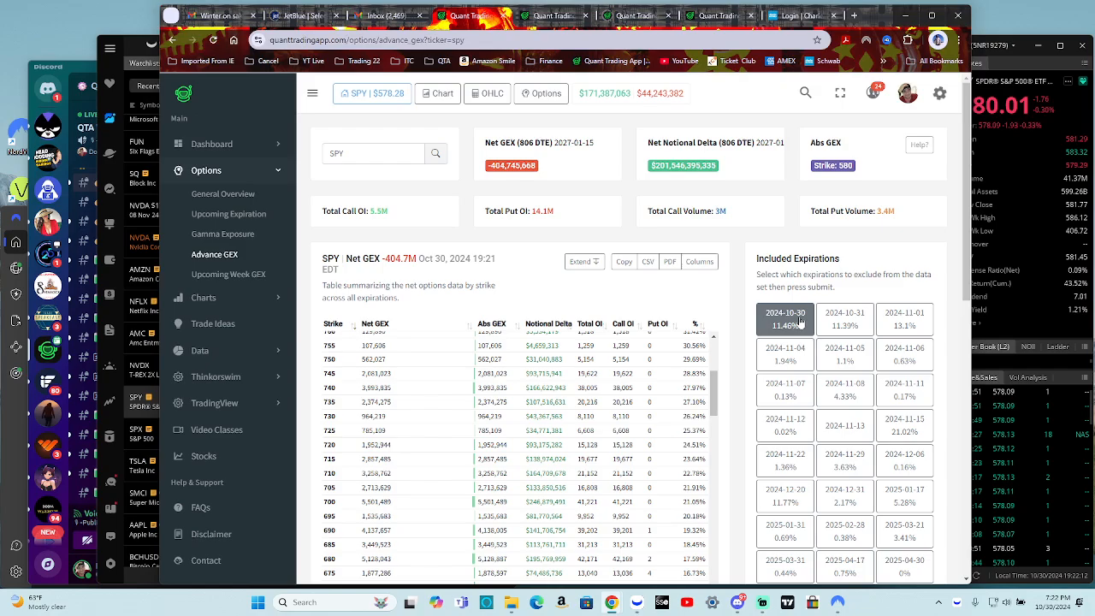
scroll(down, 3)
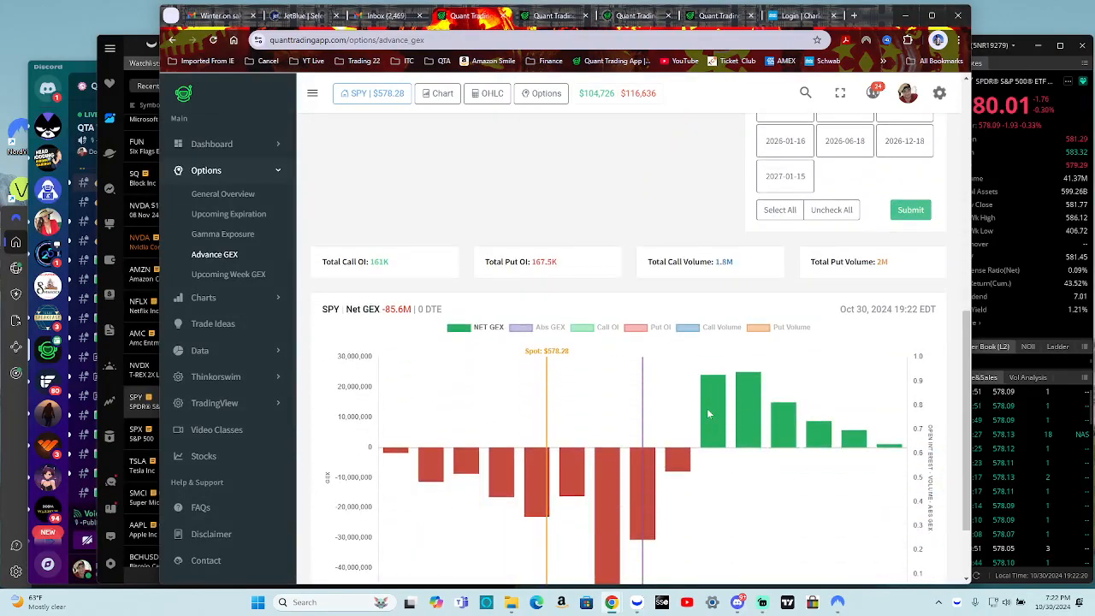
scroll(down, 3)
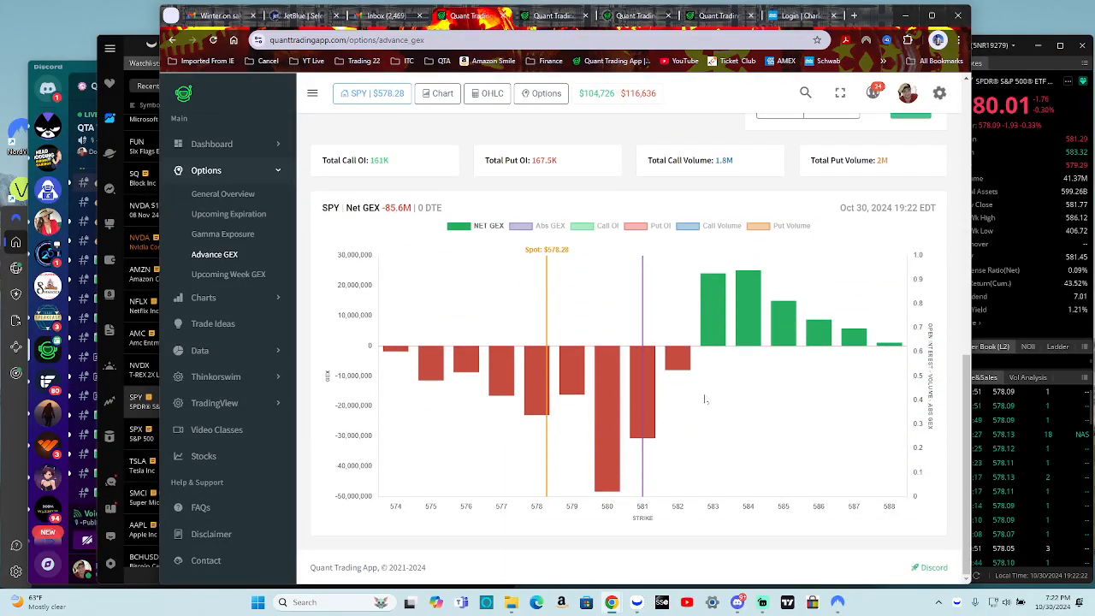
mouse_move(612, 462)
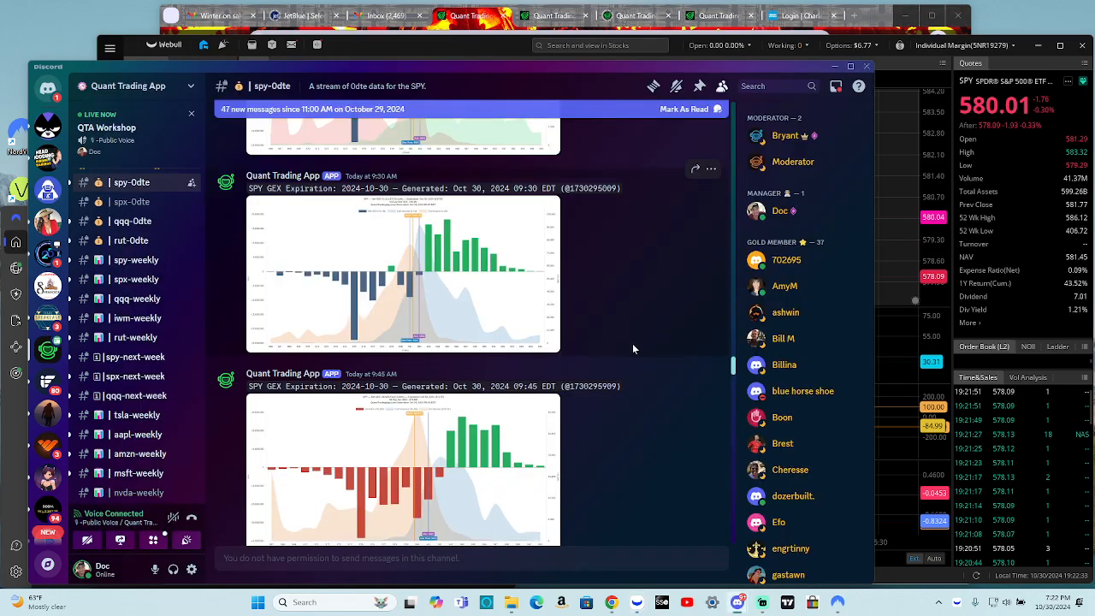
Step: Scroll the #spy-0dte channel to the 9:30 and 9:45 AM SPY GEX posts
scroll(down, 3)
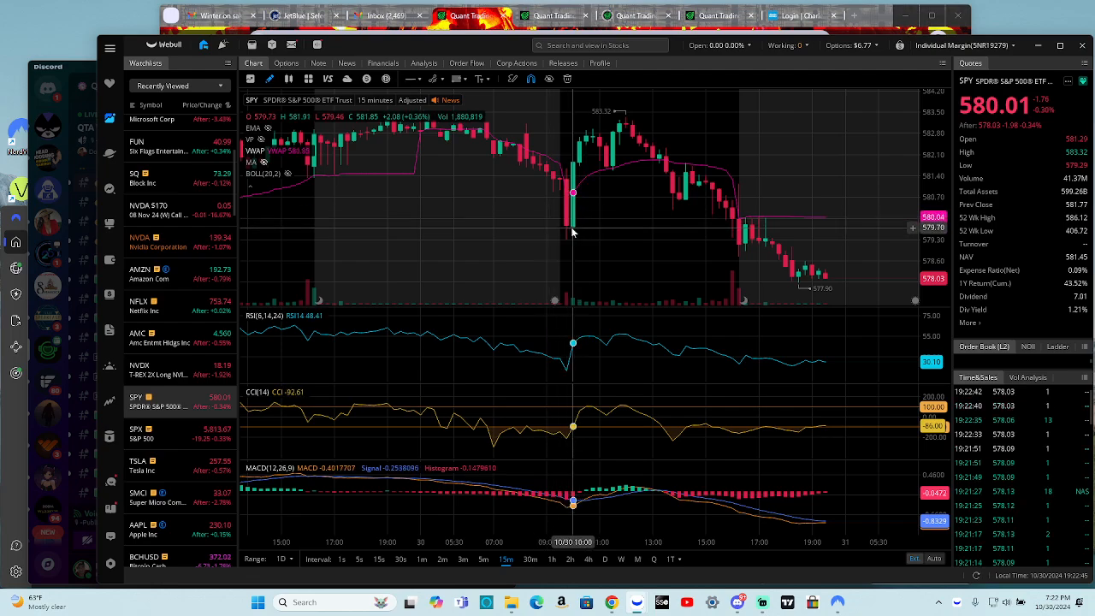
mouse_move(580, 231)
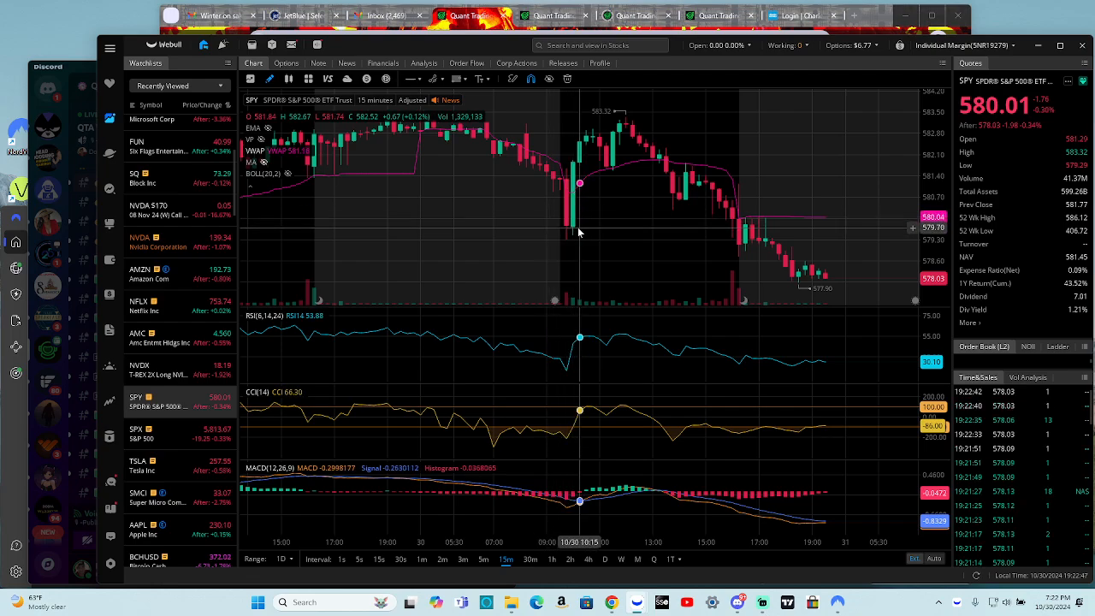
mouse_move(576, 201)
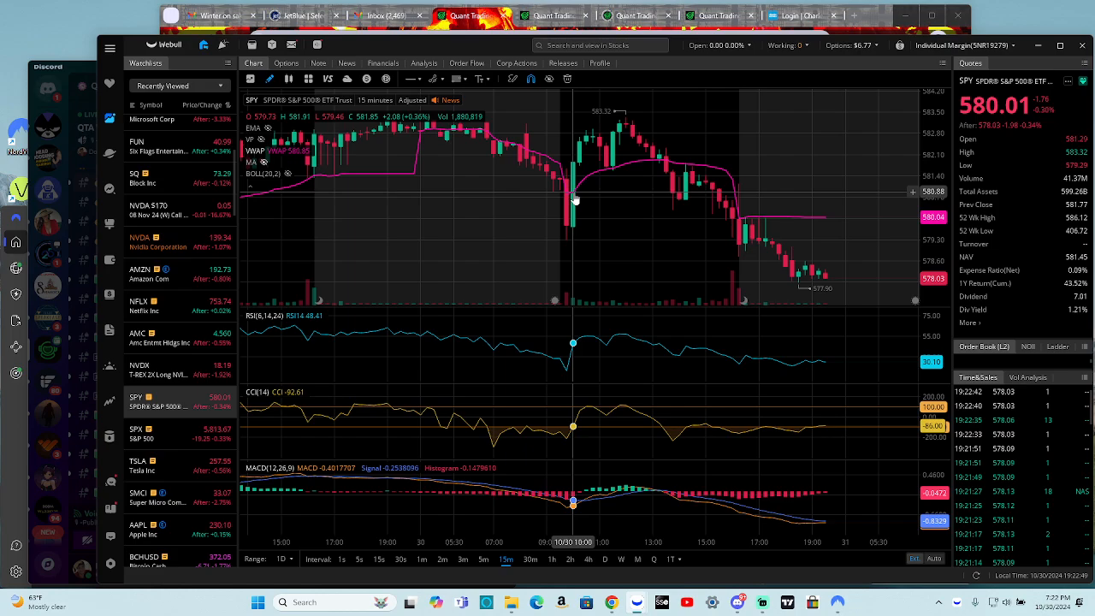
mouse_move(580, 156)
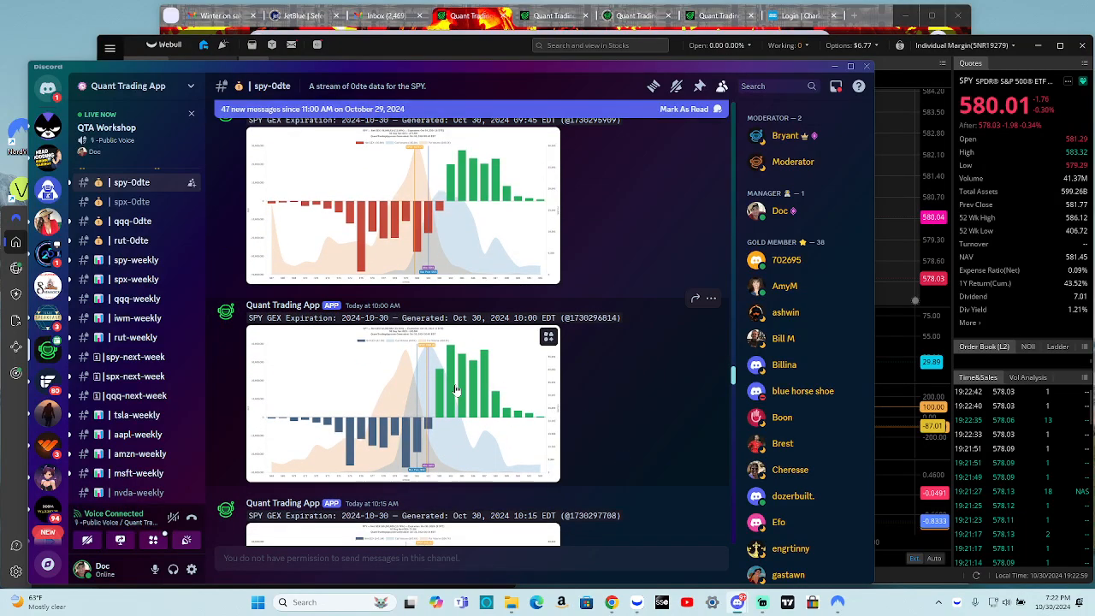
mouse_move(467, 396)
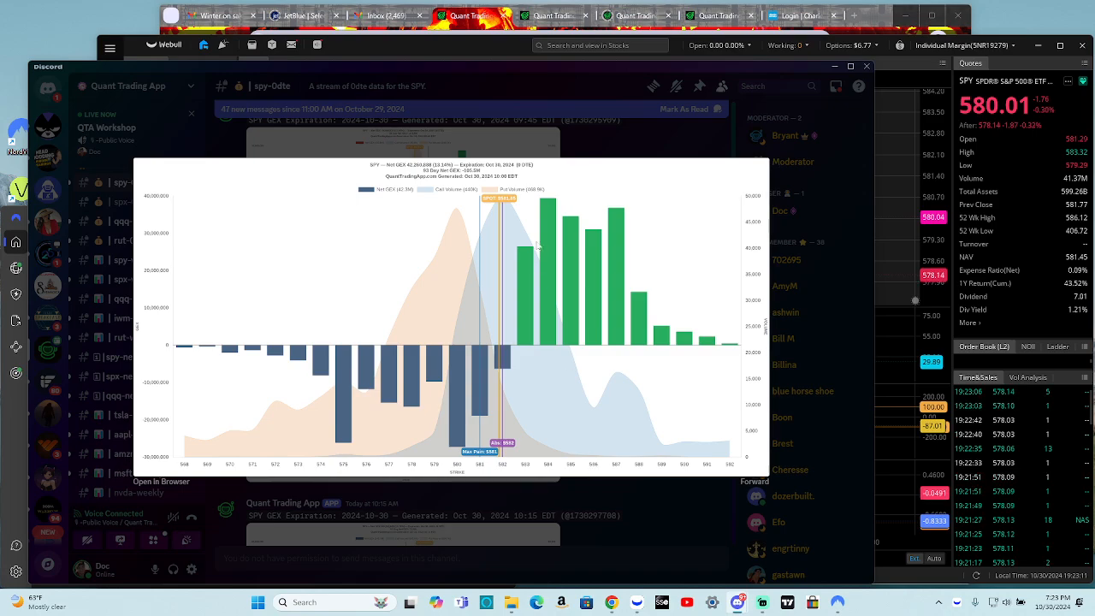
mouse_move(539, 221)
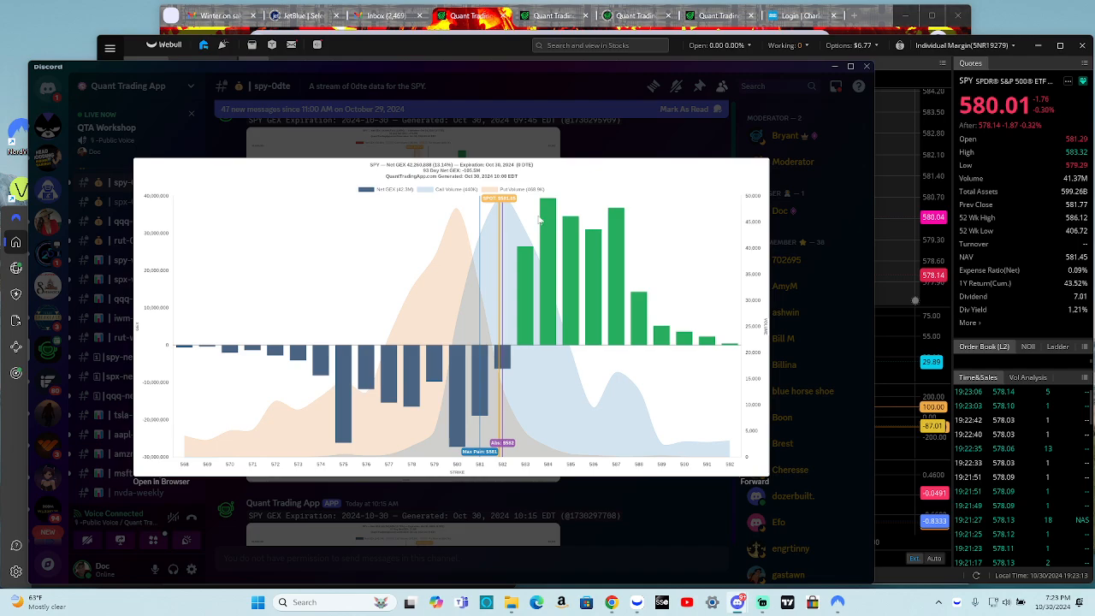
mouse_move(546, 212)
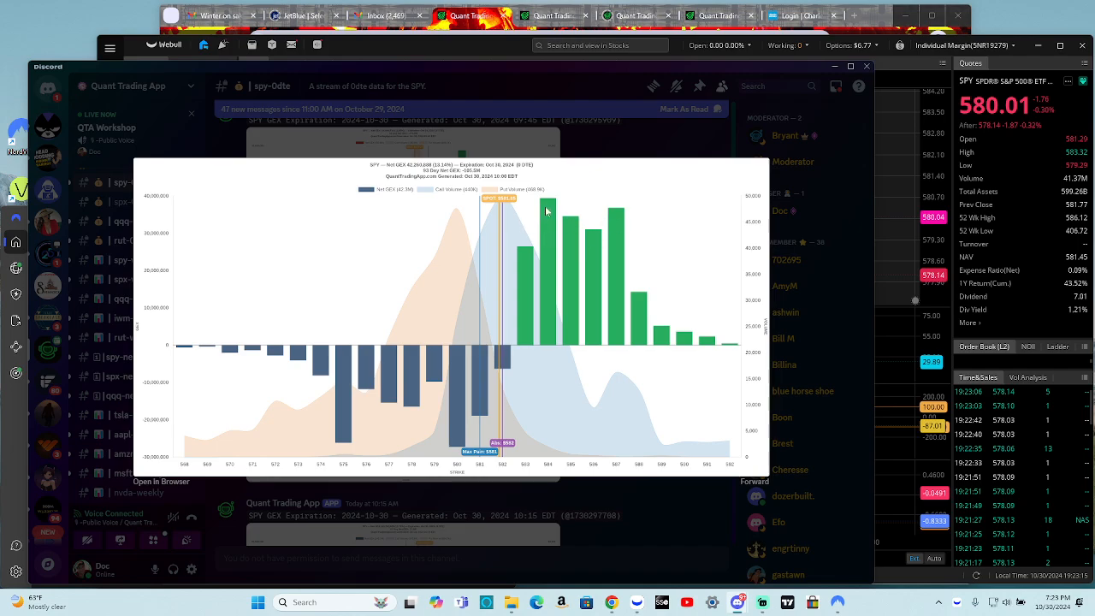
mouse_move(598, 237)
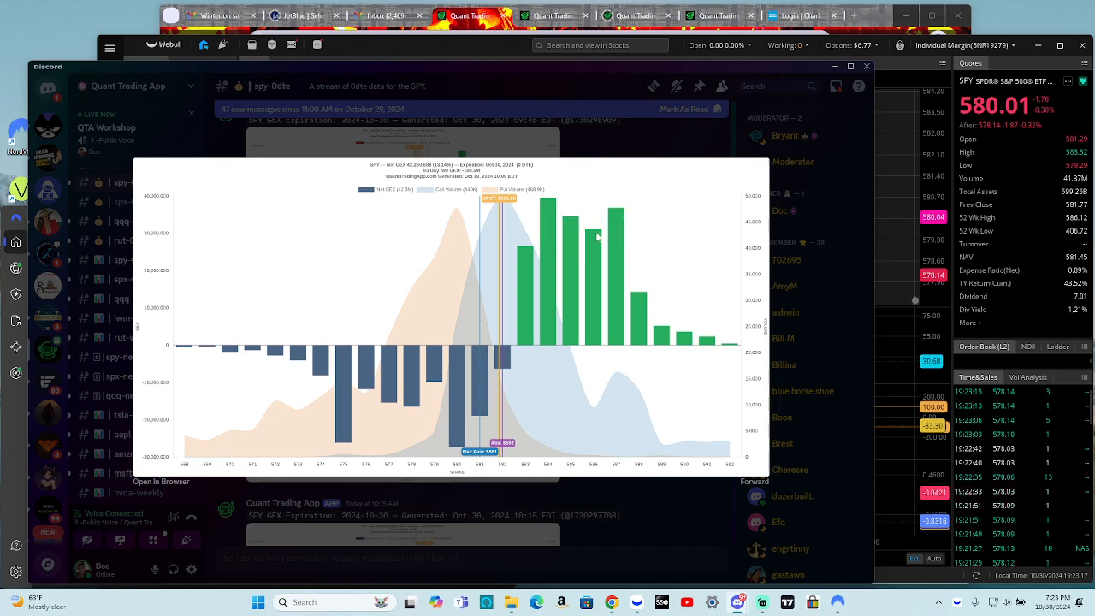
mouse_move(535, 263)
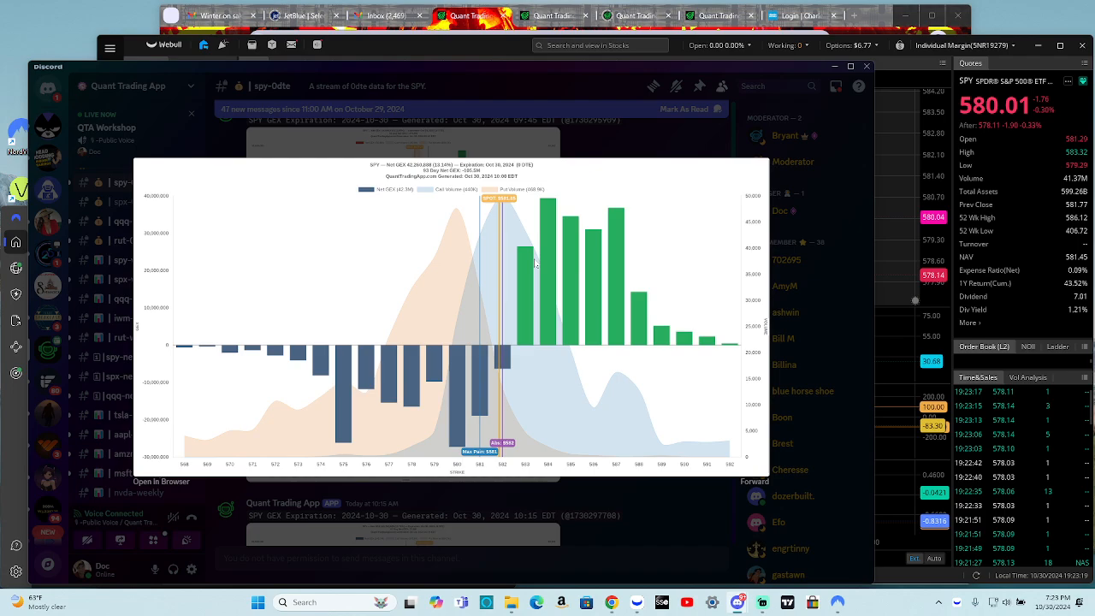
mouse_move(573, 231)
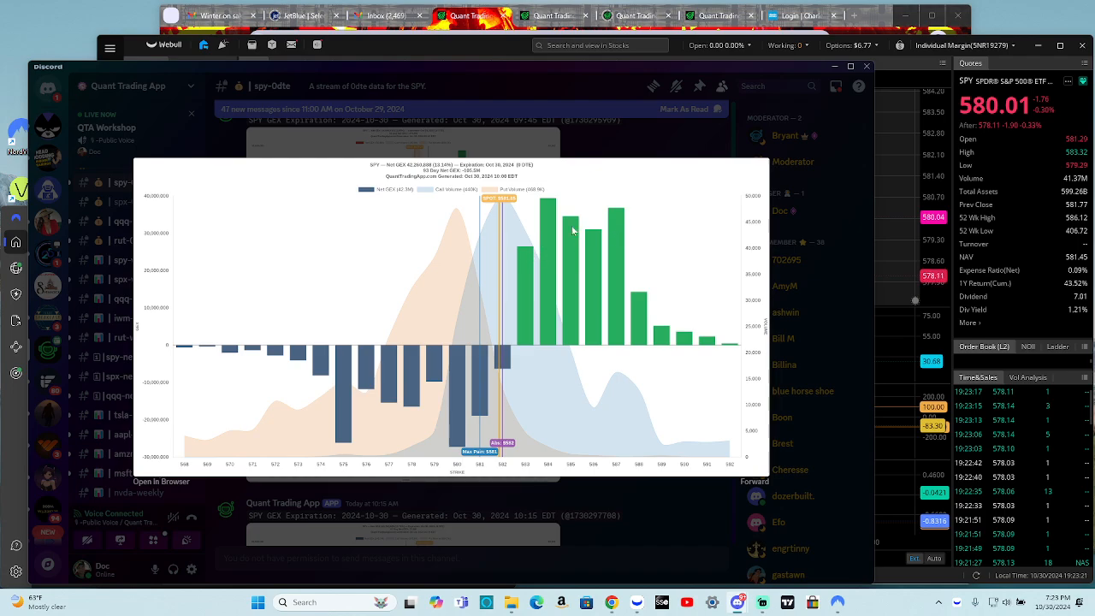
mouse_move(588, 229)
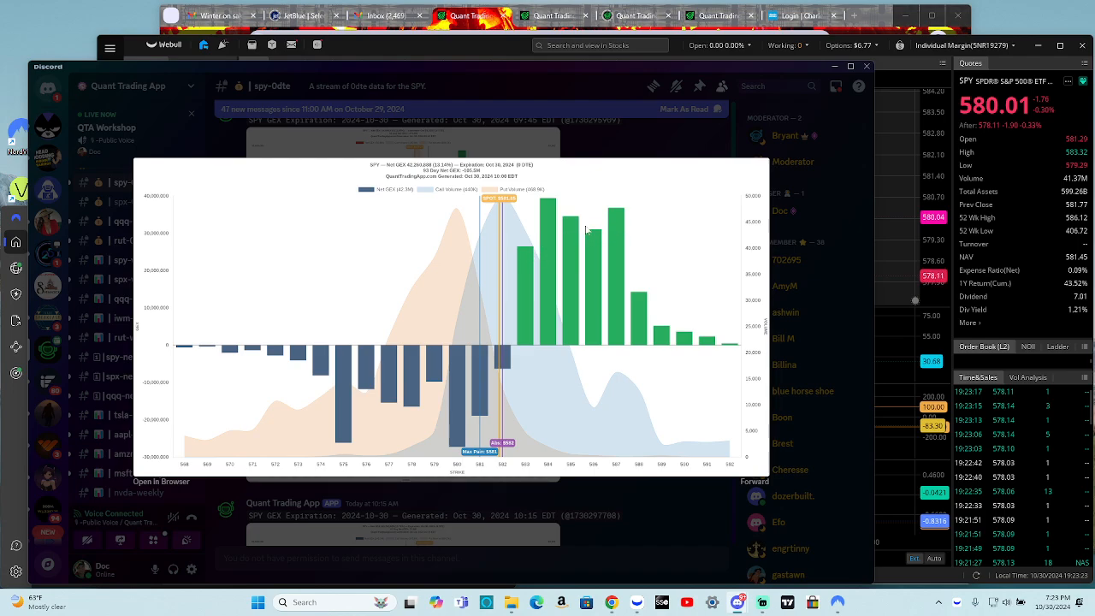
mouse_move(487, 264)
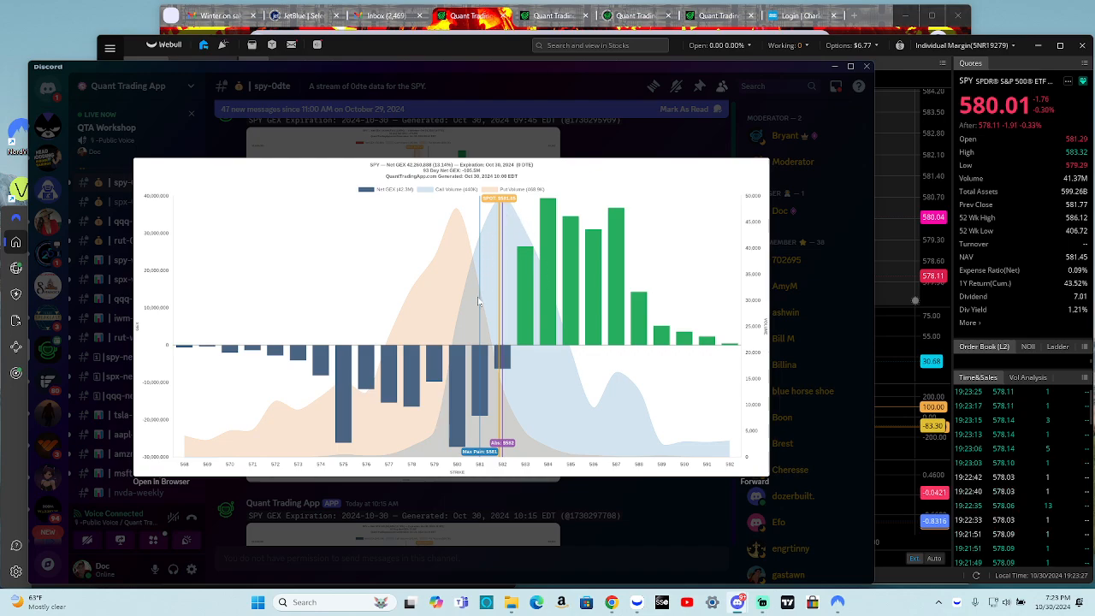
mouse_move(516, 245)
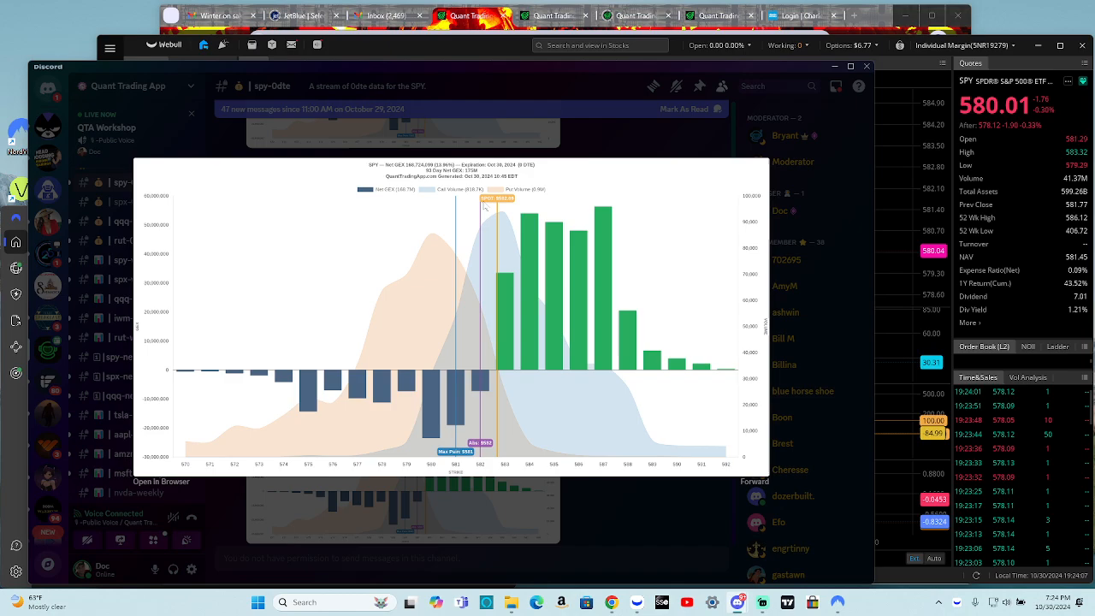
mouse_move(503, 225)
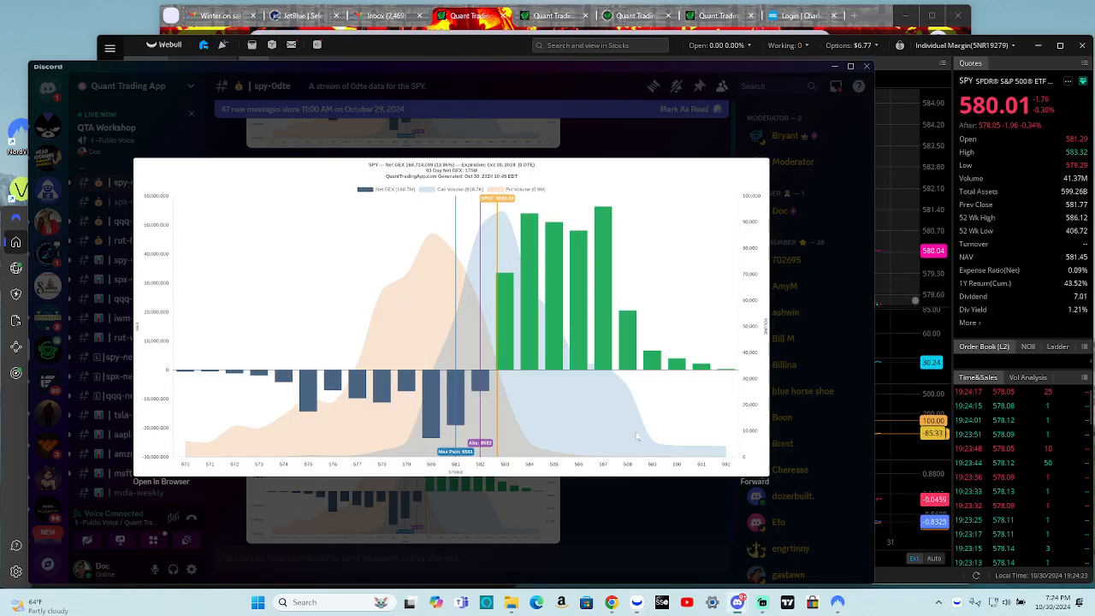
mouse_move(527, 233)
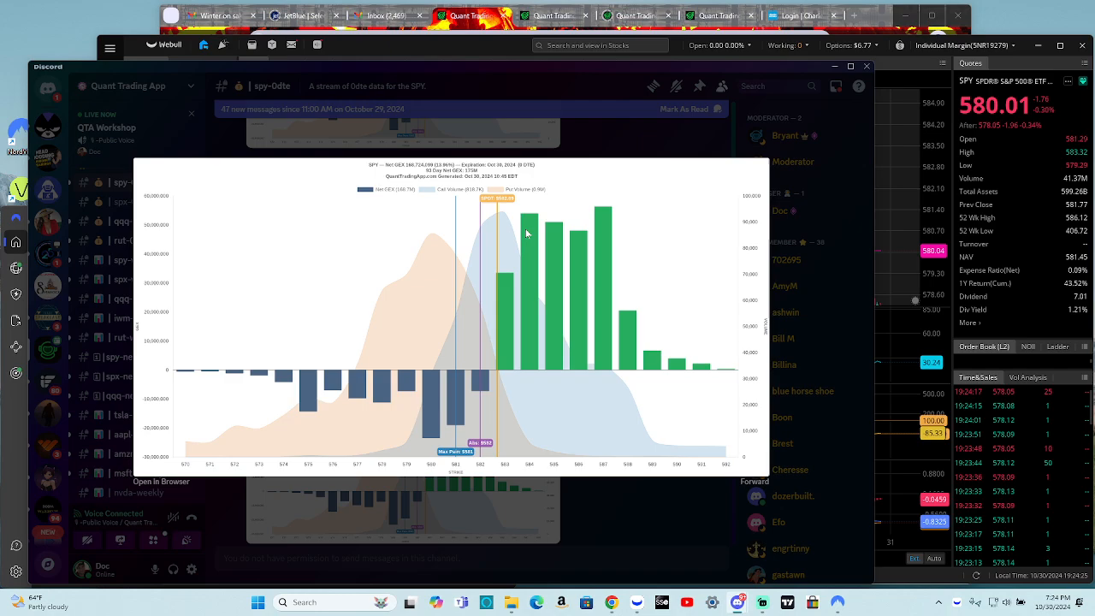
mouse_move(542, 254)
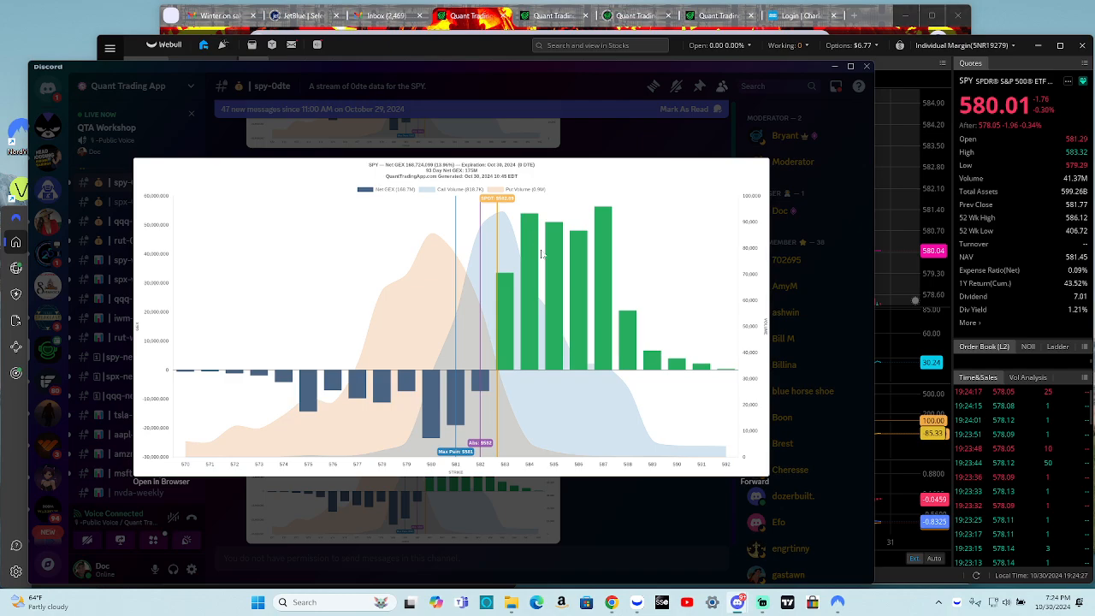
mouse_move(533, 254)
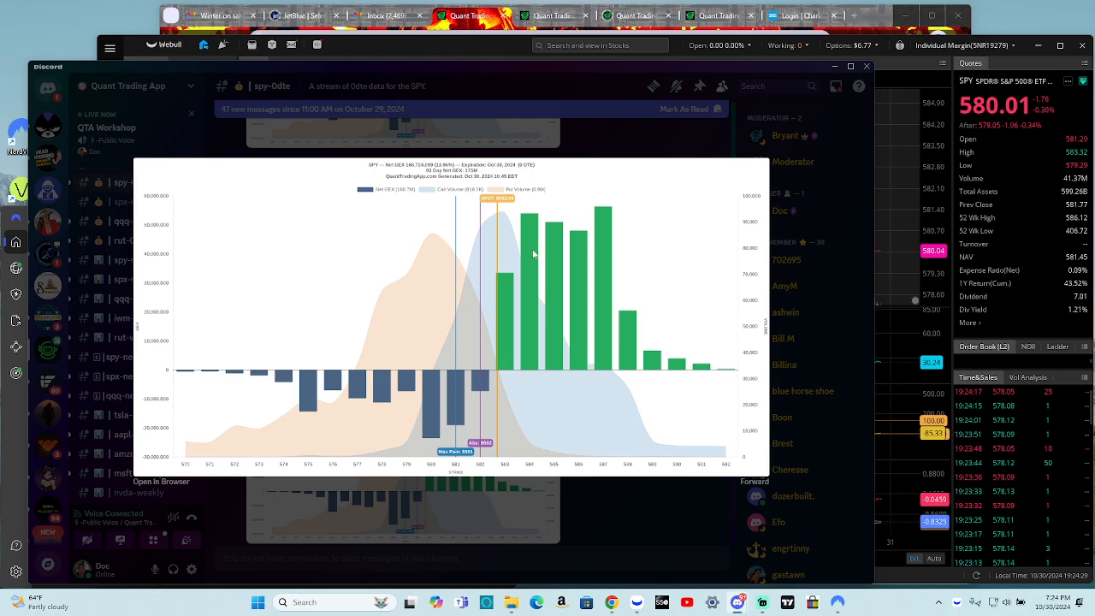
mouse_move(548, 288)
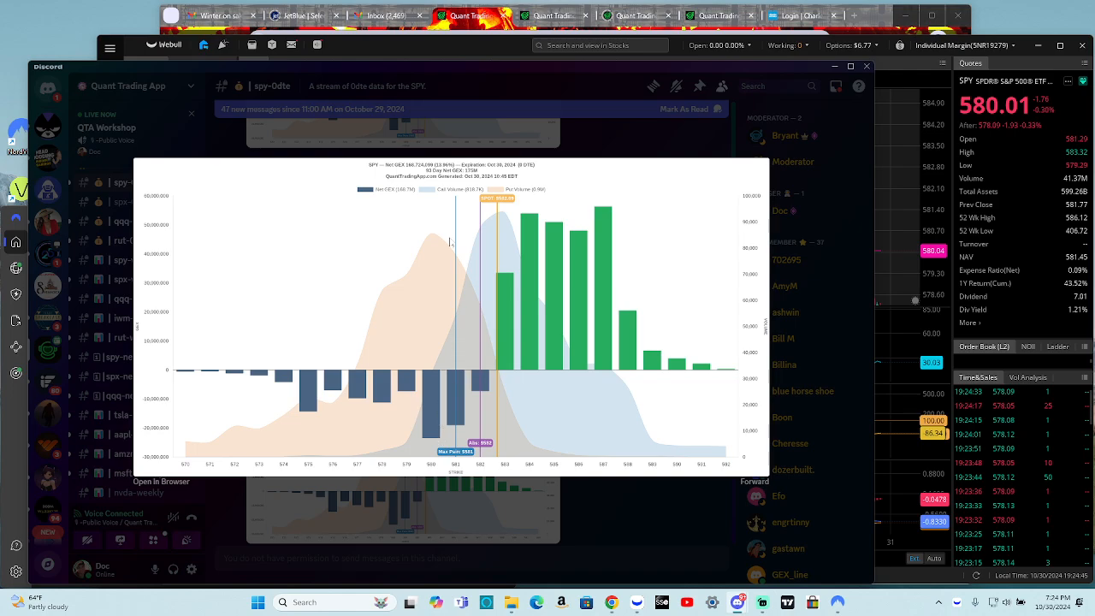
mouse_move(436, 239)
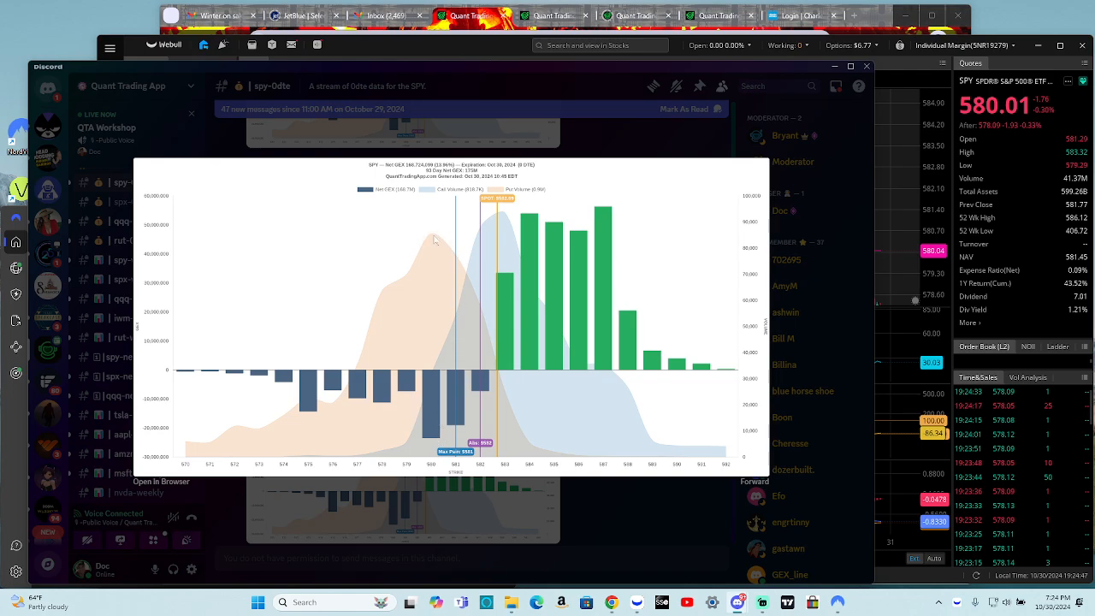
mouse_move(509, 214)
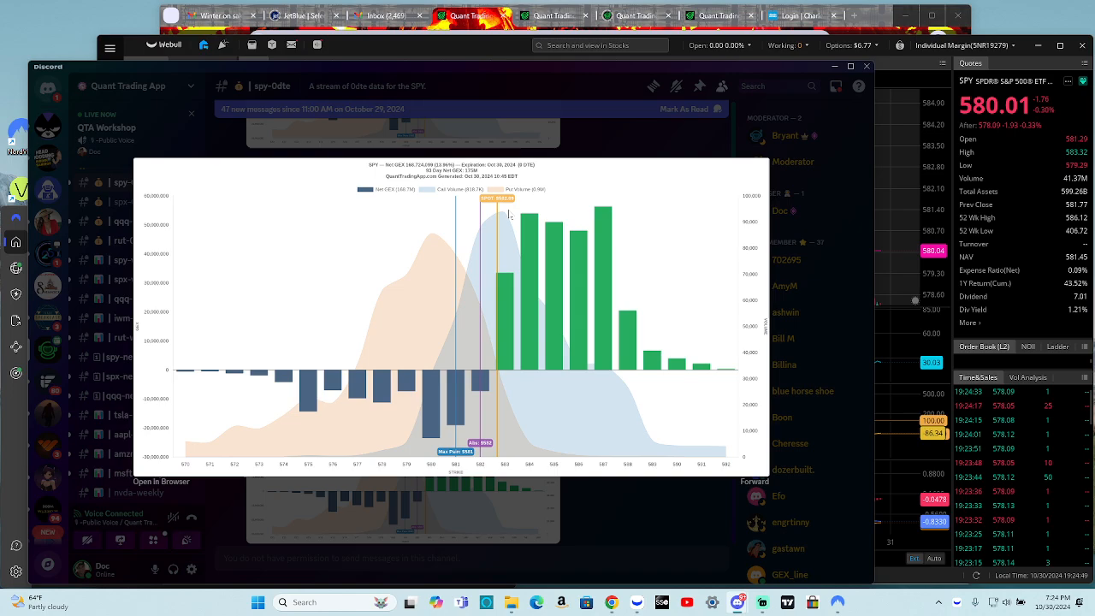
mouse_move(438, 221)
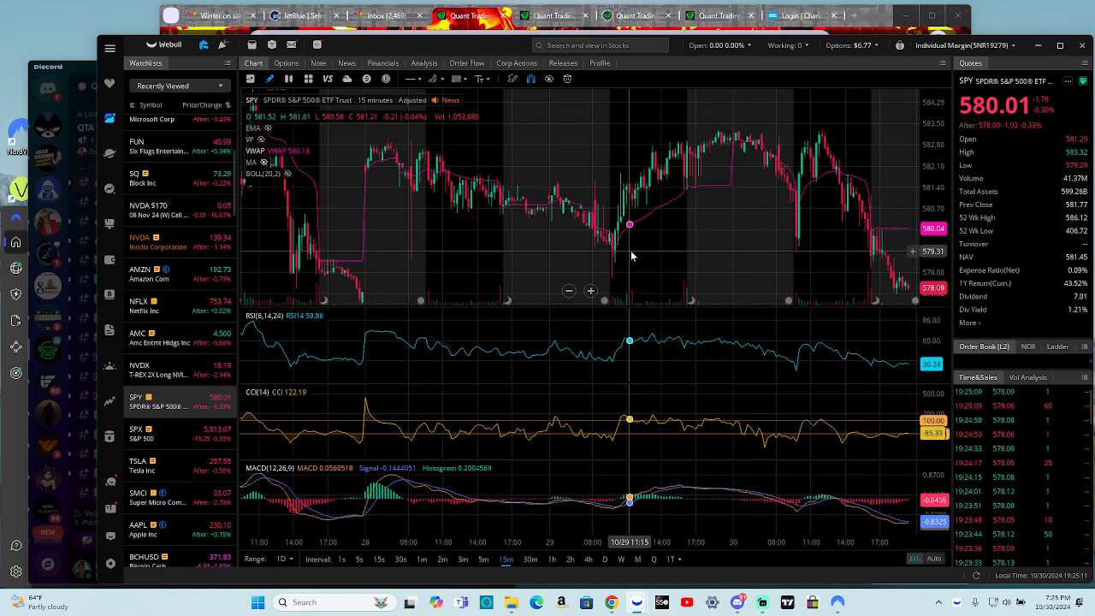
mouse_move(796, 242)
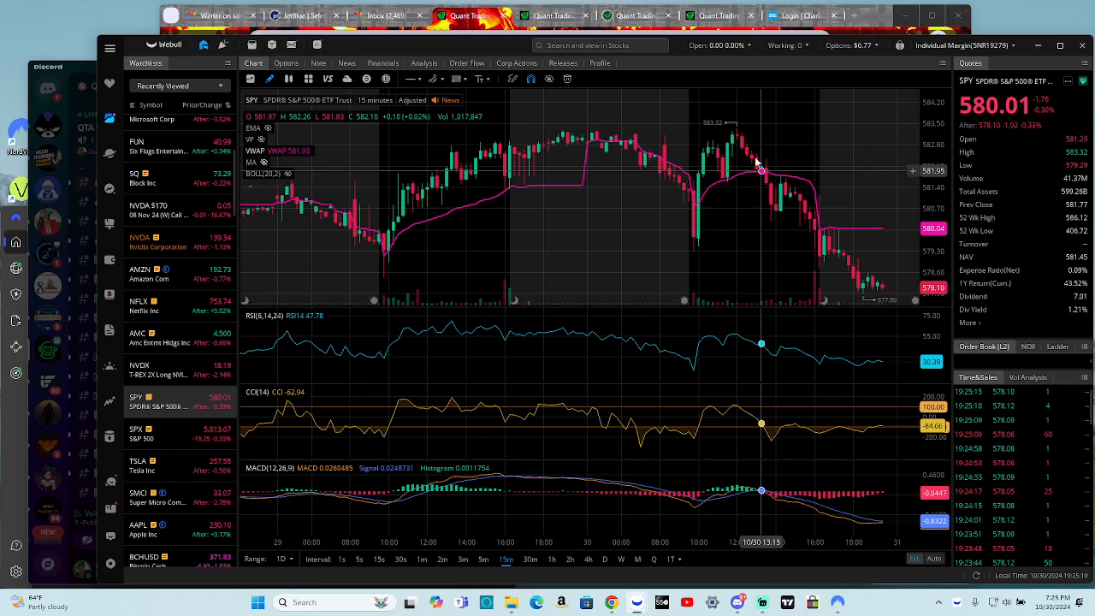
mouse_move(747, 180)
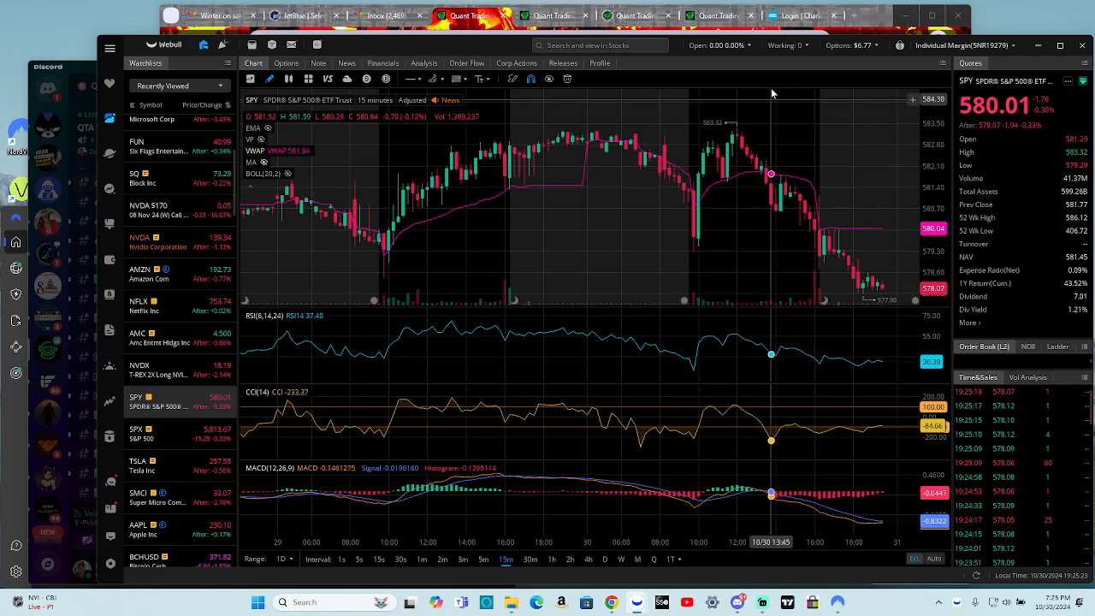
mouse_move(805, 180)
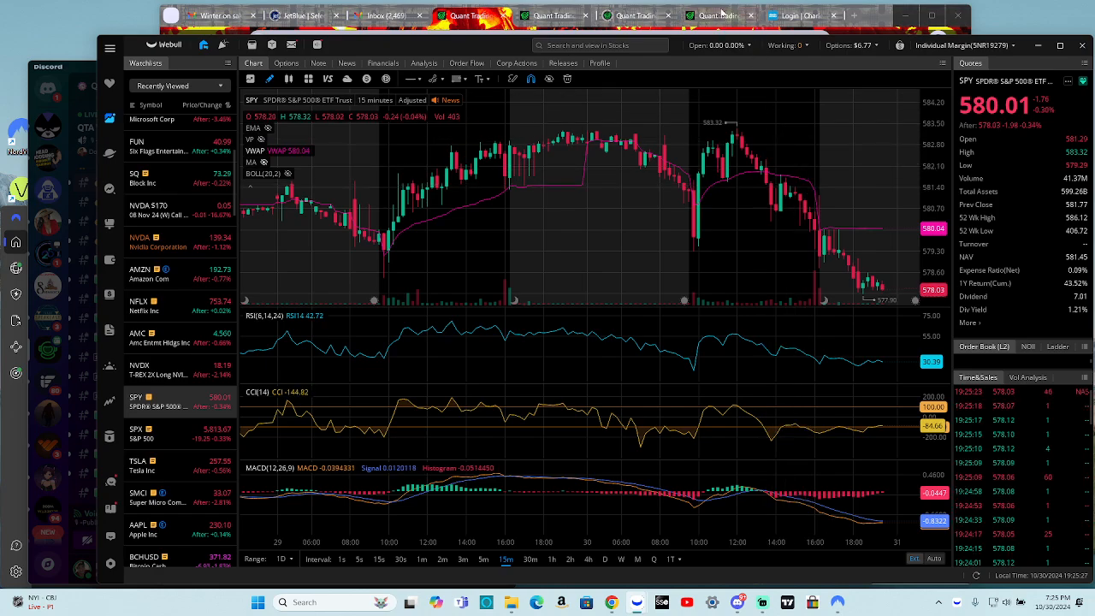
Step: Bring the Quant Trading App SPY 5-minute Quant Levels chart to the front
click(719, 15)
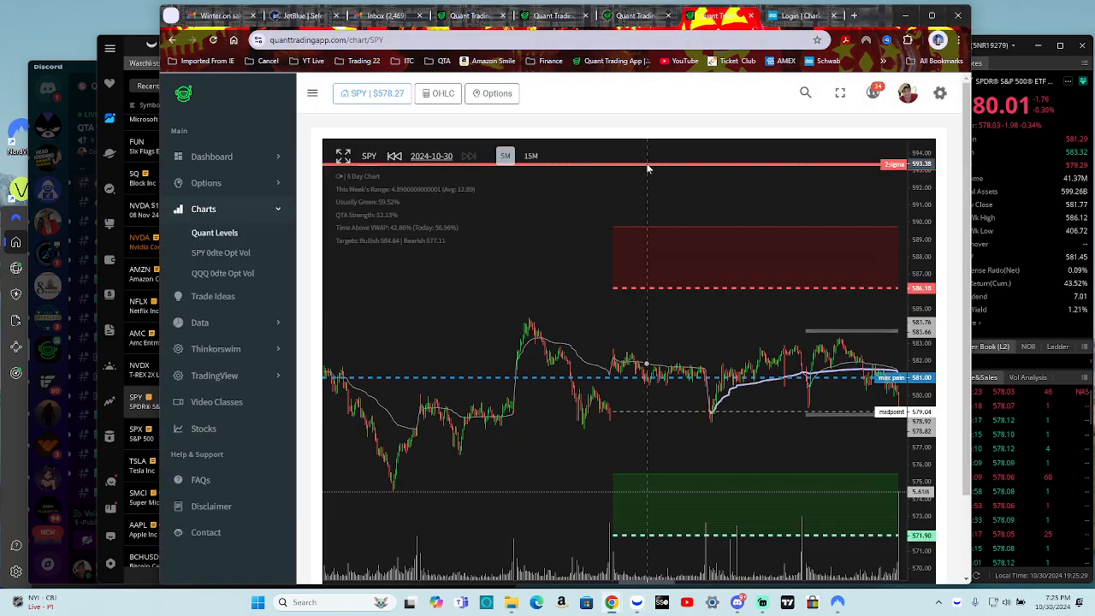
mouse_move(822, 224)
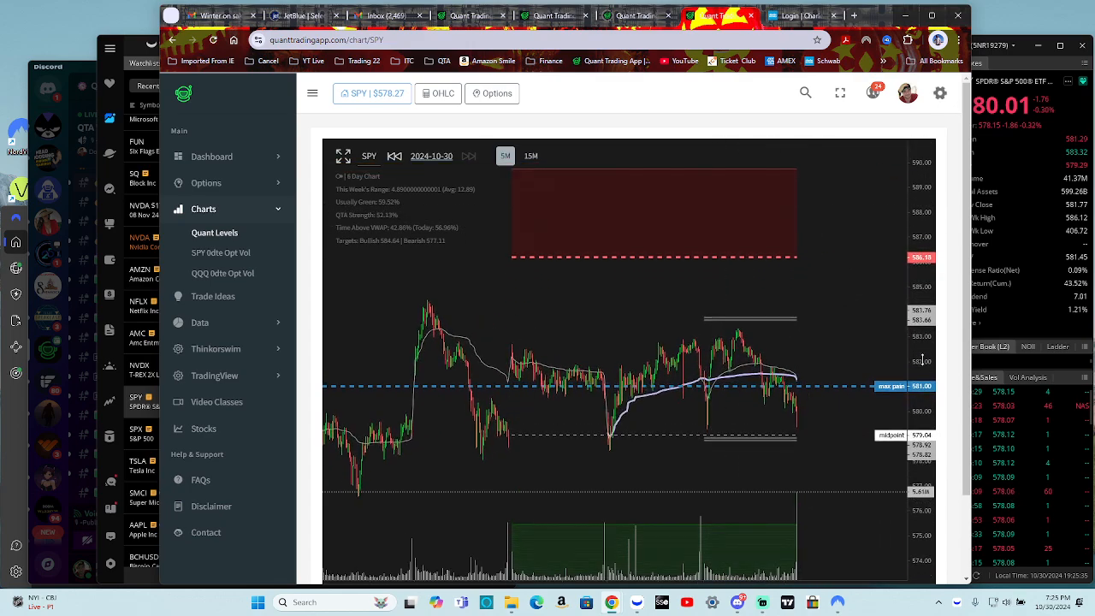
mouse_move(898, 415)
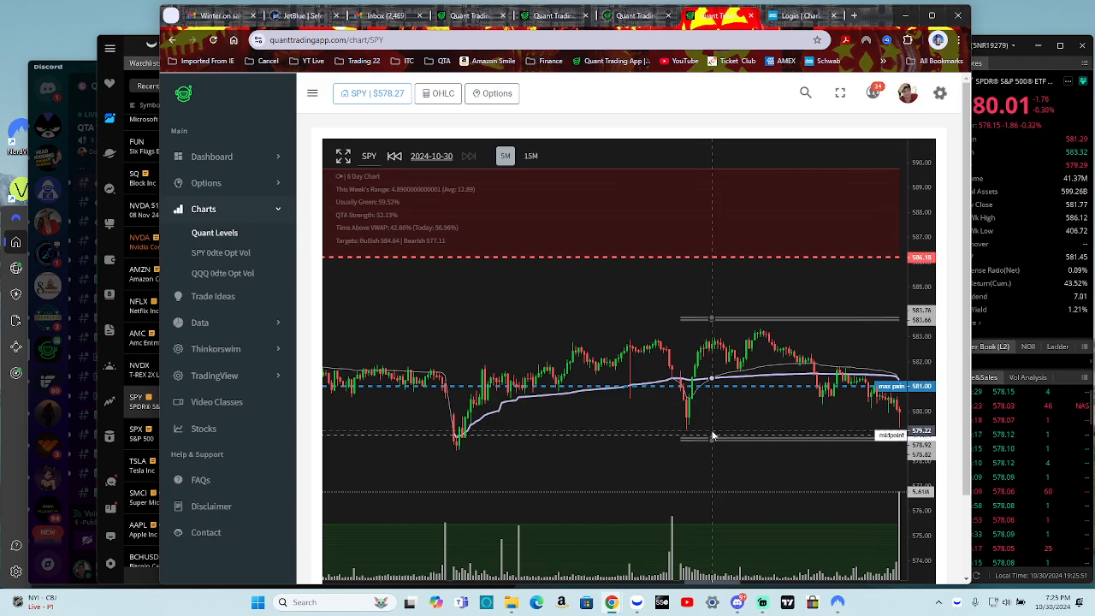
mouse_move(843, 406)
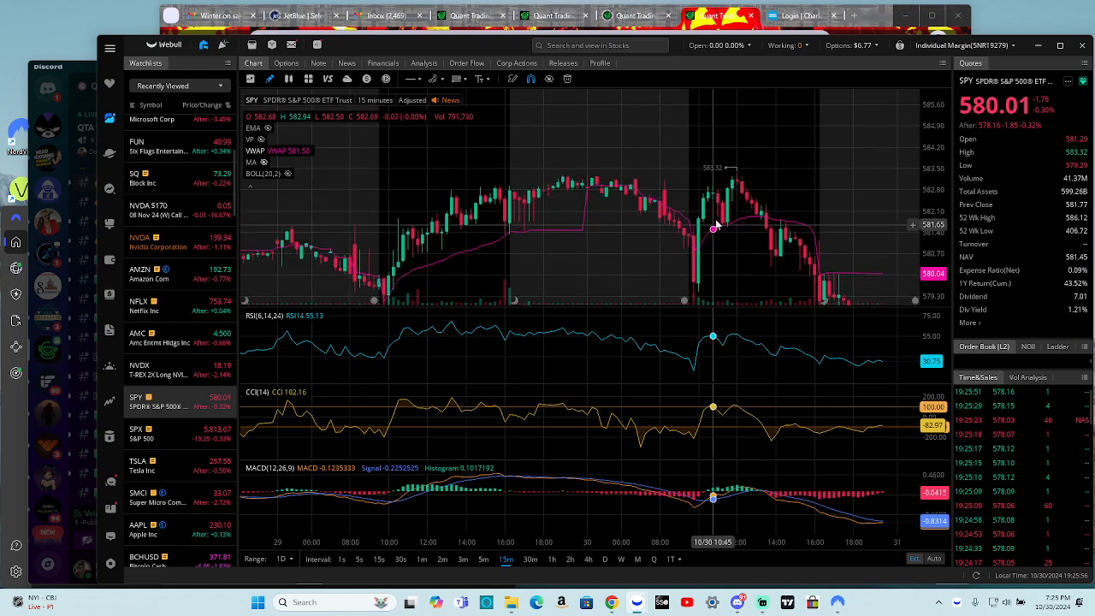
mouse_move(689, 230)
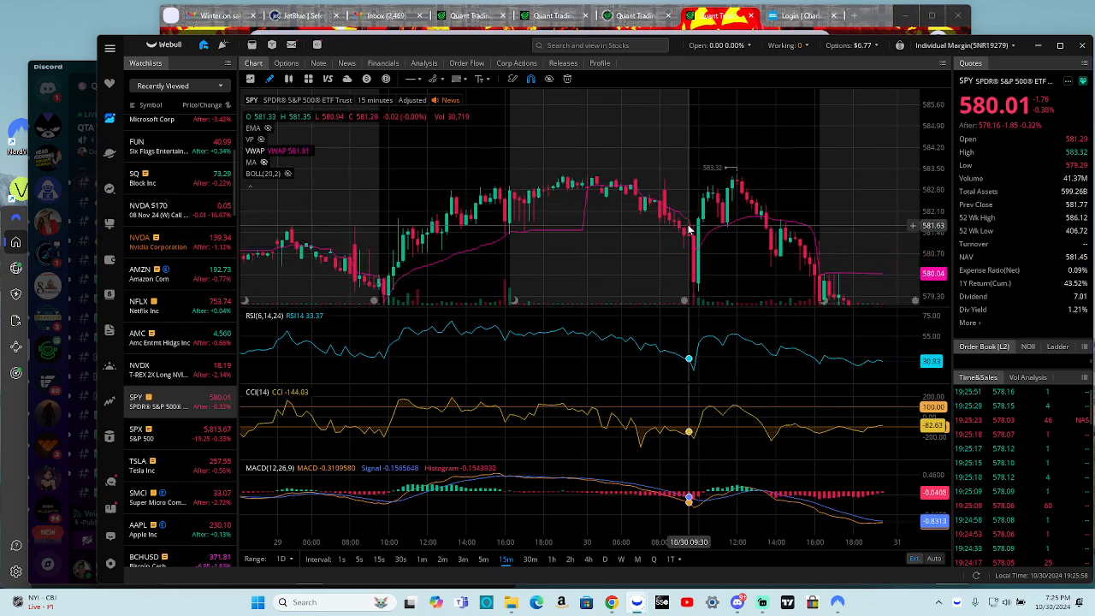
mouse_move(719, 197)
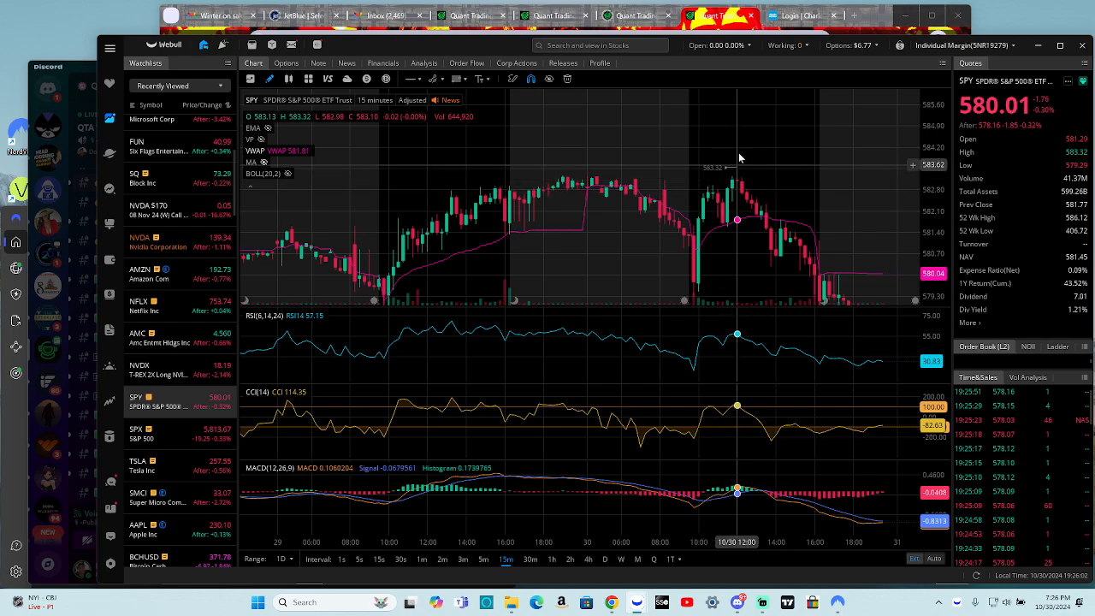
mouse_move(800, 118)
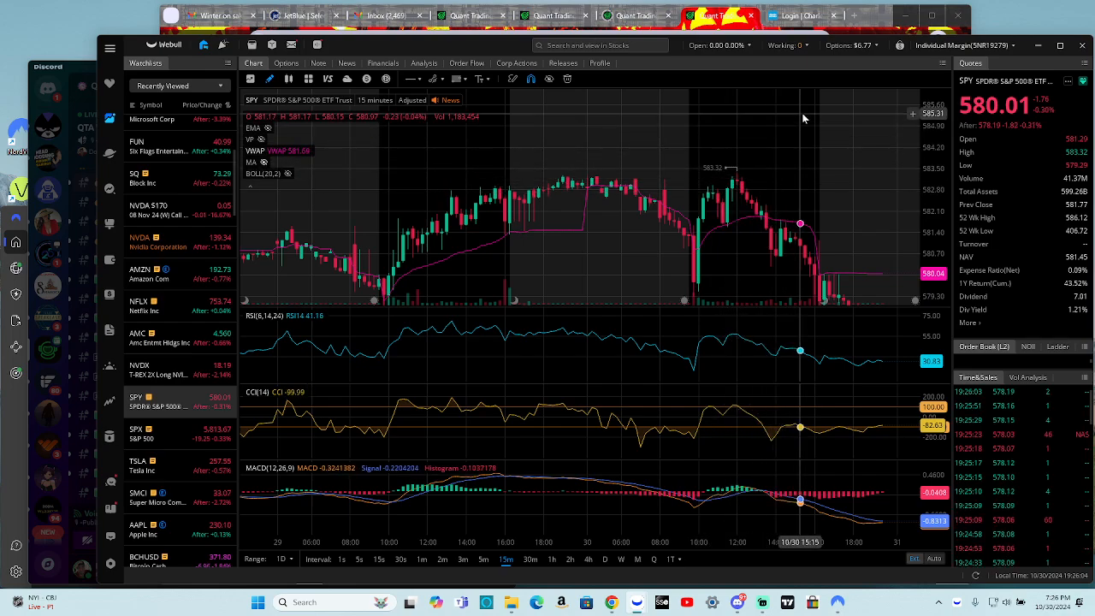
mouse_move(747, 195)
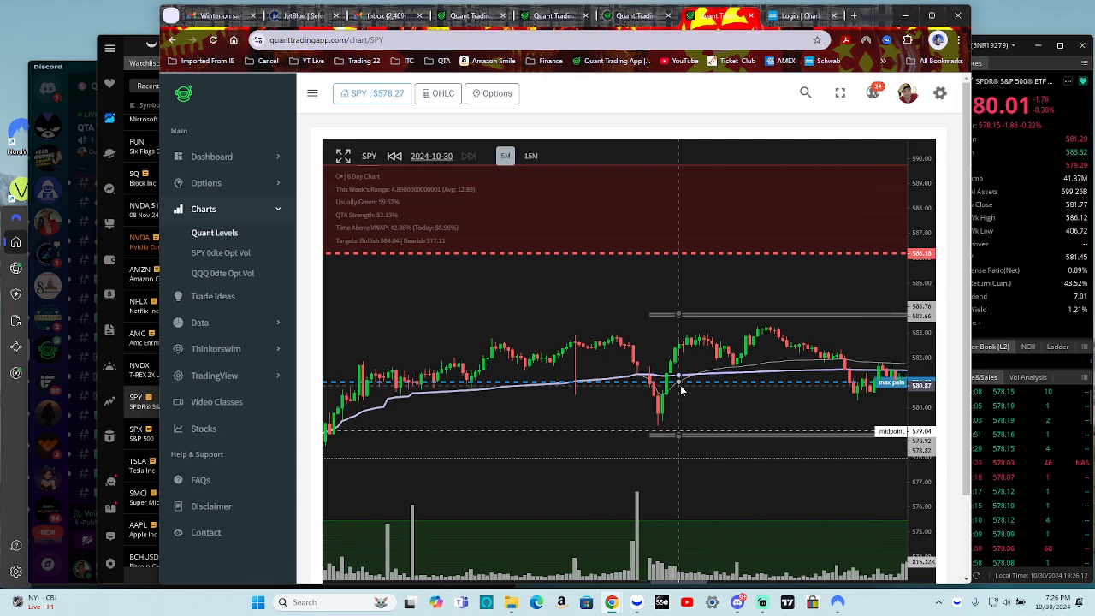
mouse_move(675, 391)
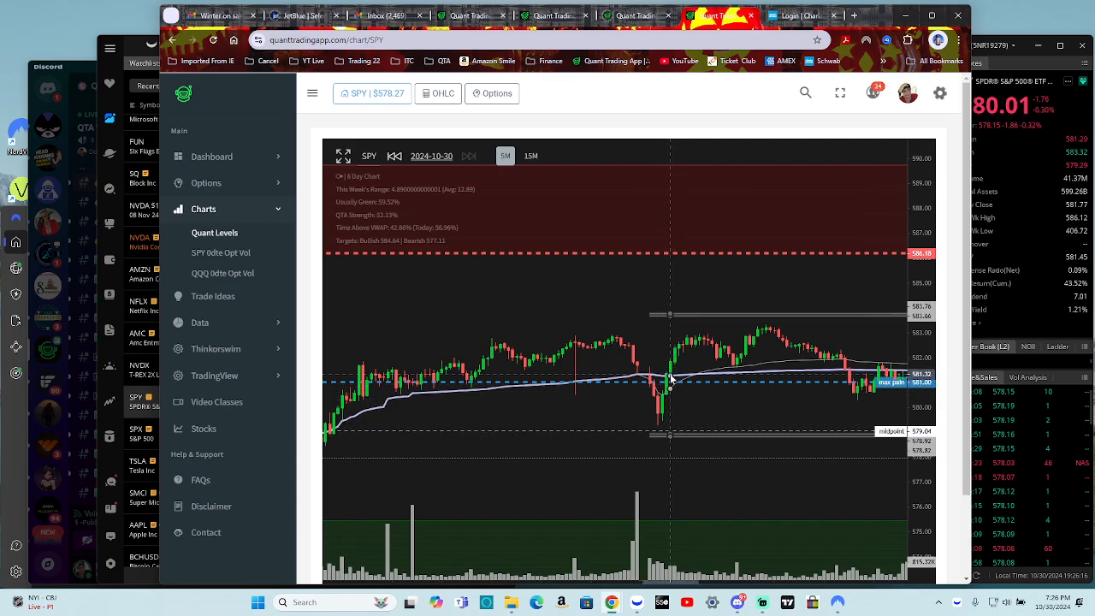
mouse_move(675, 385)
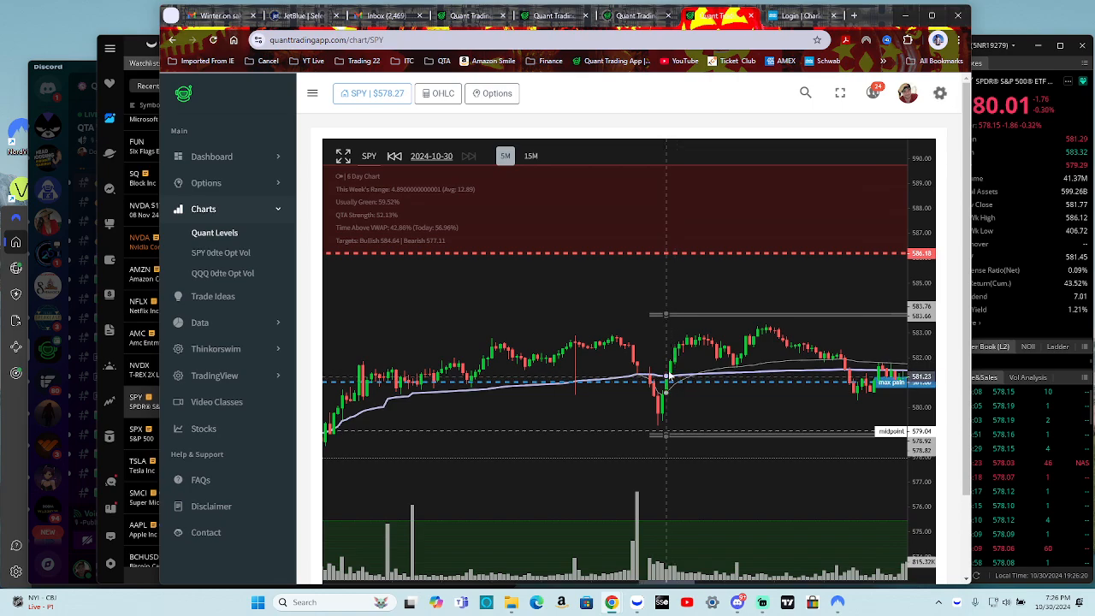
mouse_move(681, 350)
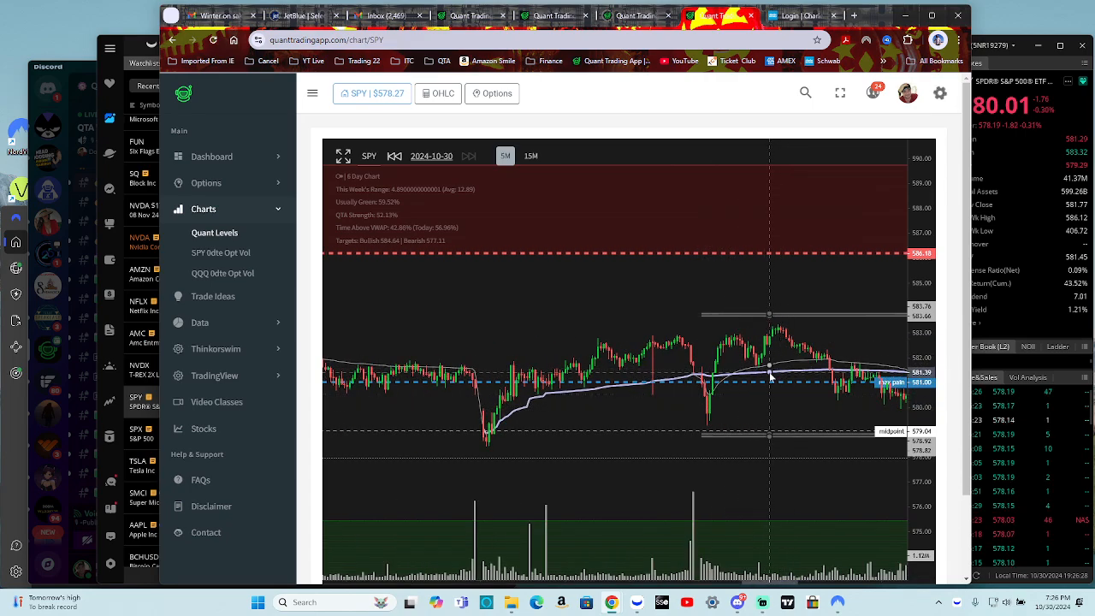
mouse_move(770, 366)
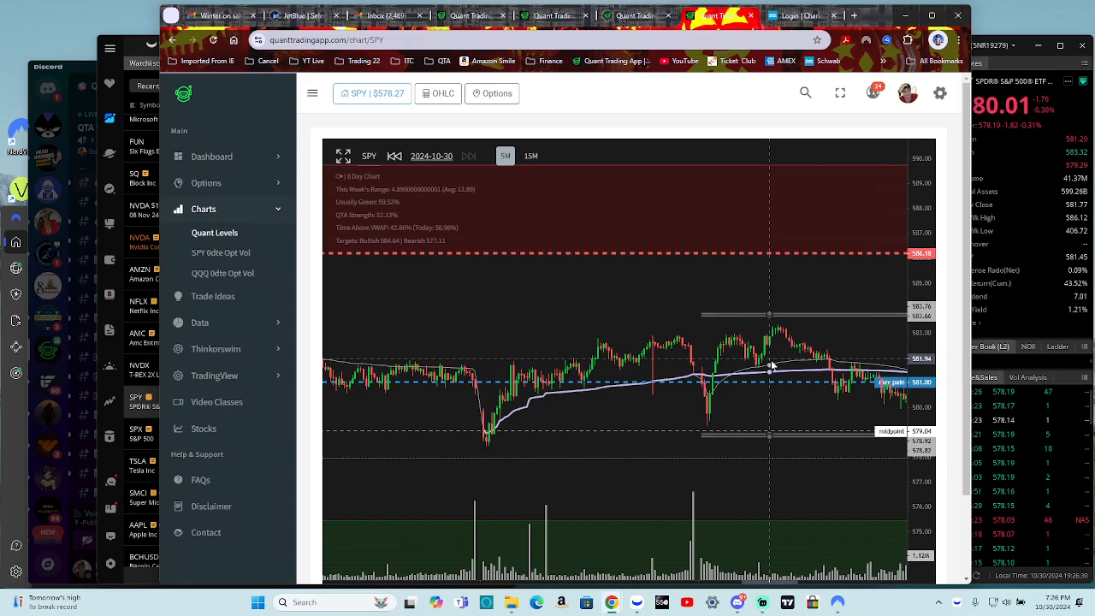
mouse_move(752, 370)
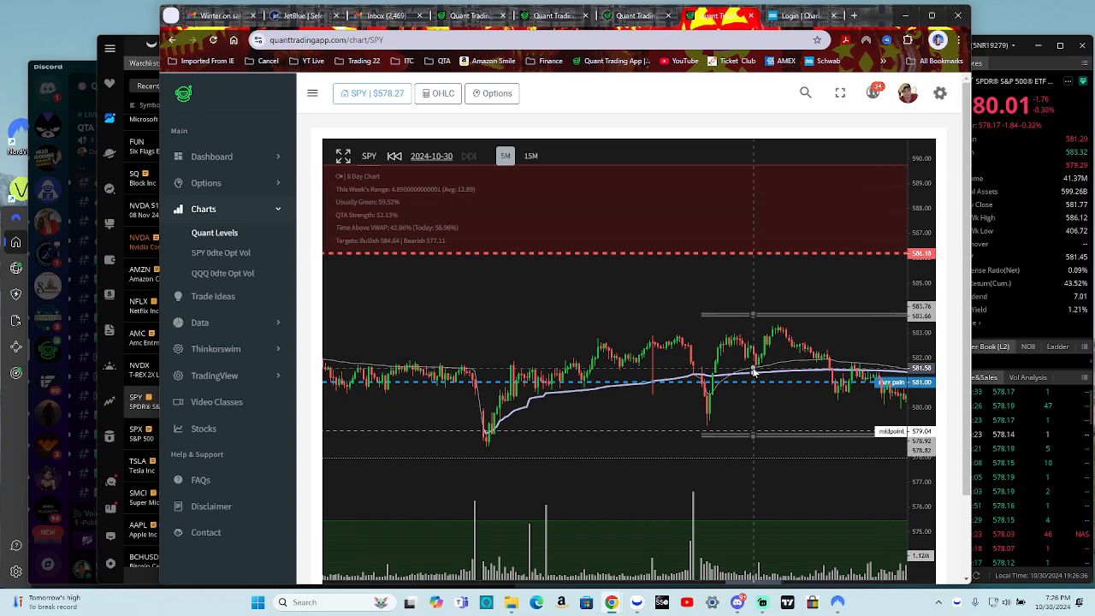
mouse_move(759, 382)
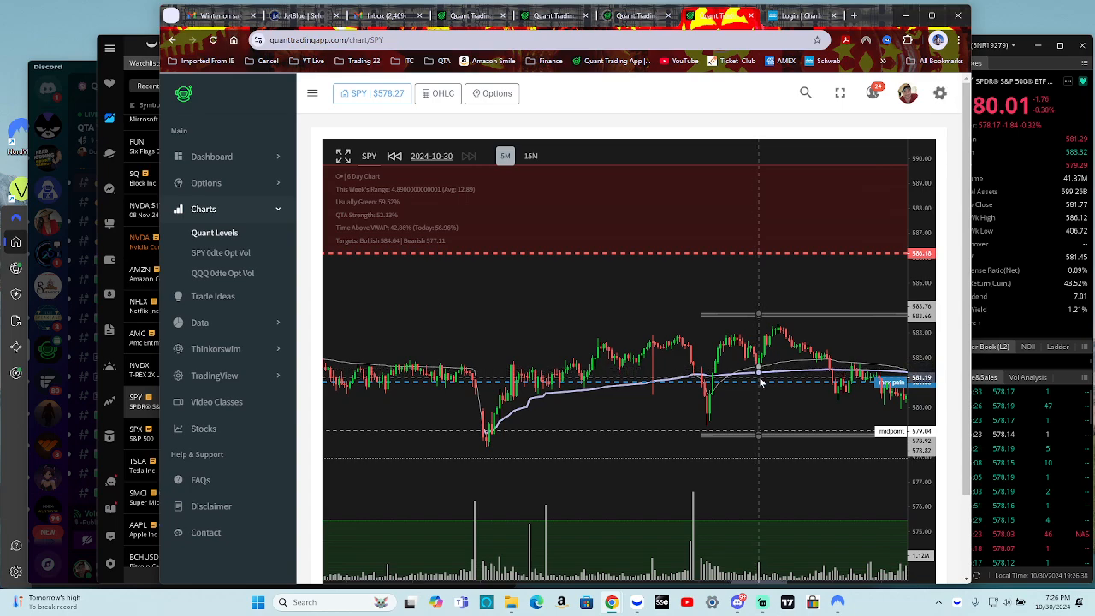
mouse_move(758, 367)
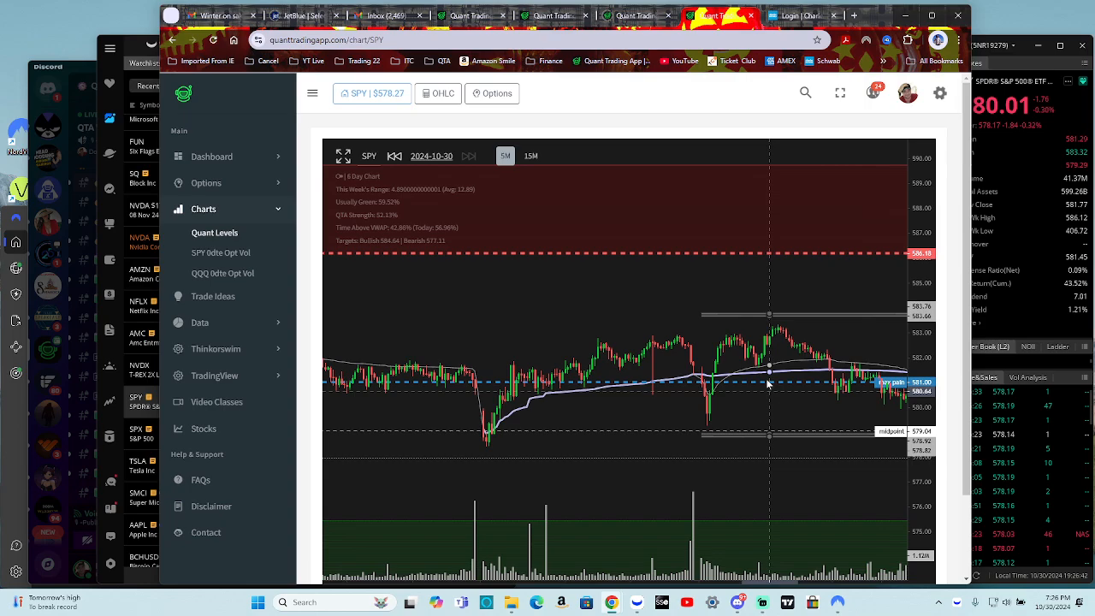
mouse_move(768, 419)
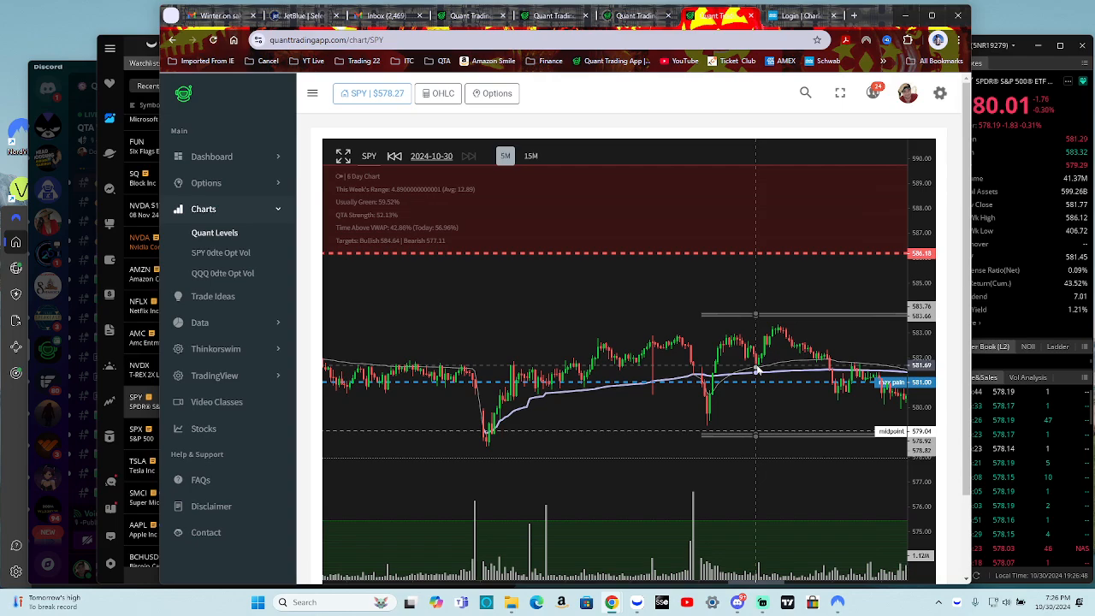
mouse_move(760, 367)
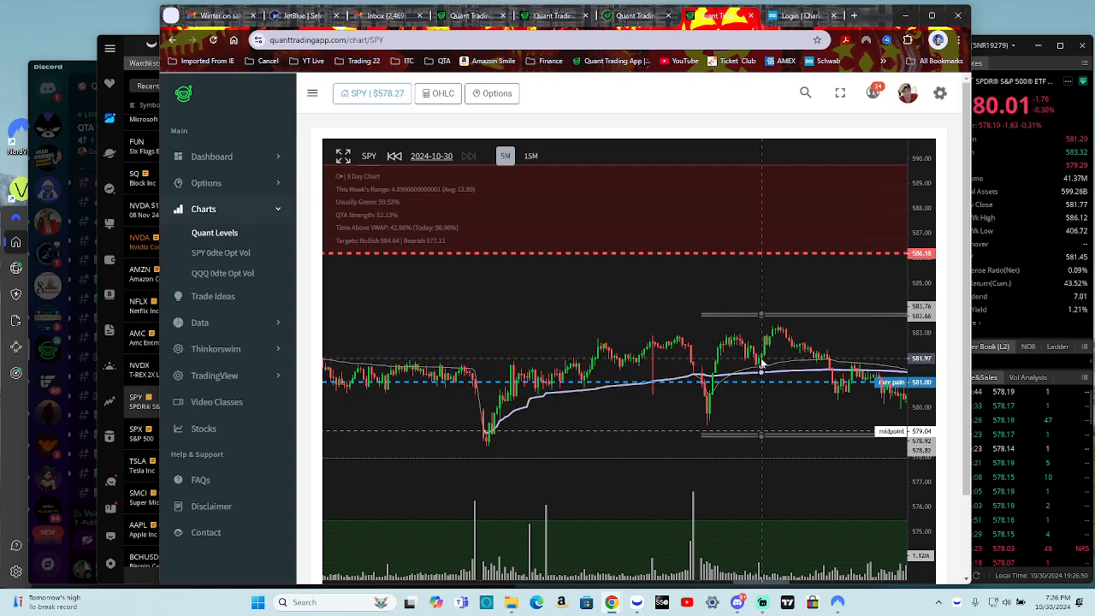
mouse_move(760, 353)
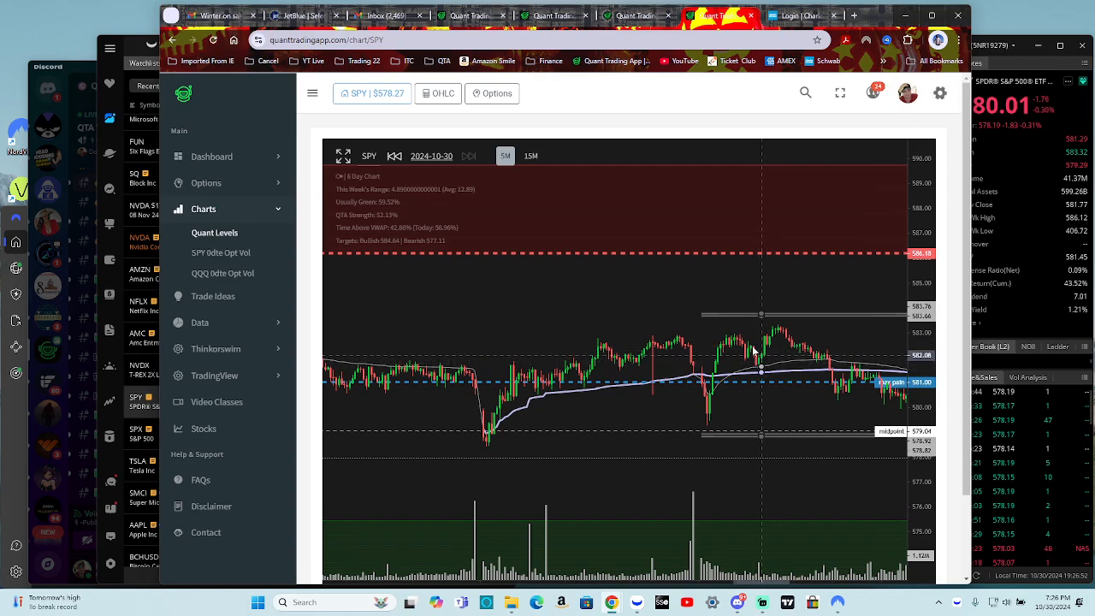
mouse_move(786, 321)
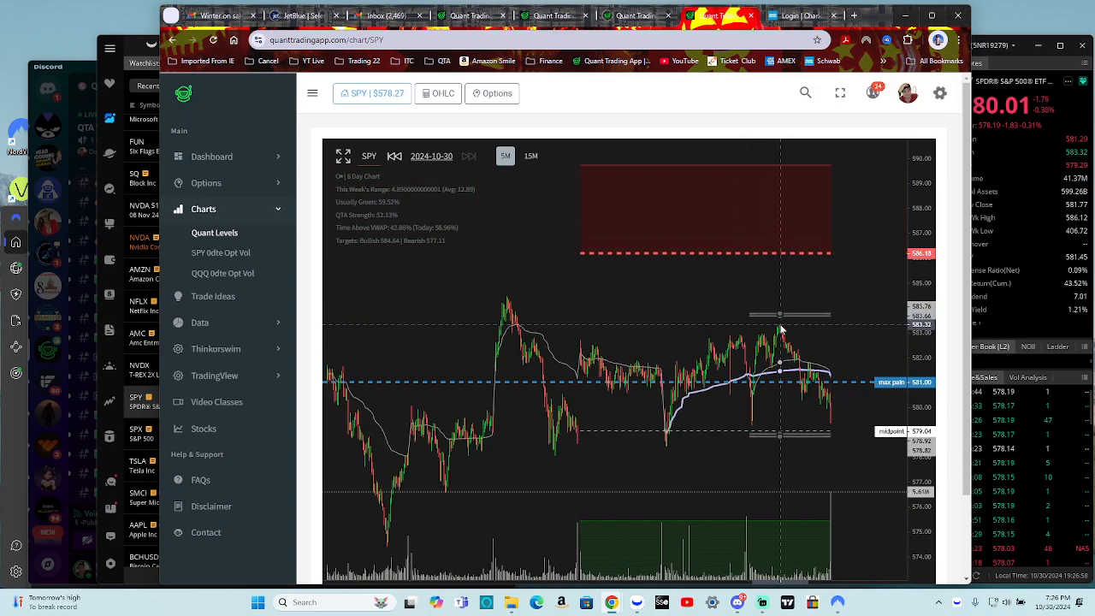
mouse_move(807, 327)
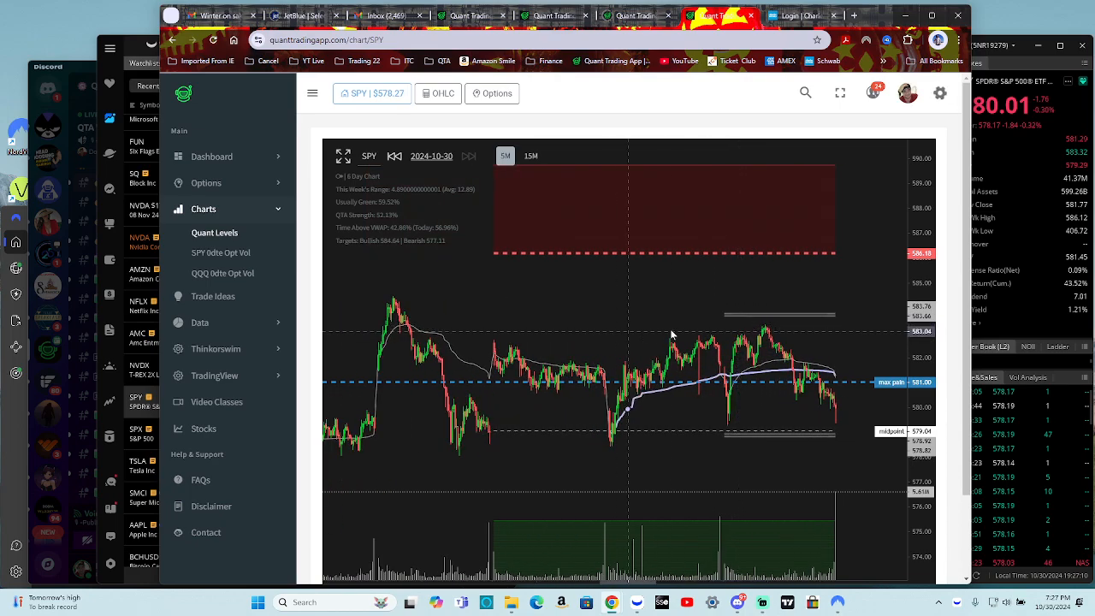
mouse_move(614, 263)
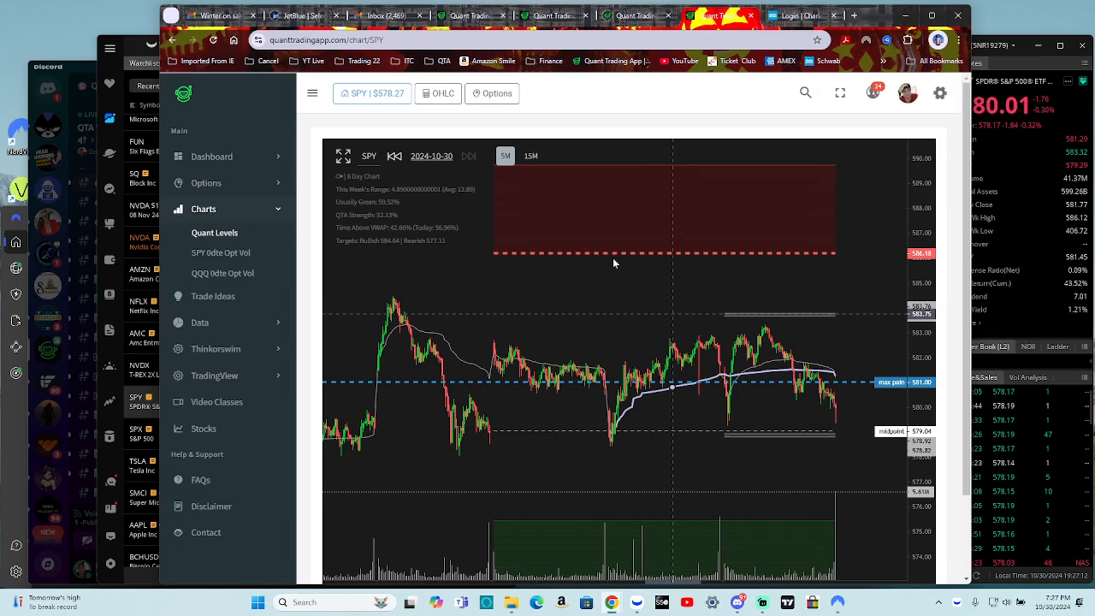
Step: View the SPY Quant Levels chart on 15-minute candles, then return it to 5-minute candles
click(531, 155)
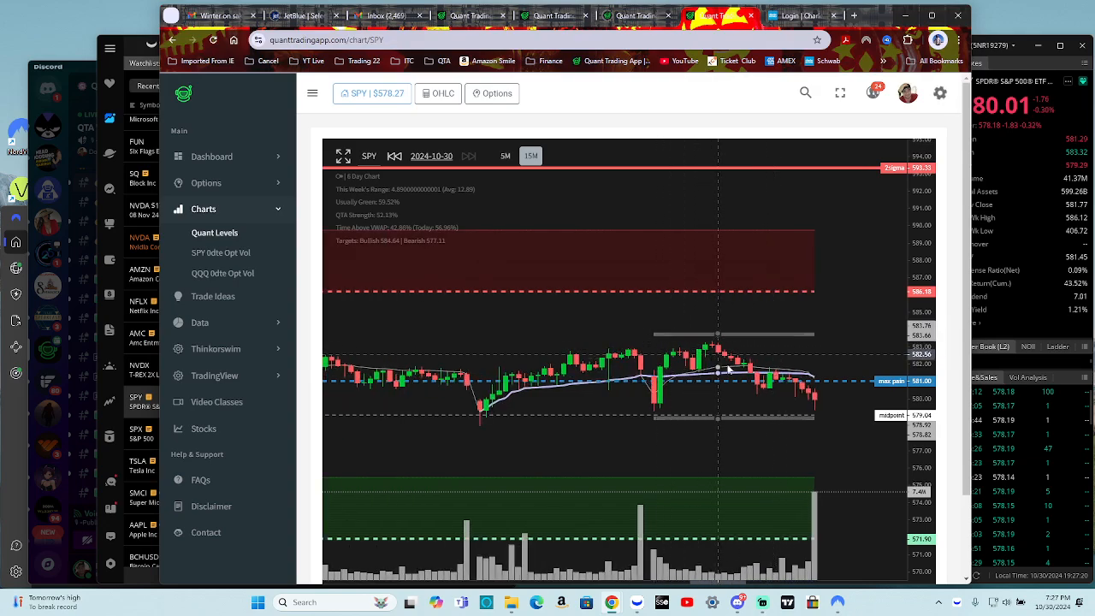
mouse_move(753, 386)
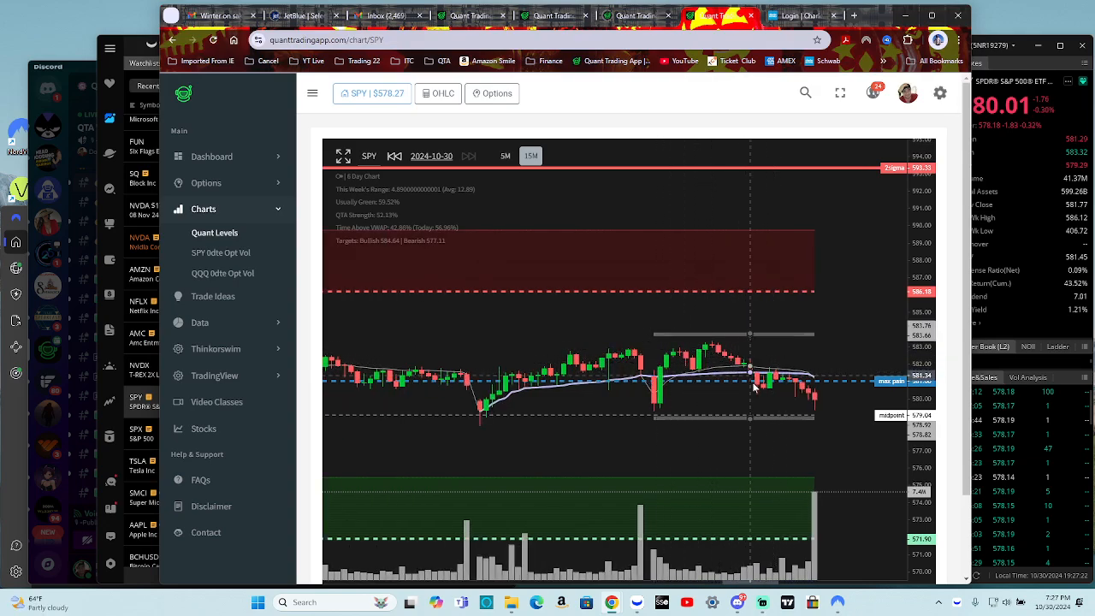
mouse_move(770, 375)
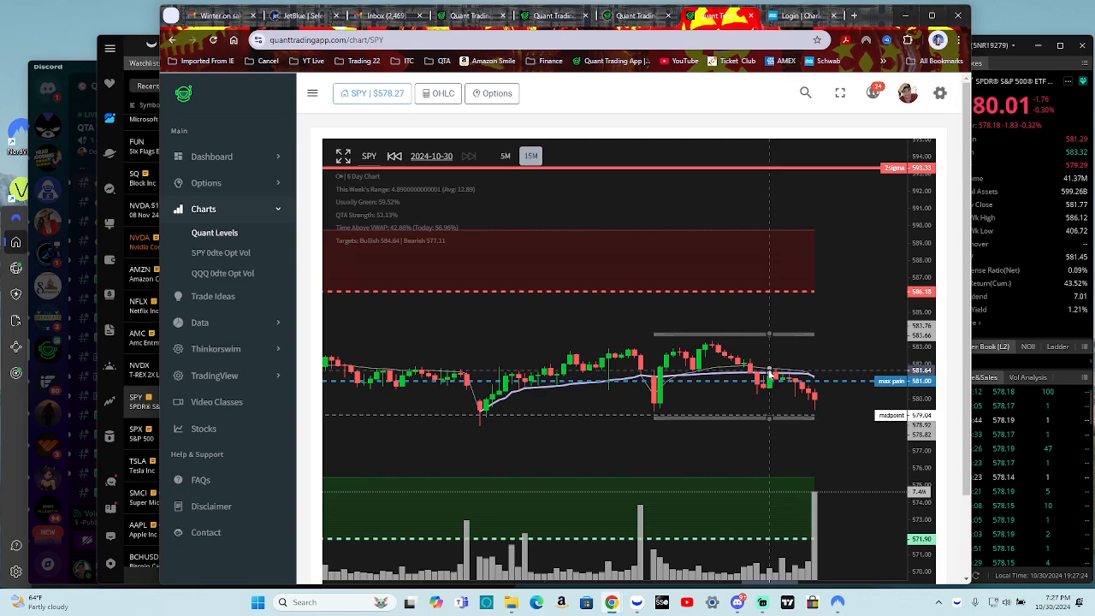
mouse_move(807, 408)
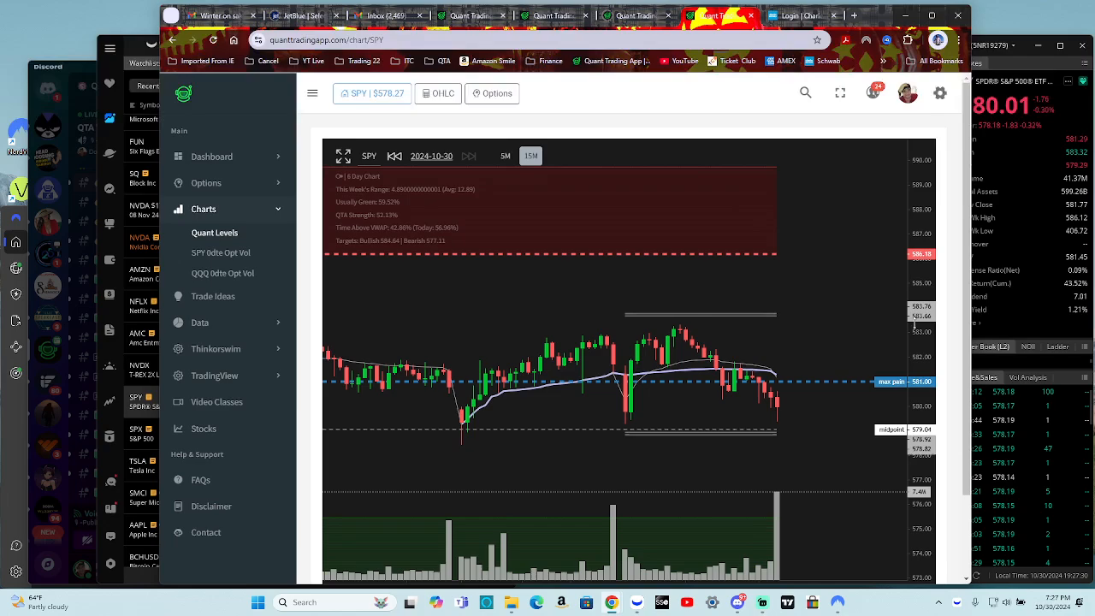
mouse_move(809, 428)
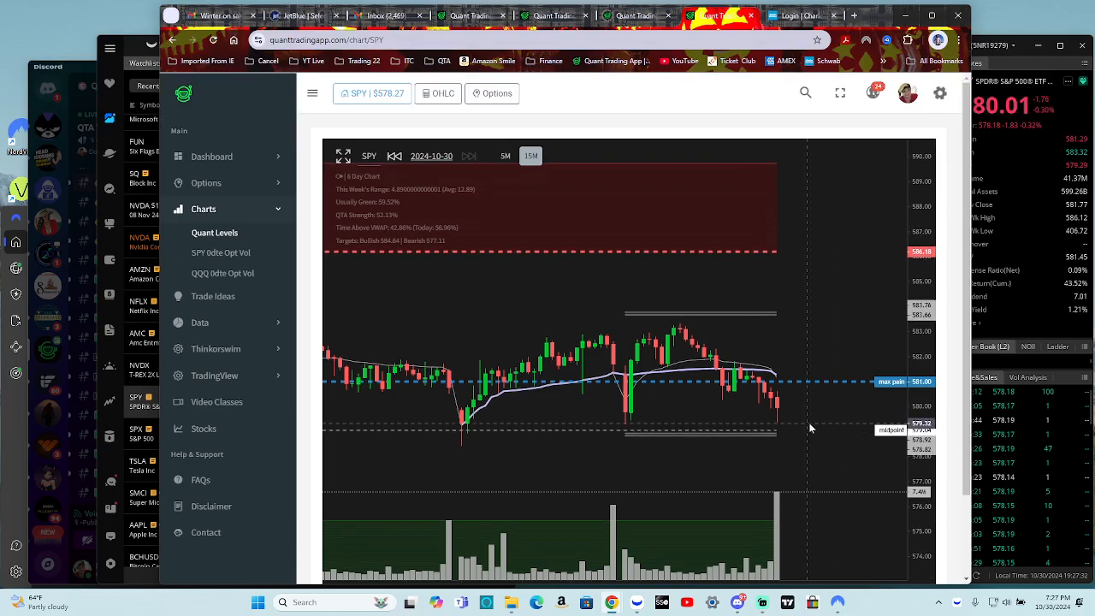
mouse_move(674, 338)
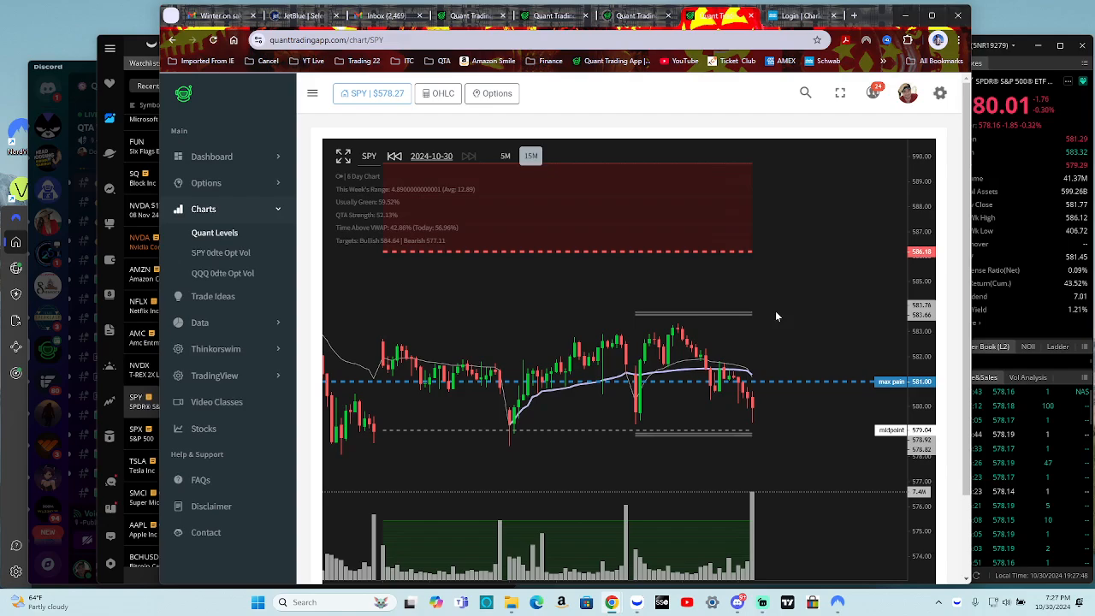
mouse_move(710, 318)
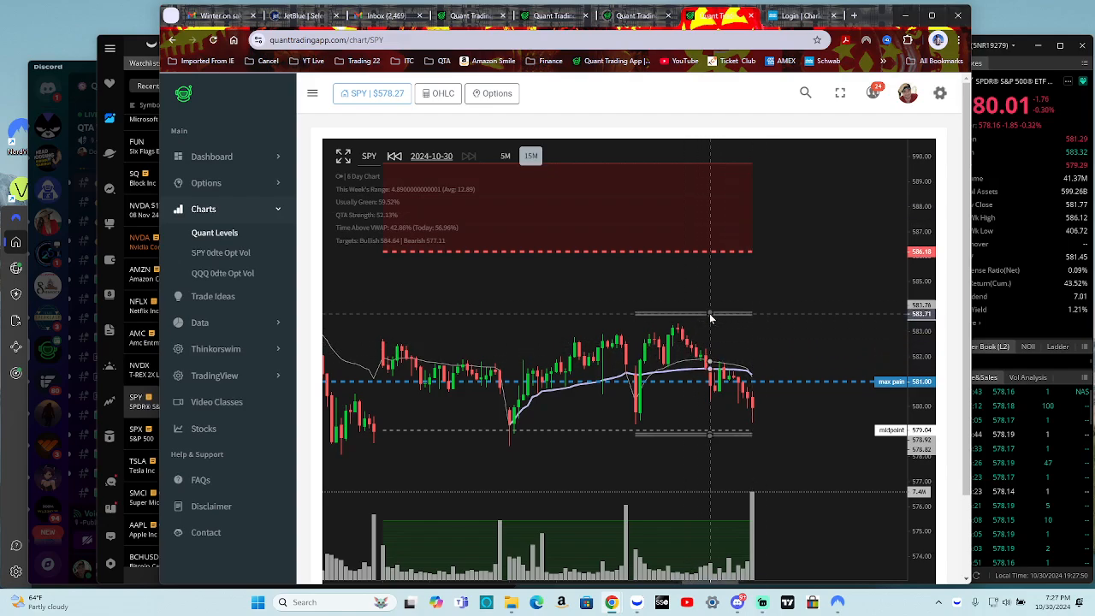
mouse_move(784, 317)
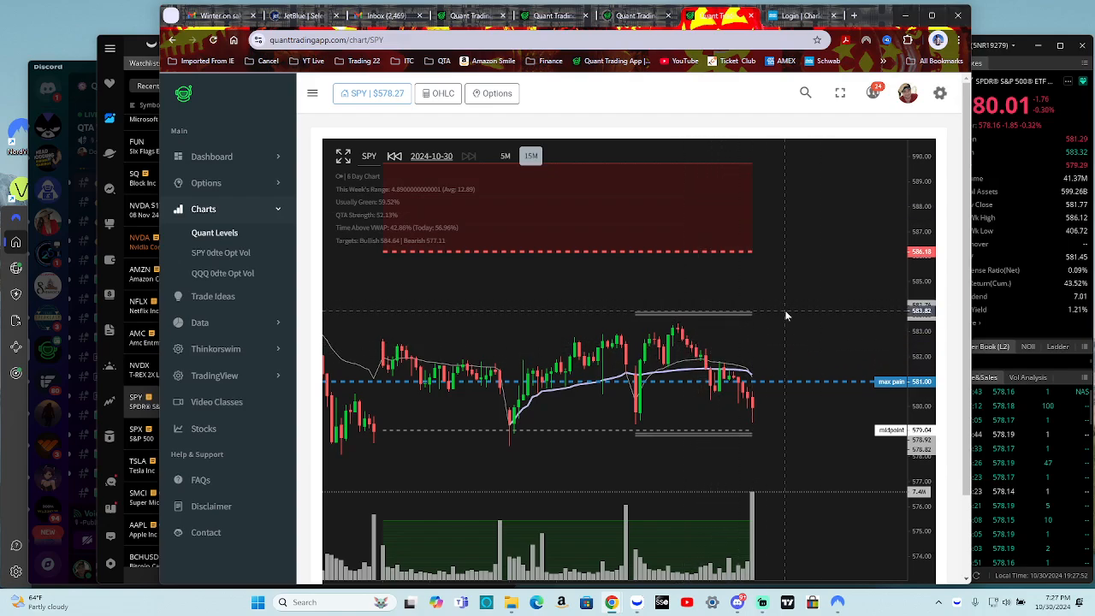
mouse_move(687, 330)
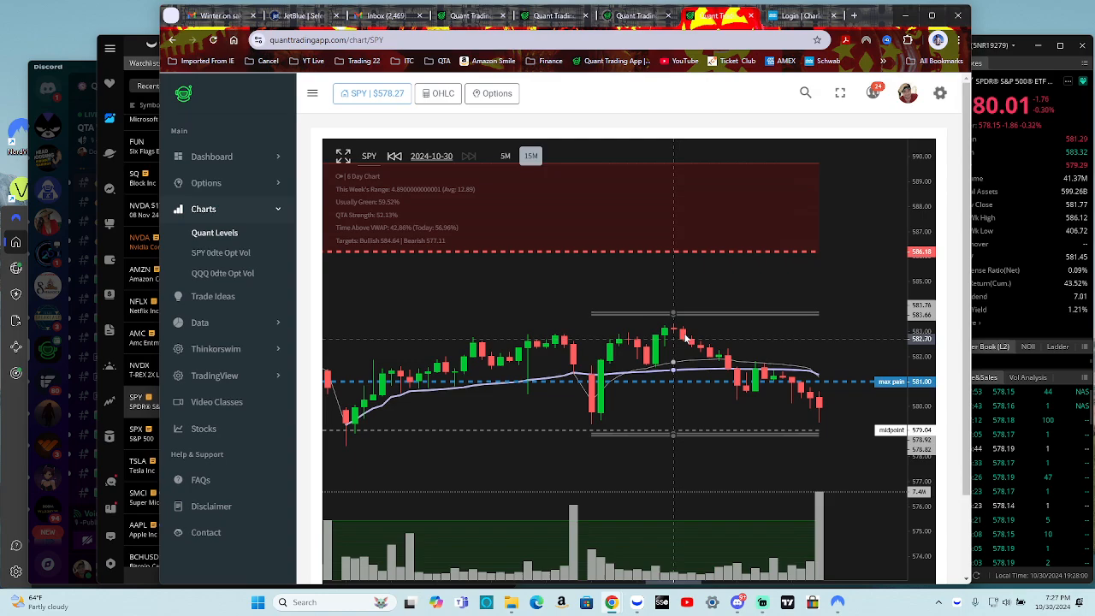
mouse_move(673, 323)
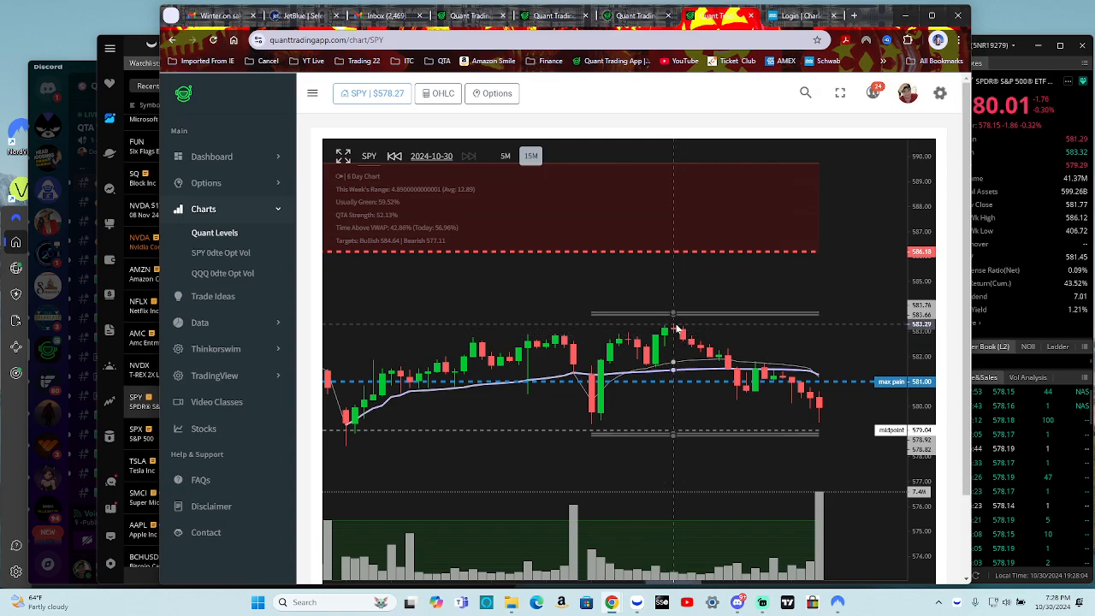
click(504, 155)
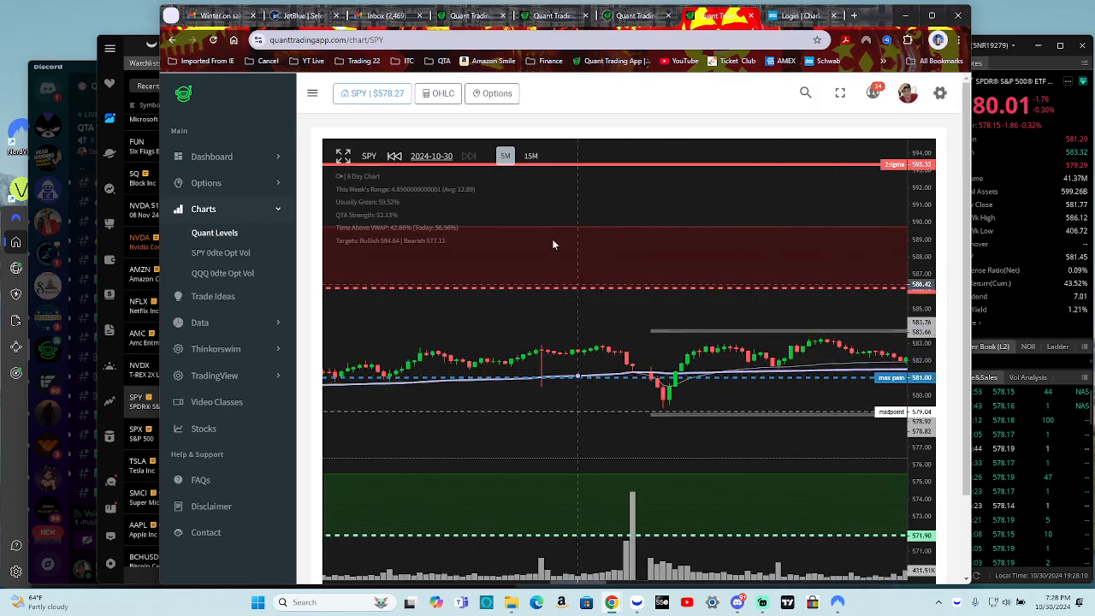
Step: Switch the SPY Quant Levels chart back to 15-minute candles
click(531, 156)
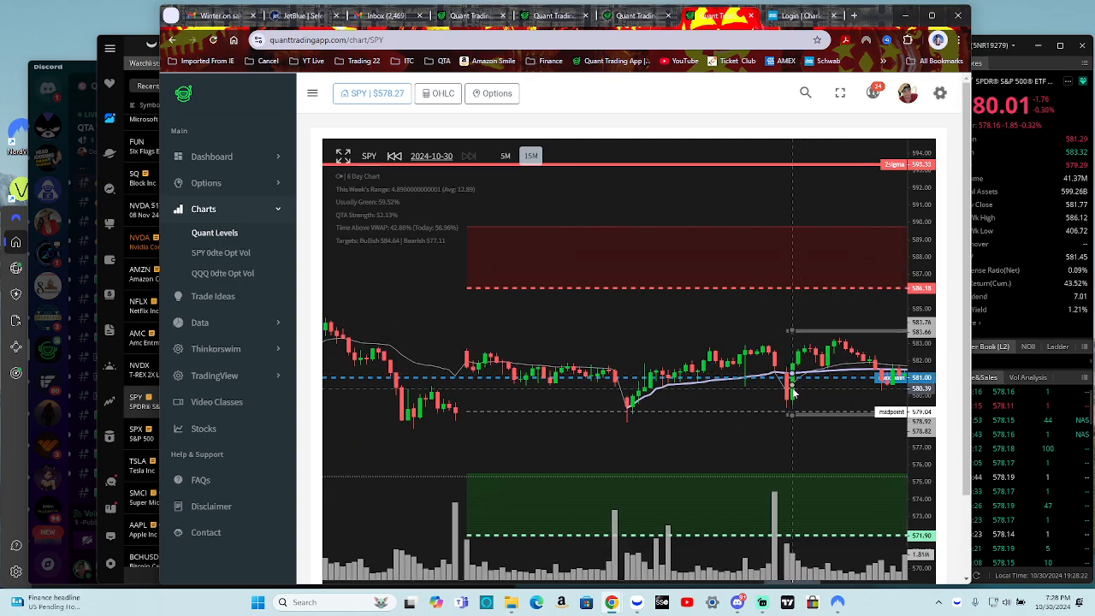
mouse_move(800, 403)
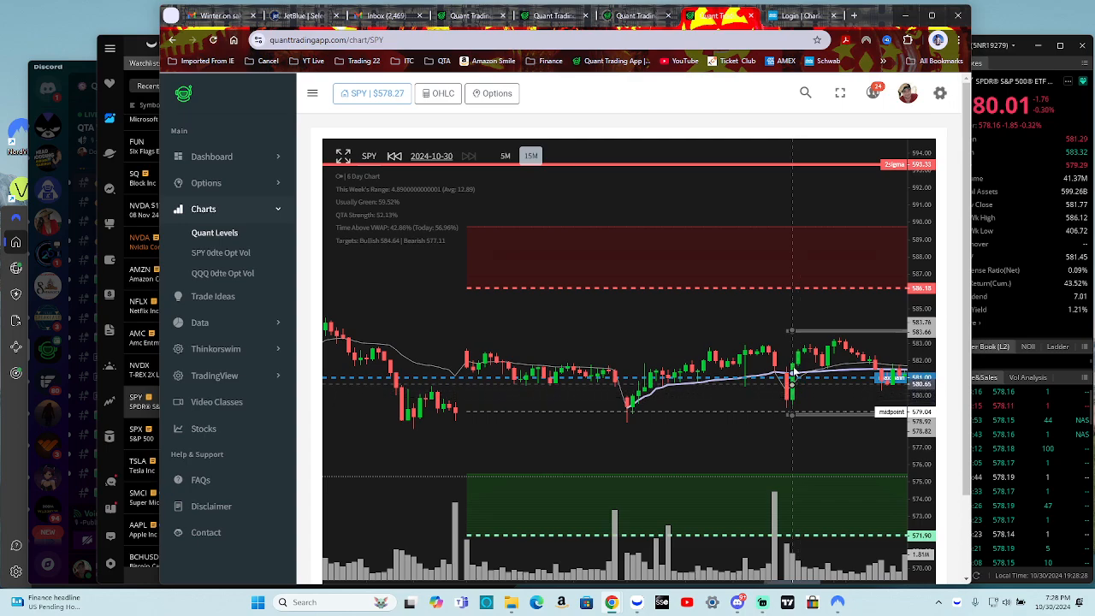
mouse_move(852, 307)
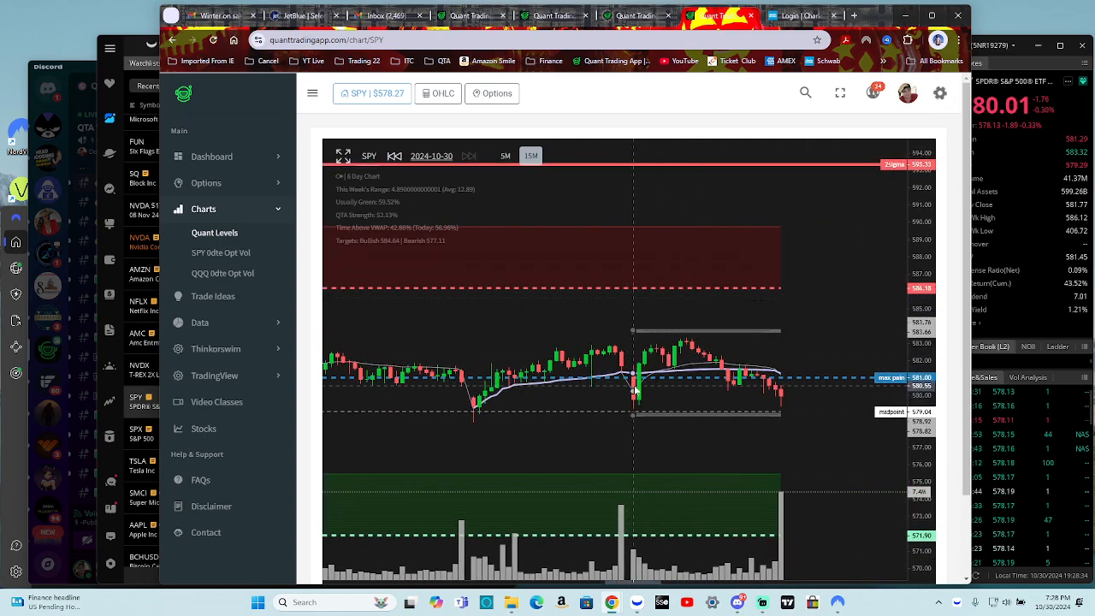
mouse_move(687, 341)
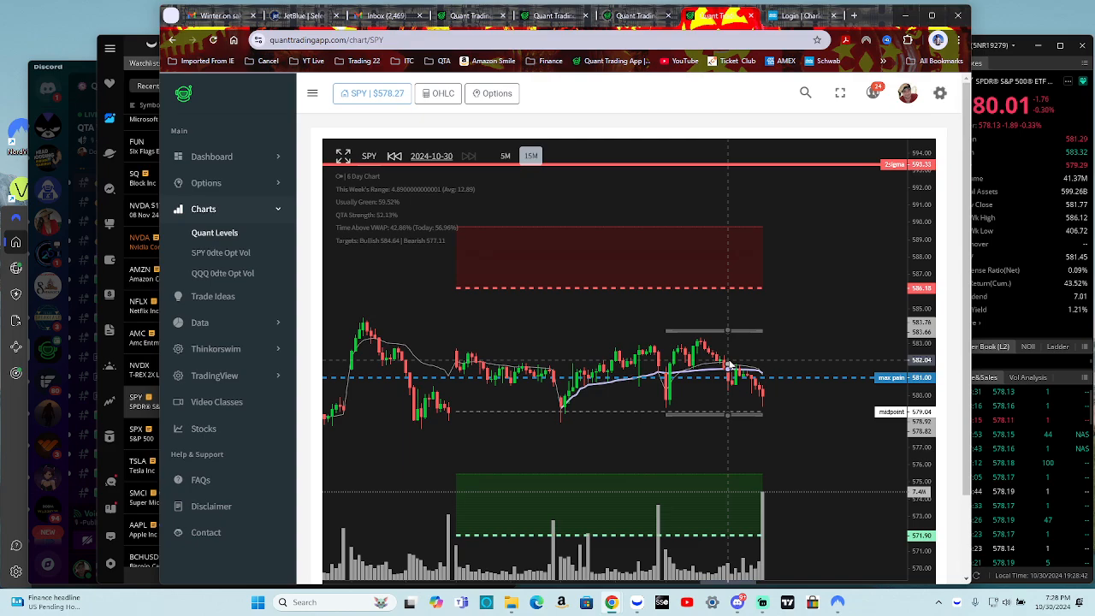
mouse_move(721, 366)
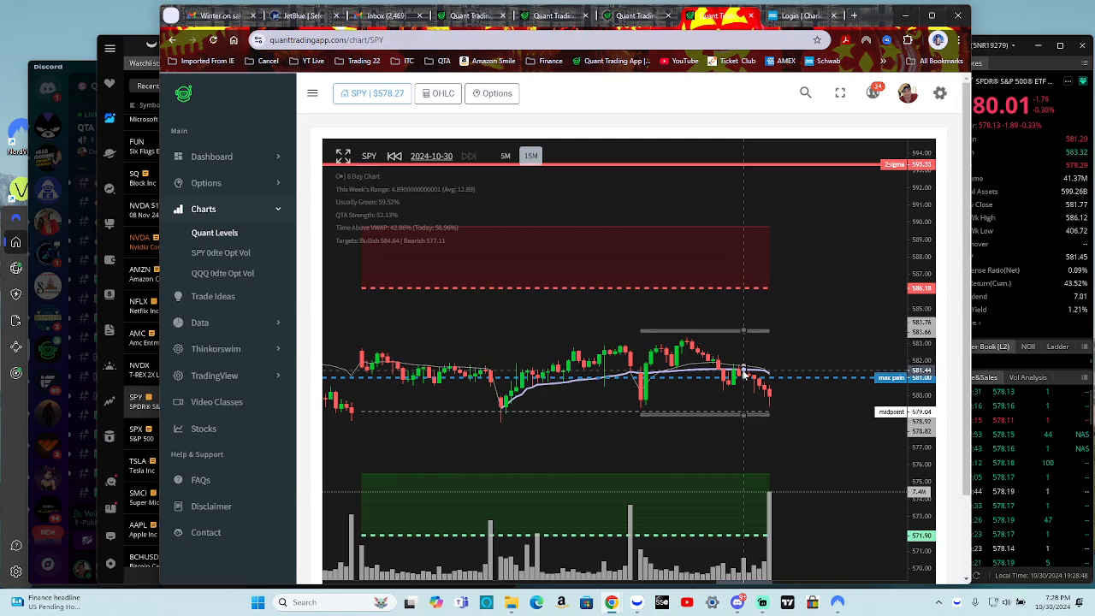
mouse_move(724, 382)
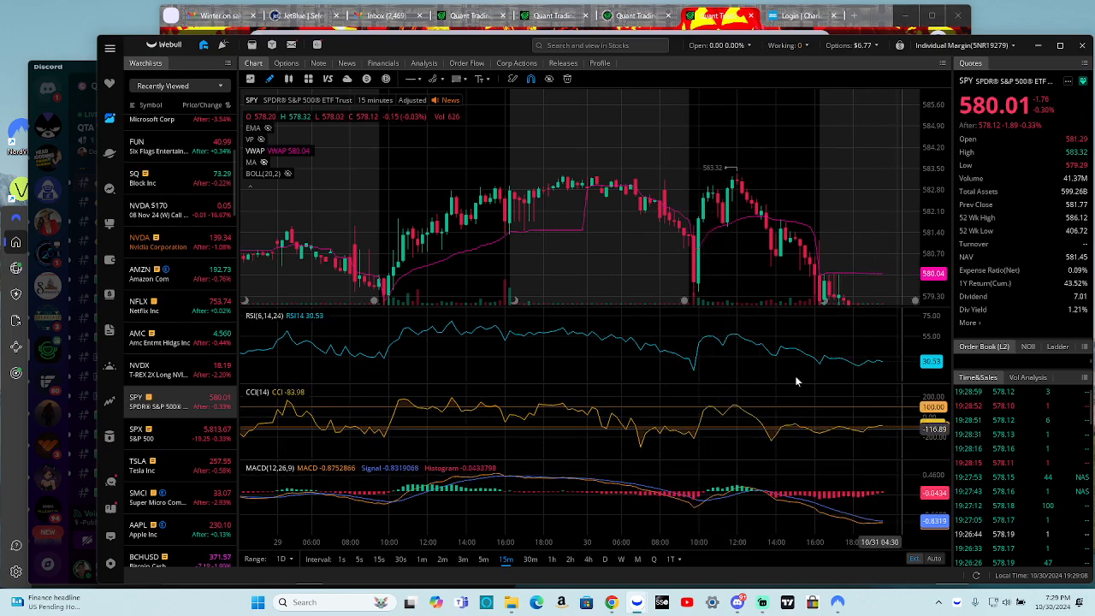
mouse_move(742, 250)
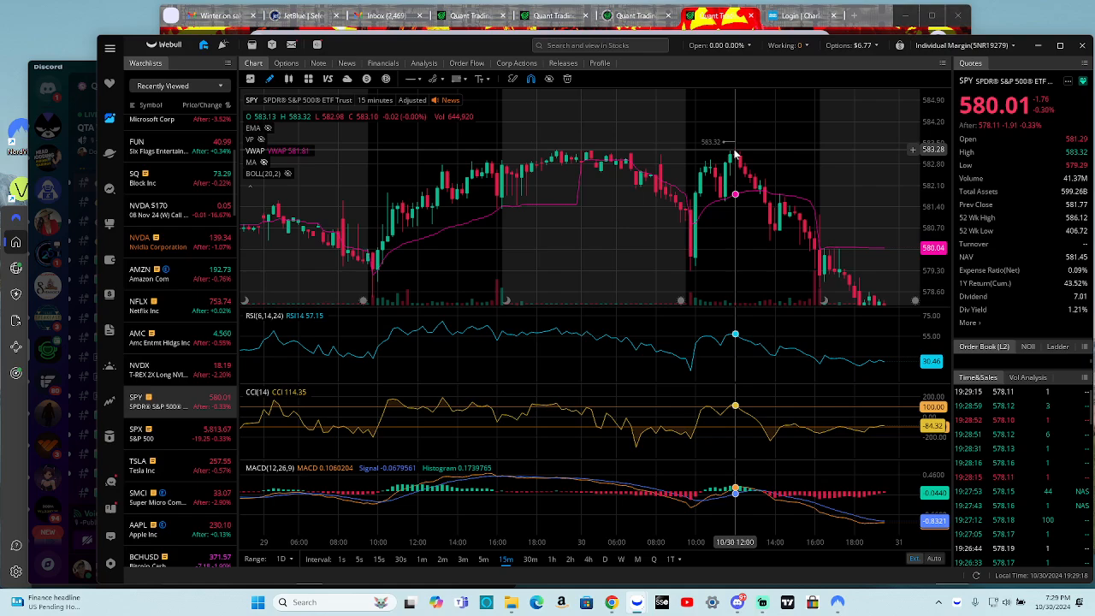
mouse_move(774, 205)
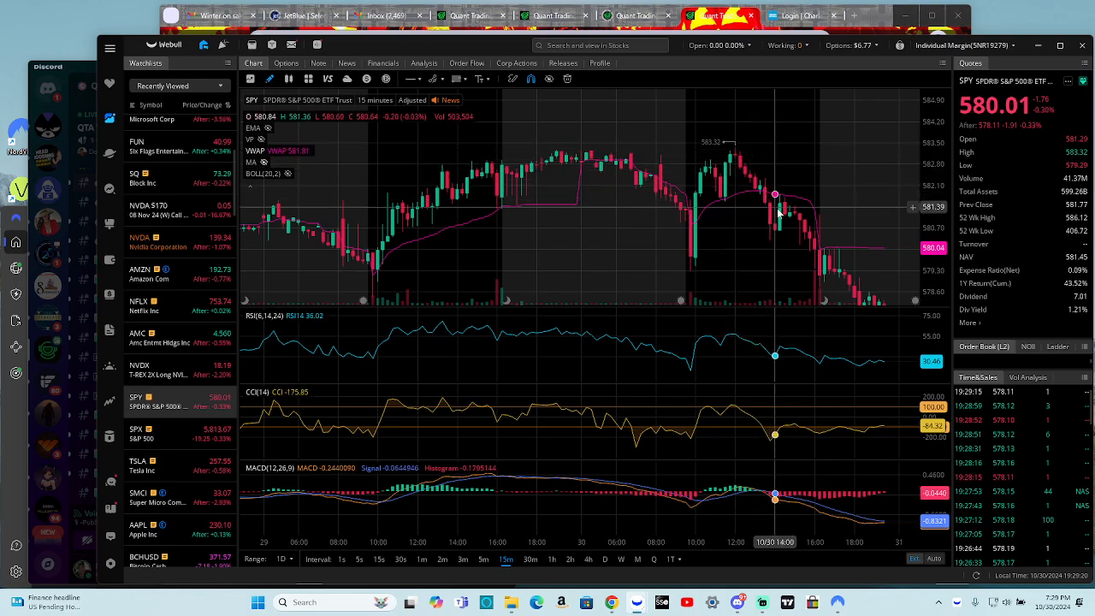
mouse_move(808, 260)
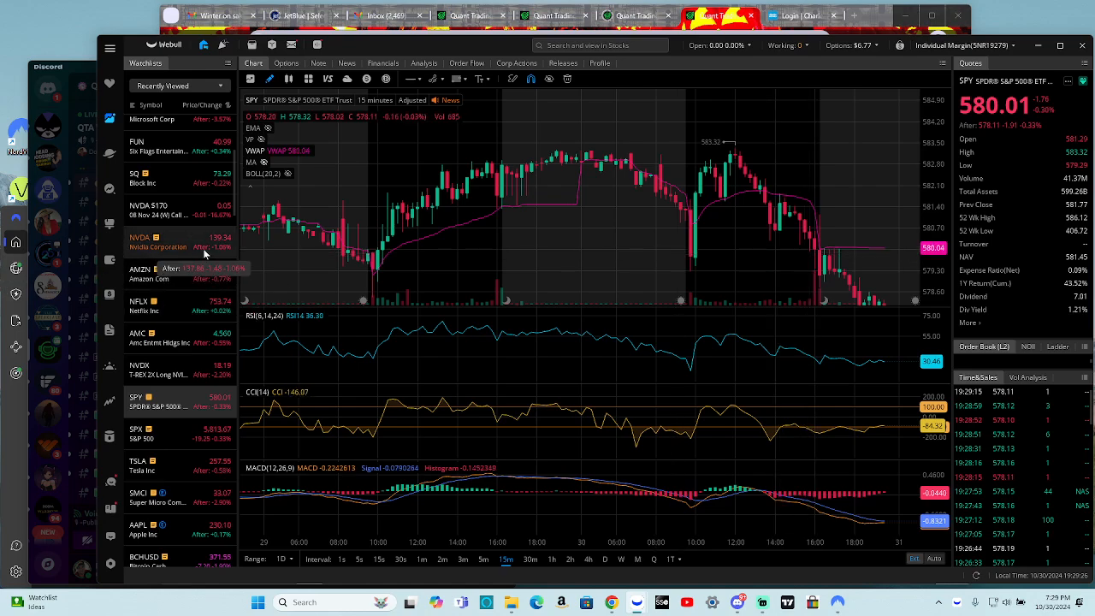
Step: Select NVDA in the Webull watchlist to show Nvidia Corporation's chart and quote
click(158, 243)
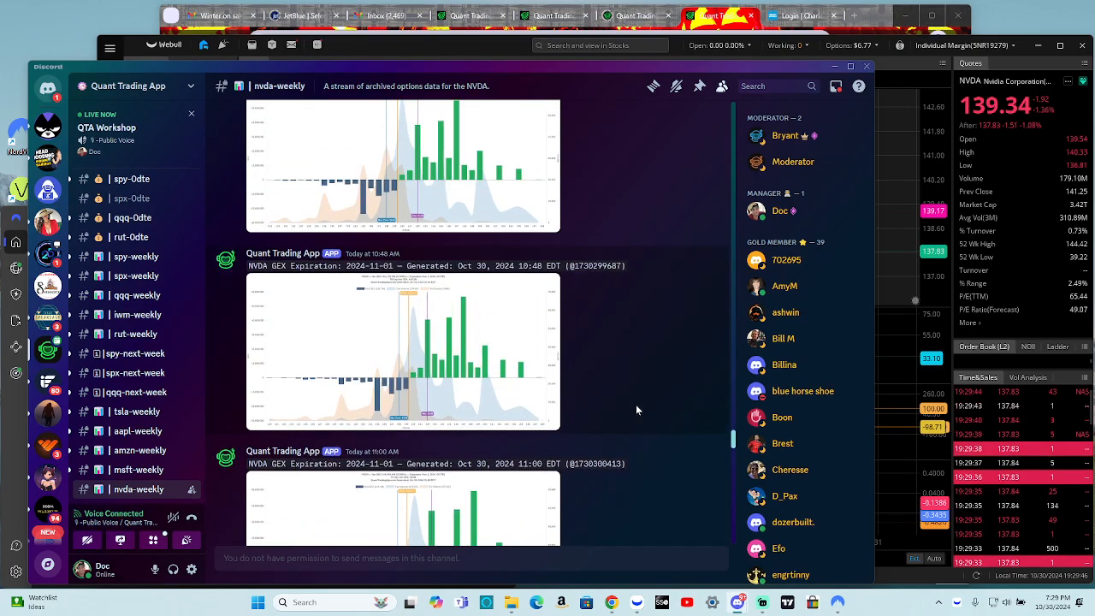
Step: Scroll #nvda-weekly up to Oct 30 and enlarge the 9:32 AM NVDA GEX chart for the Nov 1 expiration
scroll(up, 3)
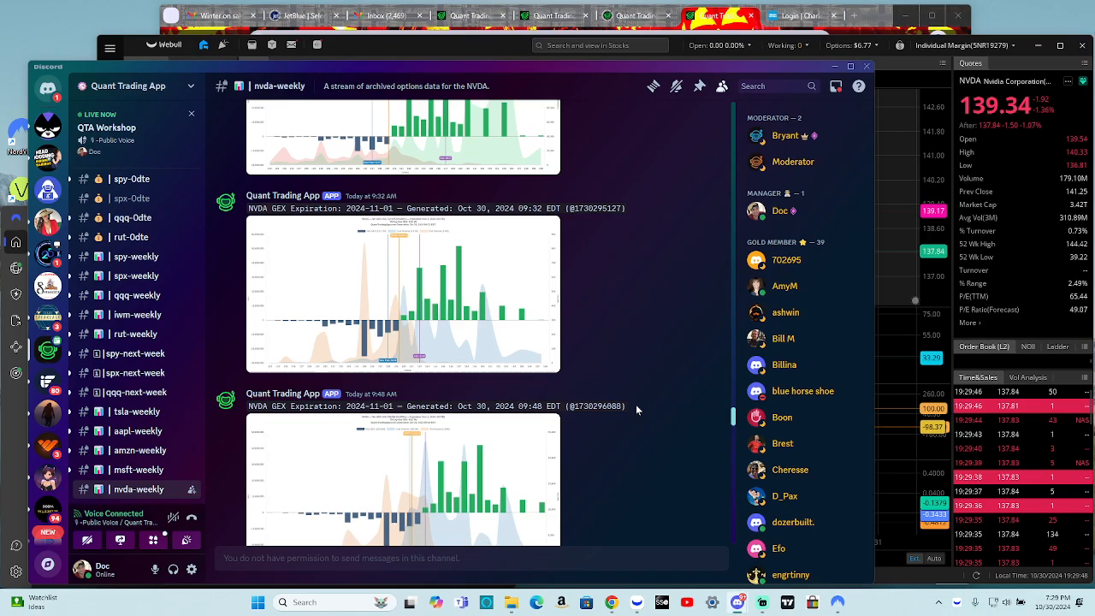
scroll(up, 3)
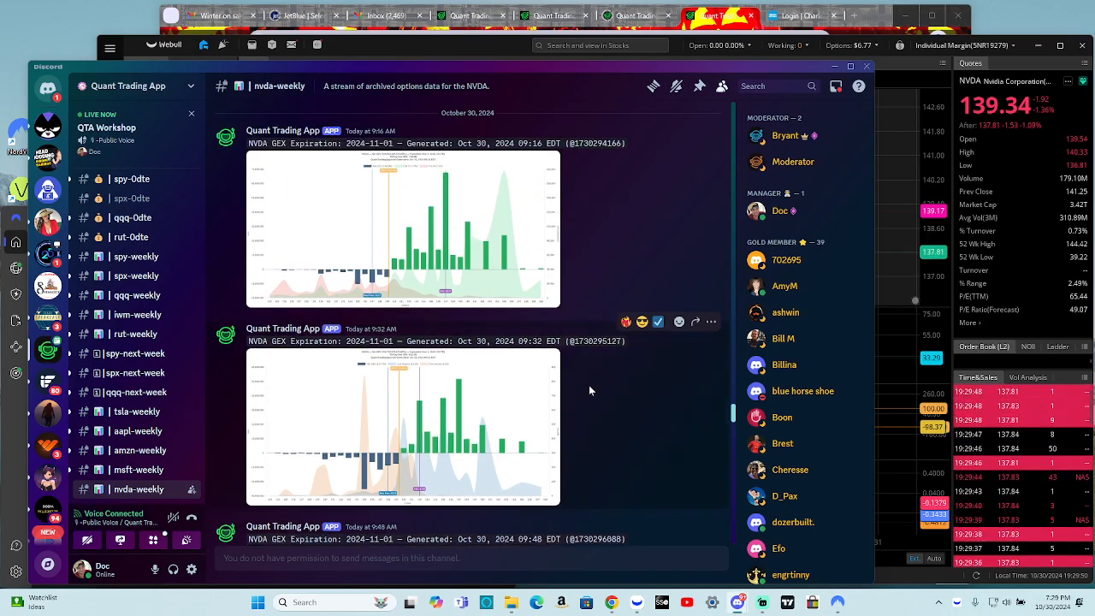
mouse_move(508, 426)
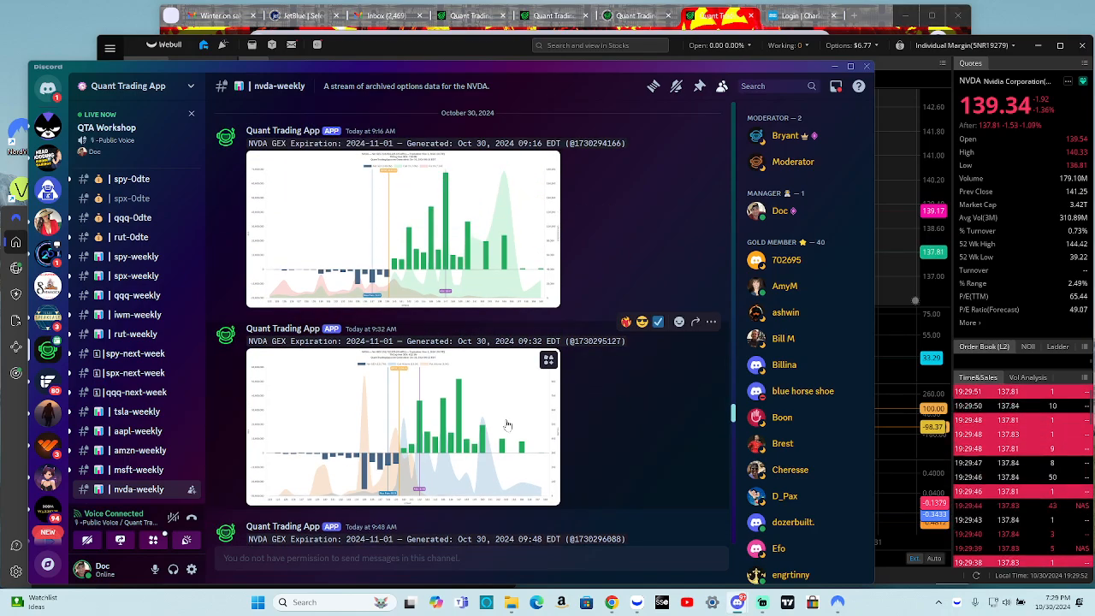
click(404, 426)
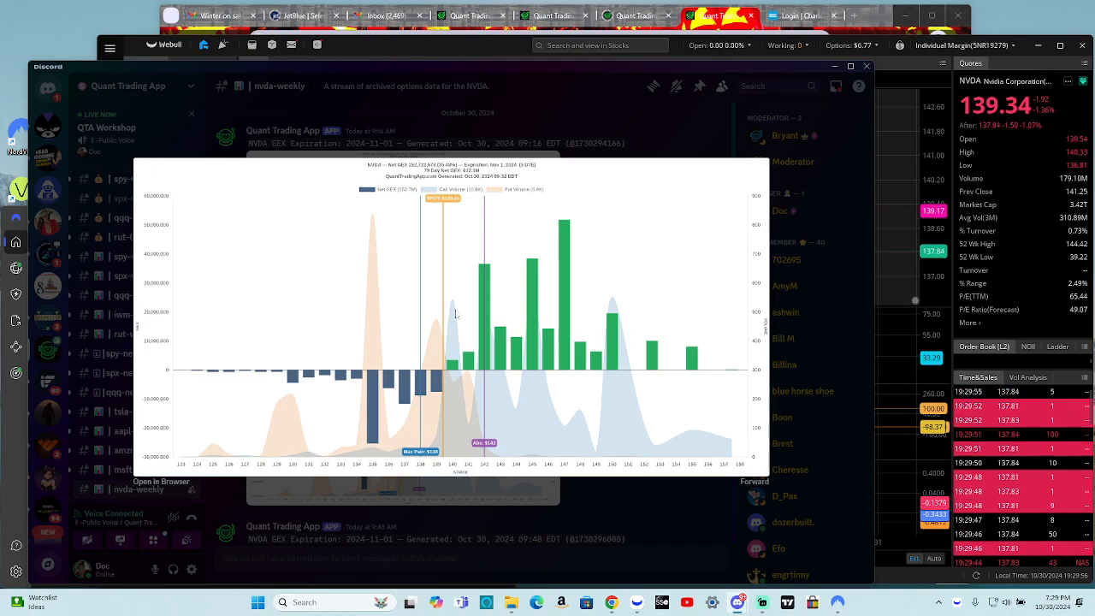
mouse_move(456, 214)
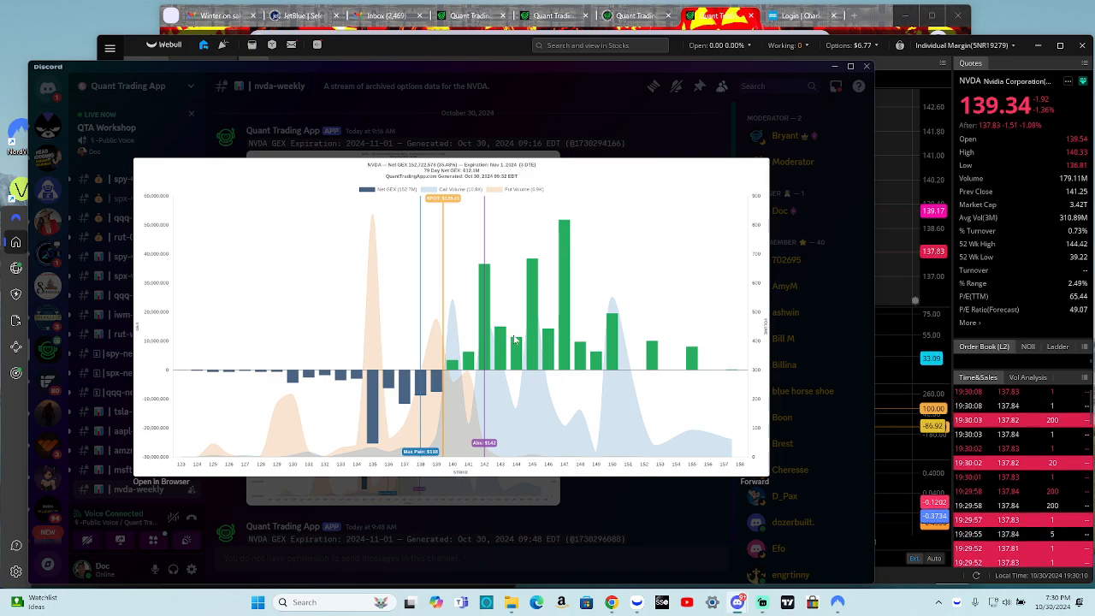
mouse_move(537, 263)
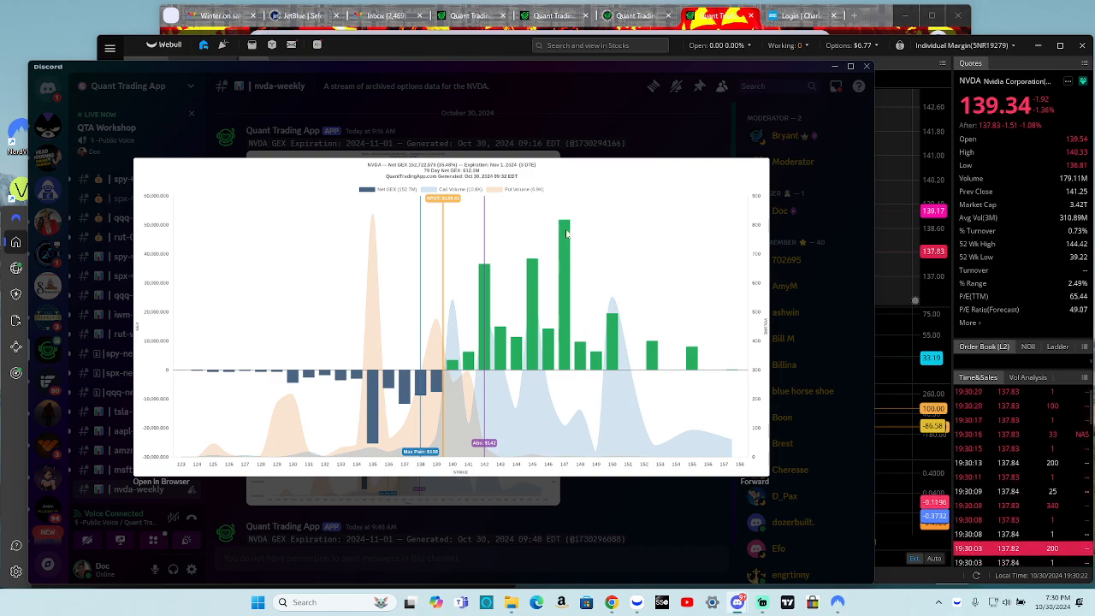
mouse_move(572, 273)
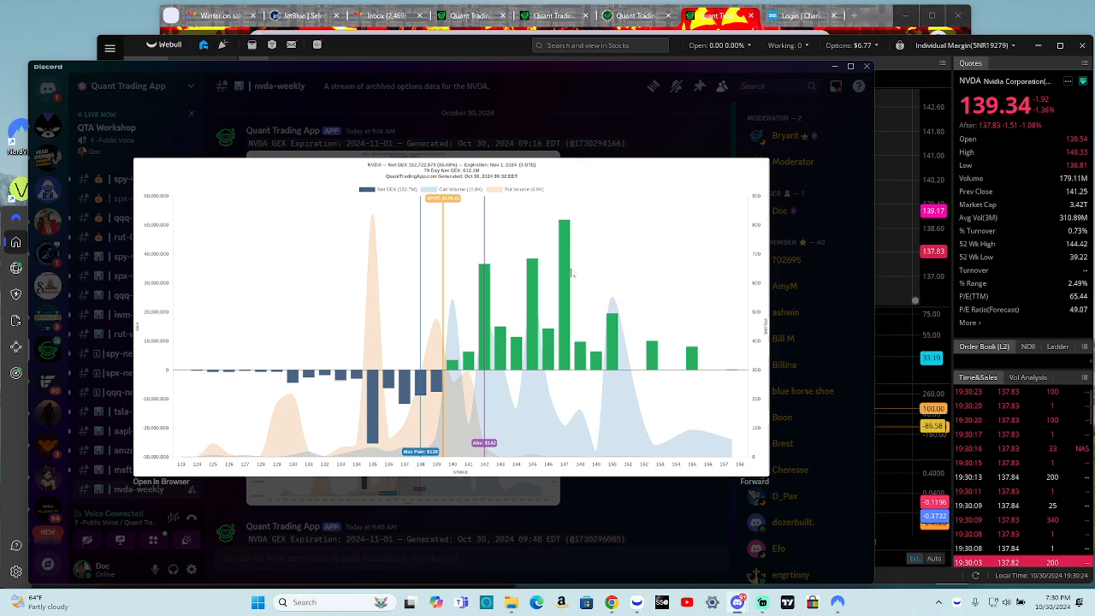
mouse_move(567, 279)
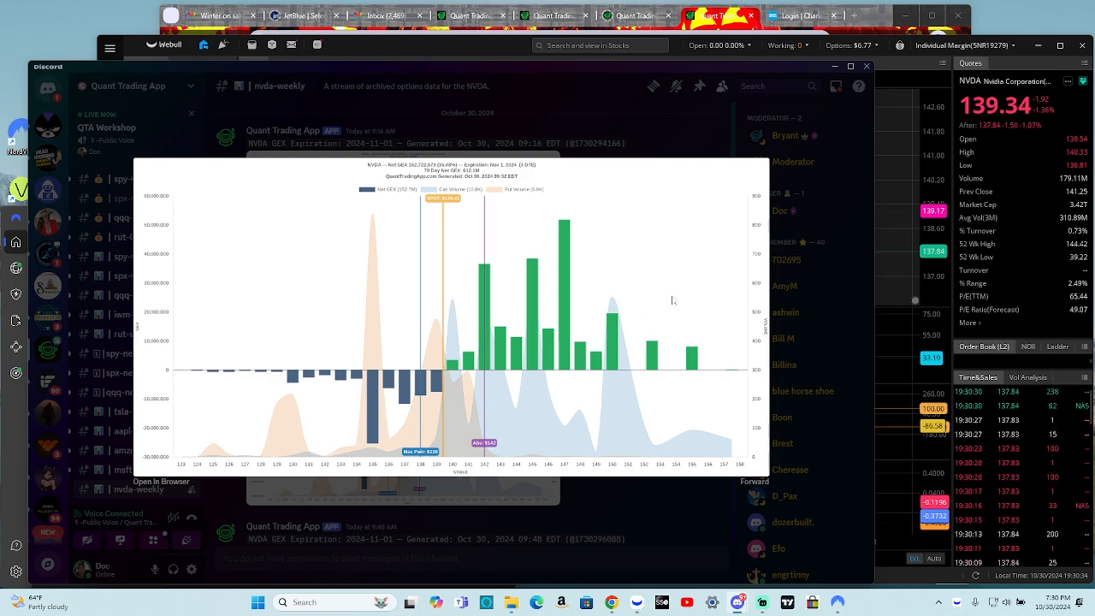
mouse_move(660, 341)
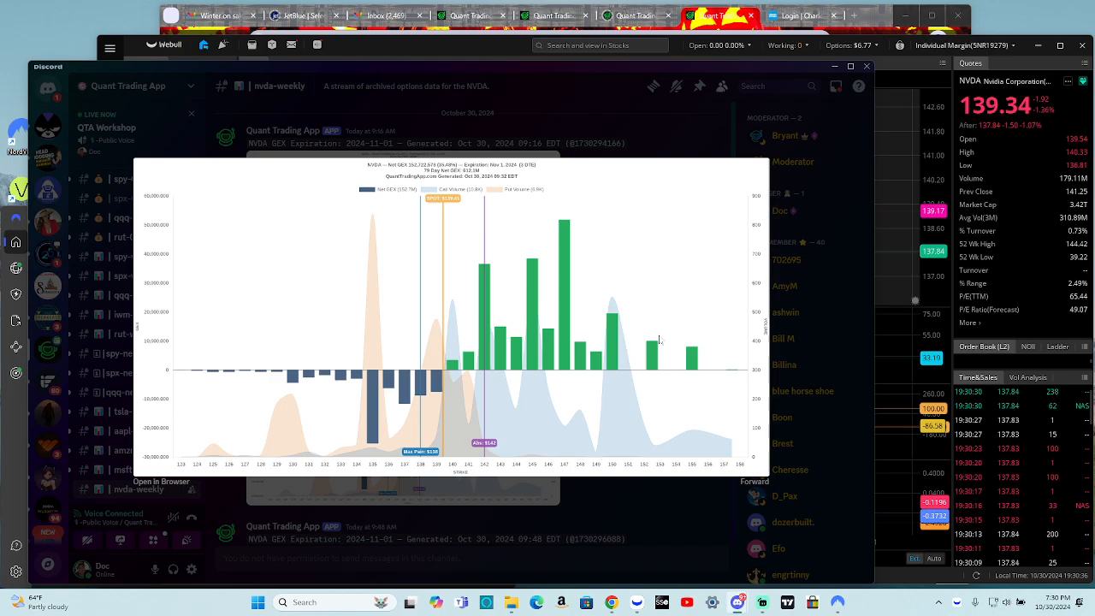
mouse_move(368, 496)
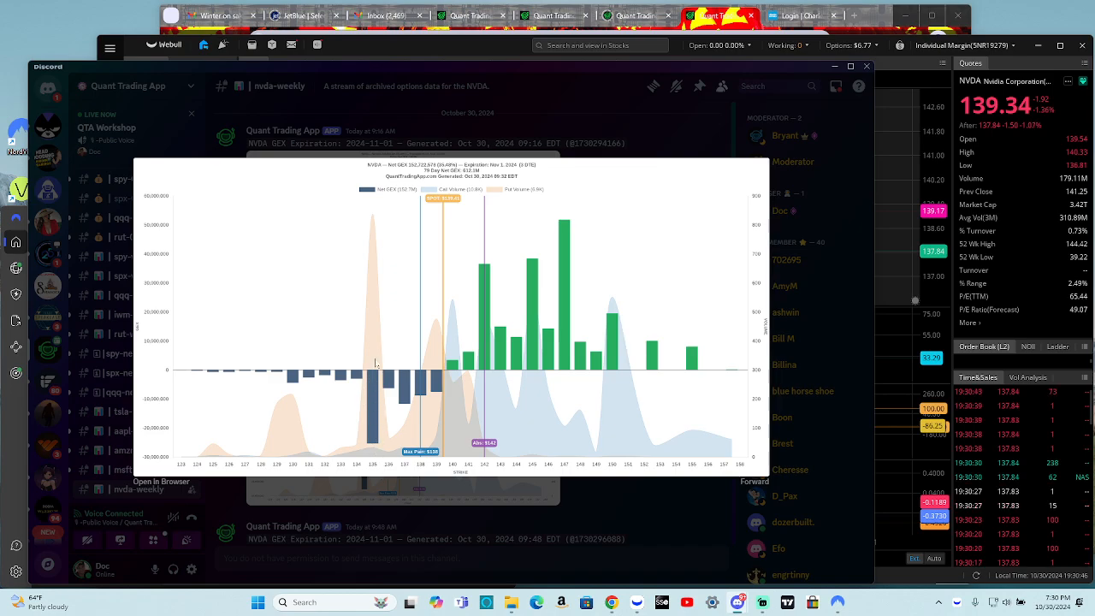
mouse_move(668, 516)
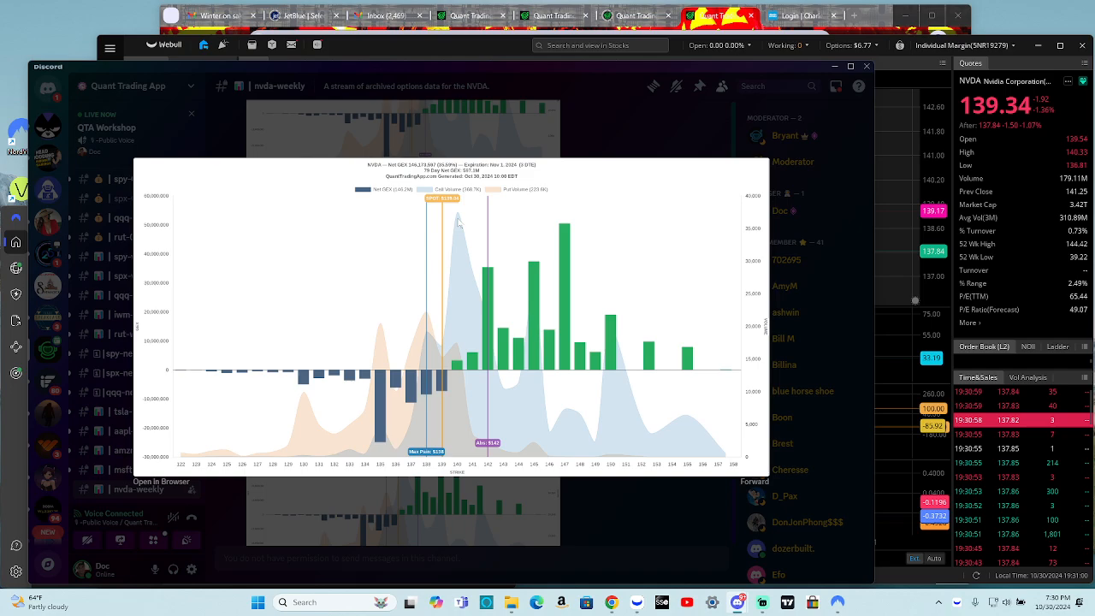
mouse_move(629, 264)
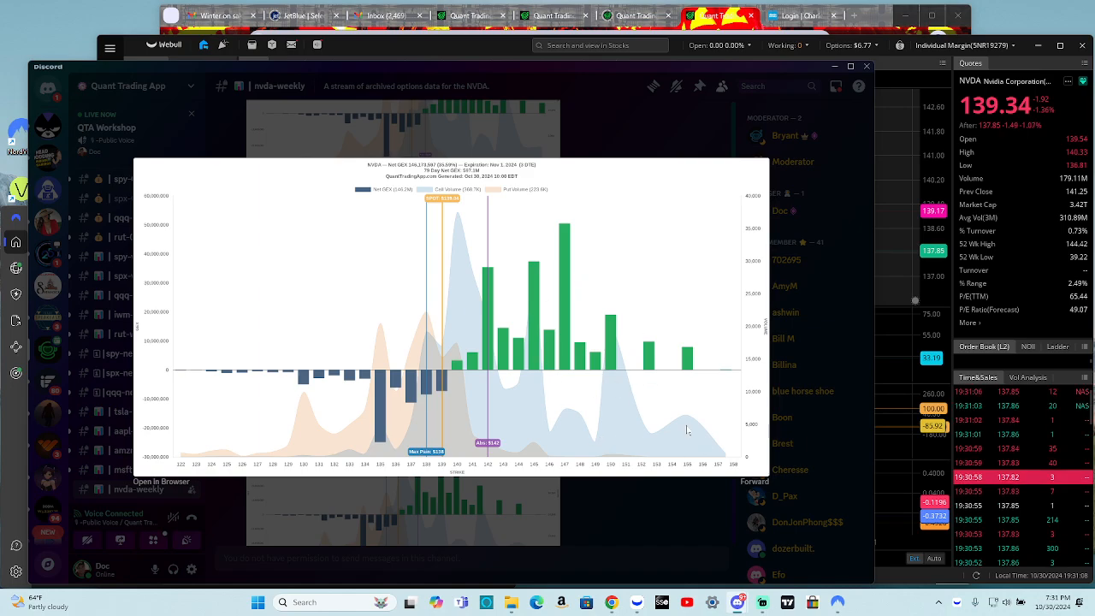
mouse_move(564, 456)
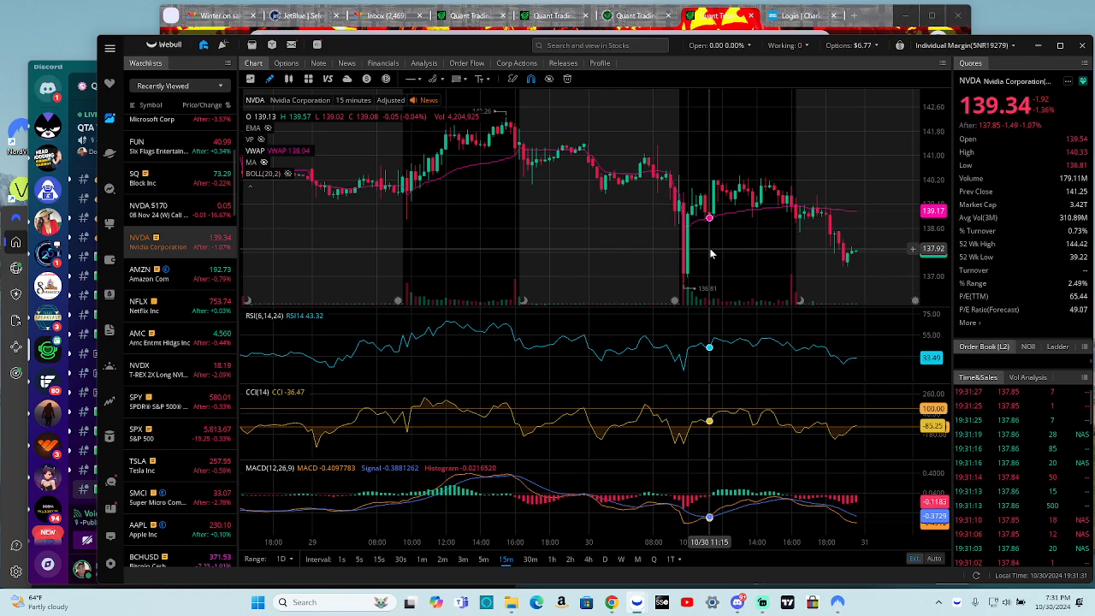
mouse_move(610, 189)
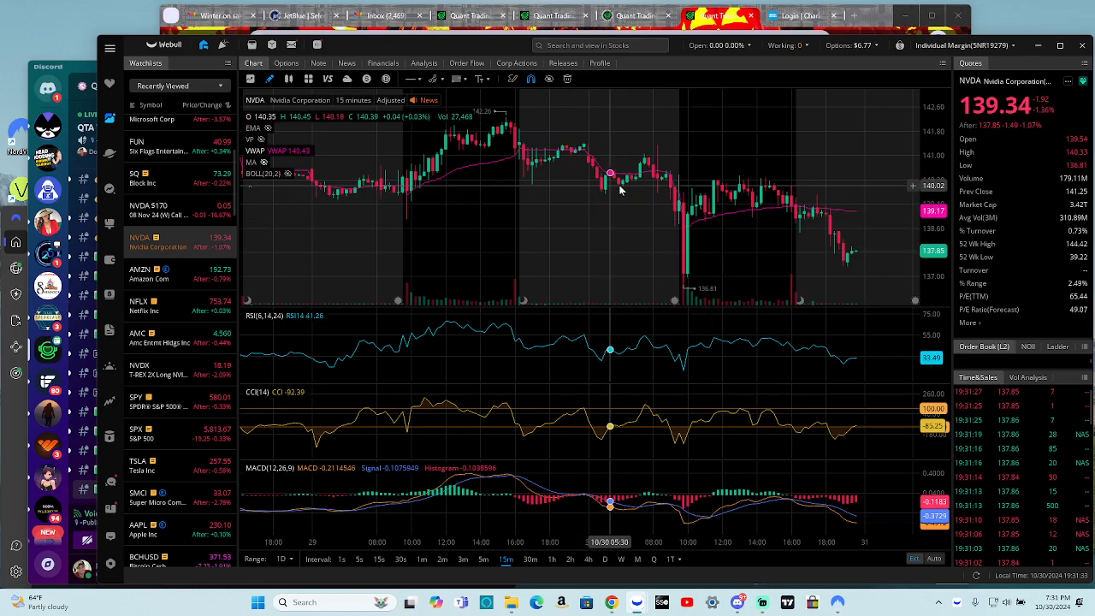
mouse_move(731, 268)
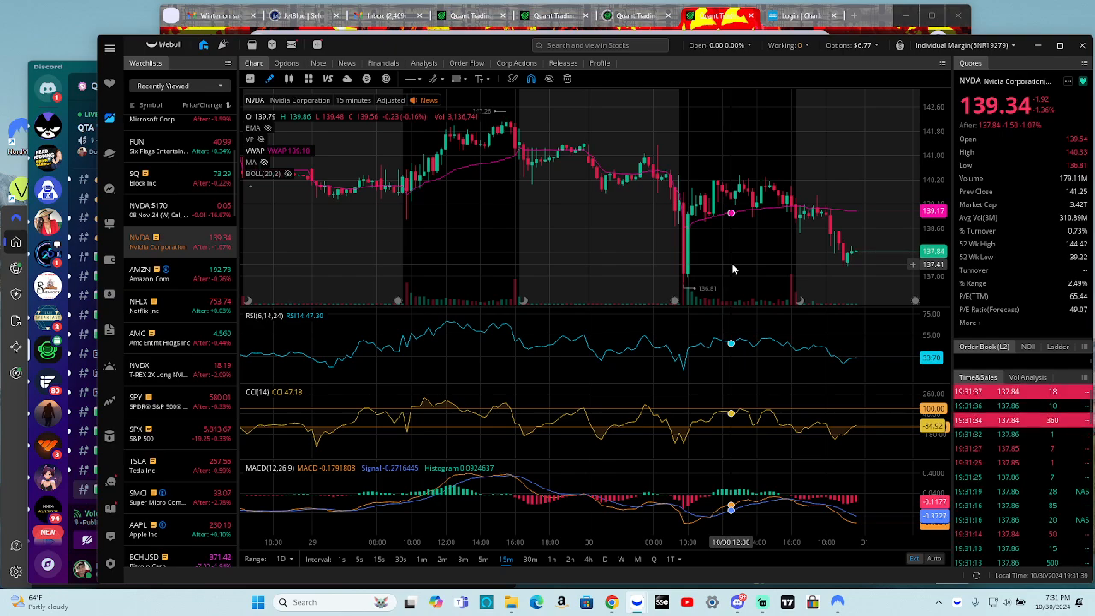
mouse_move(706, 218)
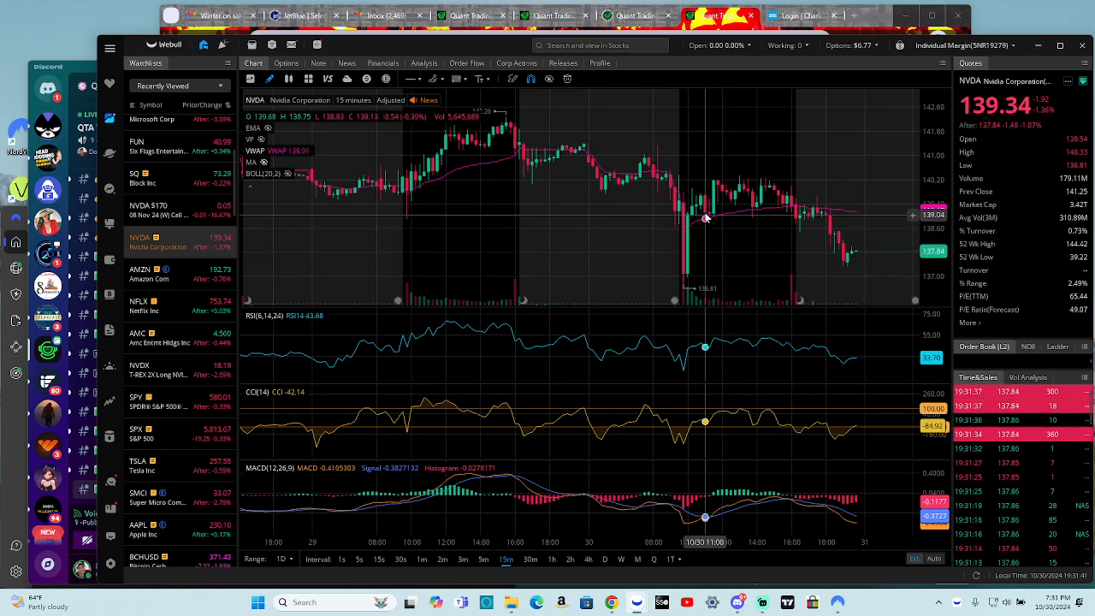
mouse_move(719, 188)
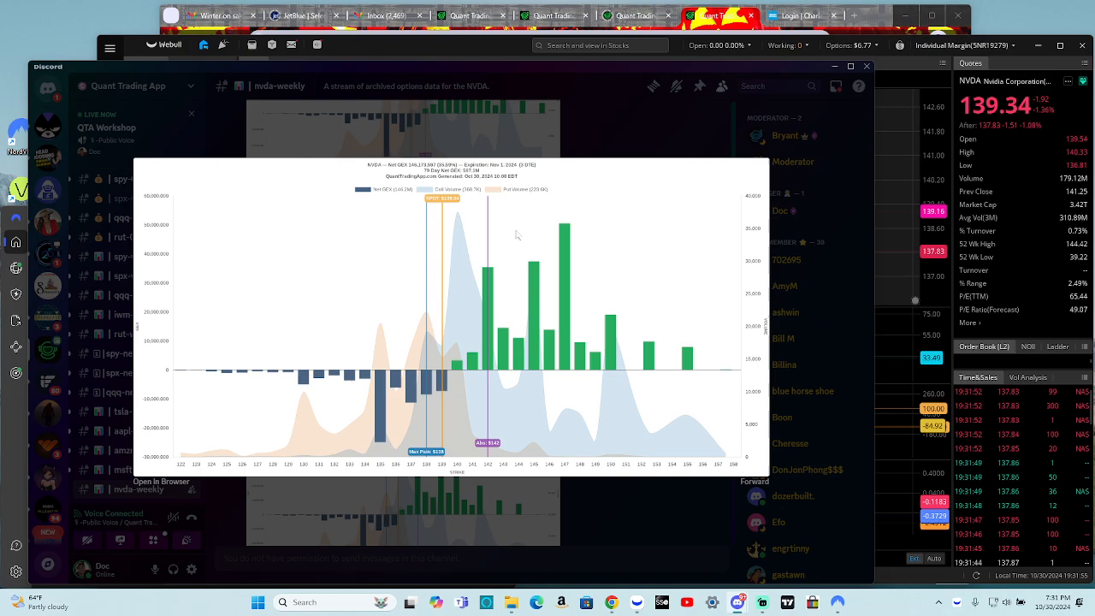
mouse_move(523, 254)
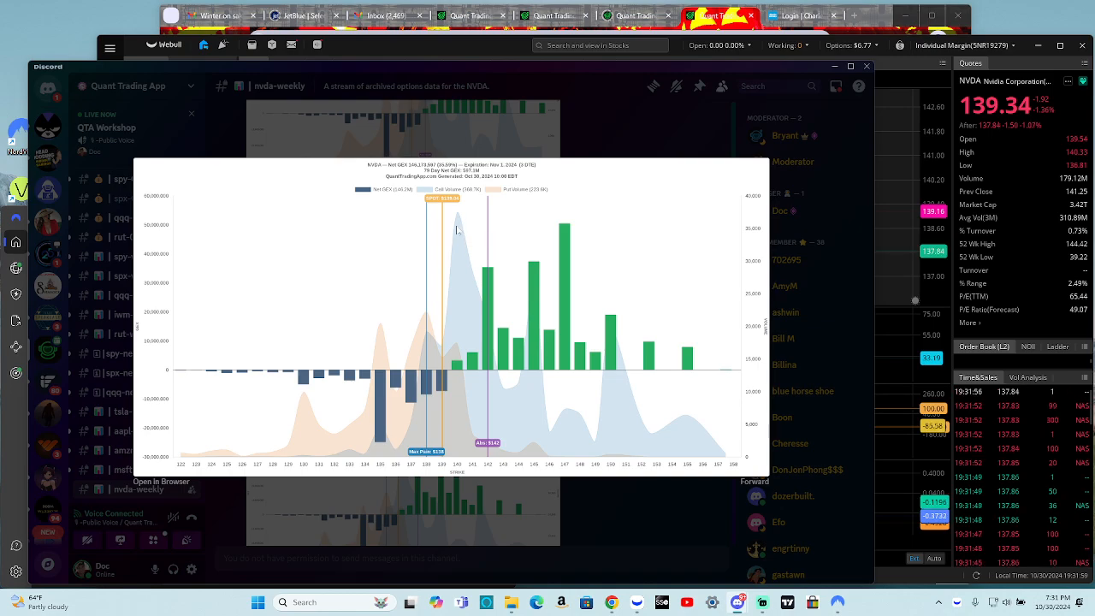
mouse_move(477, 468)
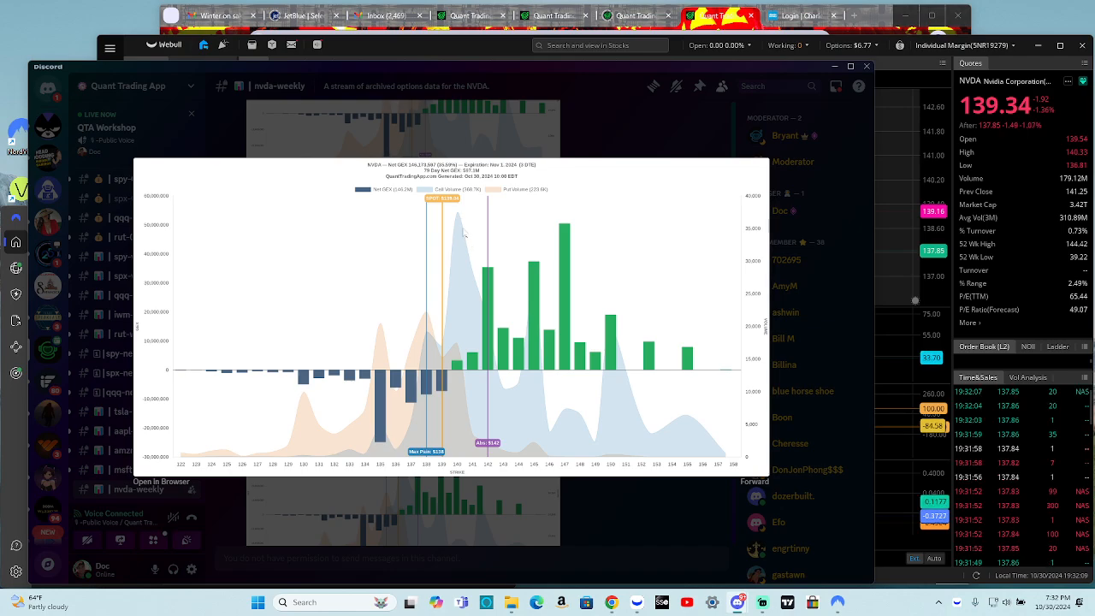
mouse_move(488, 284)
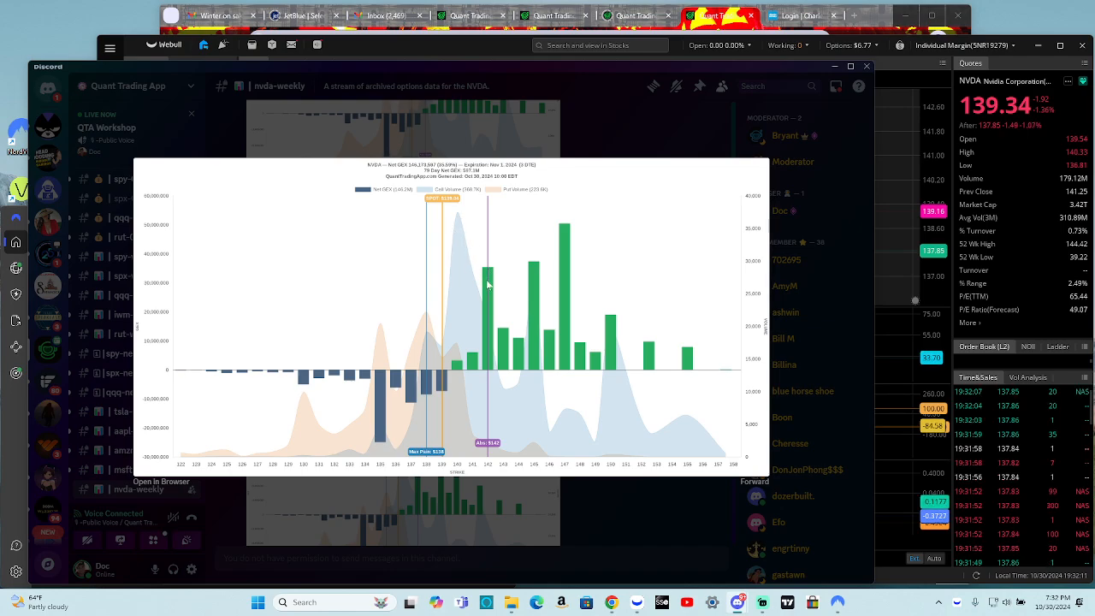
mouse_move(503, 294)
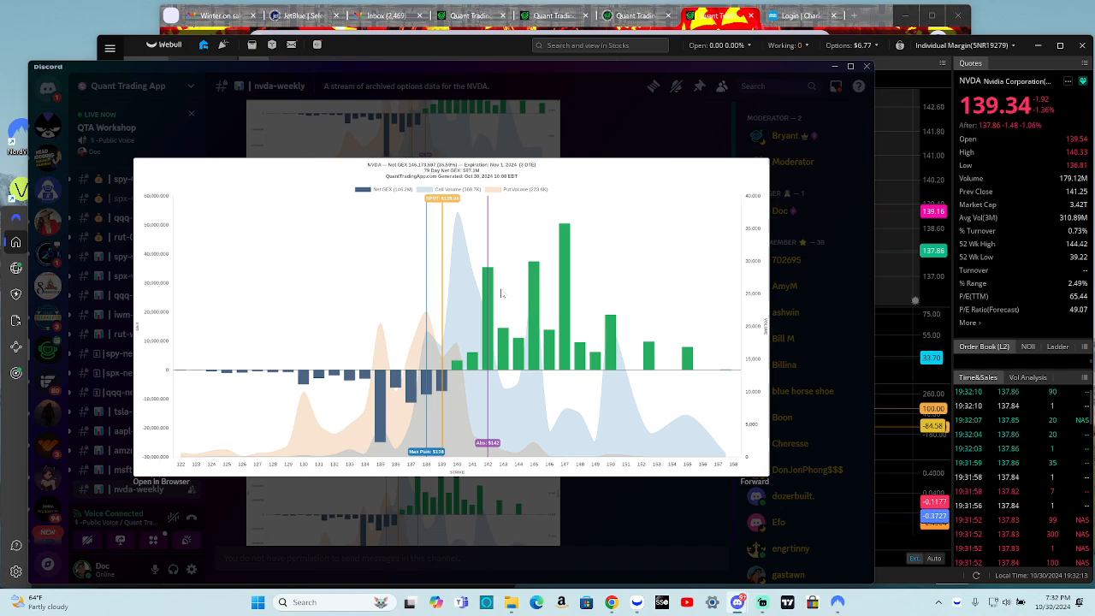
mouse_move(467, 261)
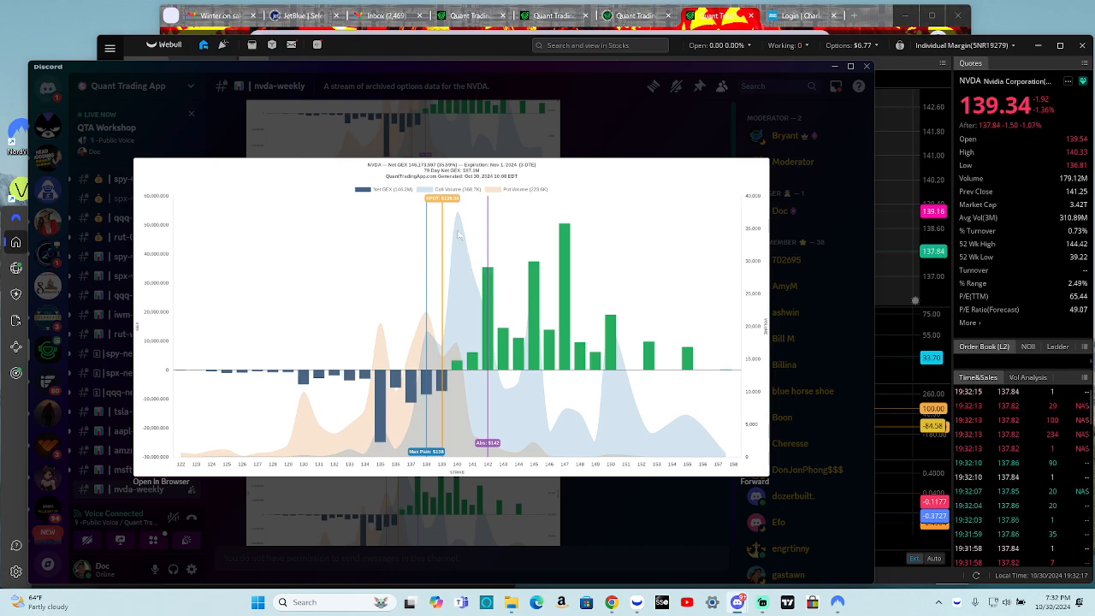
mouse_move(481, 304)
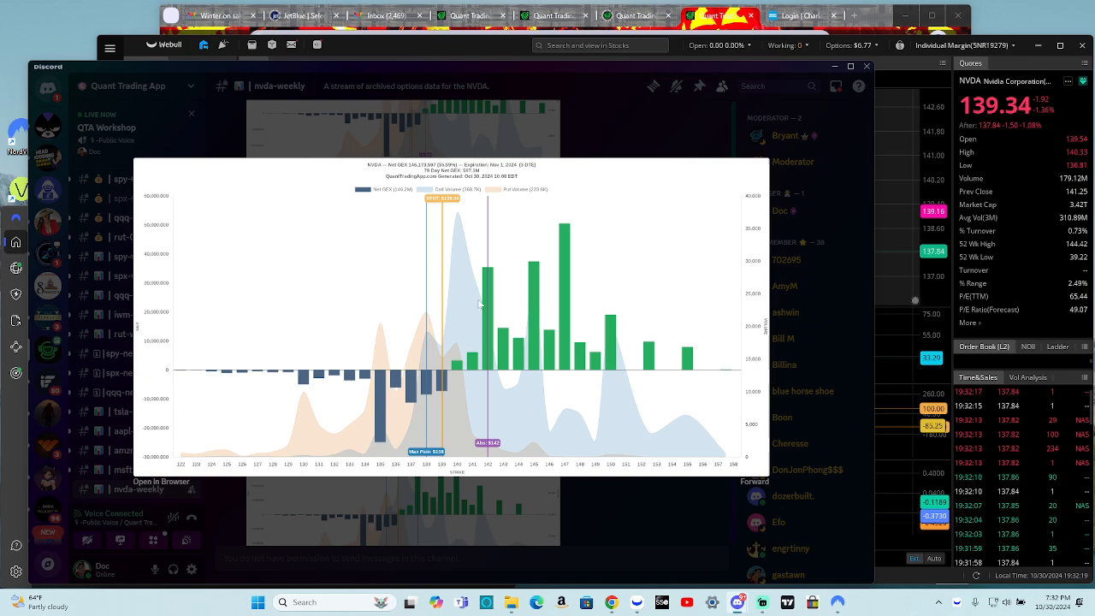
mouse_move(468, 287)
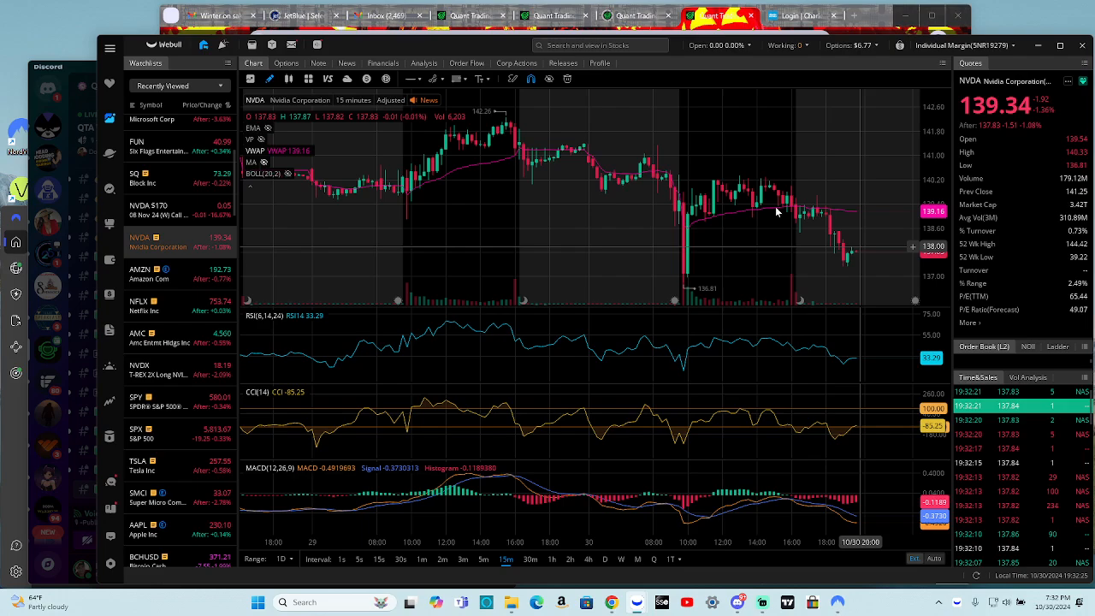
mouse_move(796, 182)
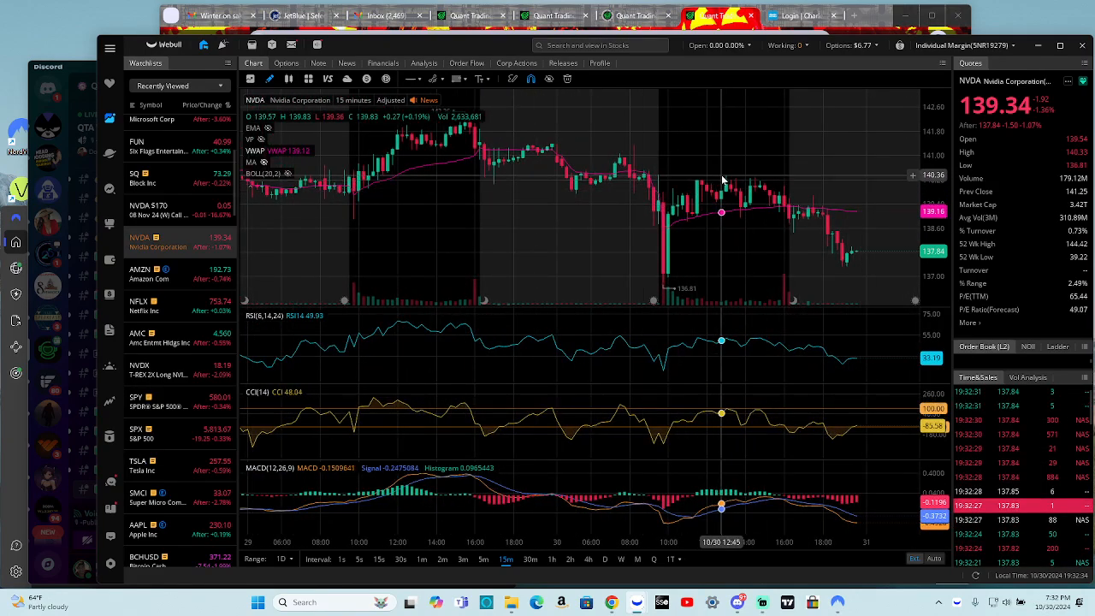
mouse_move(747, 192)
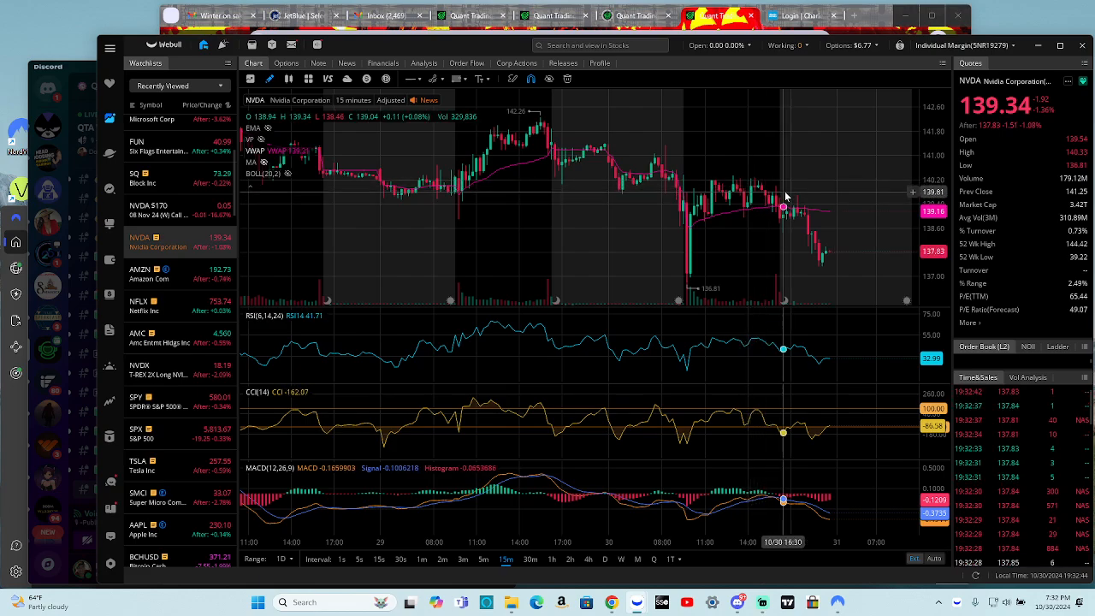
mouse_move(780, 197)
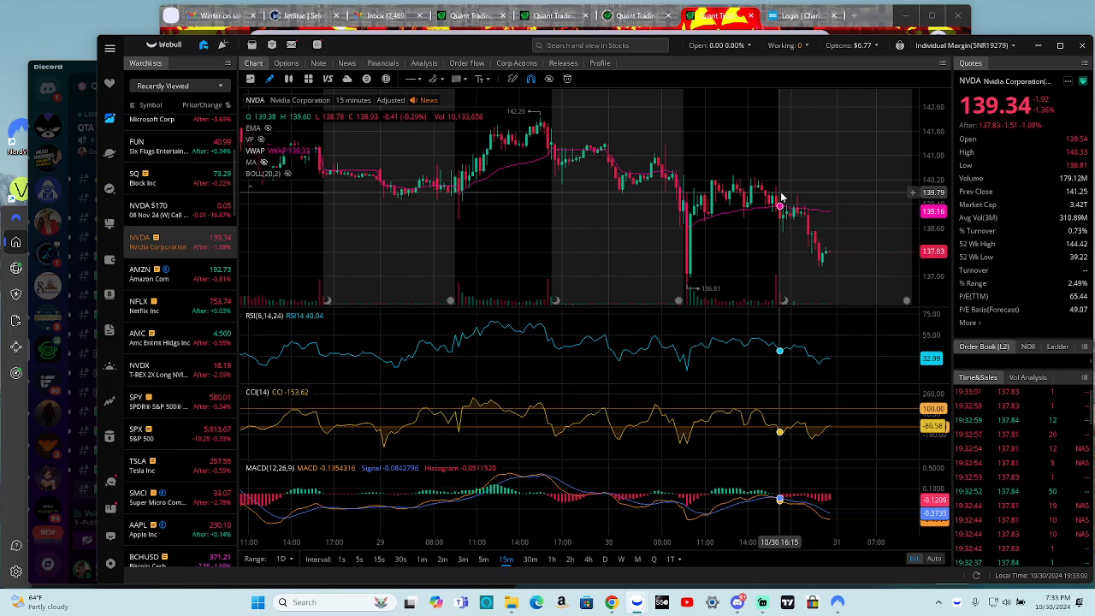
mouse_move(779, 210)
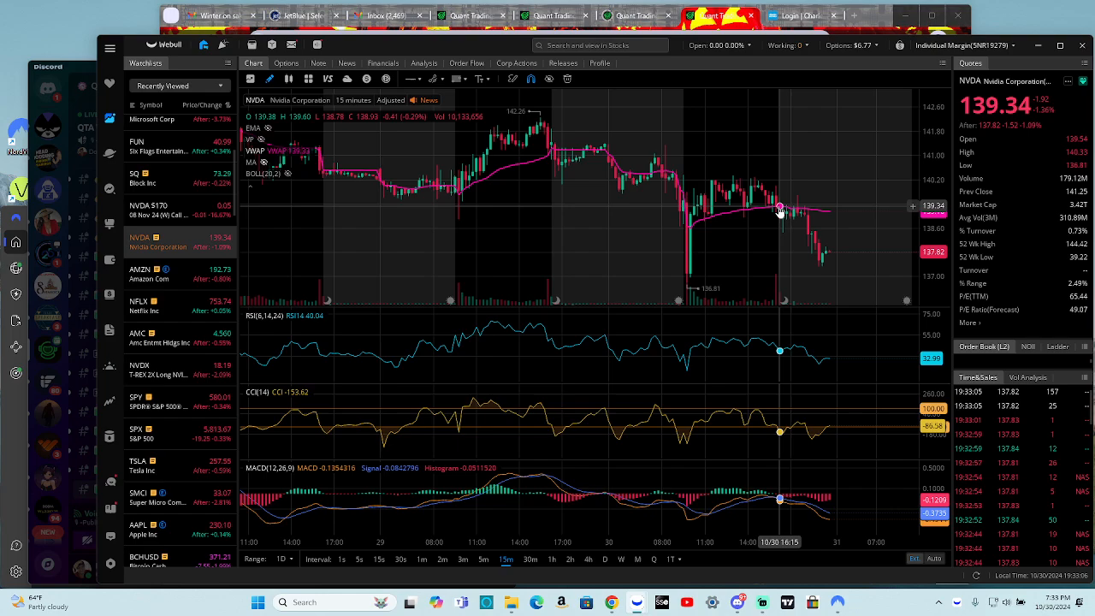
mouse_move(211, 419)
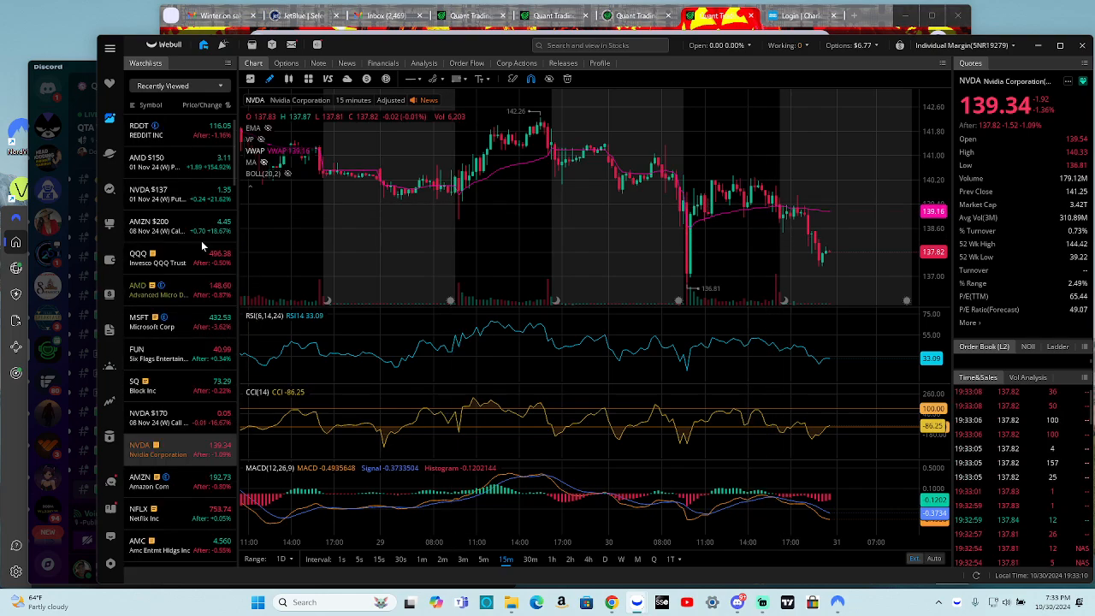
Step: Select MSFT in the Webull watchlist to show Microsoft's 15-minute chart
click(151, 321)
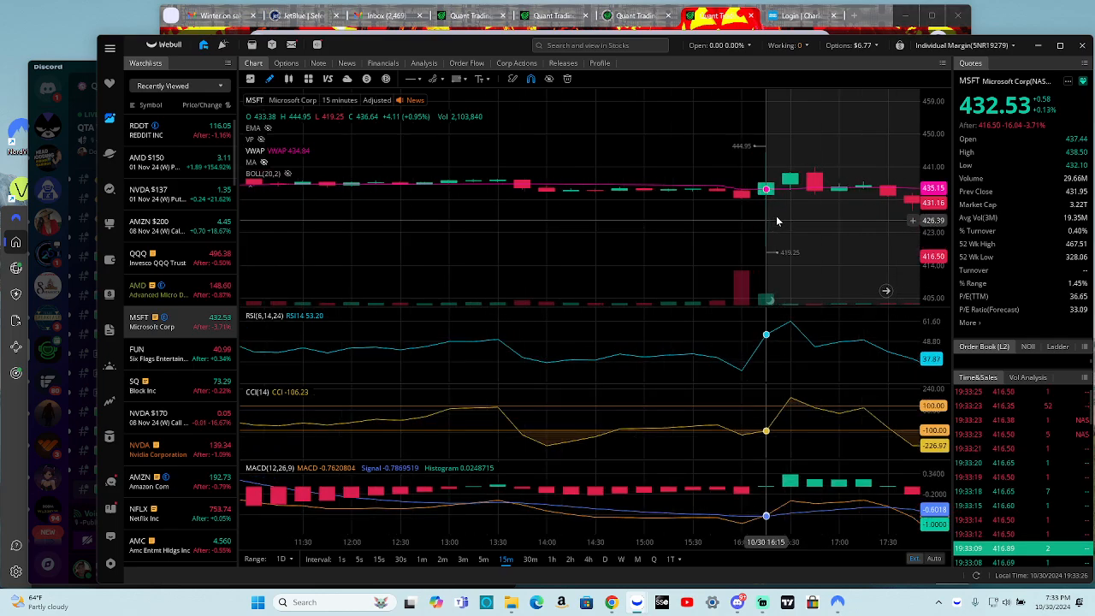
mouse_move(780, 165)
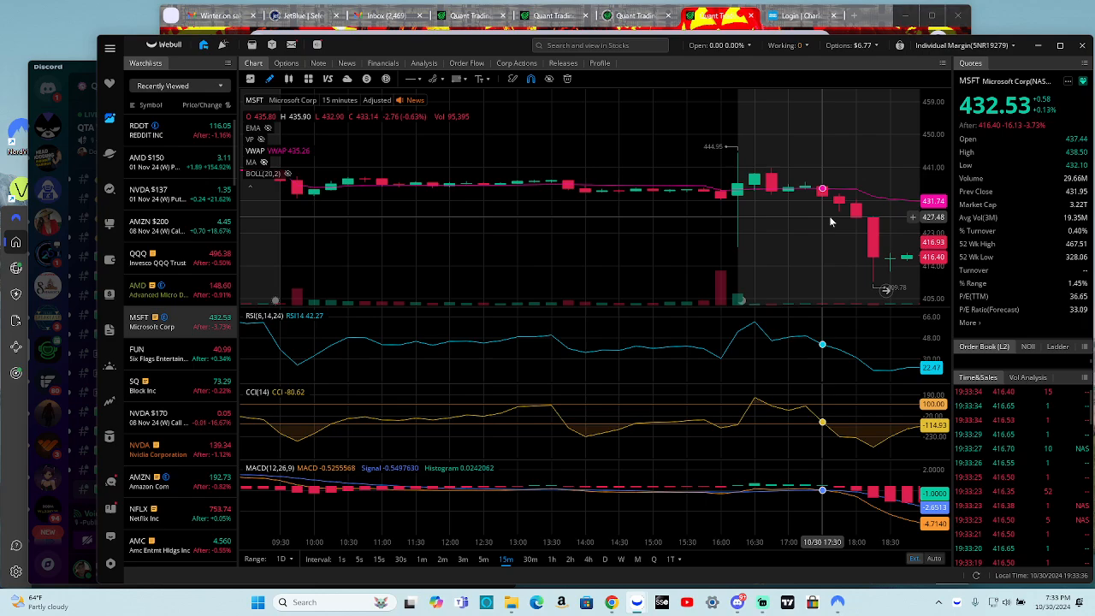
mouse_move(885, 252)
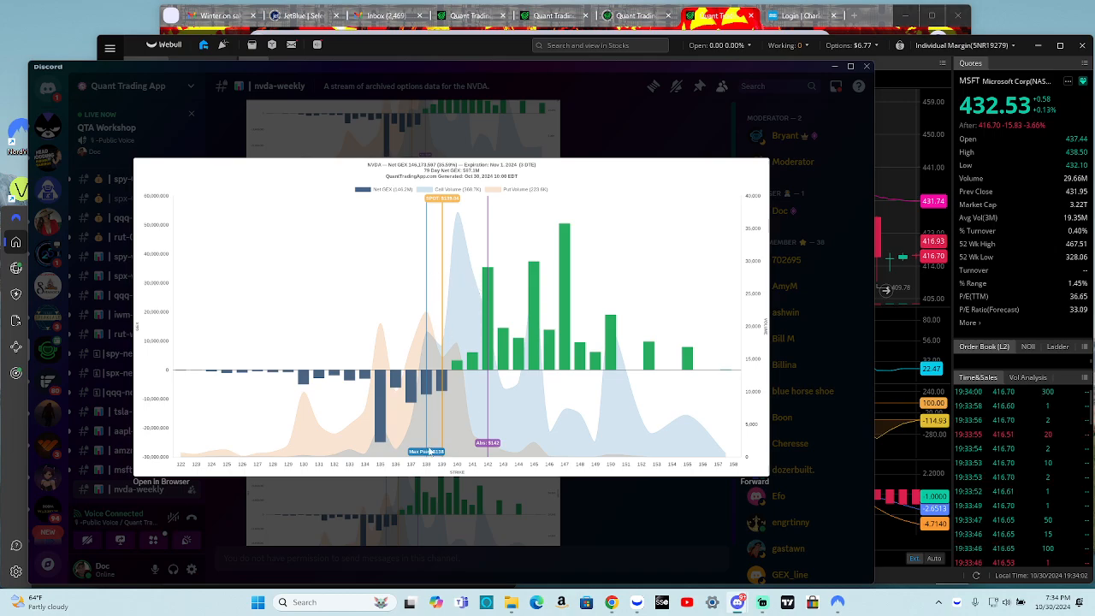
mouse_move(391, 441)
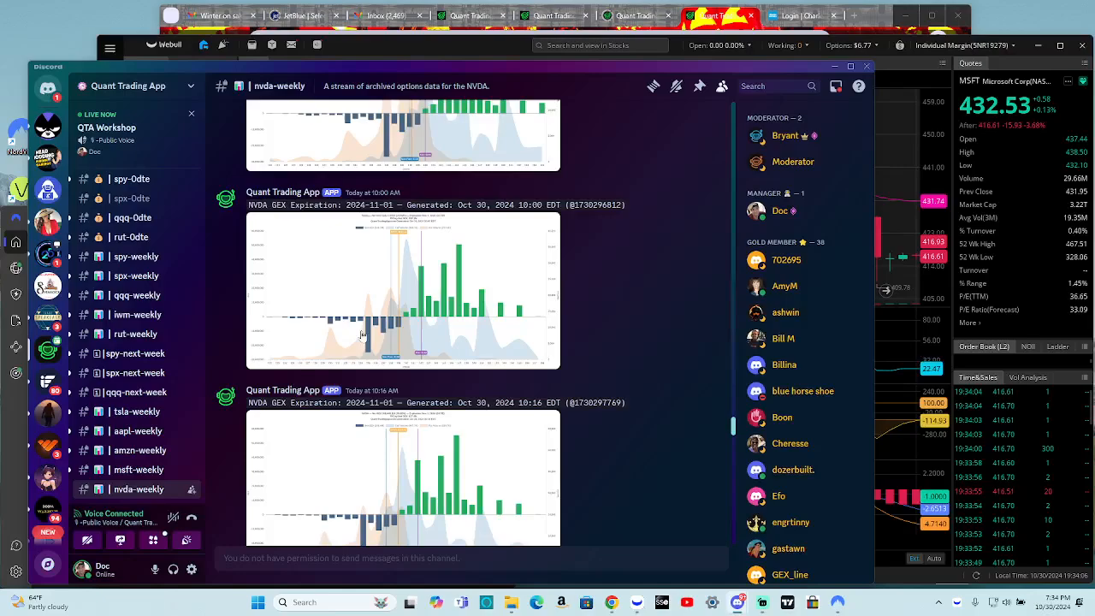
Step: Scroll down through the earlier NVDA GEX posts in the nvda-weekly channel
scroll(down, 3)
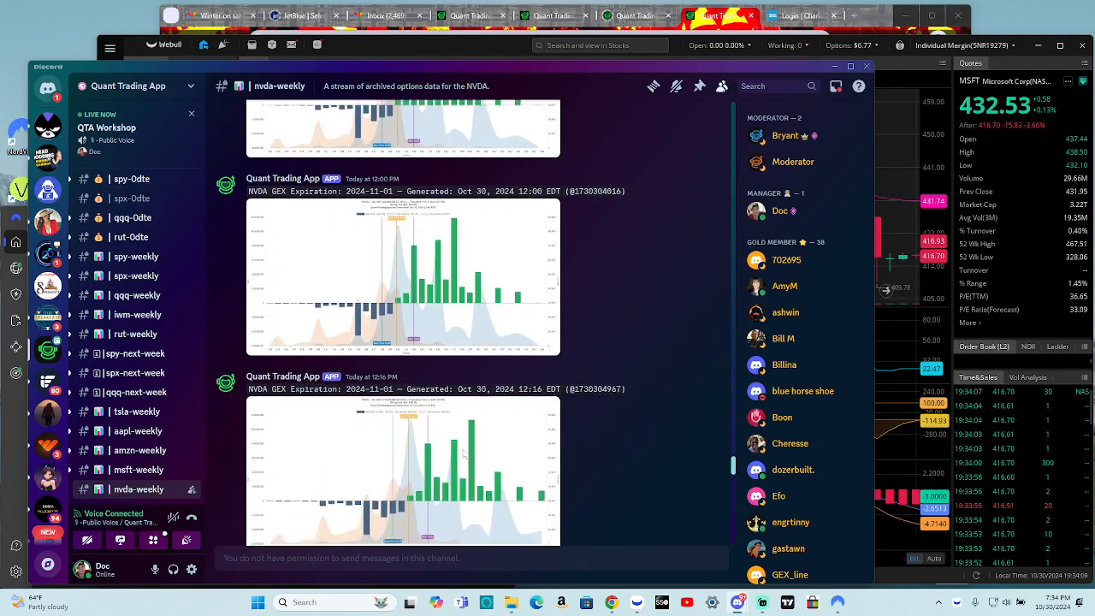
scroll(down, 3)
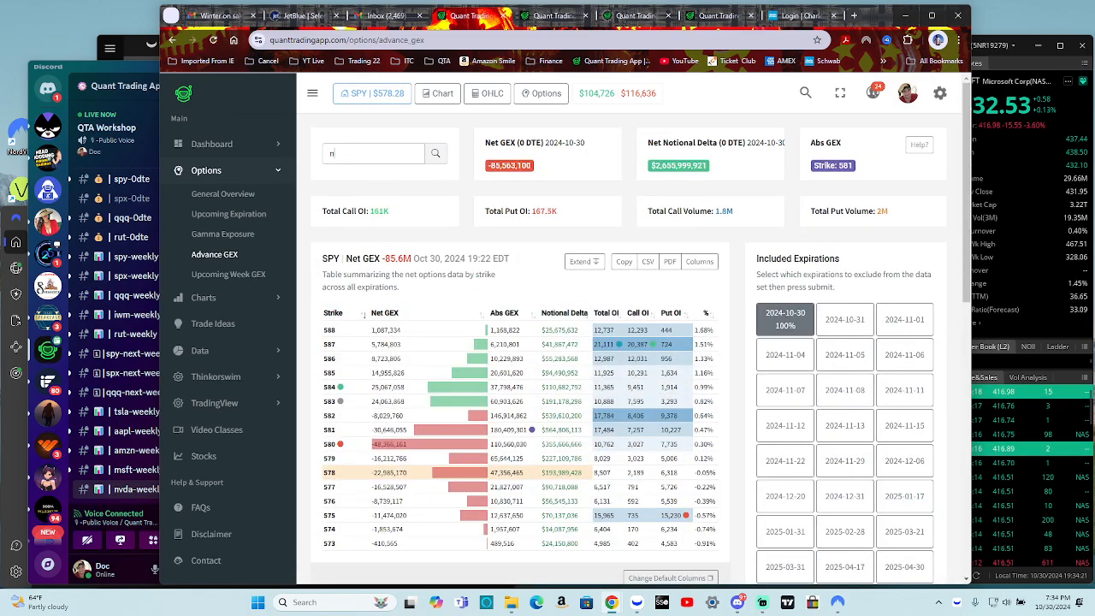
Step: Search 'nvda' on Advance GEX and submit the included expirations to load its 1 DTE net GEX chart
text(nvda)
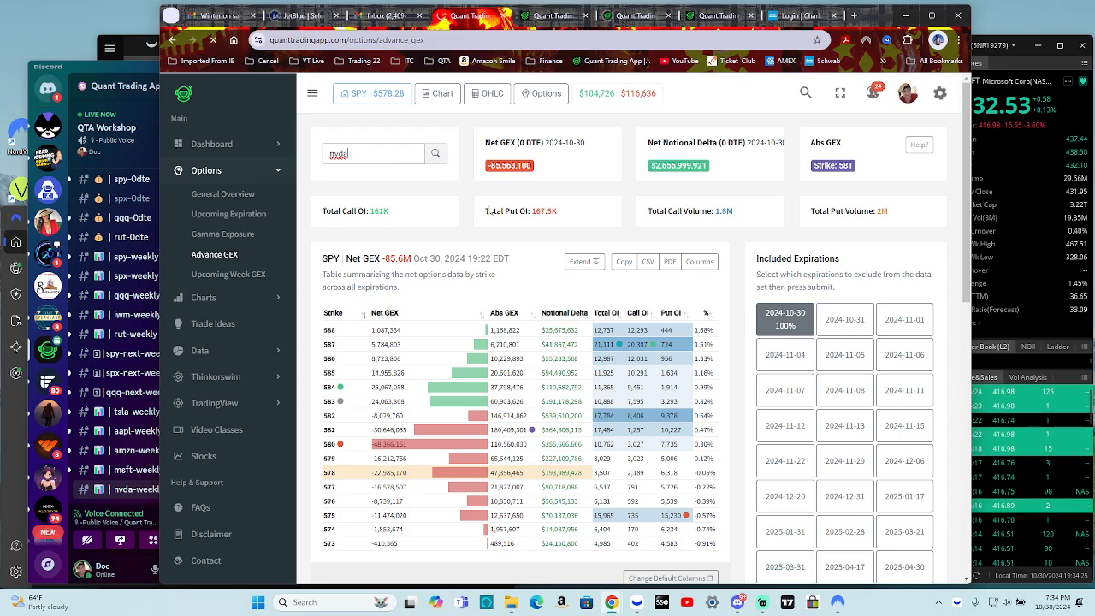
click(436, 154)
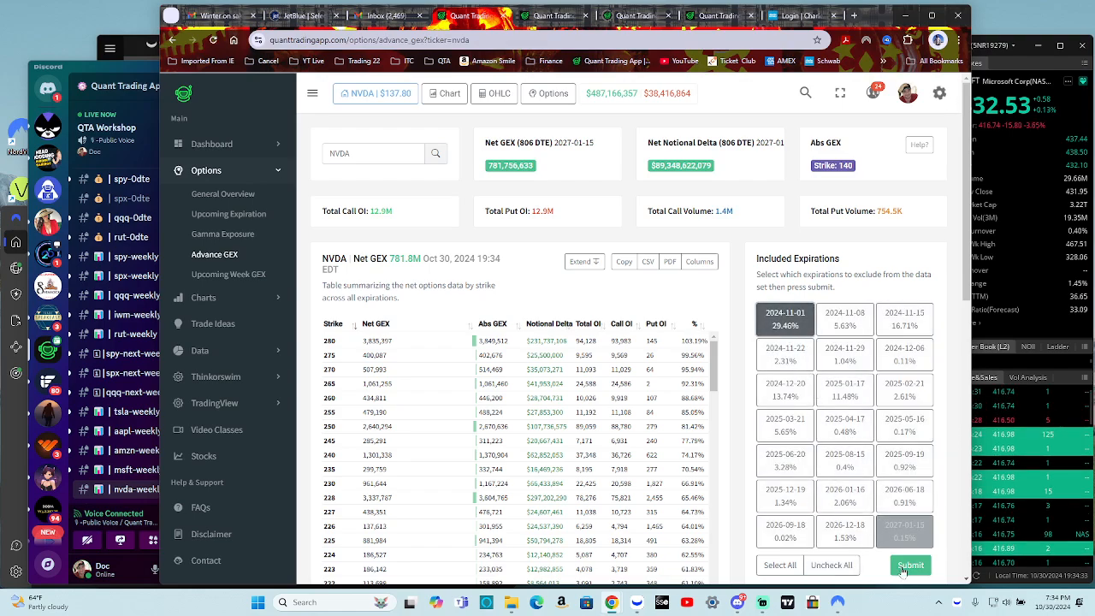
click(909, 565)
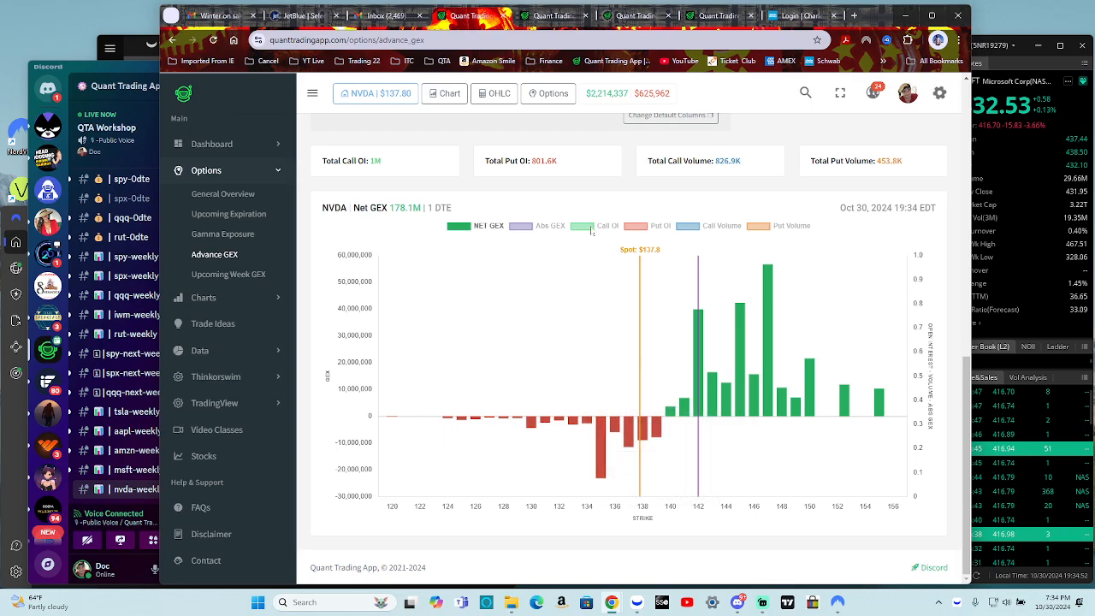
click(790, 226)
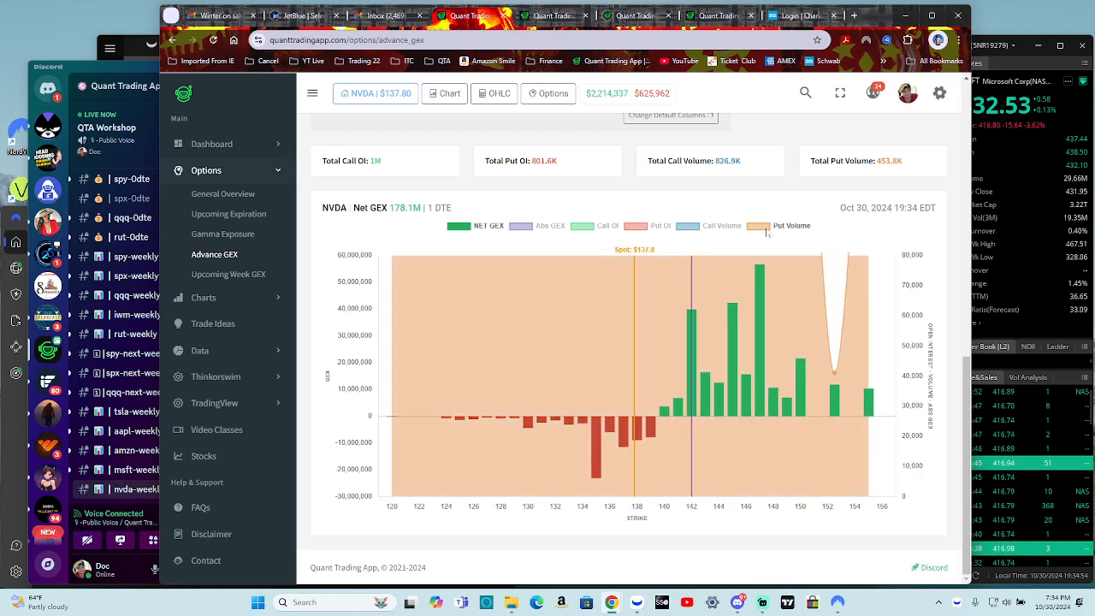
click(790, 225)
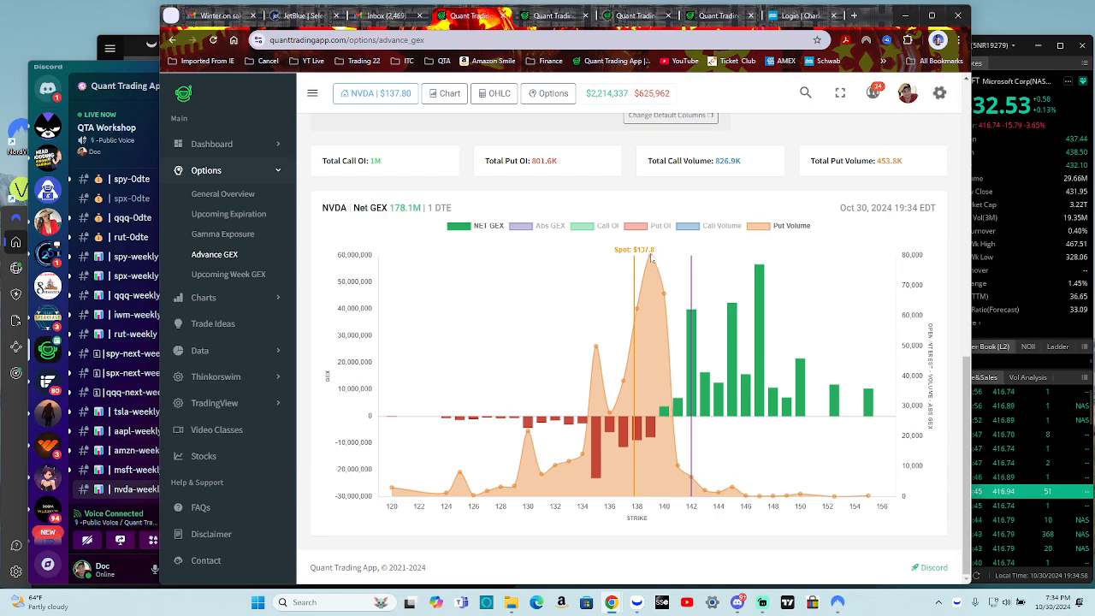
mouse_move(645, 264)
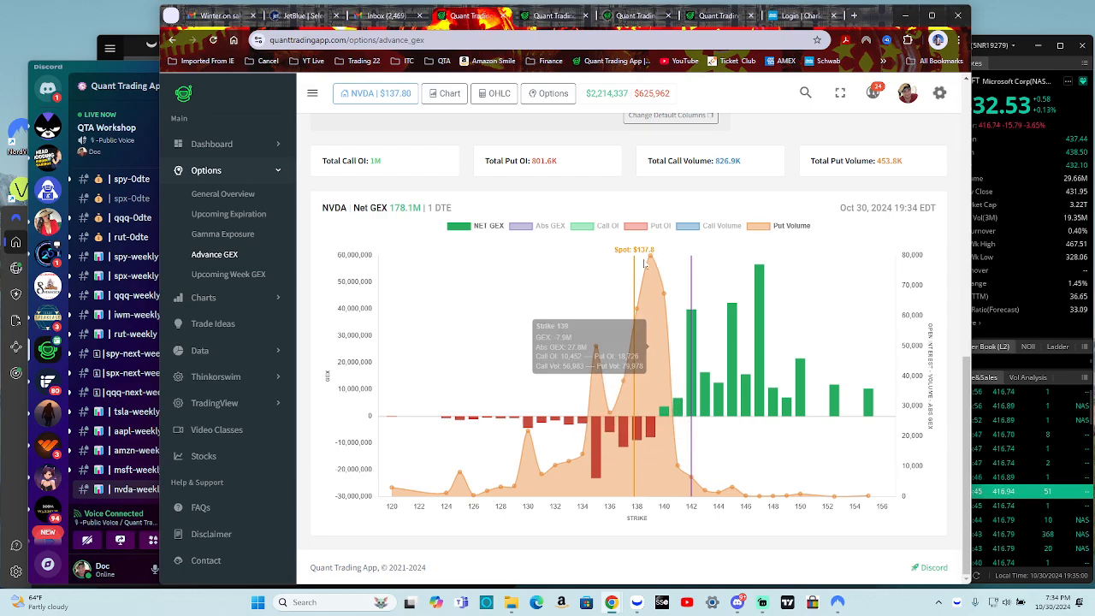
mouse_move(629, 310)
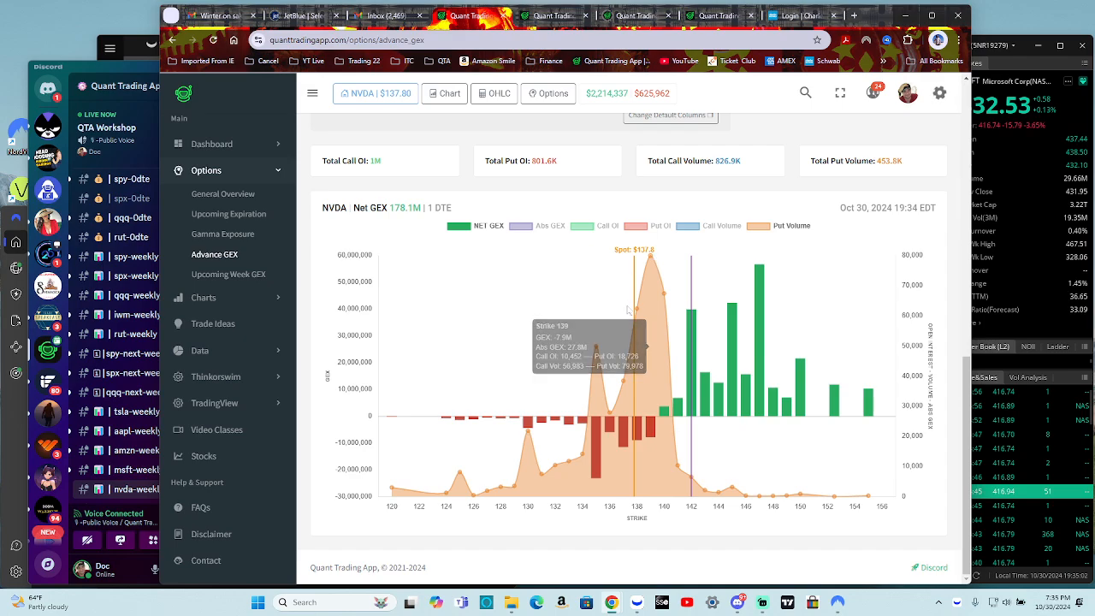
mouse_move(591, 351)
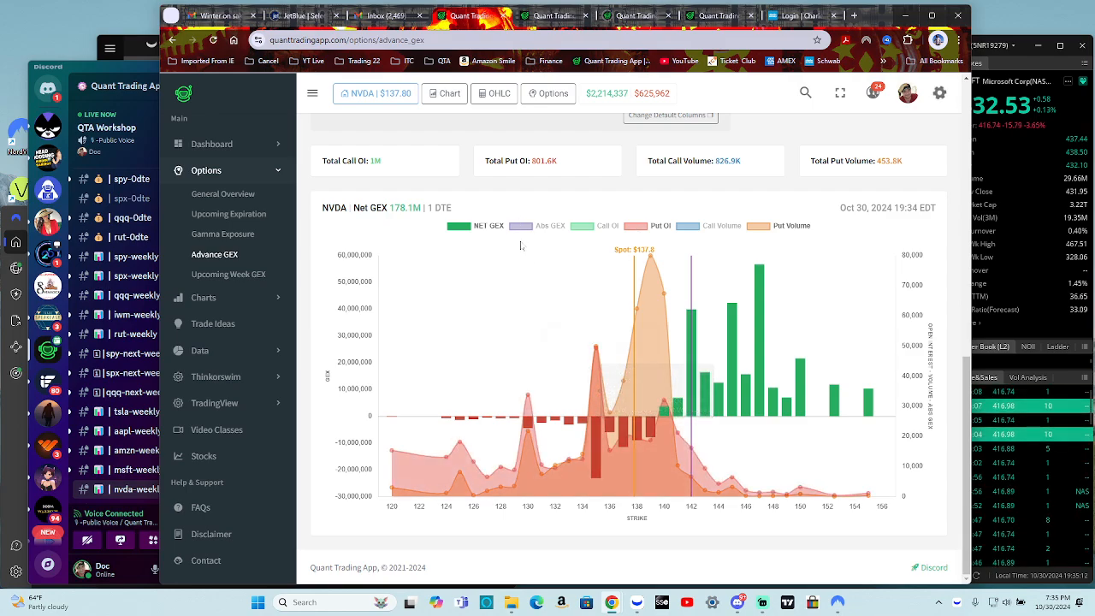
click(550, 225)
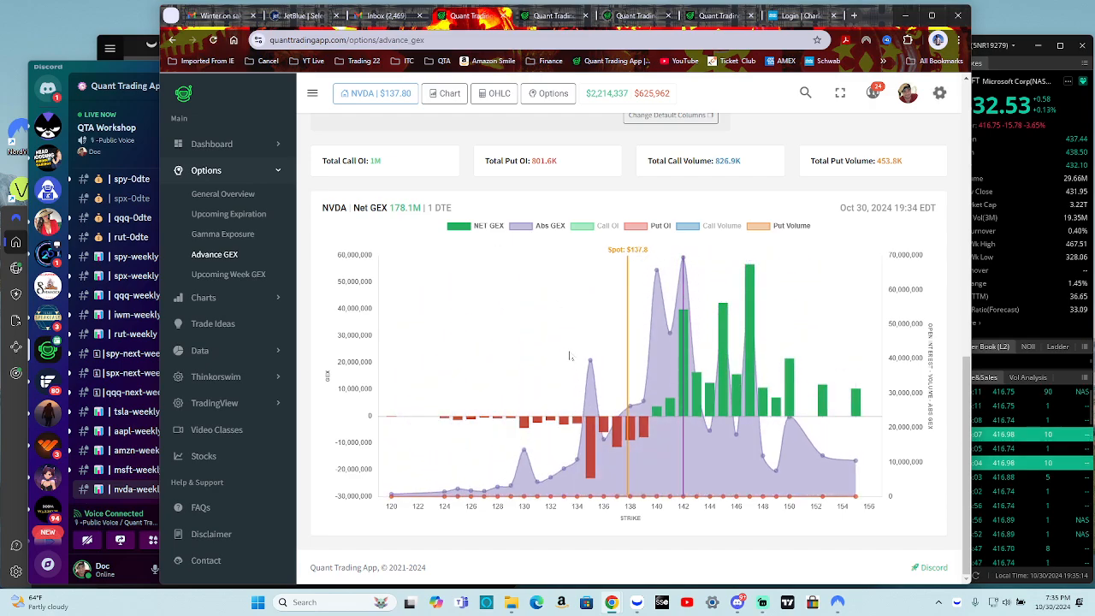
mouse_move(597, 376)
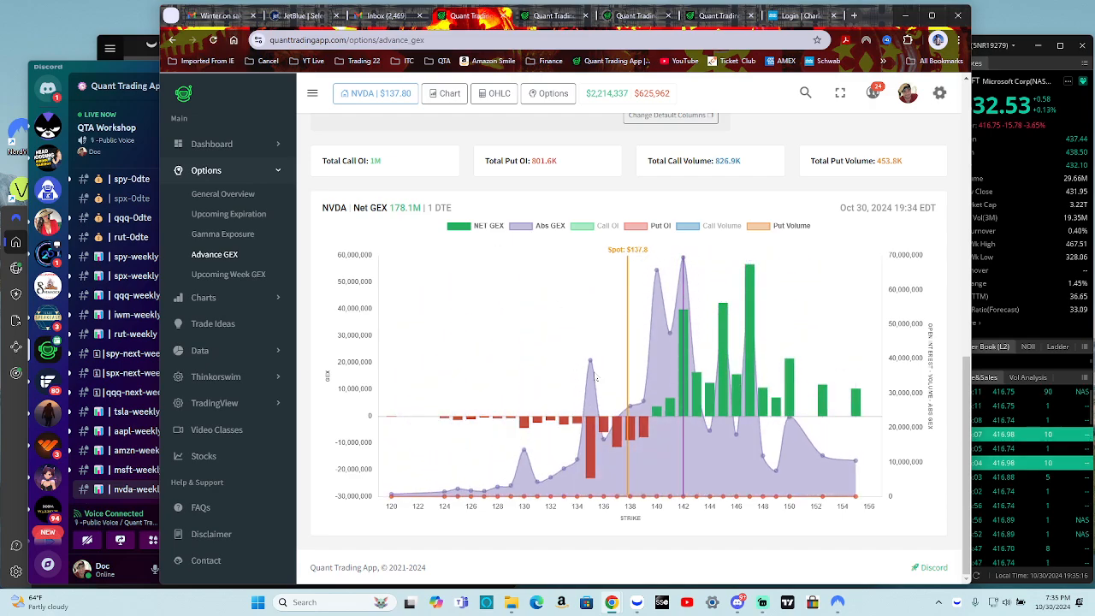
mouse_move(751, 355)
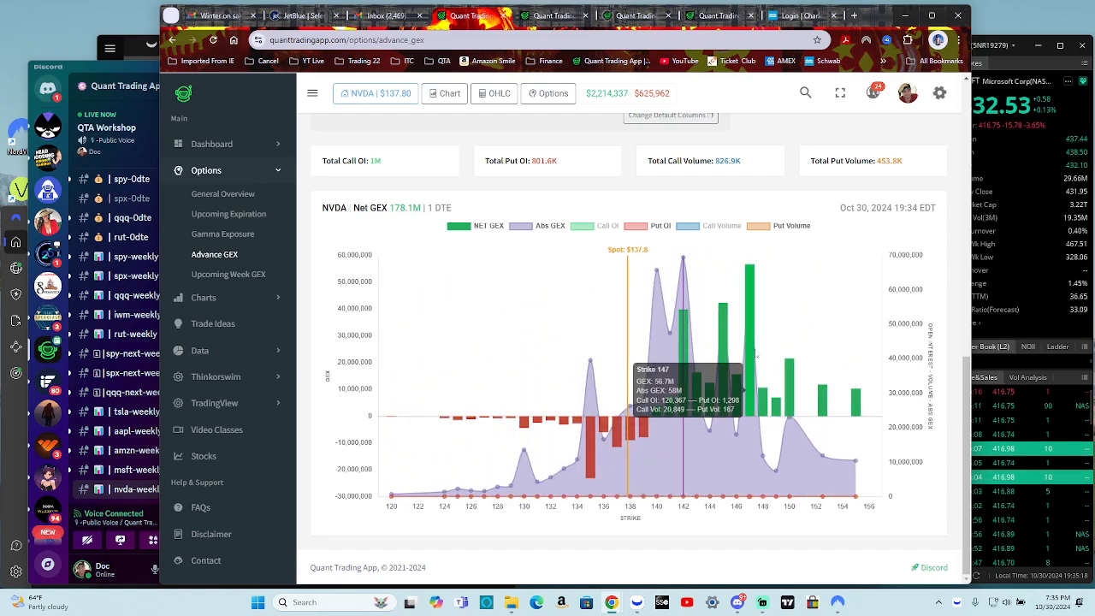
mouse_move(752, 352)
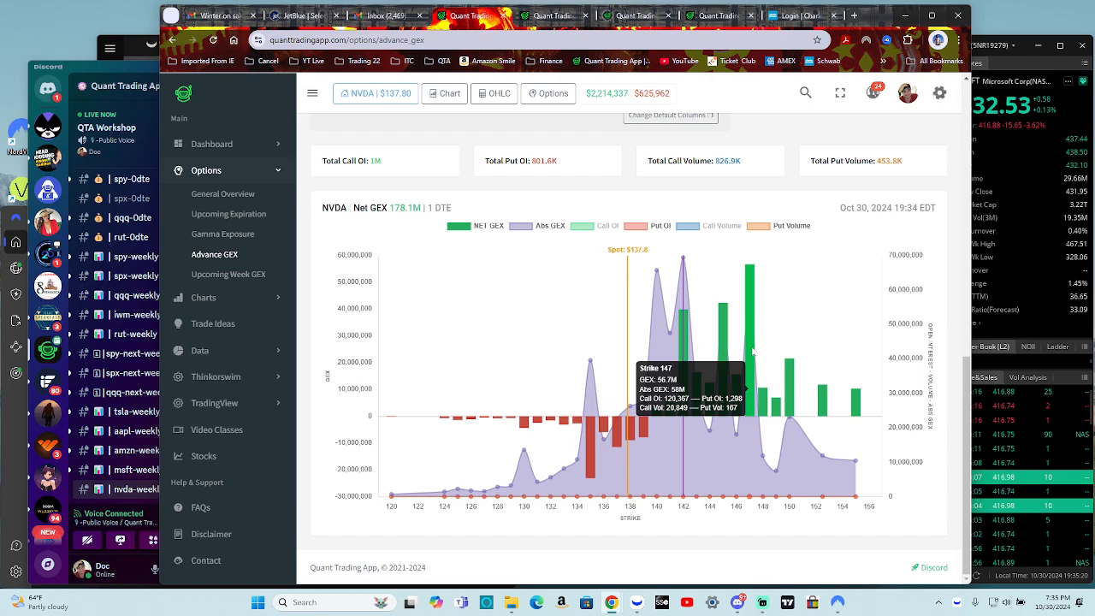
mouse_move(753, 277)
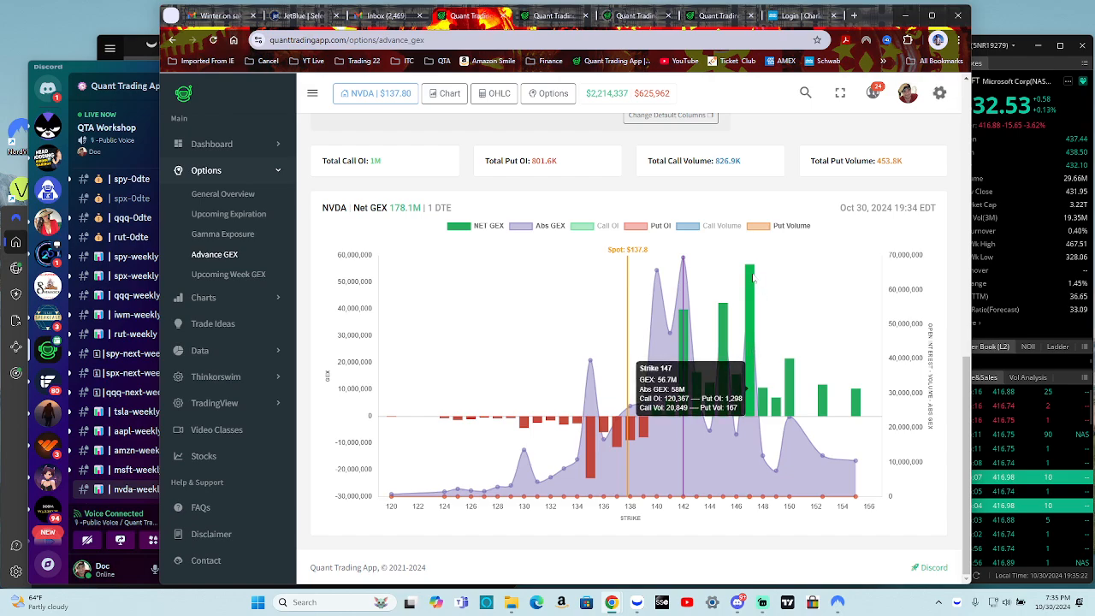
mouse_move(749, 365)
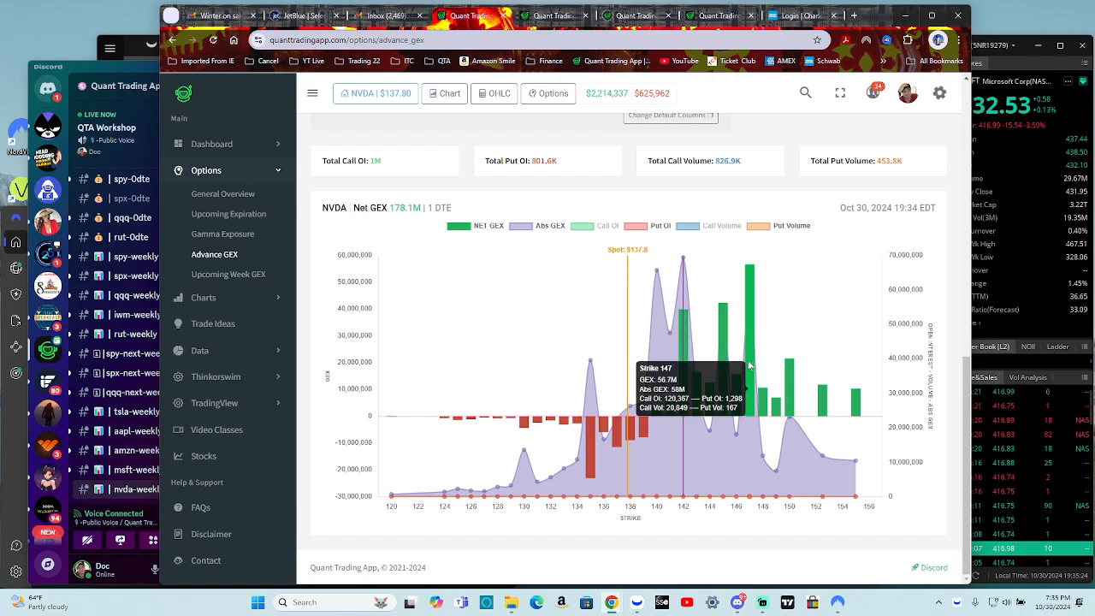
mouse_move(672, 315)
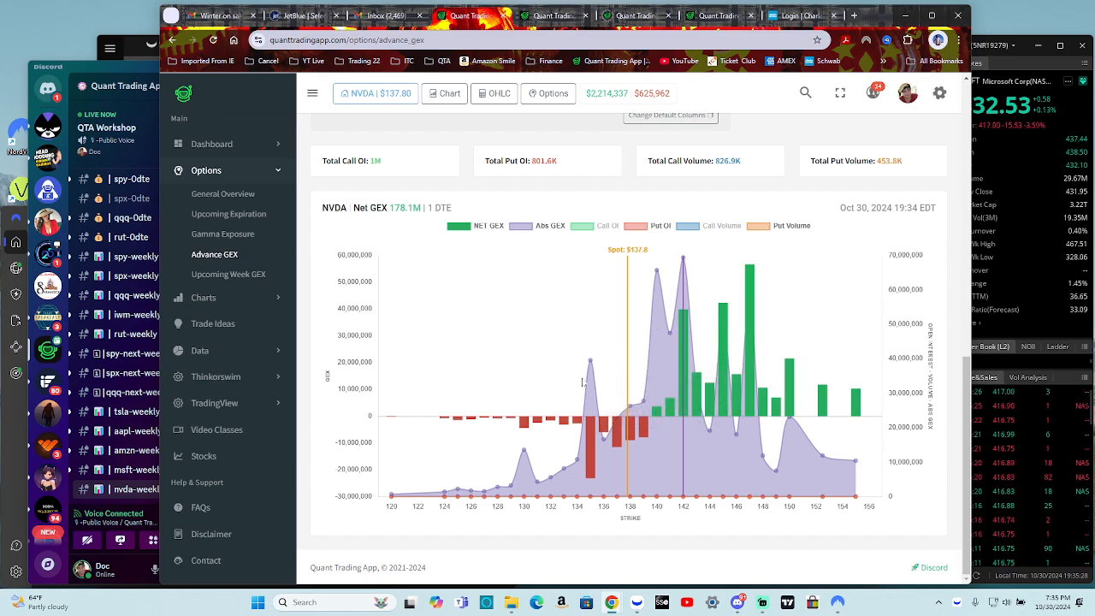
mouse_move(600, 386)
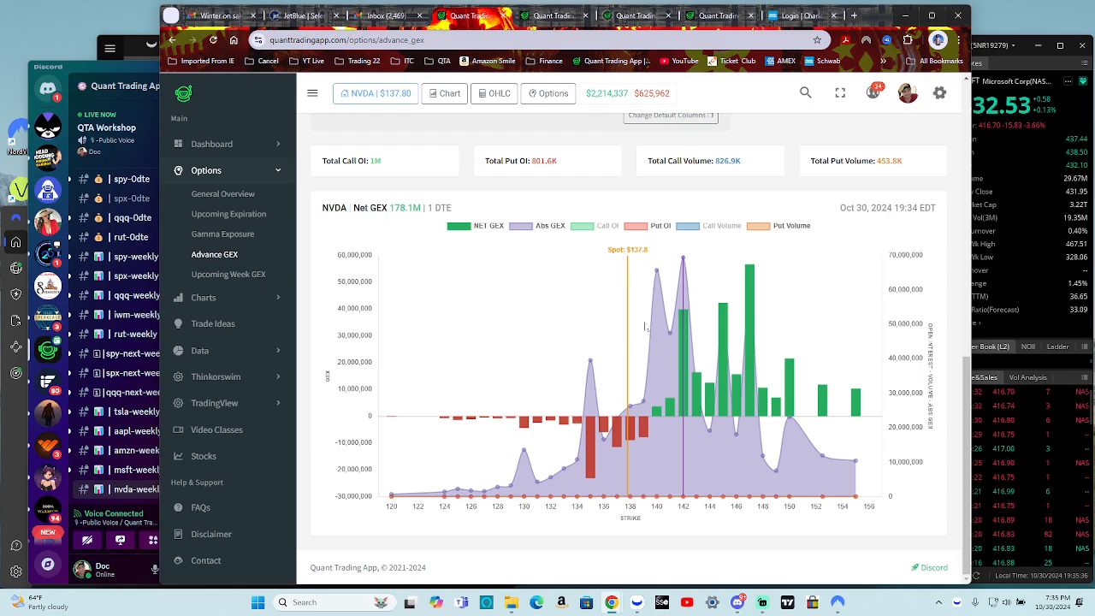
mouse_move(601, 407)
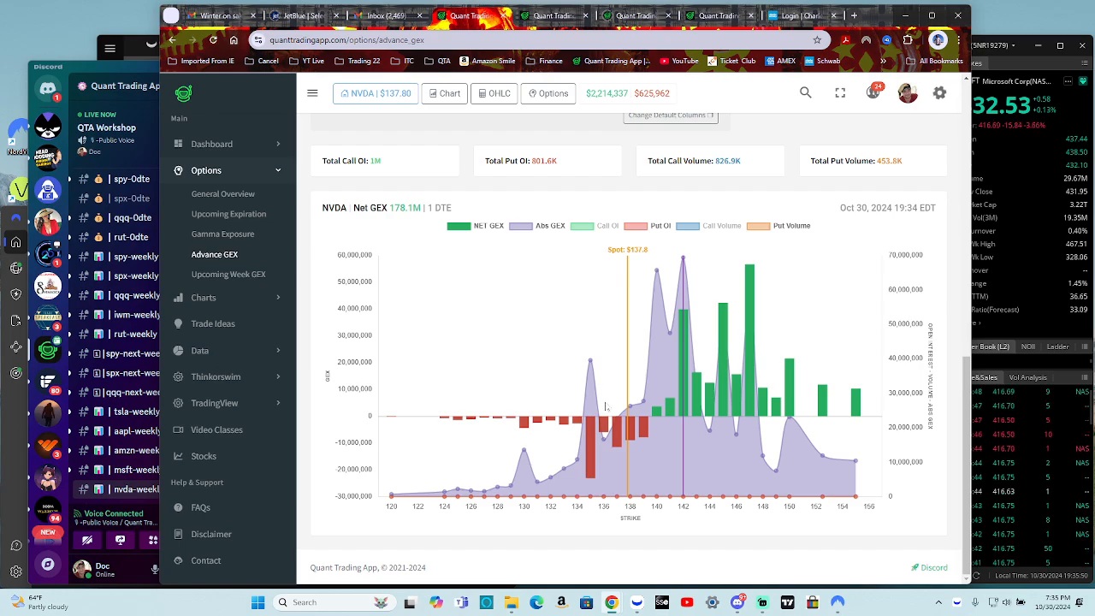
mouse_move(633, 406)
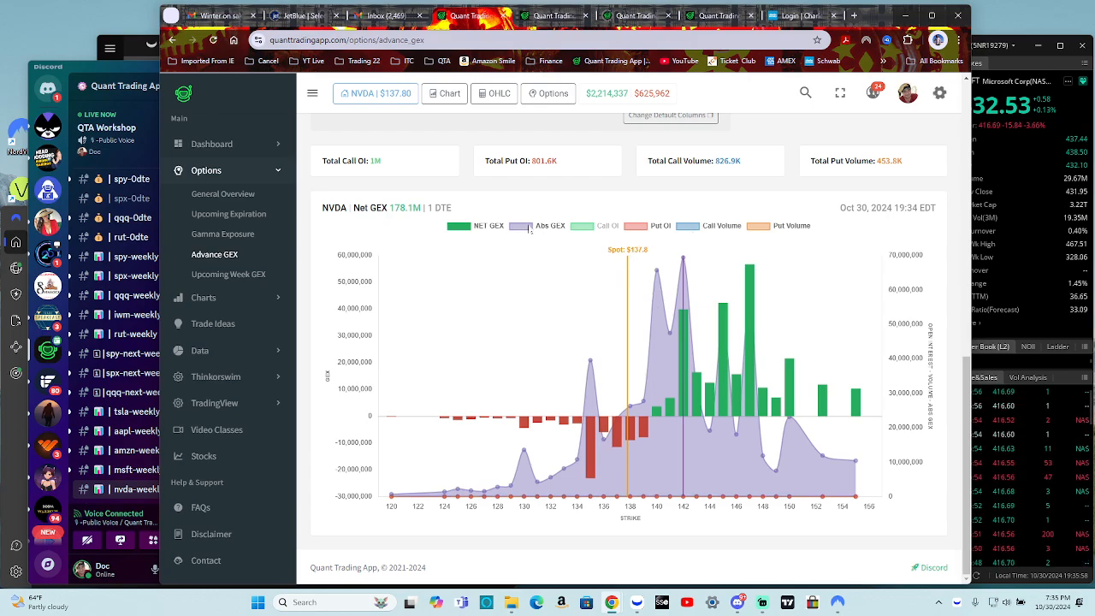
Step: Hide the Abs GEX curve on the NVDA 1 DTE net GEX chart via the legend
click(551, 225)
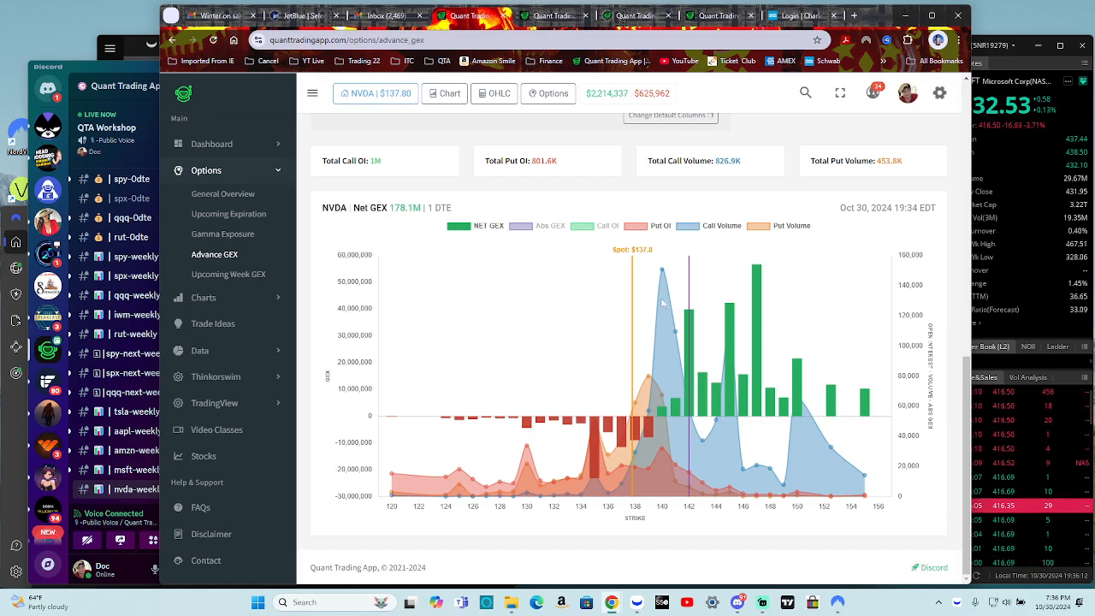
mouse_move(810, 460)
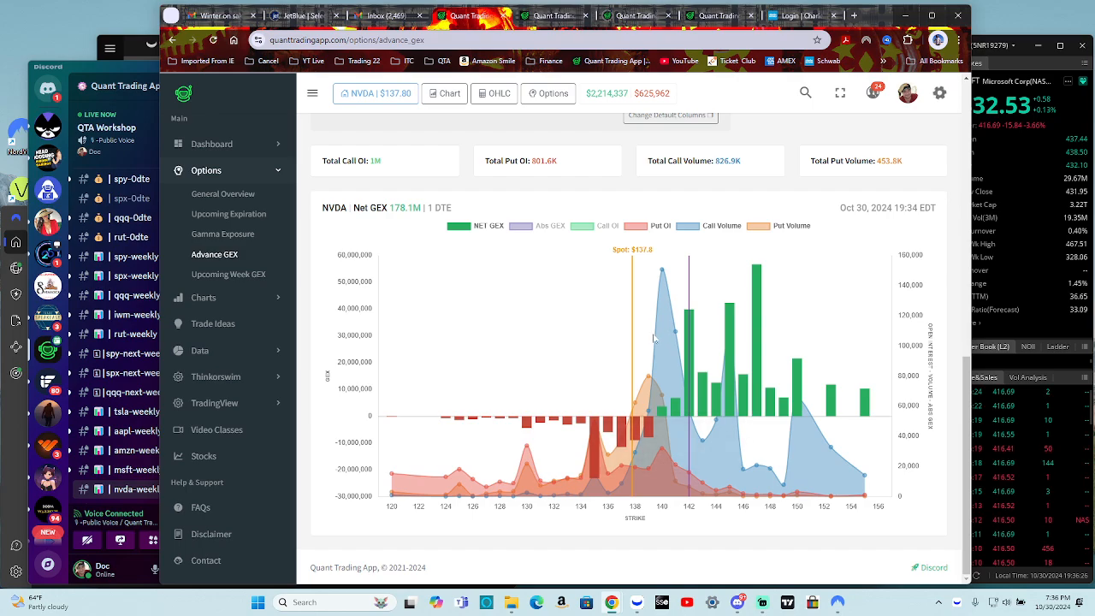
mouse_move(637, 275)
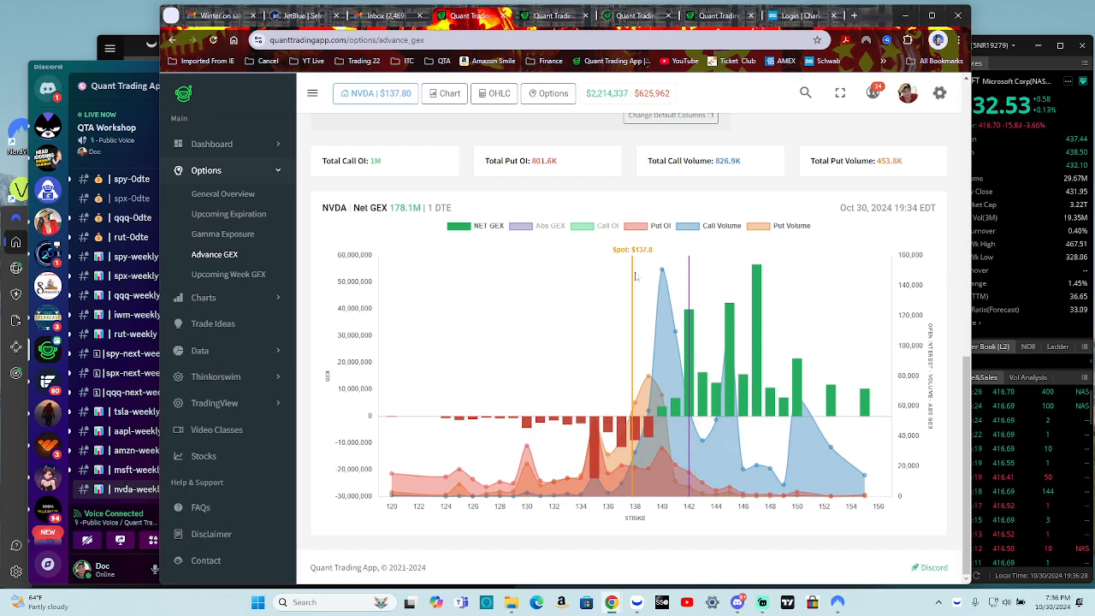
mouse_move(619, 275)
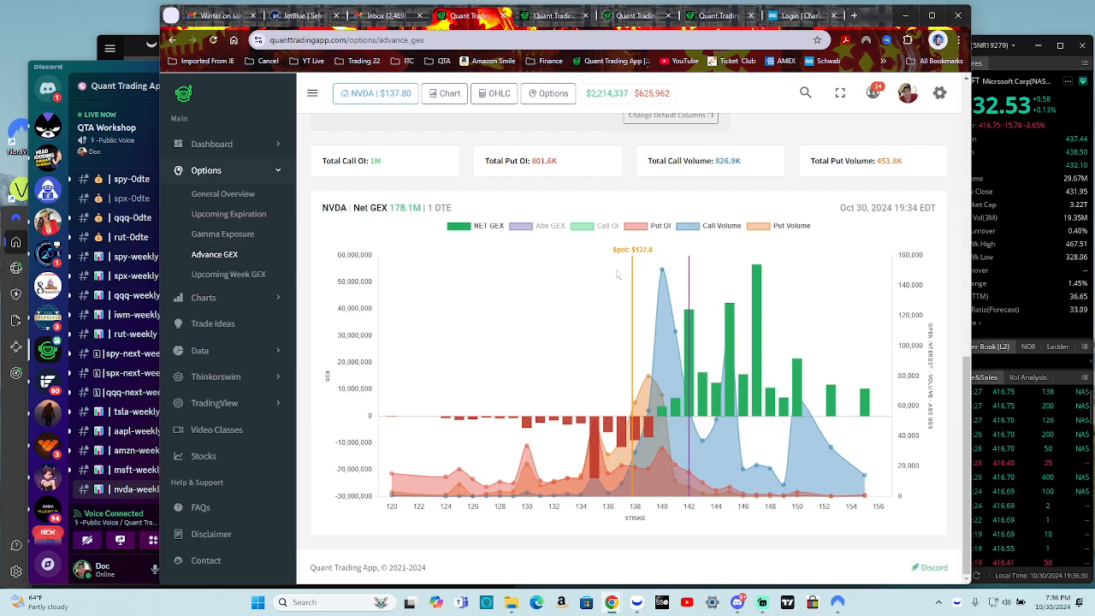
mouse_move(669, 281)
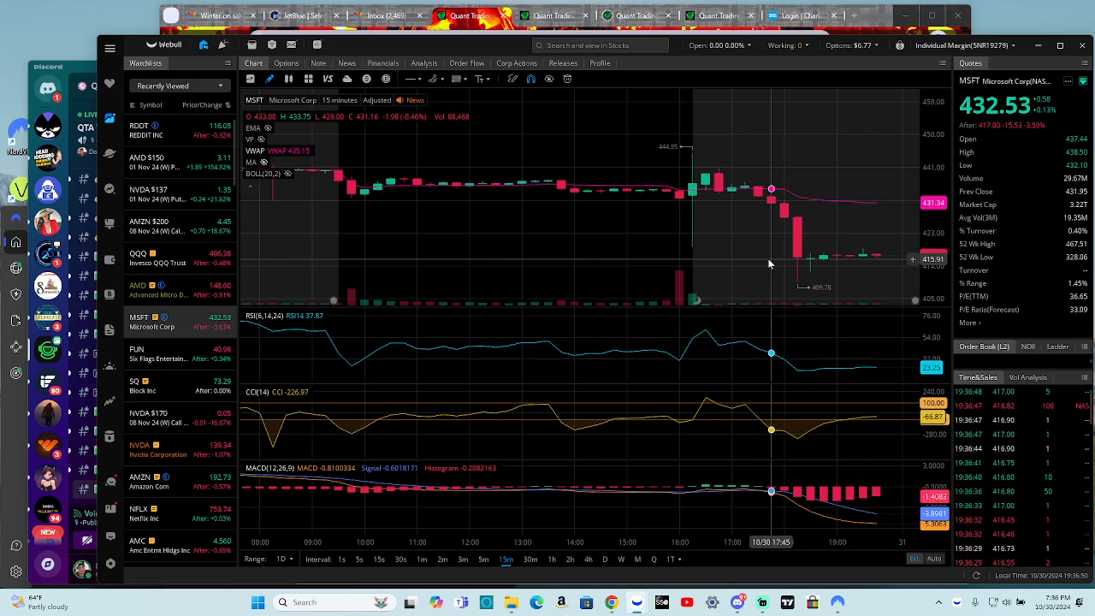
Step: Select NVDA from the Recently Viewed watchlist to show its 15-minute chart with RSI, CCI and MACD
scroll(left, 3)
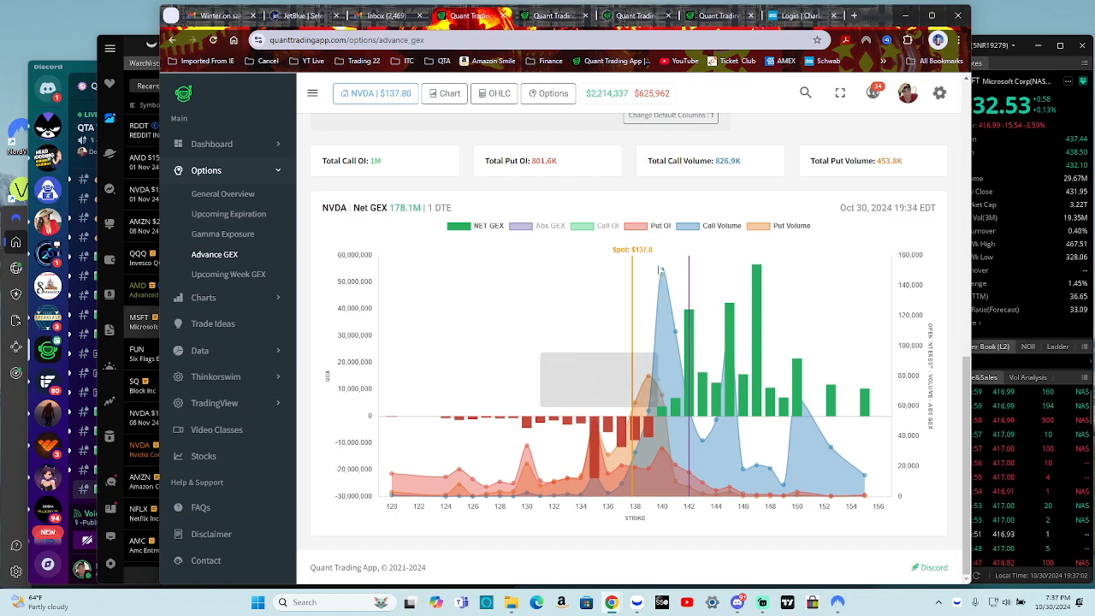
mouse_move(680, 389)
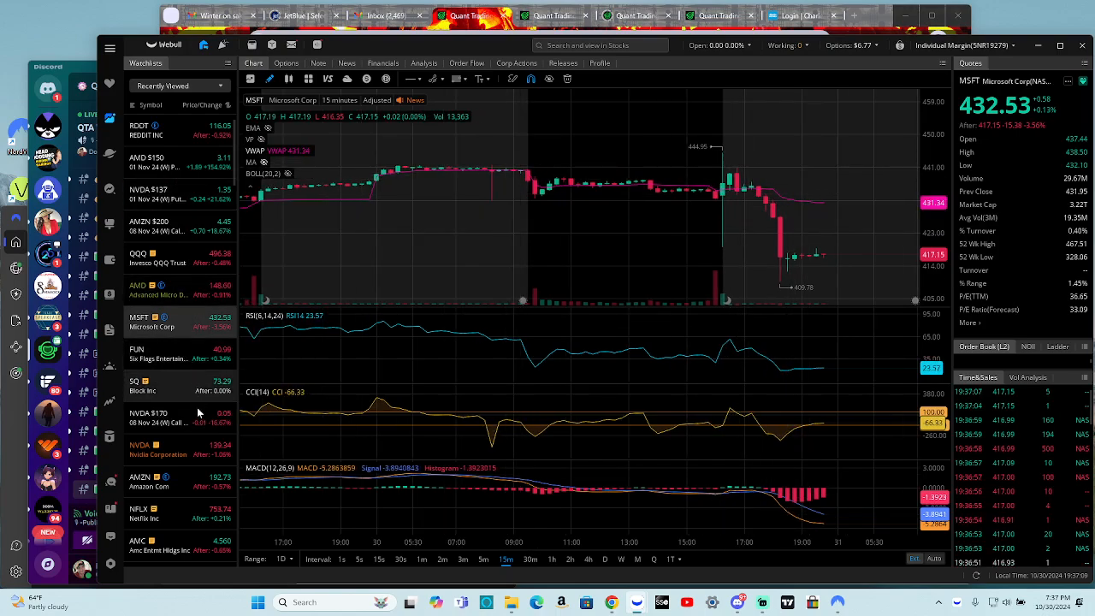
click(158, 448)
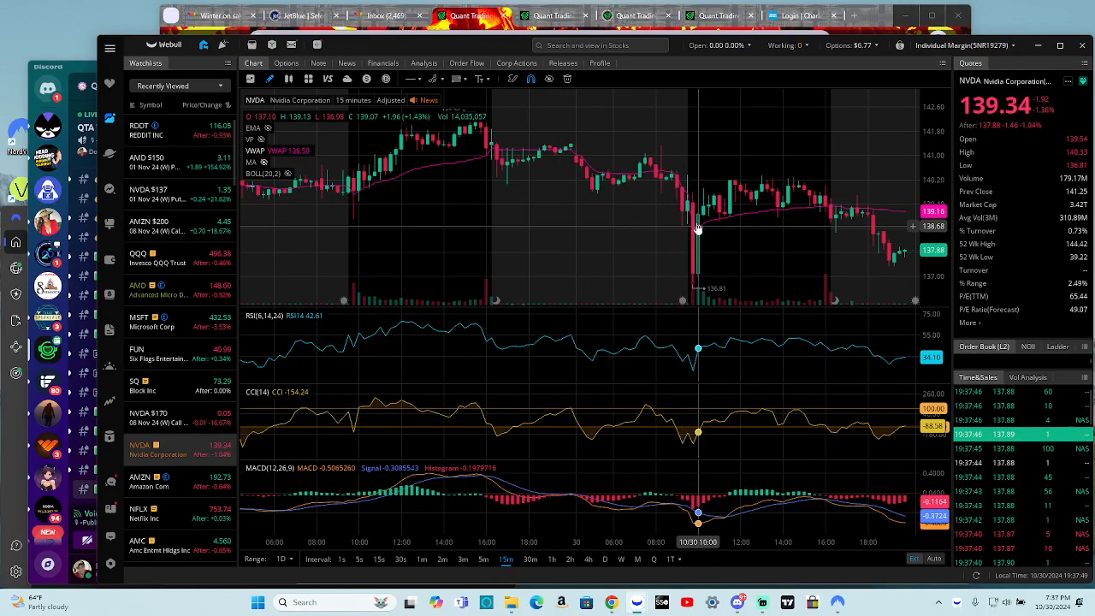
mouse_move(693, 276)
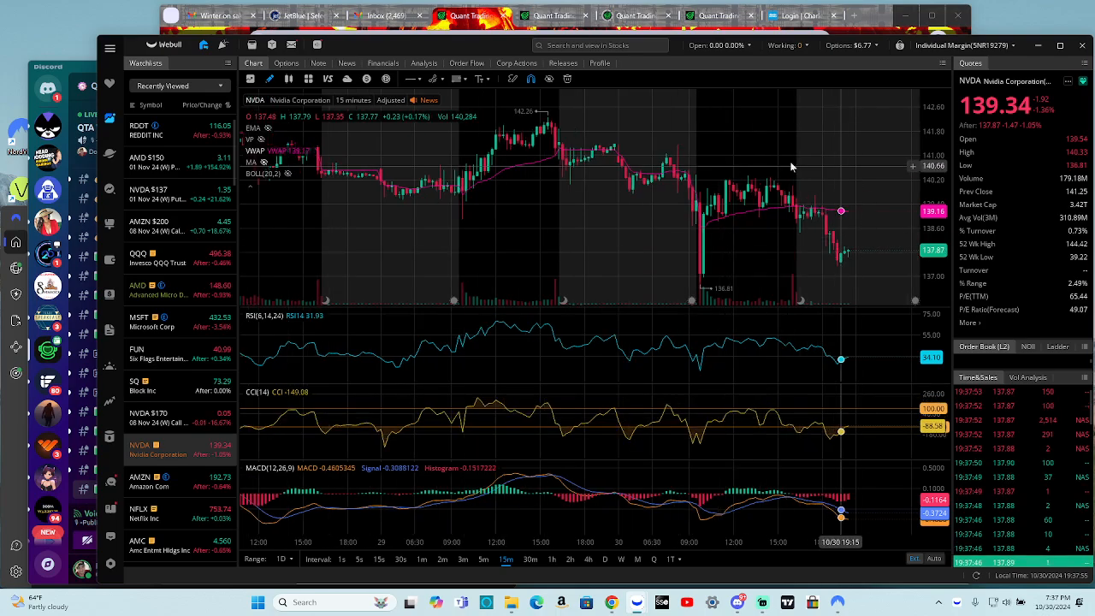
mouse_move(804, 212)
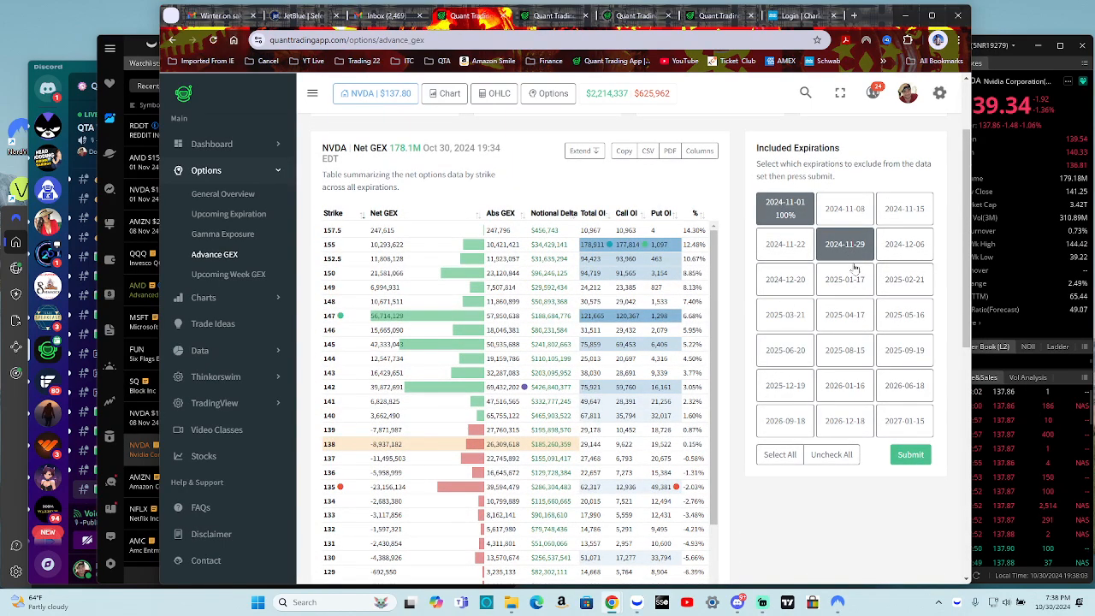
Step: Include expirations through 2025-04-17, submit to show 168 DTE net GEX of 718.7M, and adjust the chart legend
click(845, 244)
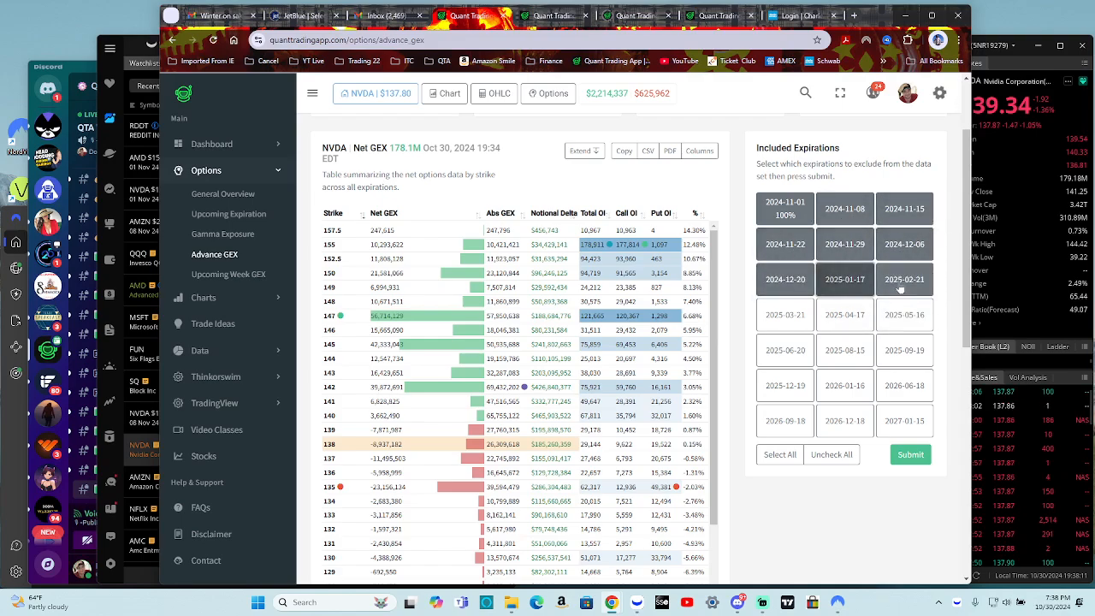
click(844, 314)
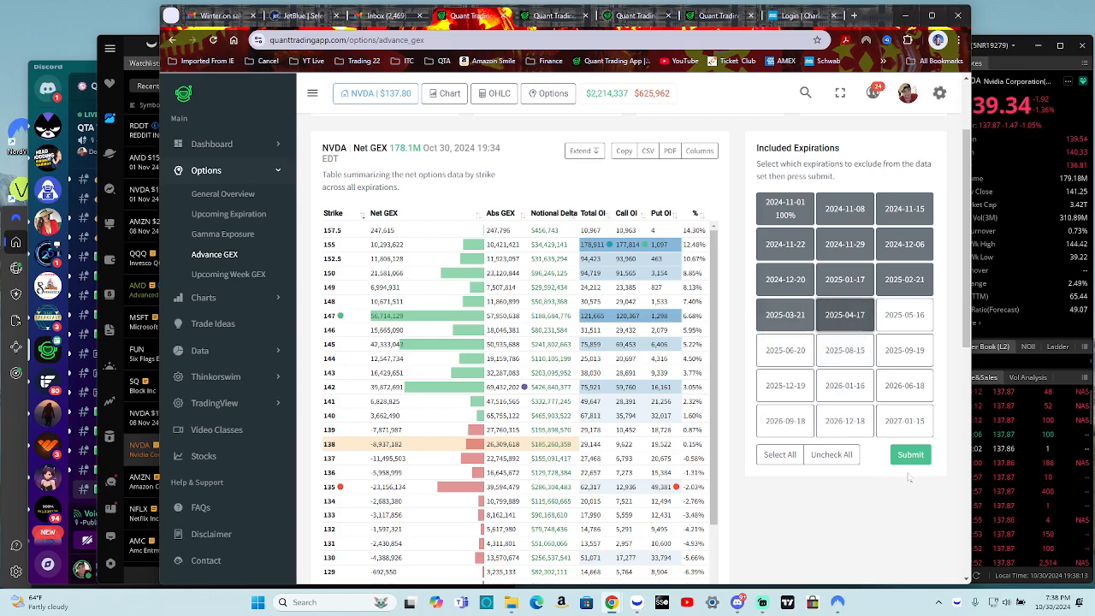
click(910, 454)
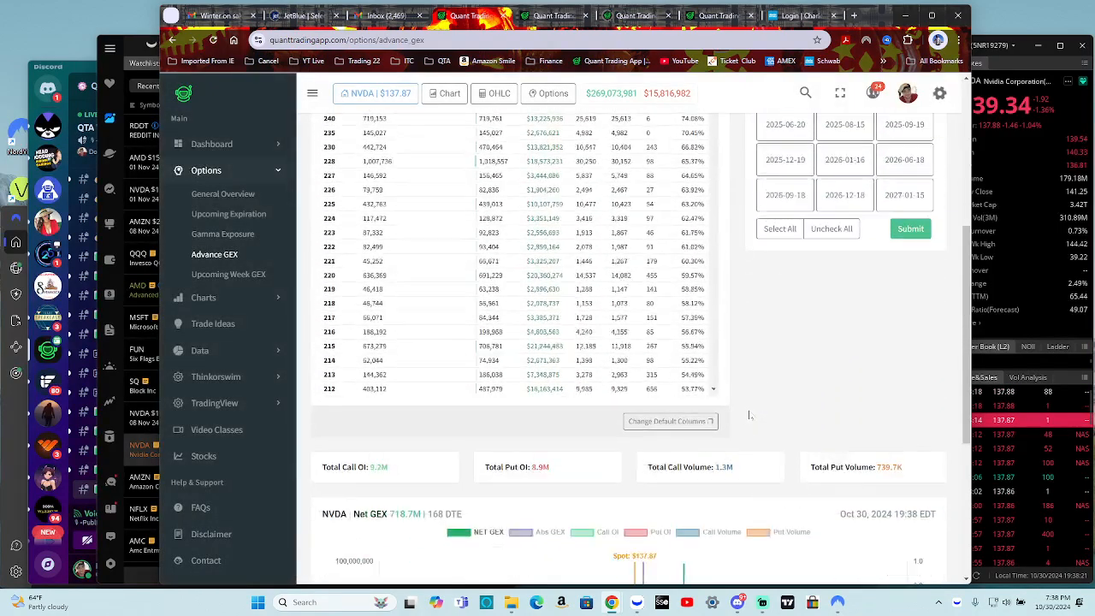
scroll(down, 3)
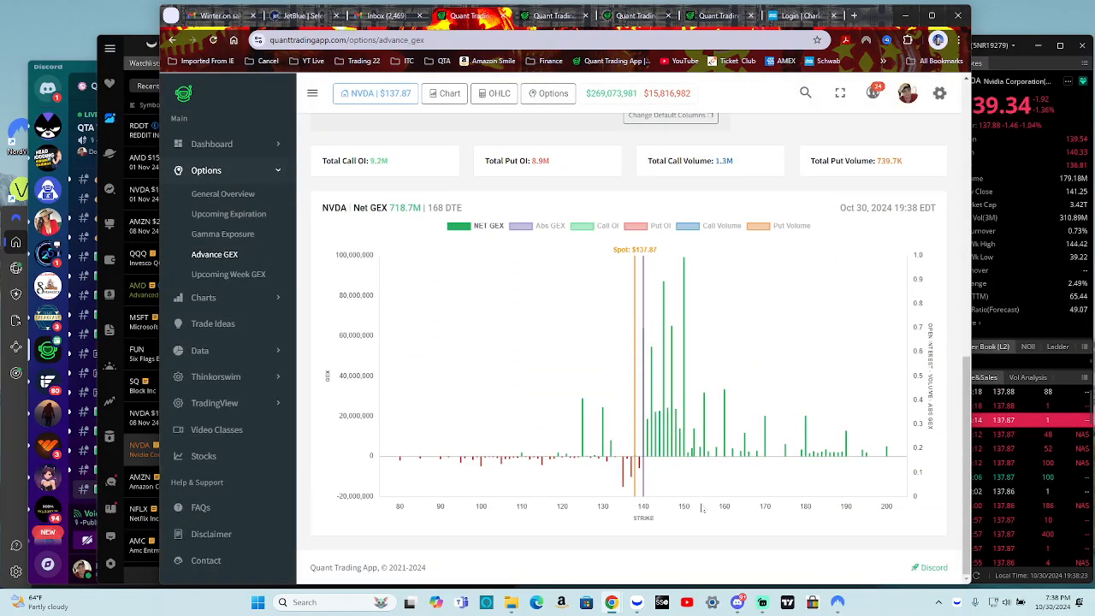
click(551, 225)
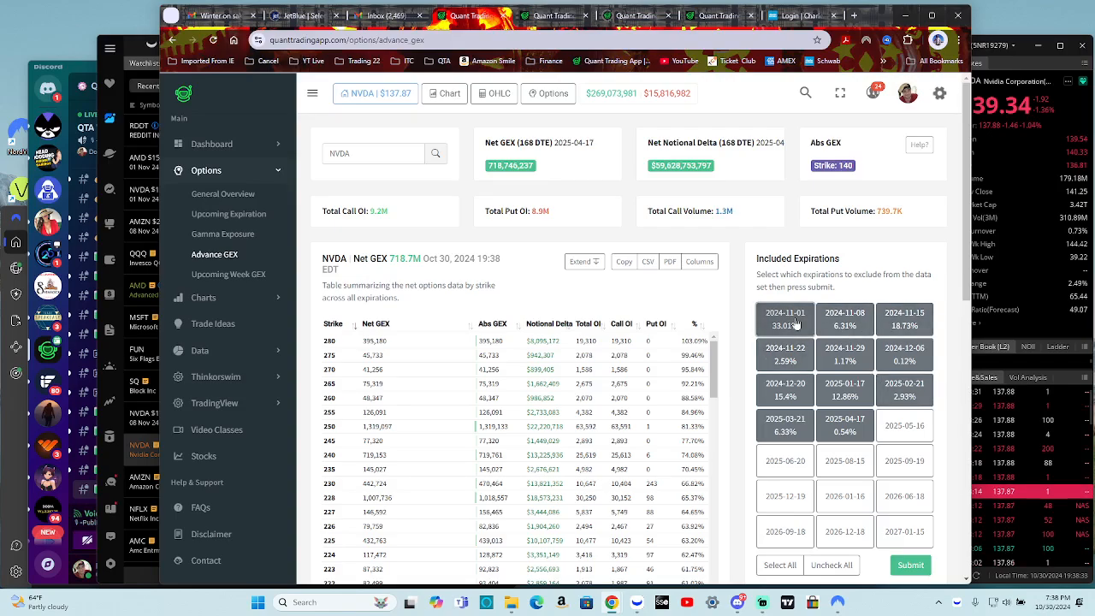
click(784, 319)
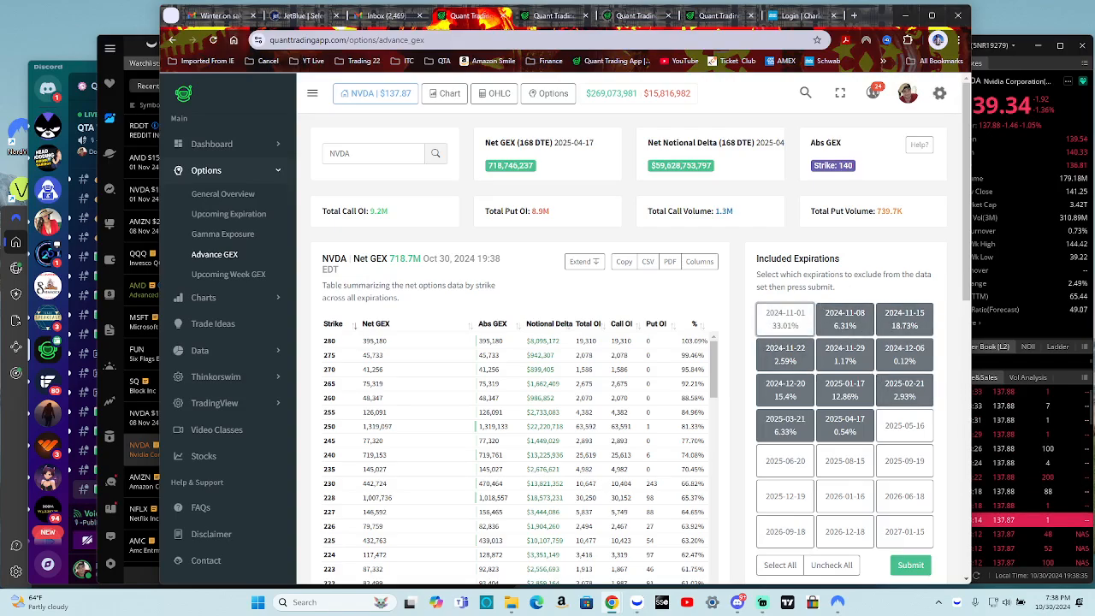
click(785, 319)
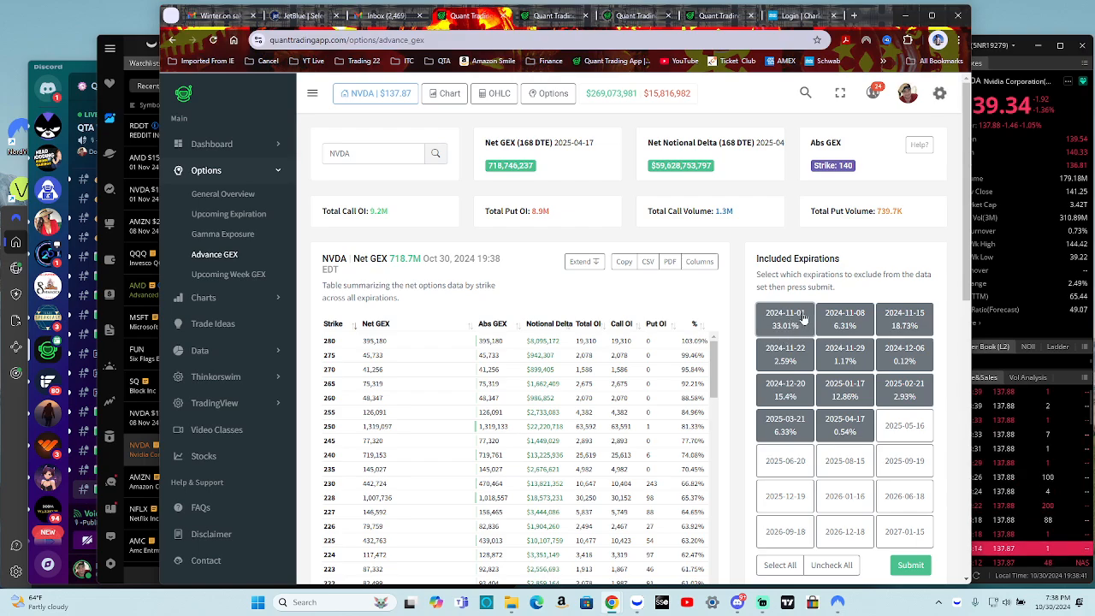
click(904, 319)
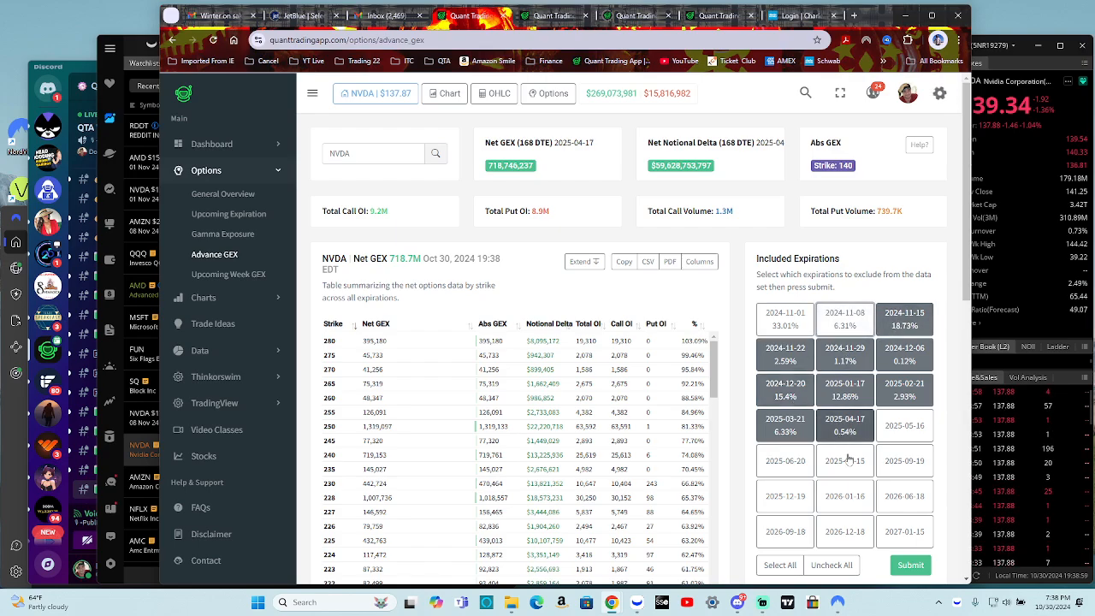
click(844, 461)
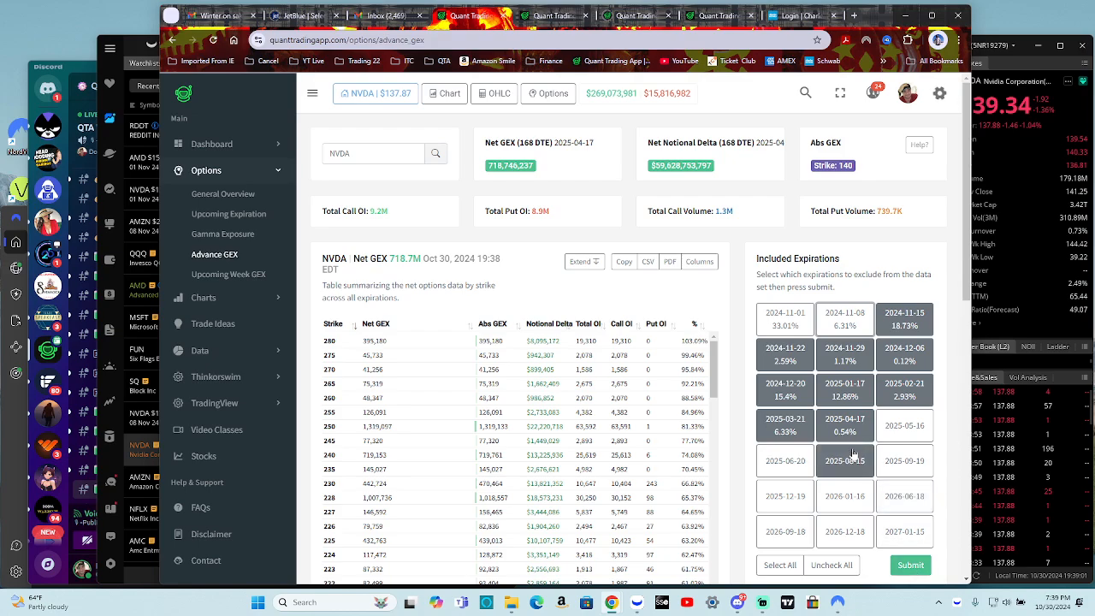
click(905, 496)
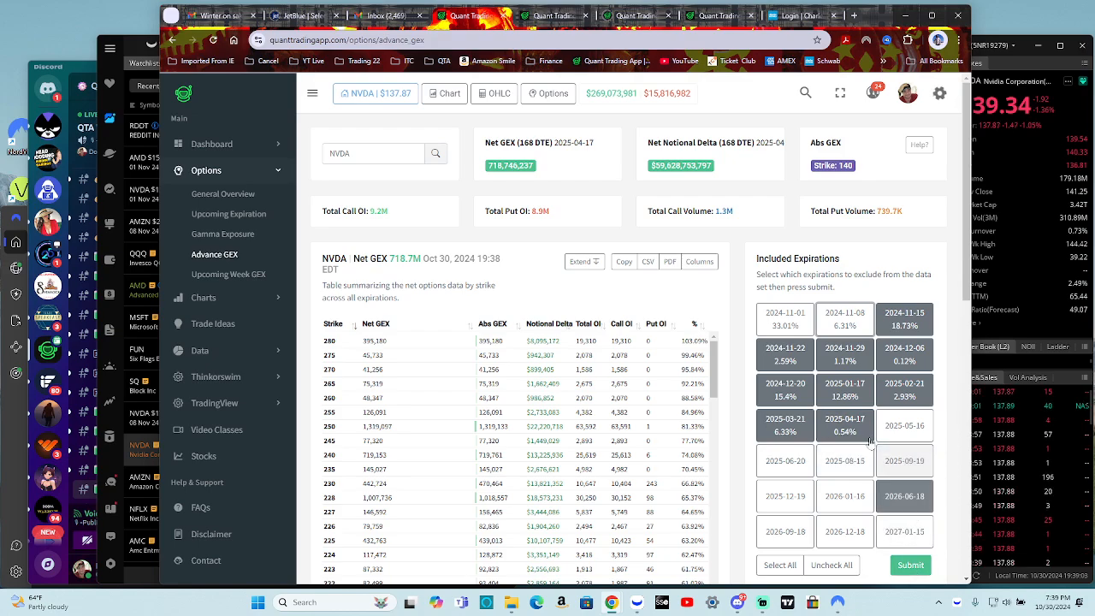
click(909, 564)
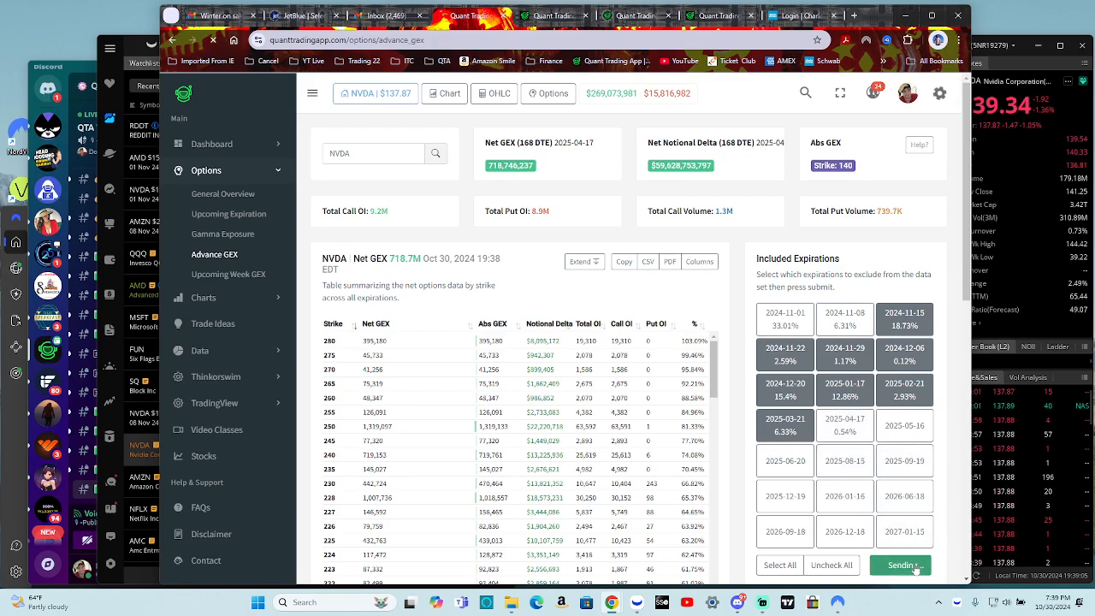
click(899, 564)
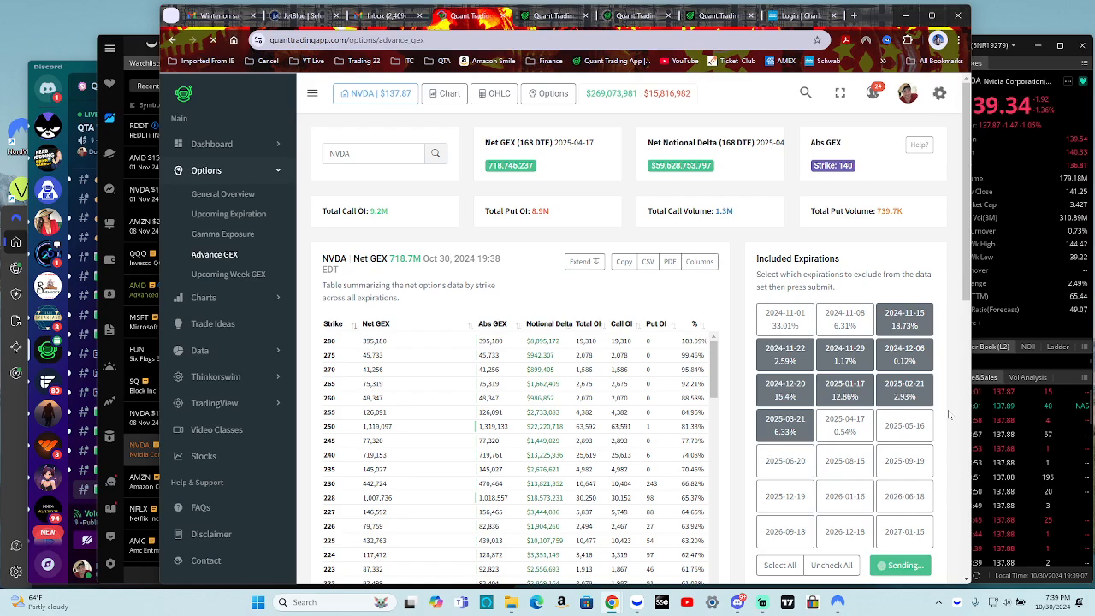
click(900, 565)
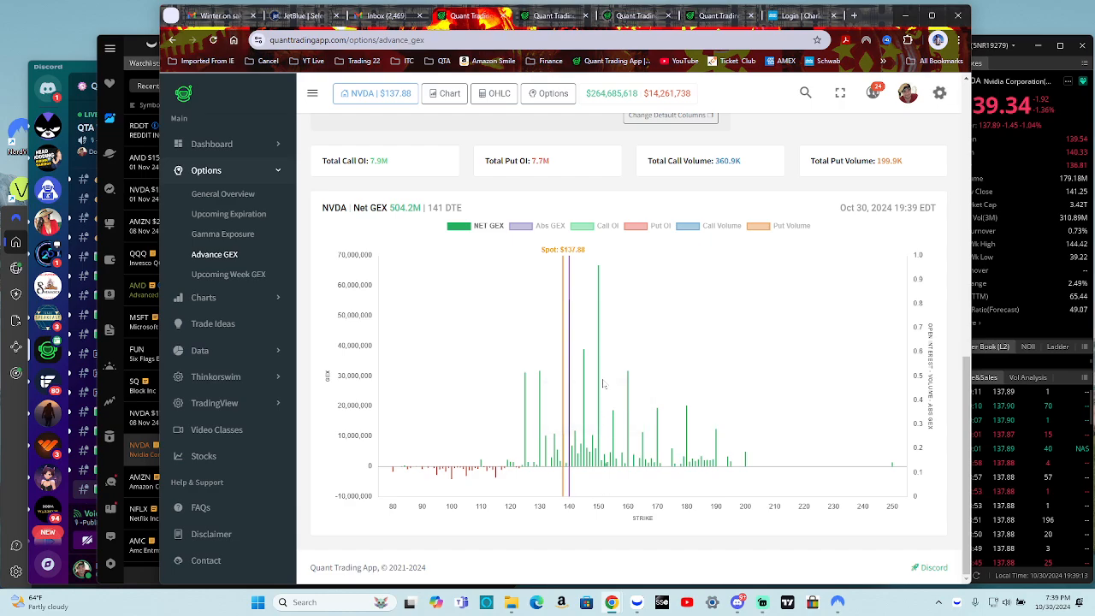
click(551, 225)
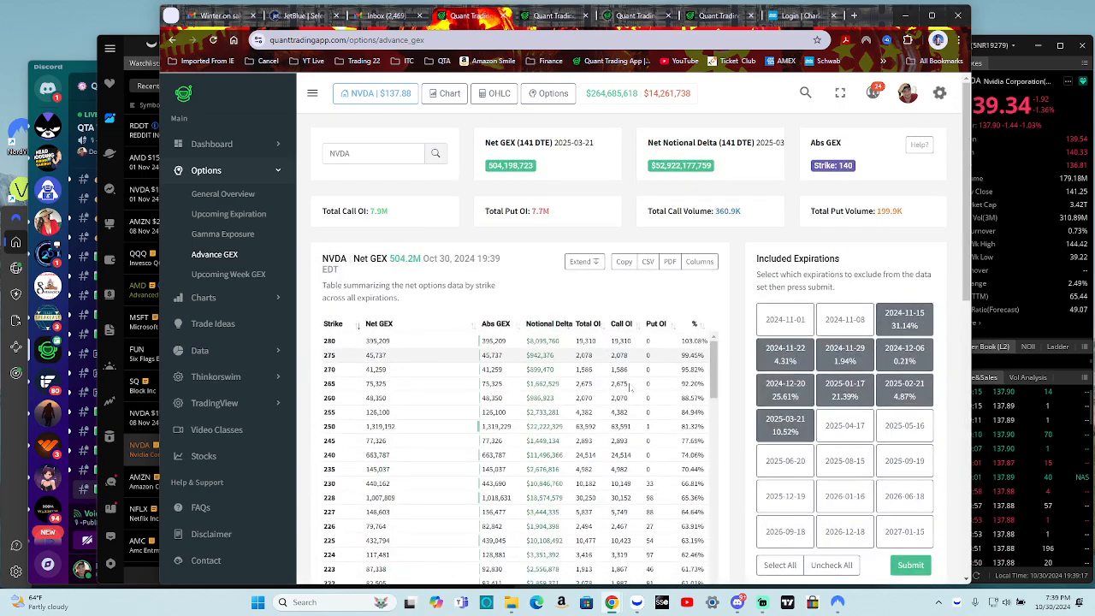
scroll(down, 3)
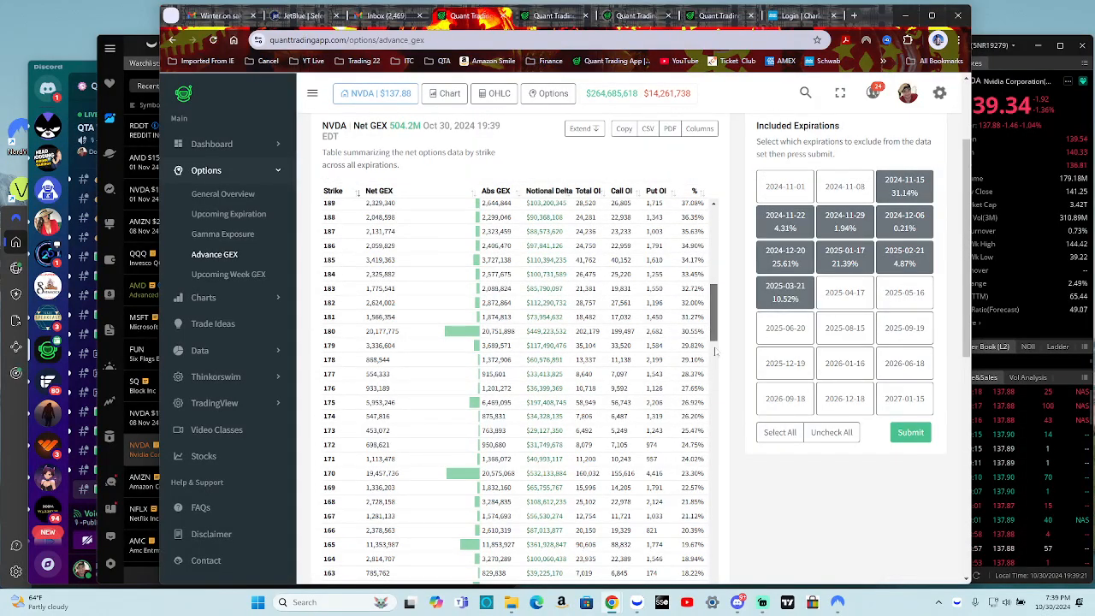
scroll(down, 3)
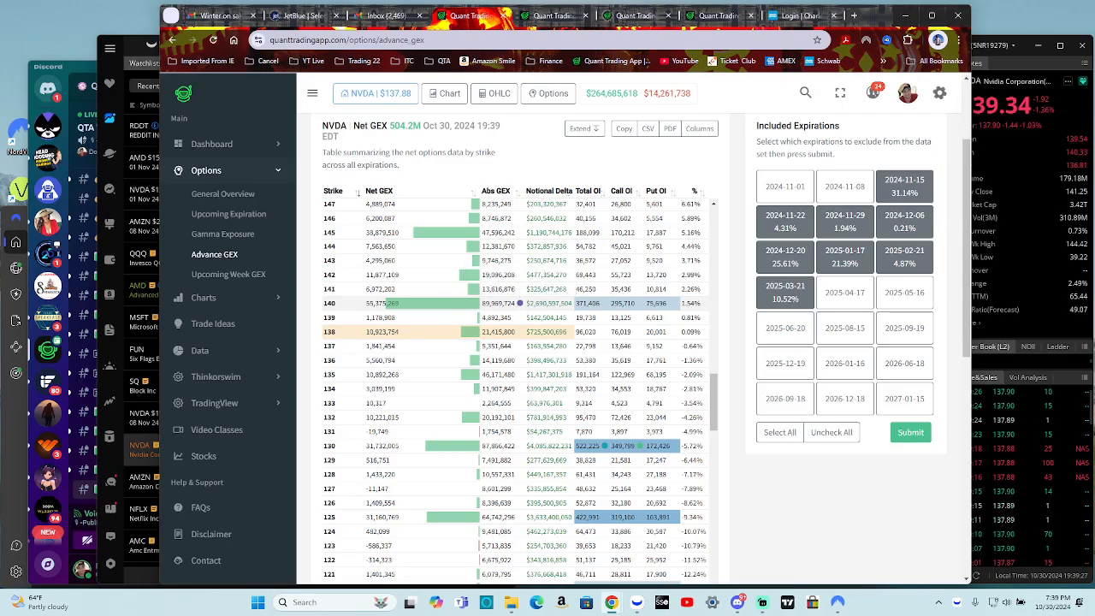
scroll(down, 3)
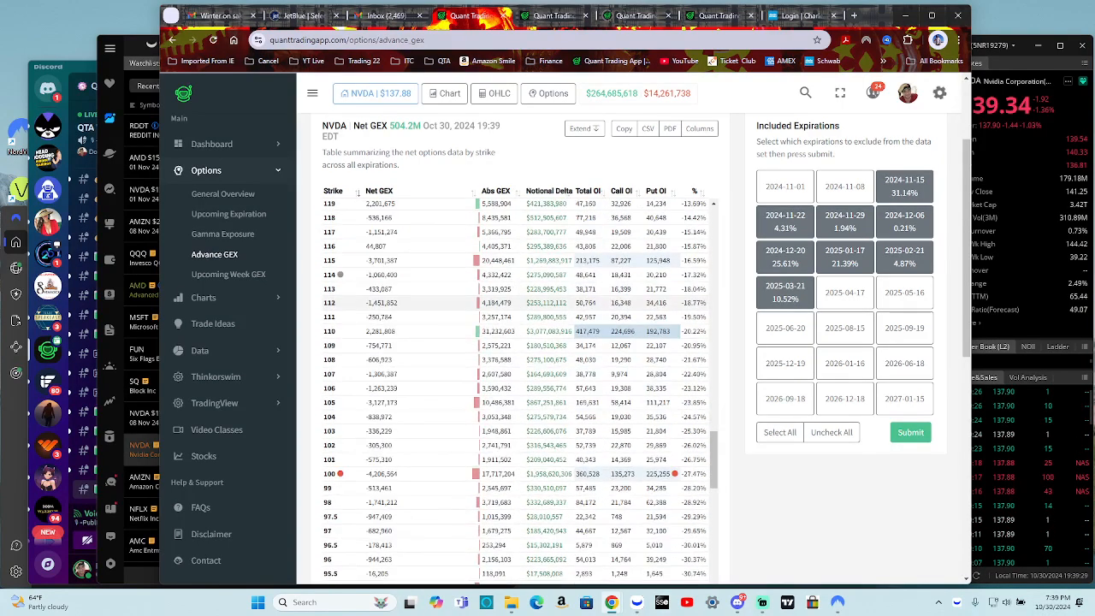
scroll(up, 3)
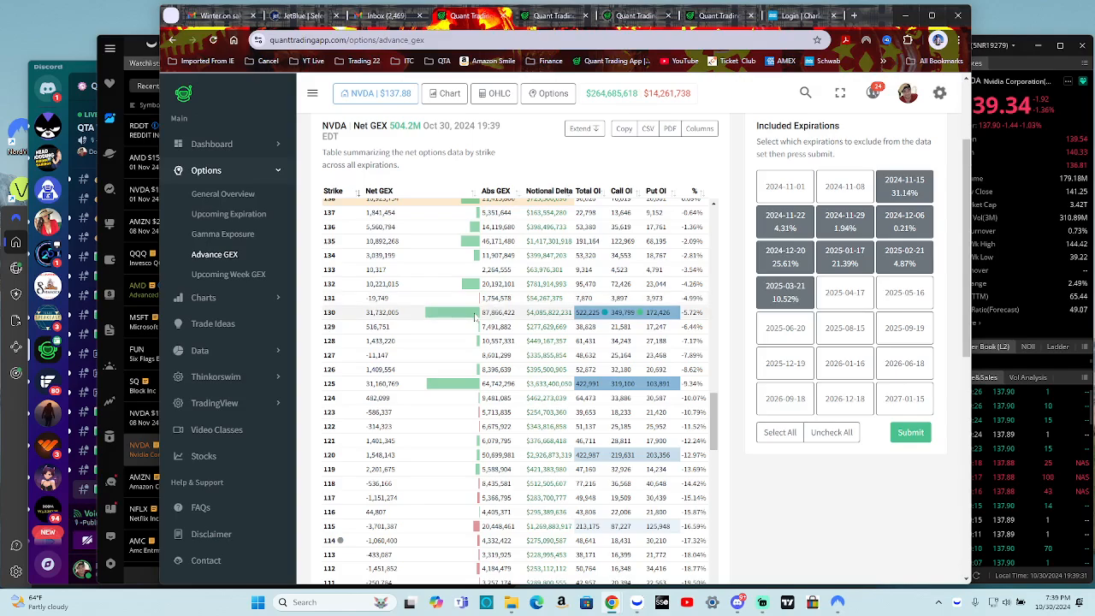
scroll(down, 3)
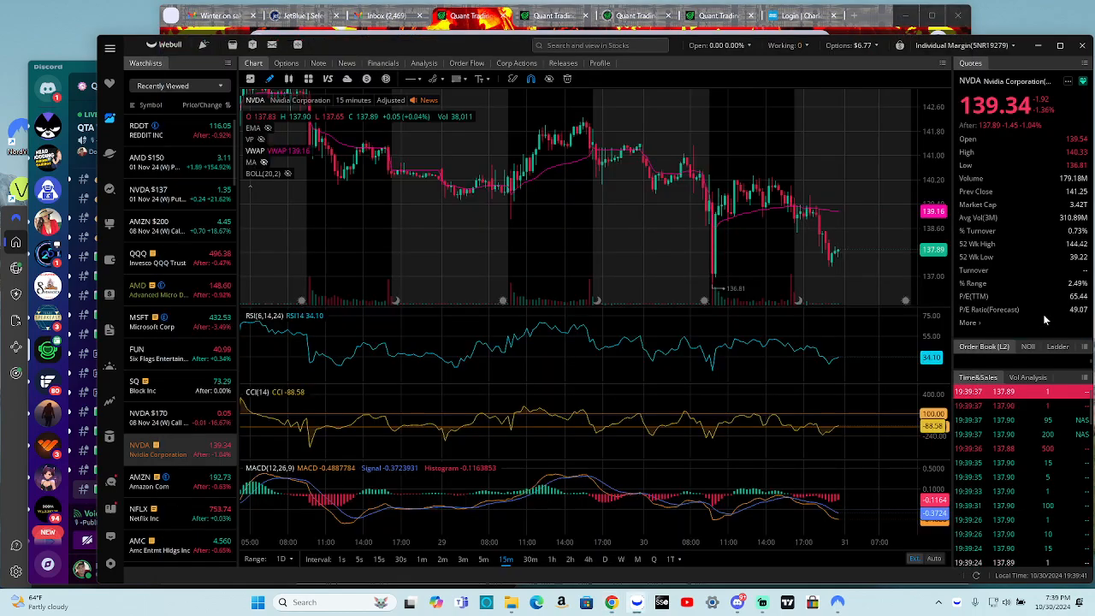
mouse_move(817, 292)
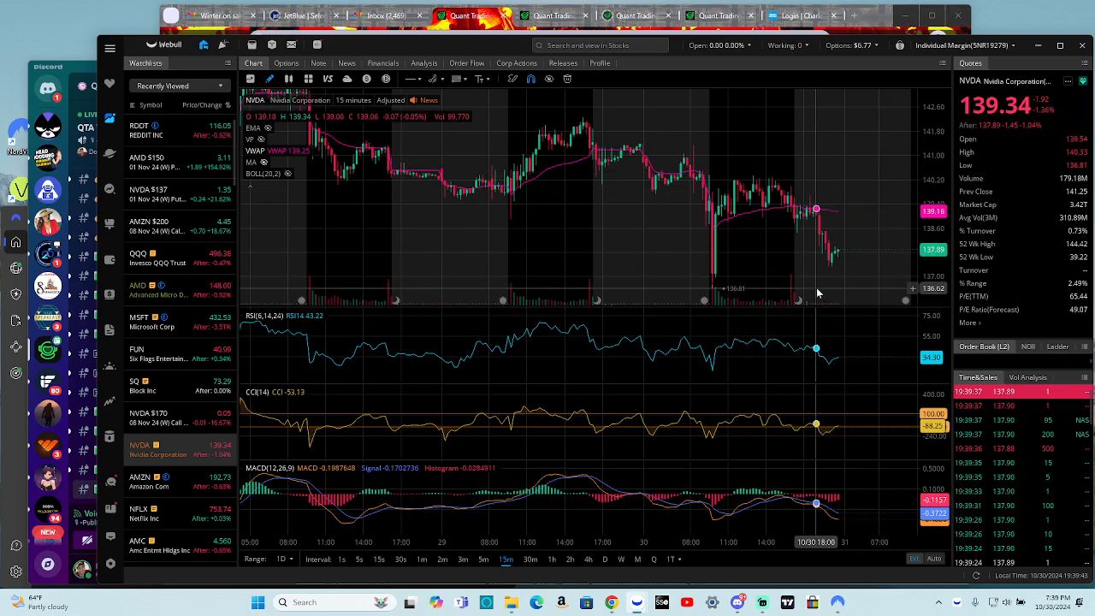
mouse_move(834, 248)
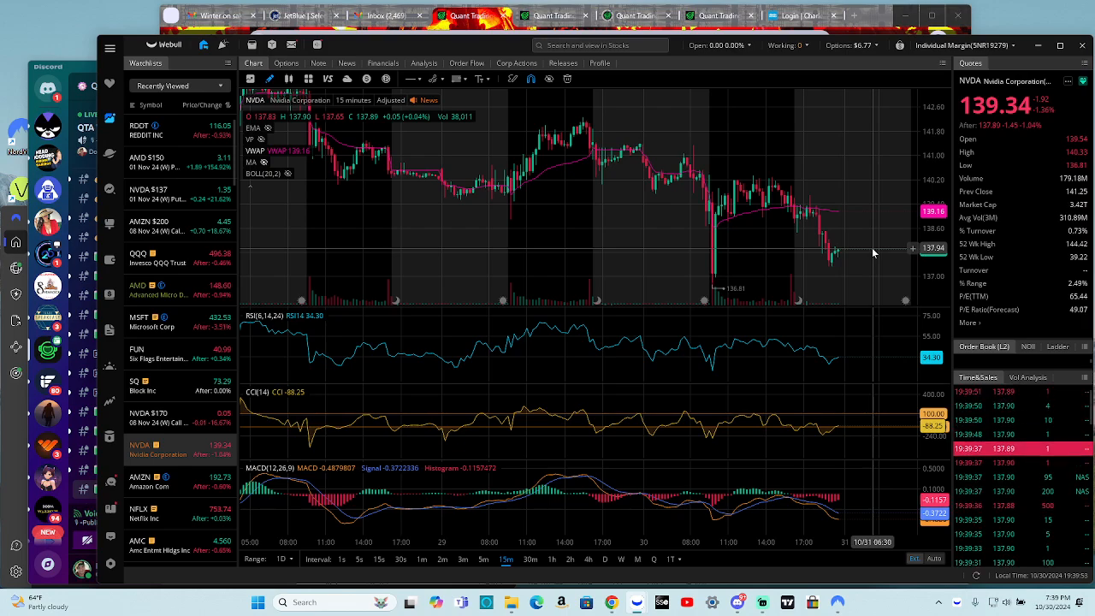
click(469, 15)
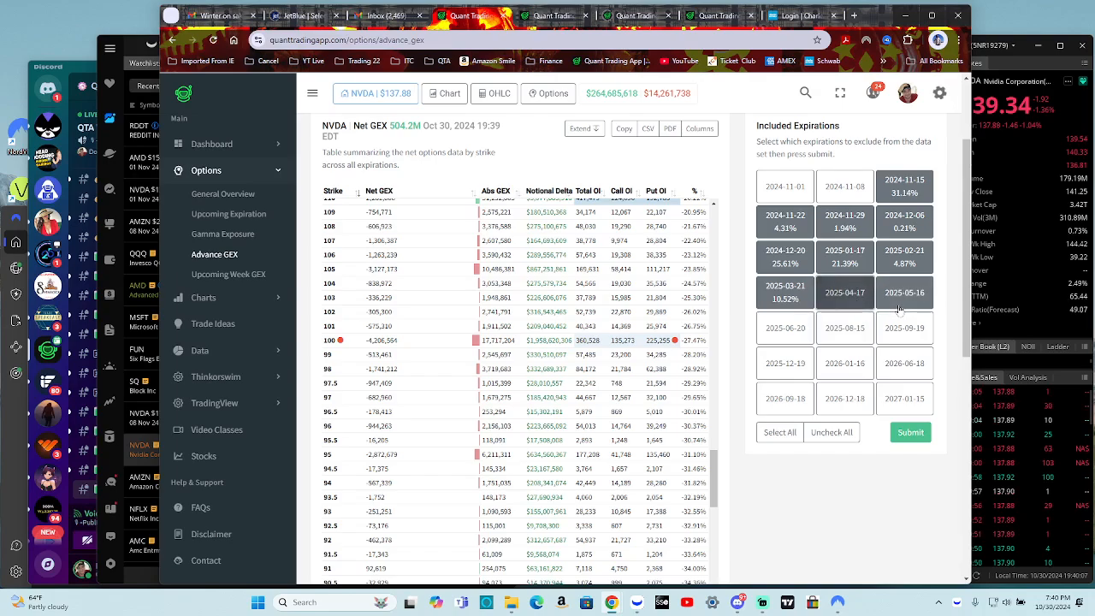
Step: Extend included expirations to 2025-12-19 instead of 2026-01-16 and recalculate NVDA's GEX
click(905, 293)
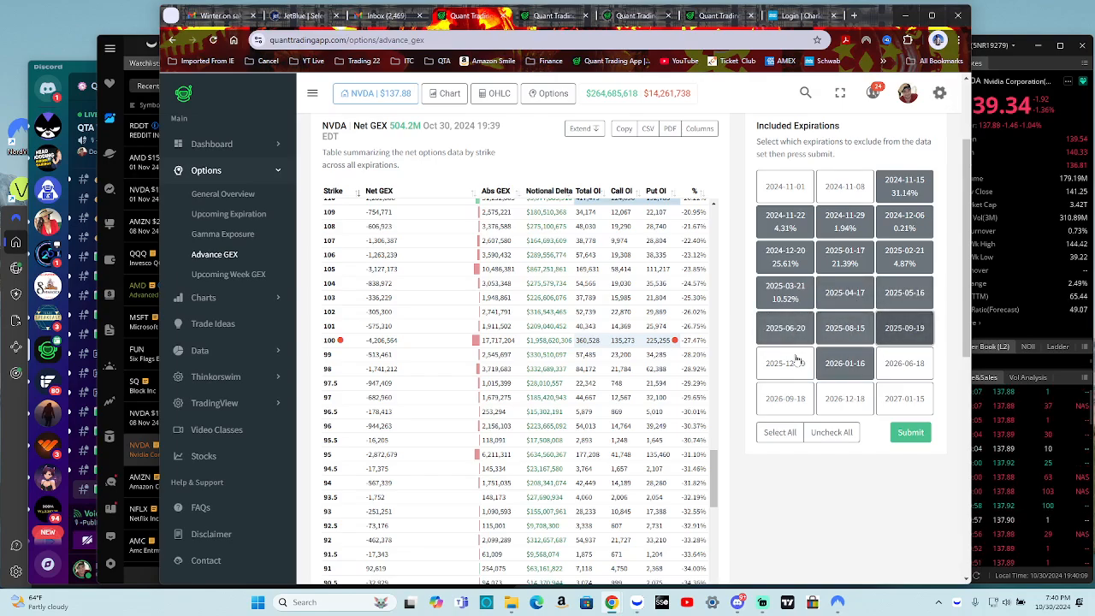
click(910, 432)
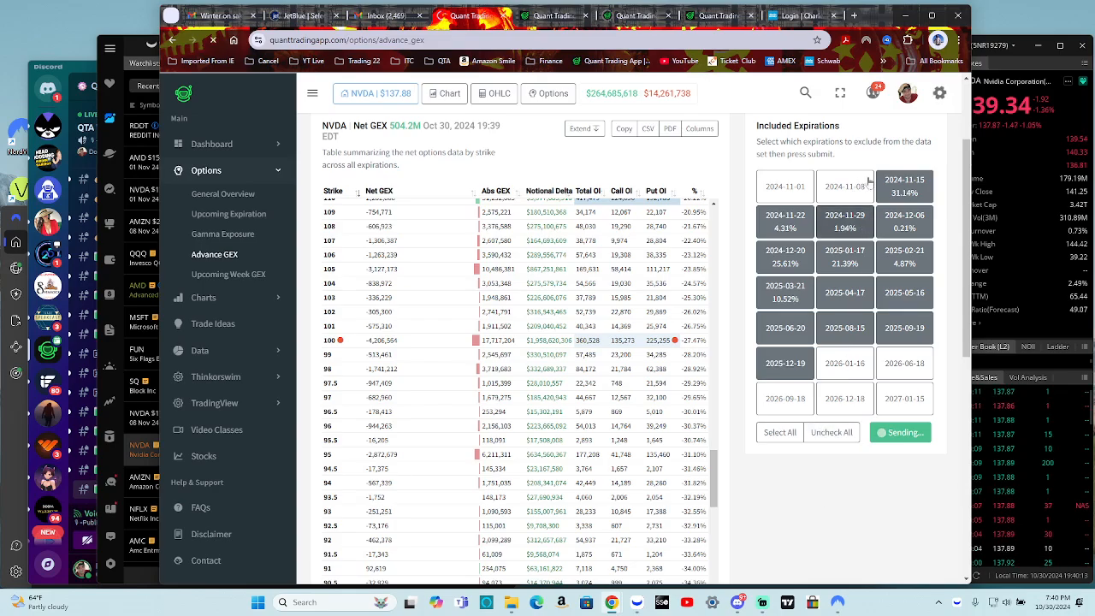
click(900, 432)
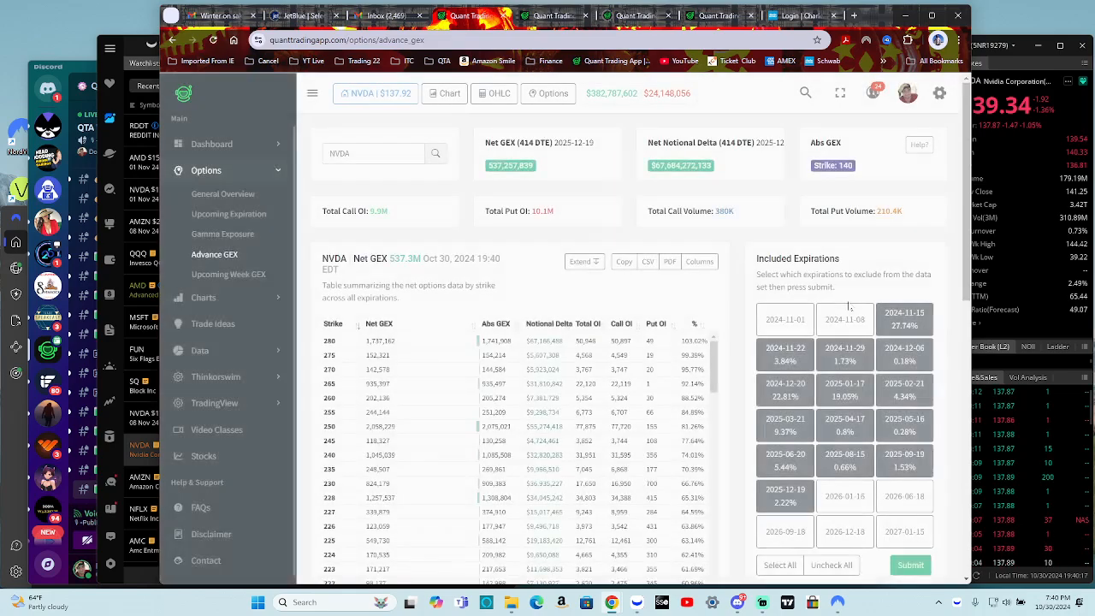
Step: Exclude the near-term 2024 and 2027-01-15 expirations and recalculate, showing 217M net GEX at 414 DTE
scroll(down, 3)
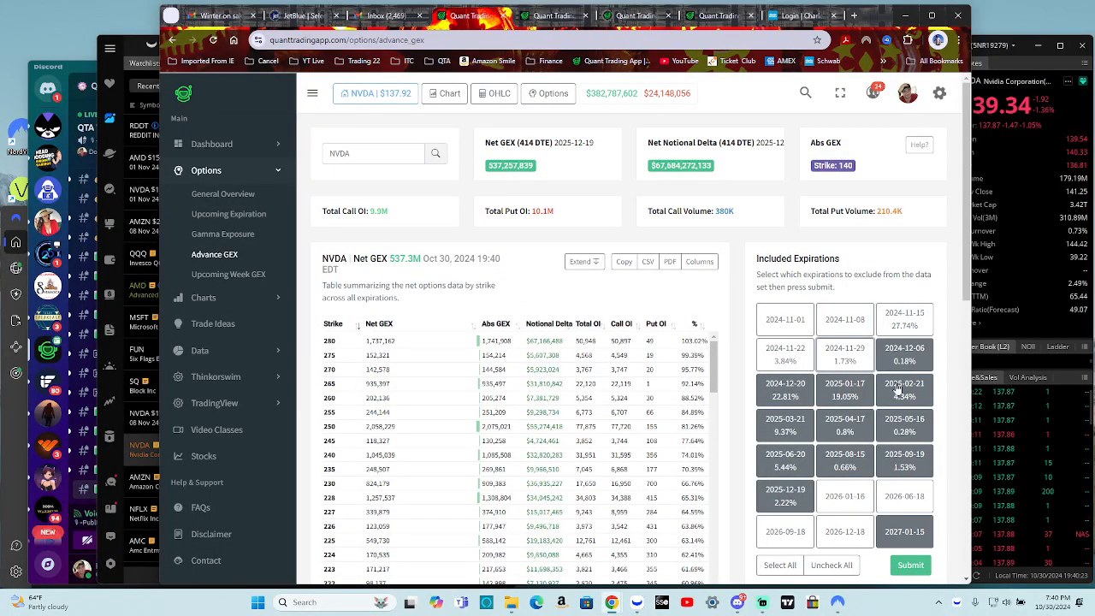
click(785, 389)
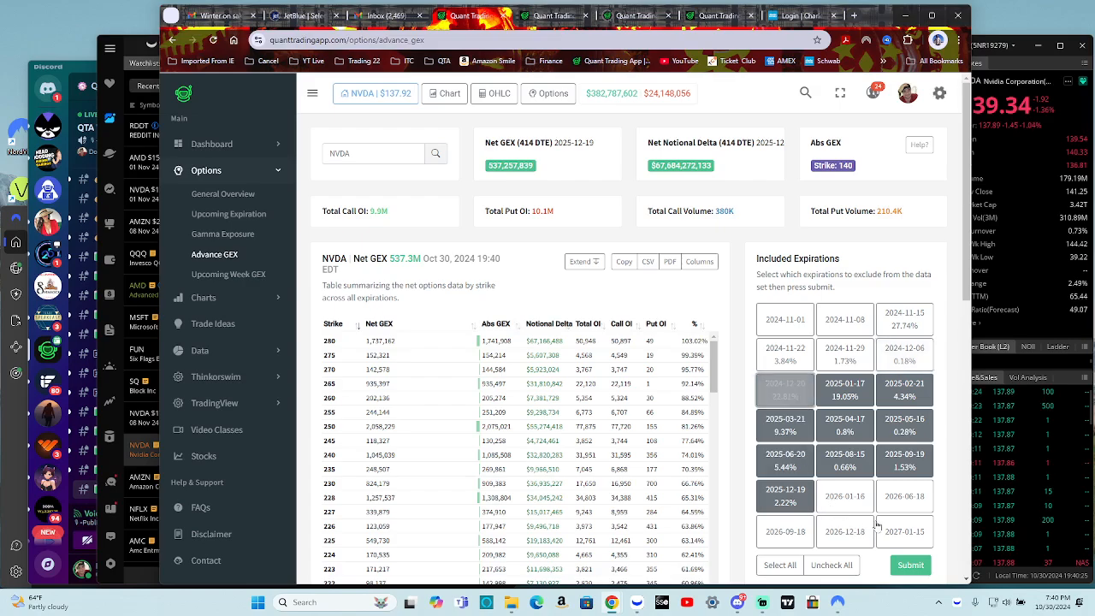
click(911, 565)
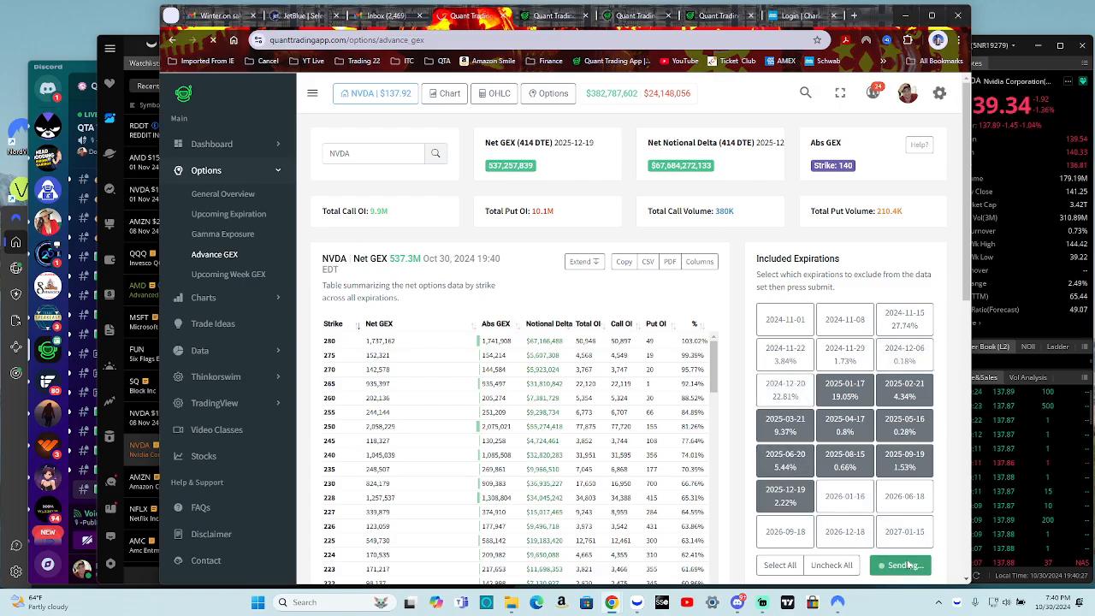
click(900, 565)
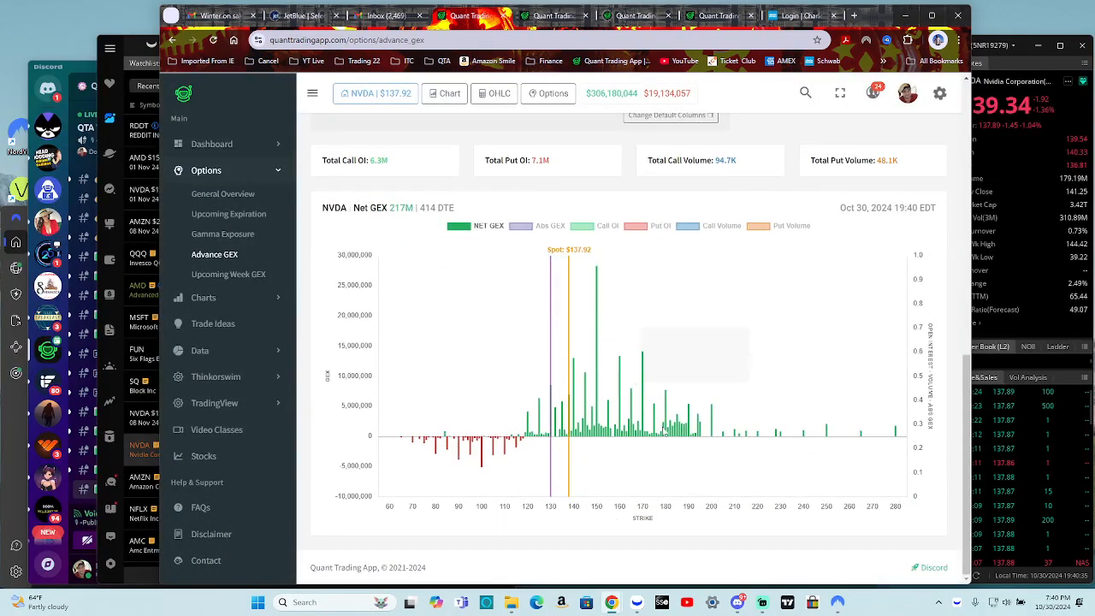
mouse_move(648, 363)
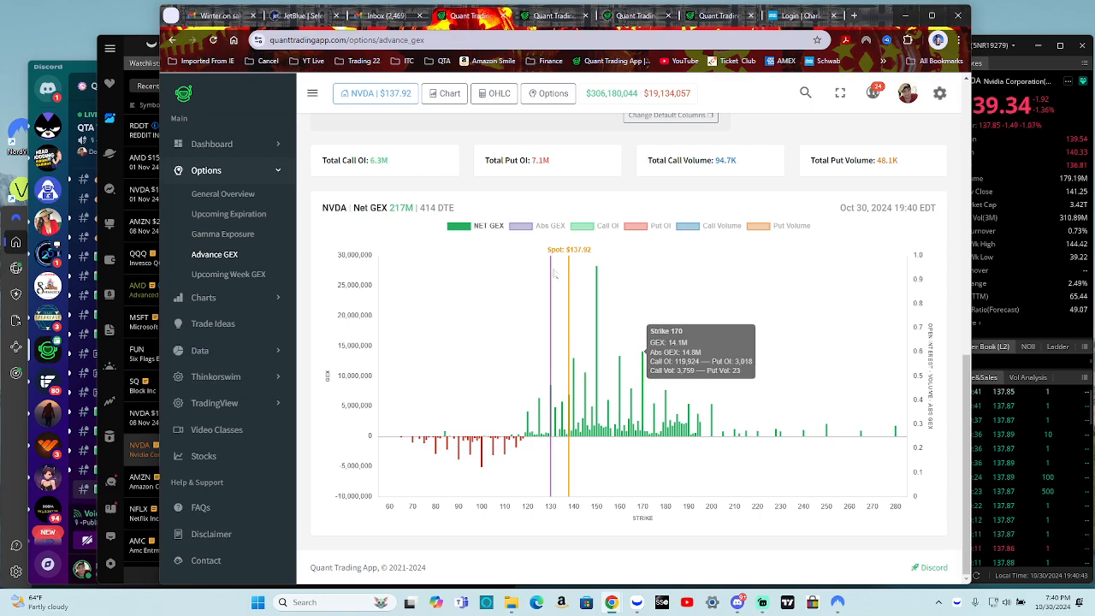
Step: Show only the absolute GEX curve by strike, hiding the net GEX bars, with peaks near 130 and 150
click(550, 225)
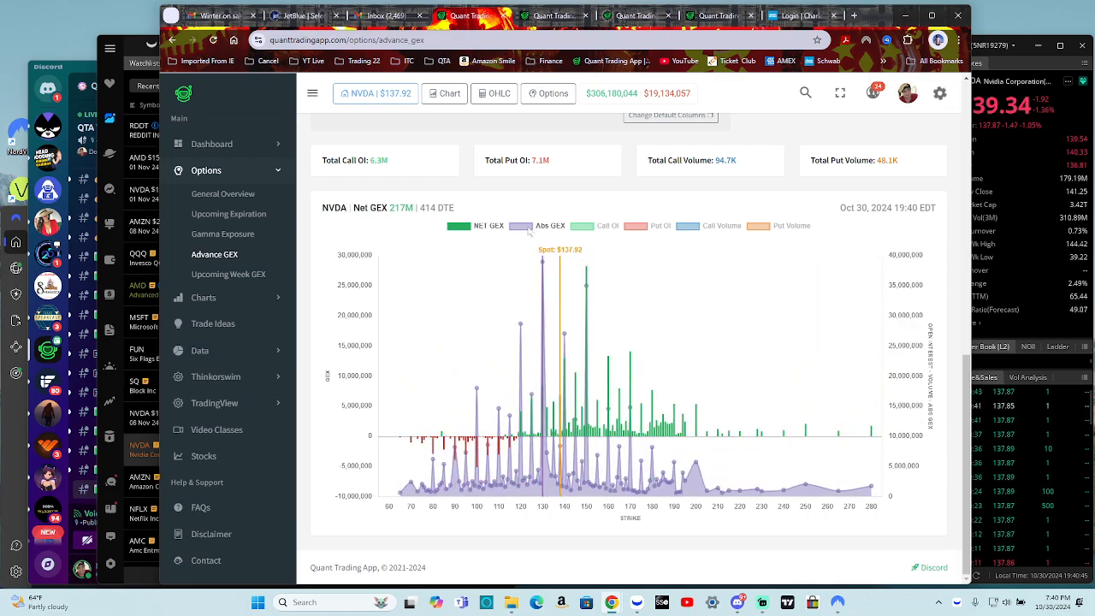
click(479, 226)
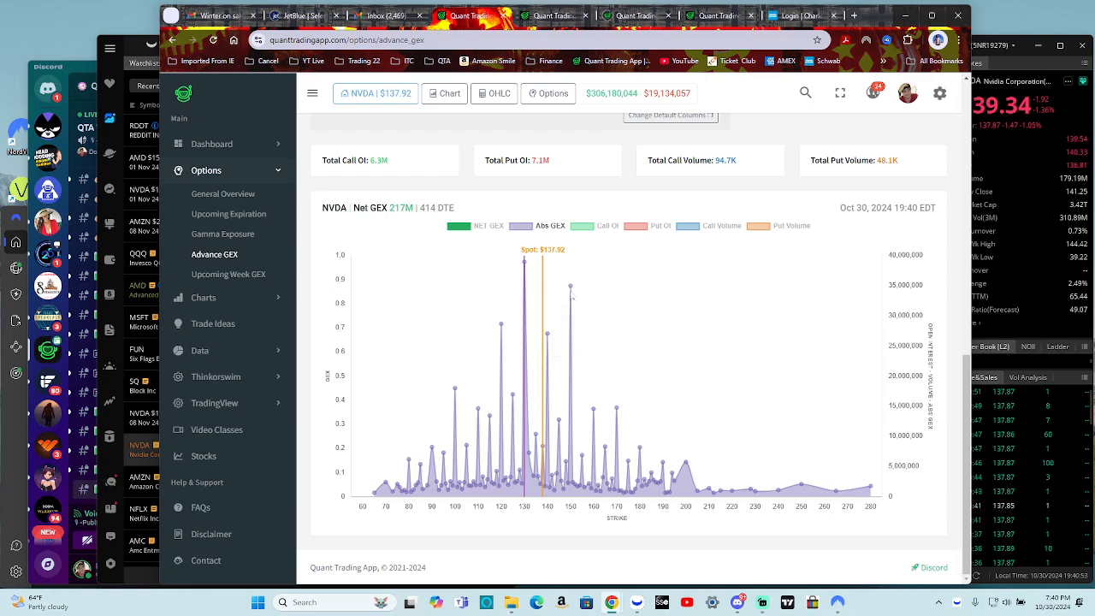
mouse_move(624, 413)
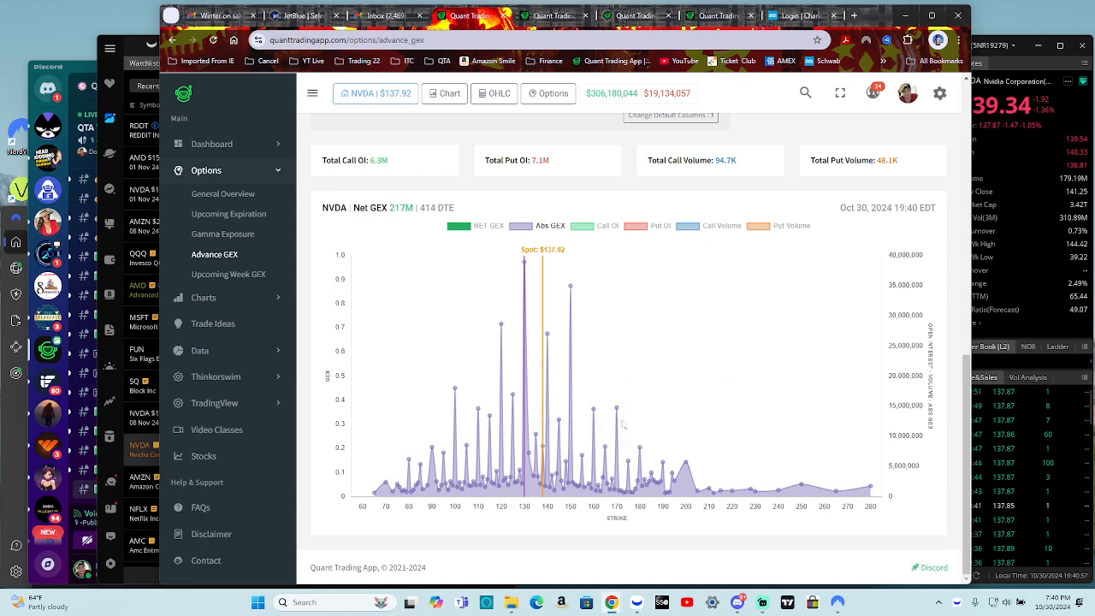
mouse_move(608, 379)
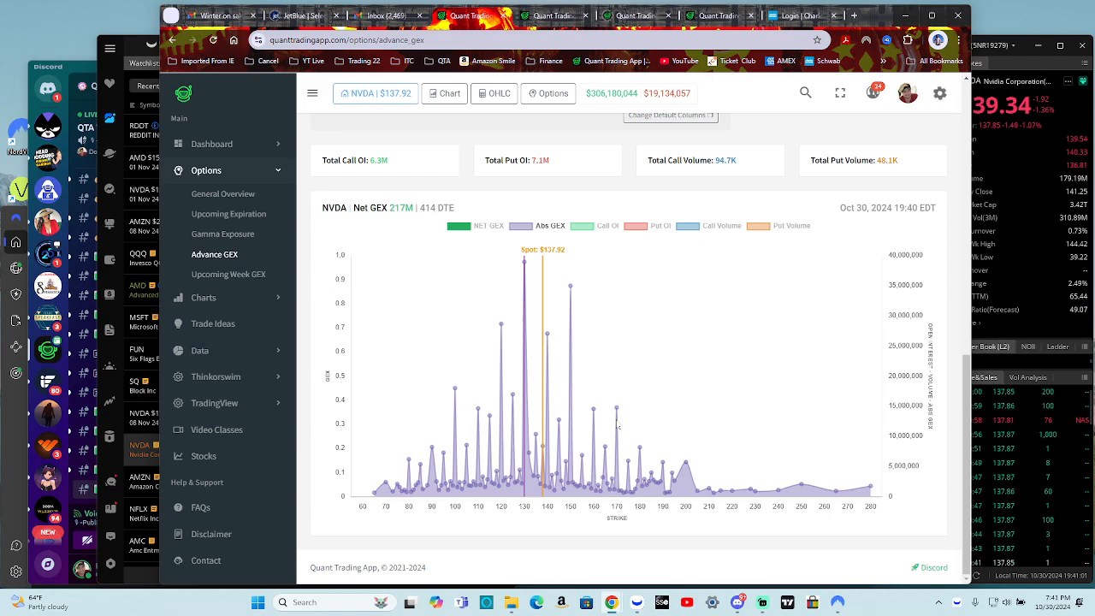
mouse_move(609, 364)
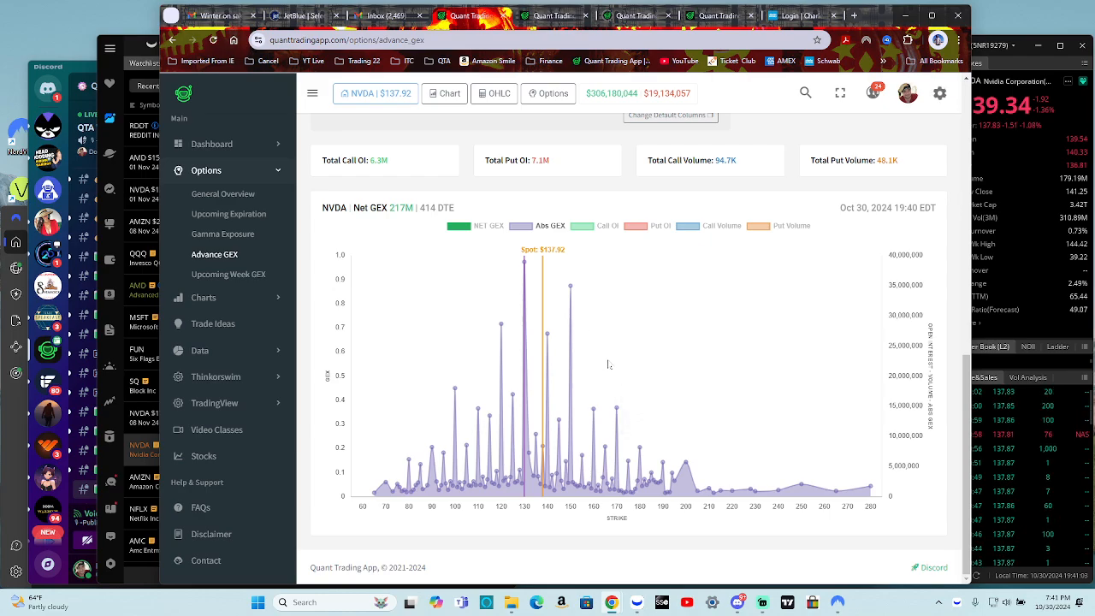
mouse_move(564, 301)
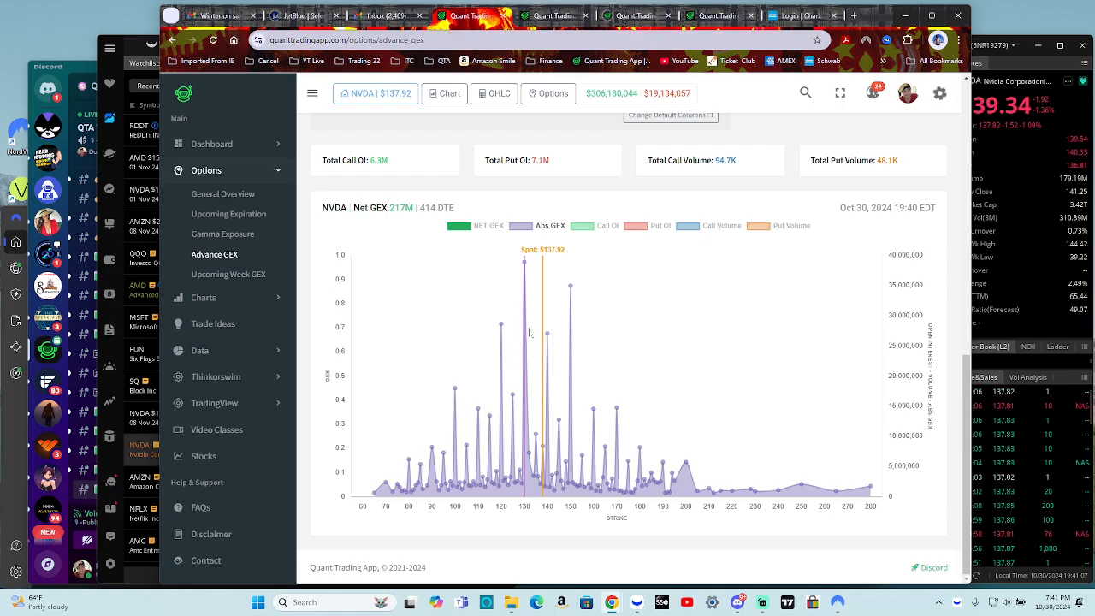
mouse_move(634, 361)
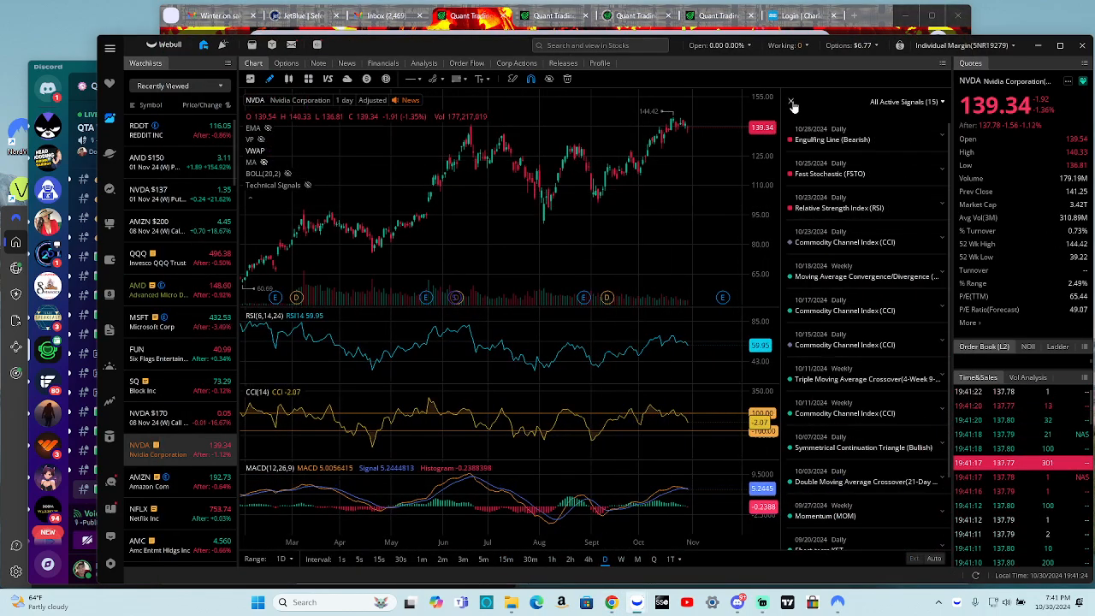
Step: Close the All Active Signals panel beside NVDA's daily chart
click(791, 101)
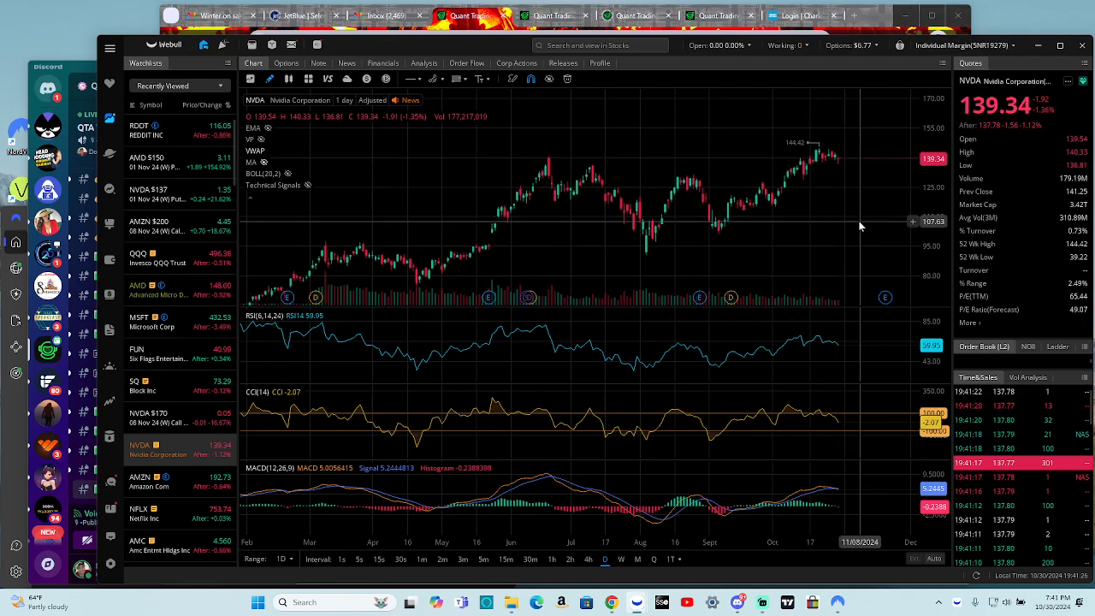
mouse_move(880, 160)
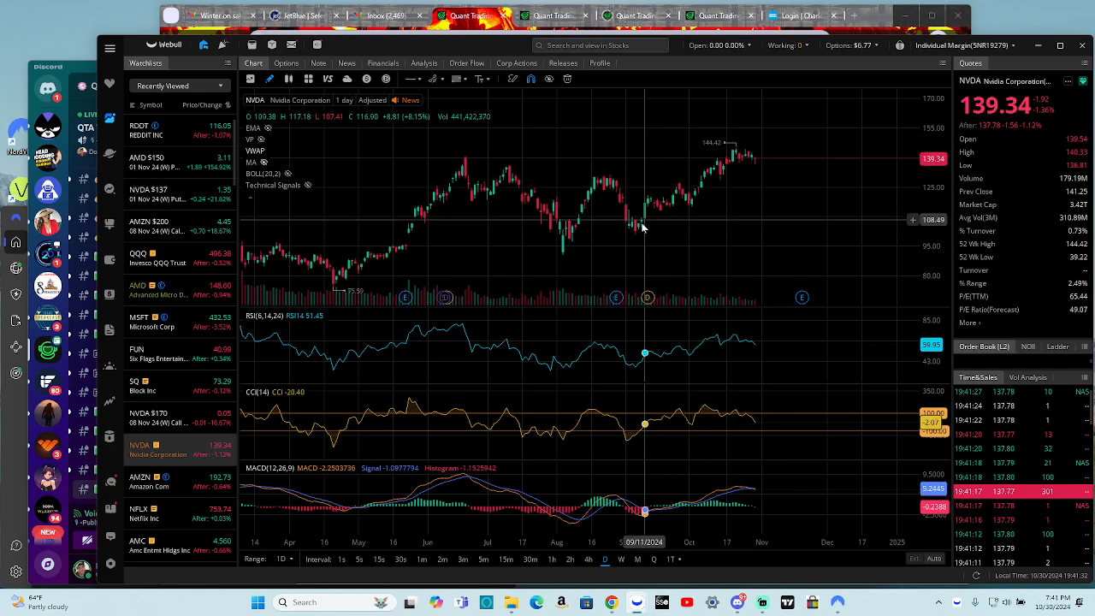
mouse_move(704, 196)
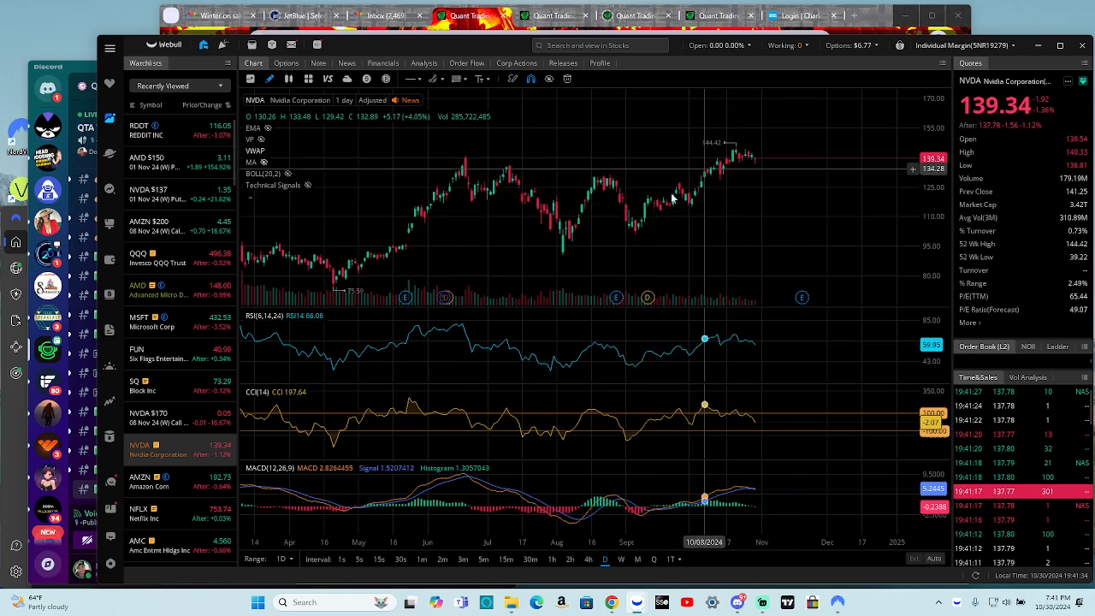
mouse_move(761, 180)
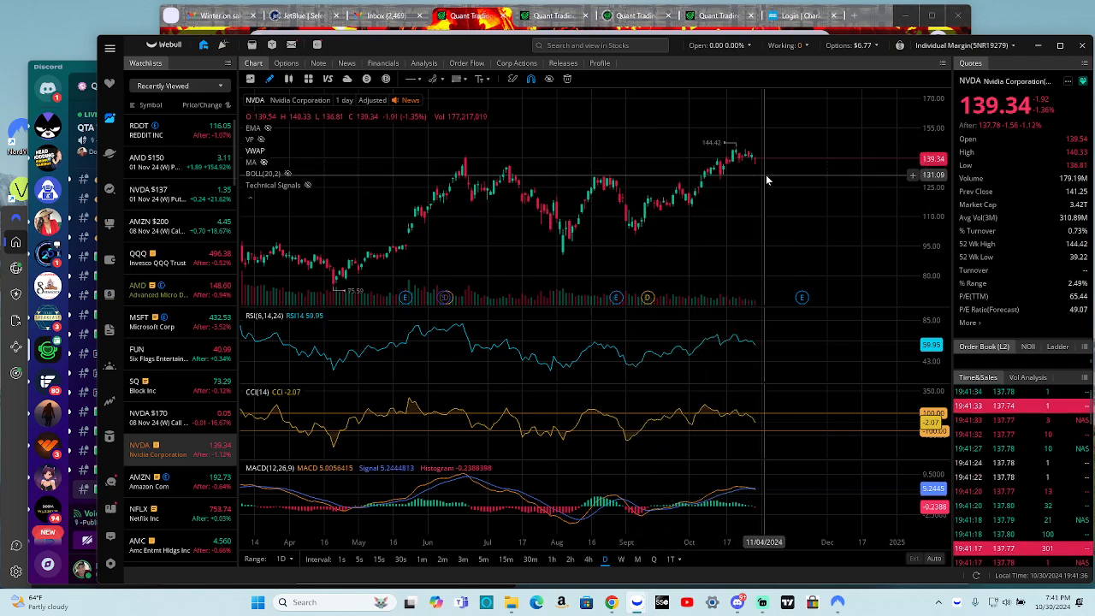
mouse_move(768, 201)
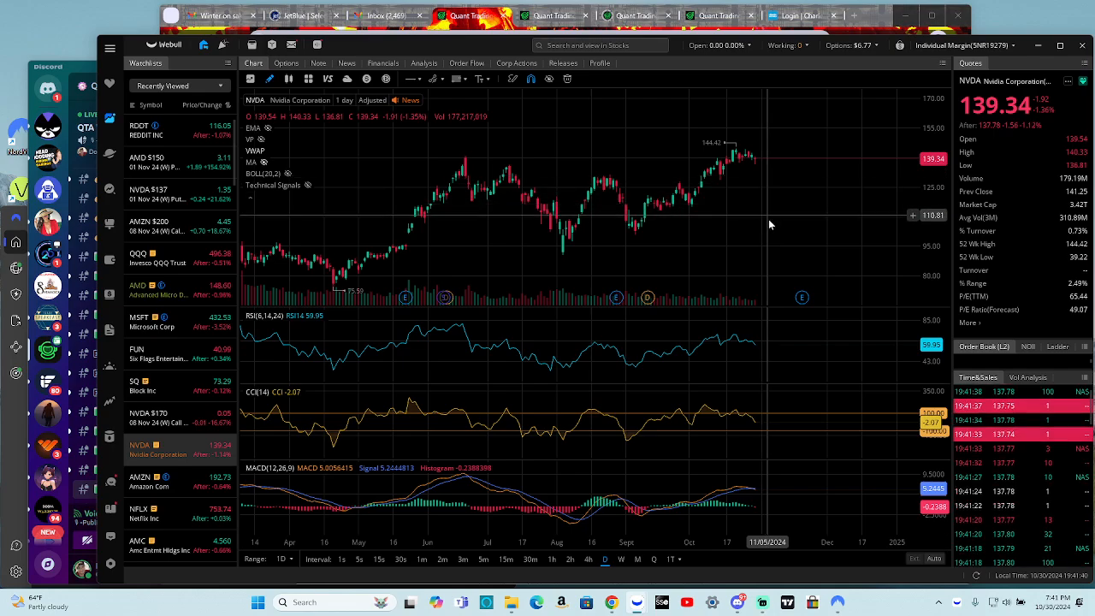
mouse_move(779, 236)
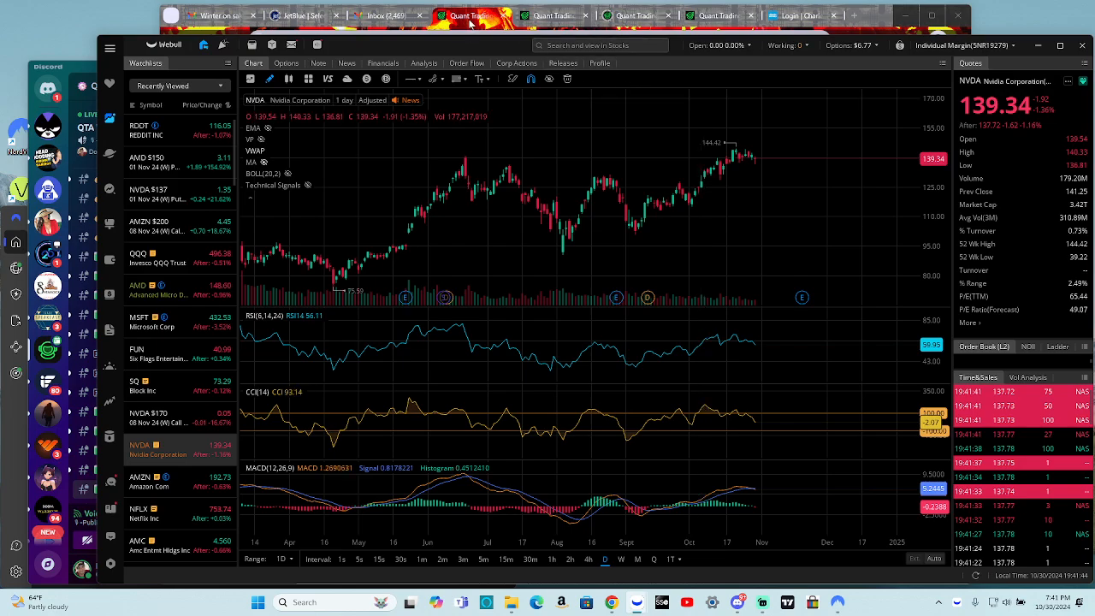
Step: Return to the GEX page and restore NVDA's net GEX bars by strike with spot near $137.92
click(468, 15)
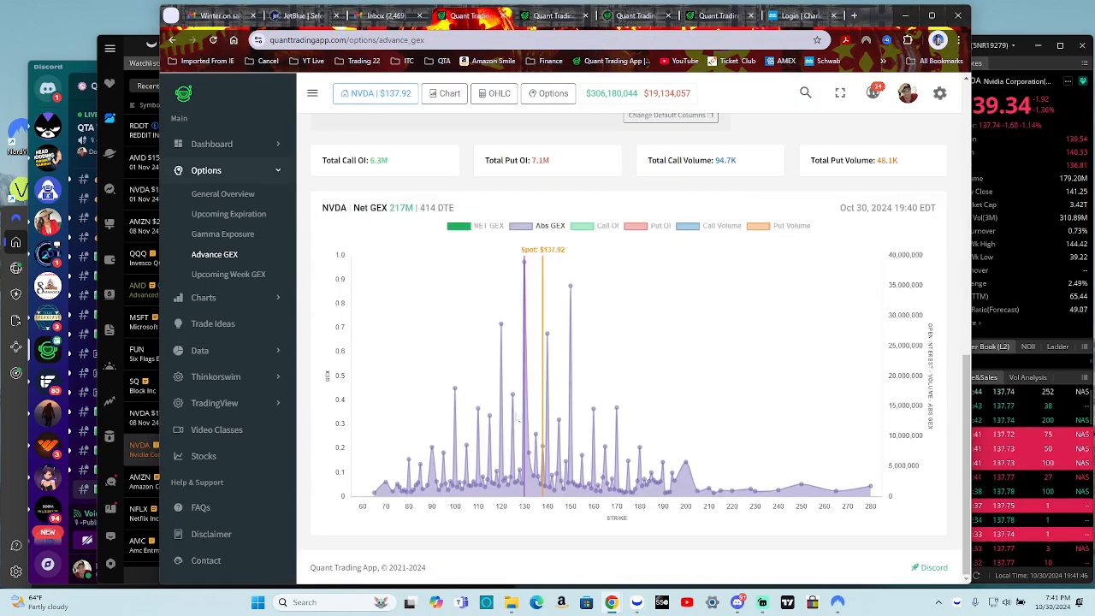
click(457, 226)
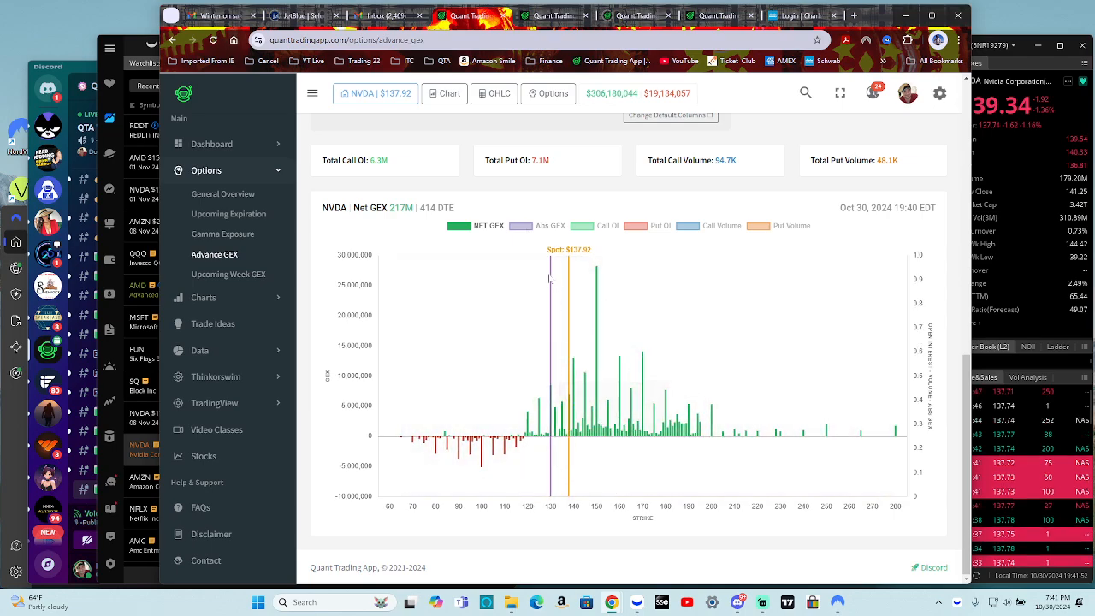
scroll(up, 3)
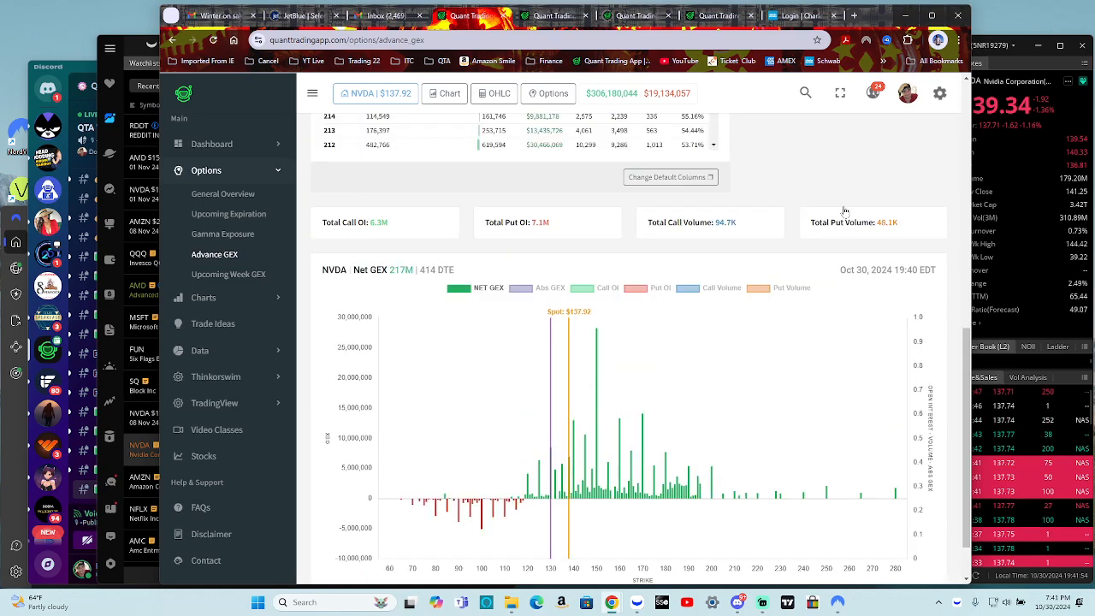
scroll(down, 3)
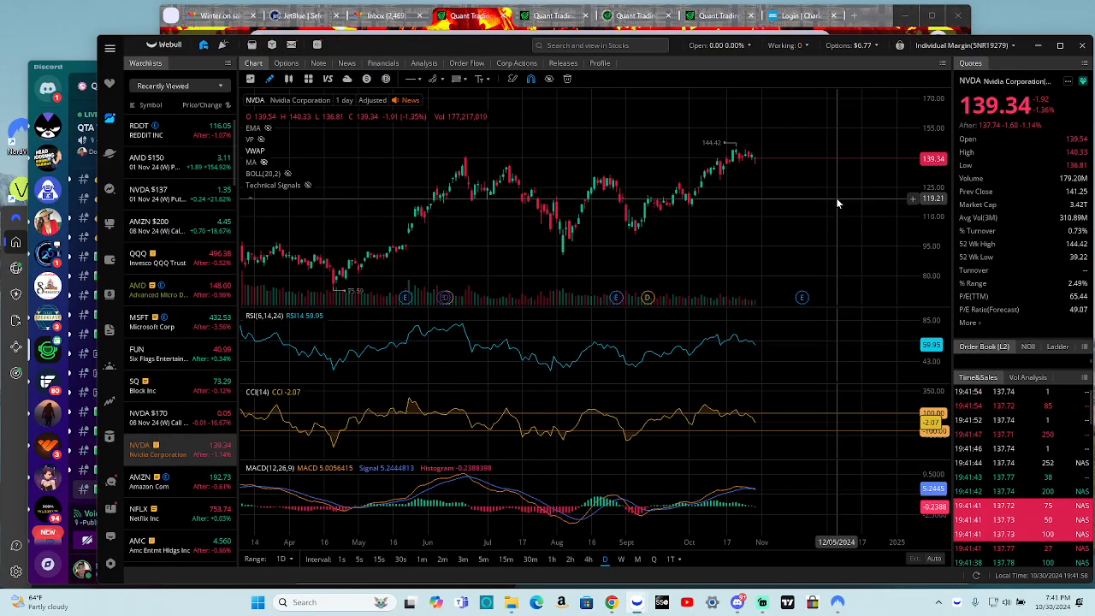
mouse_move(892, 179)
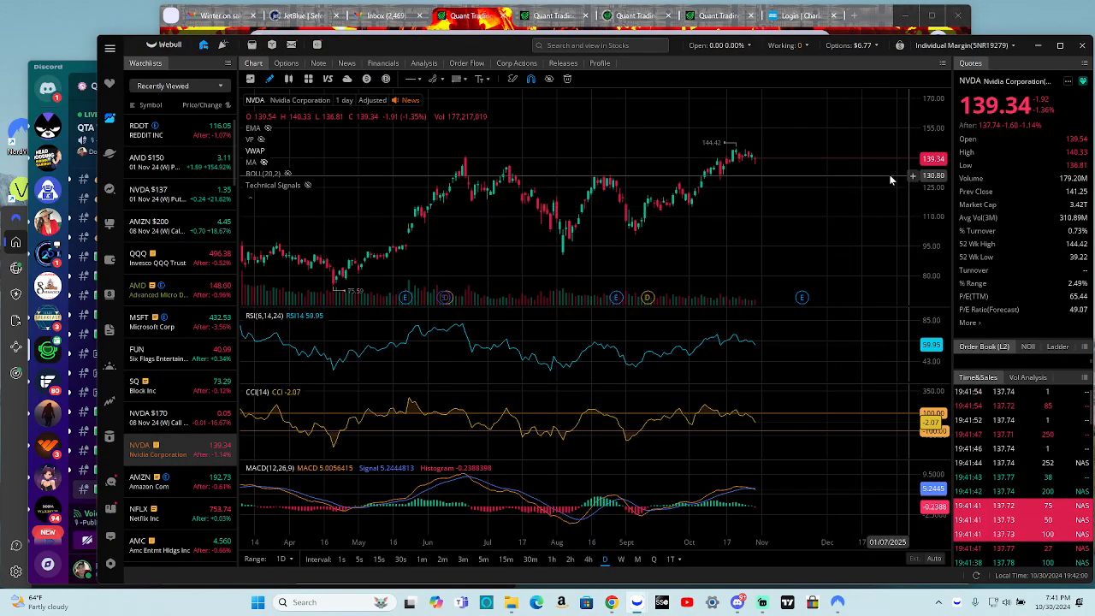
mouse_move(830, 180)
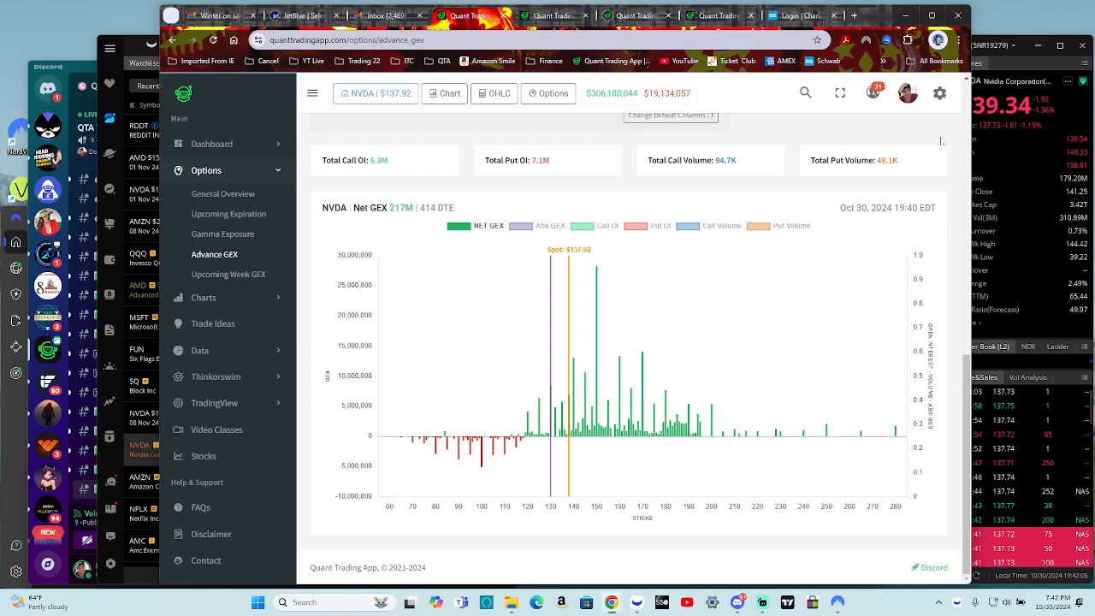
mouse_move(722, 16)
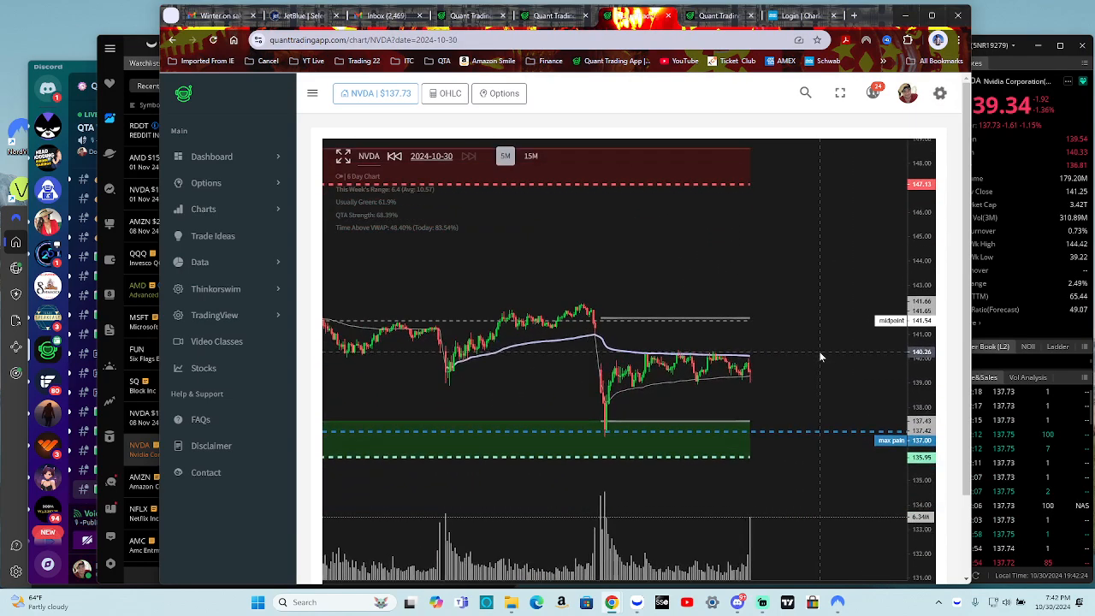
mouse_move(601, 322)
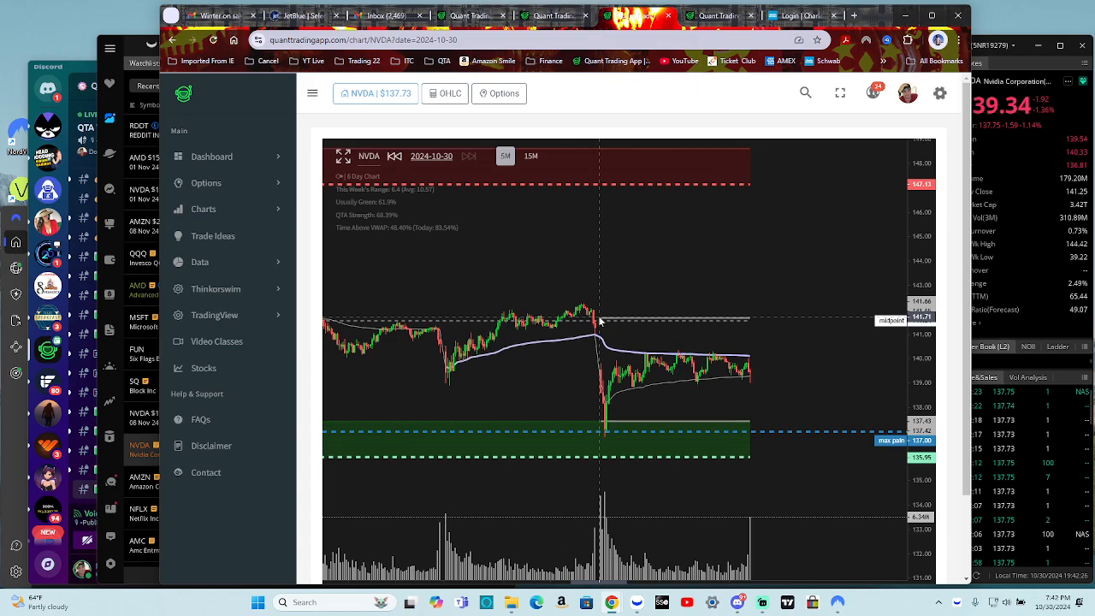
mouse_move(650, 405)
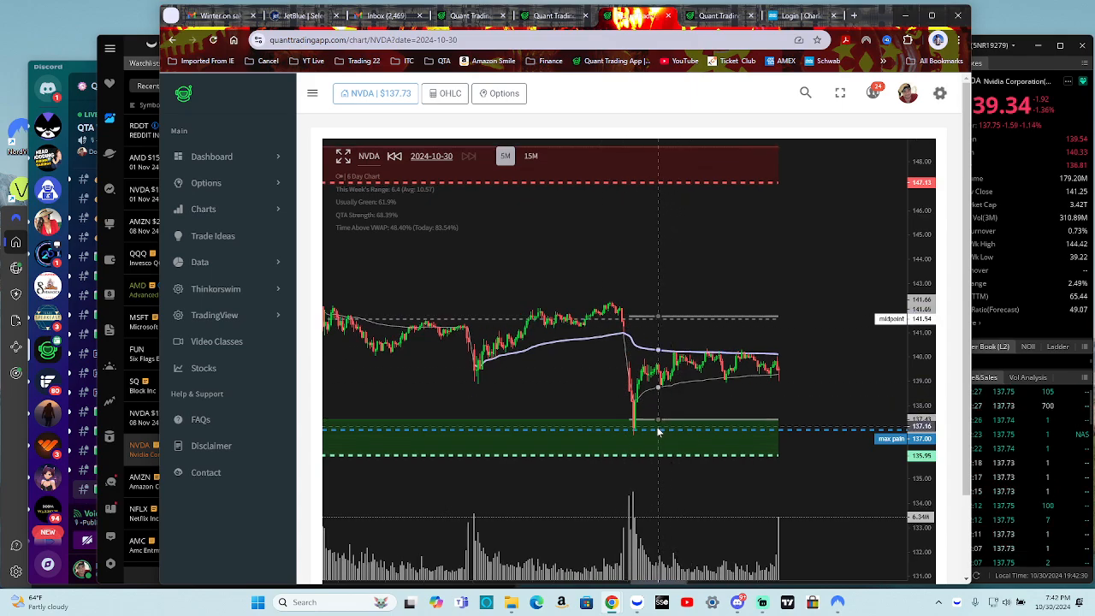
mouse_move(710, 426)
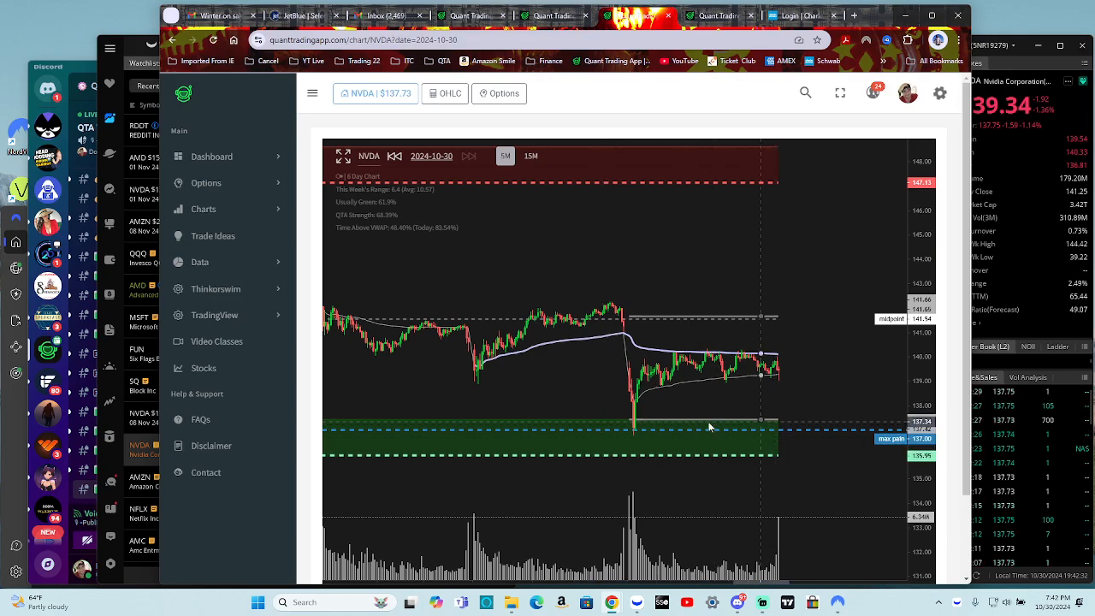
mouse_move(630, 432)
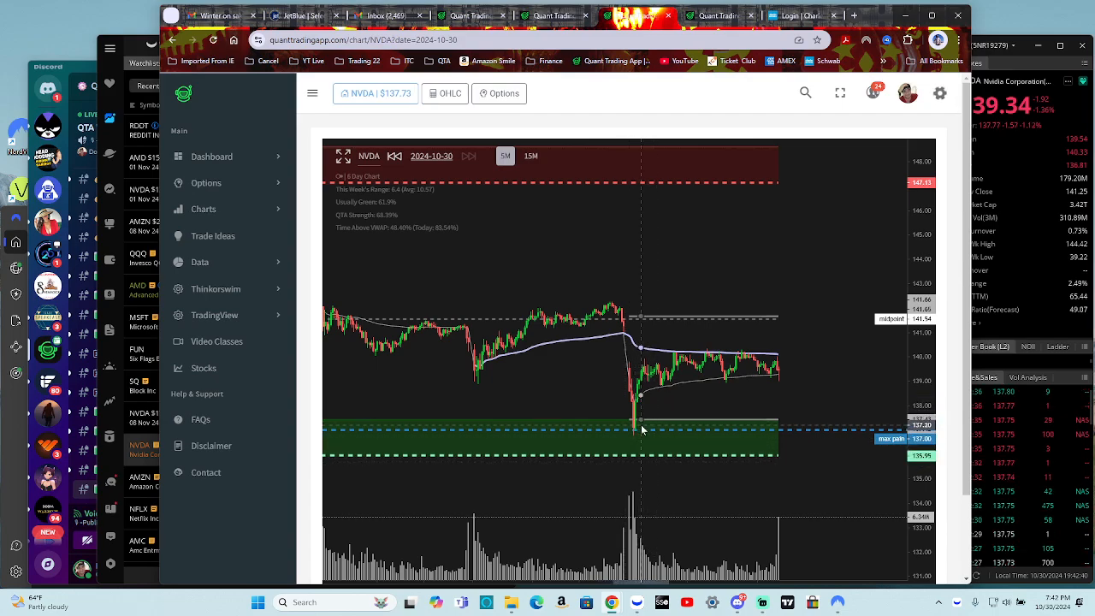
mouse_move(647, 443)
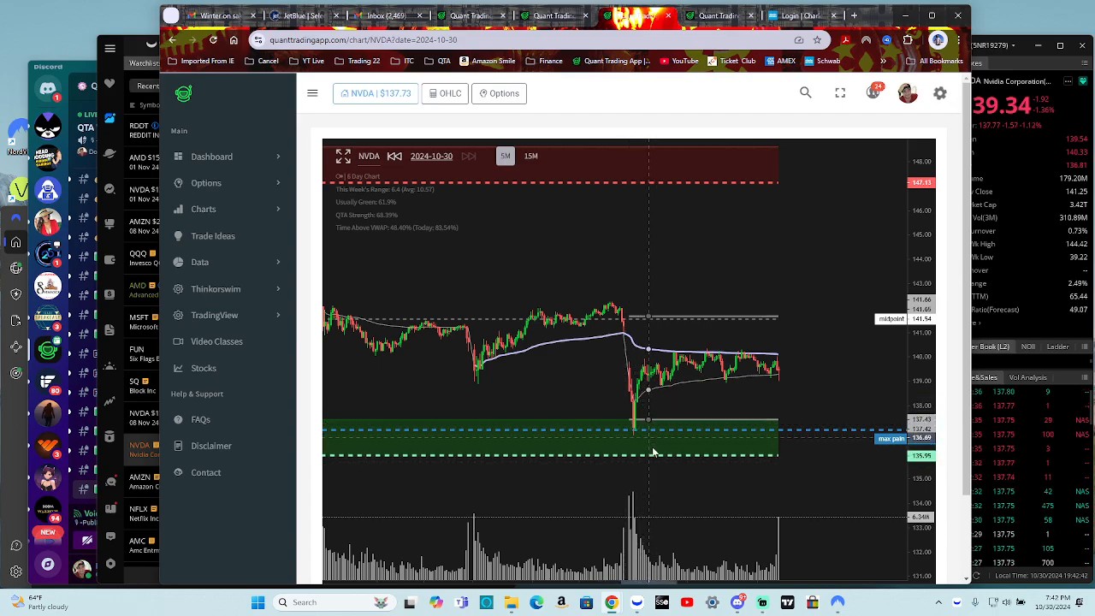
mouse_move(654, 457)
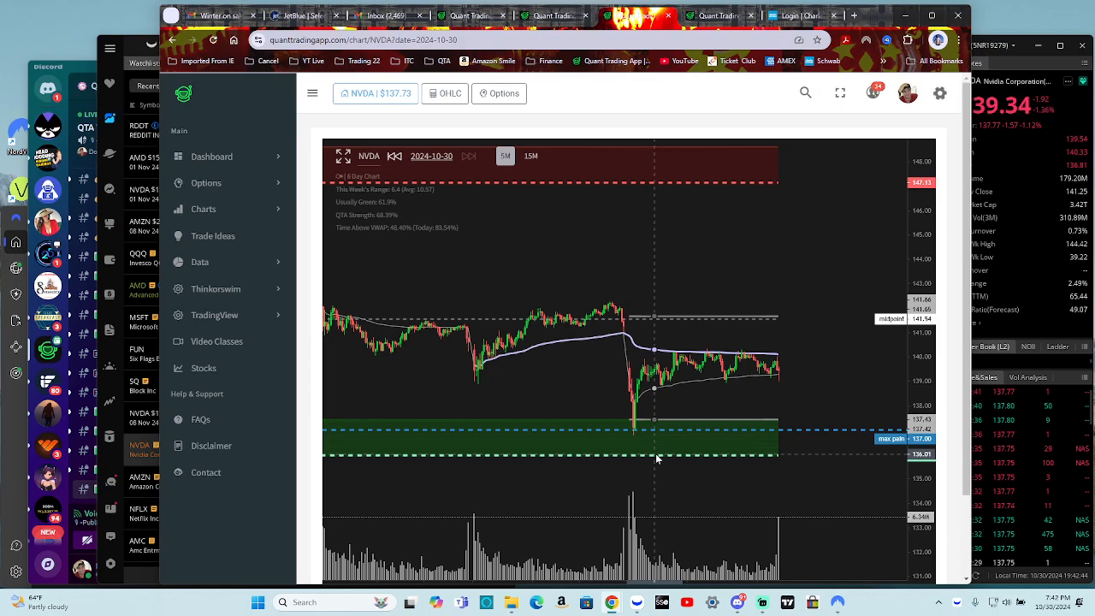
mouse_move(633, 433)
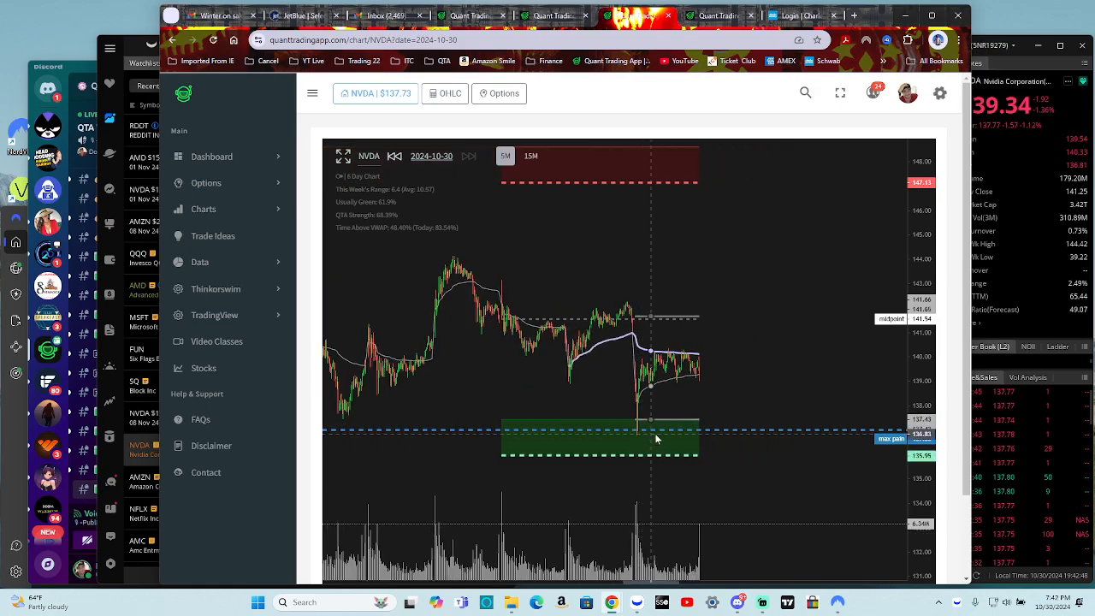
mouse_move(677, 456)
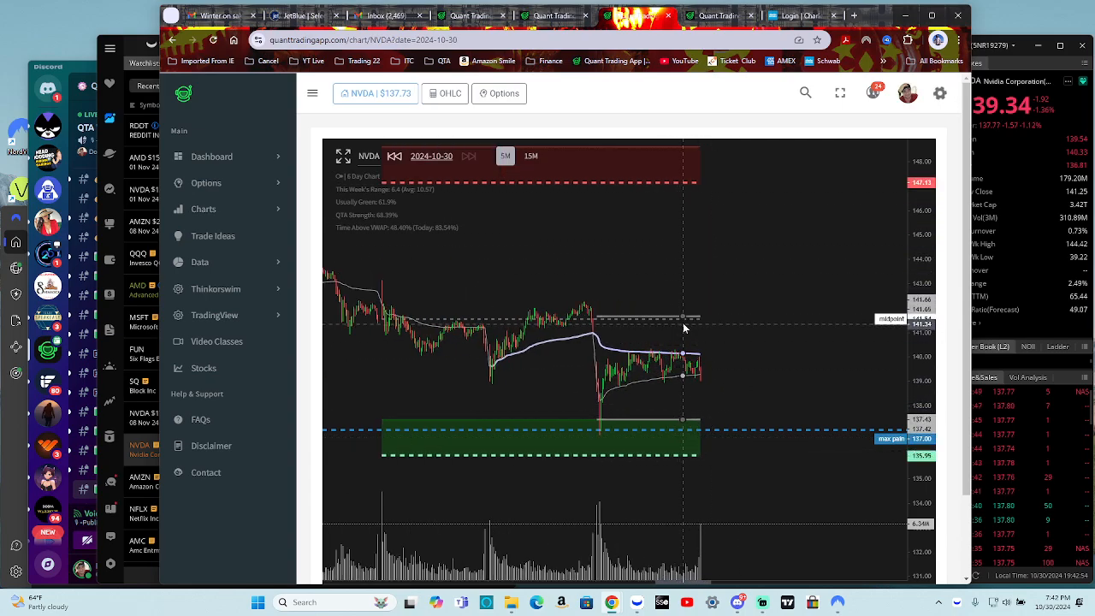
mouse_move(684, 310)
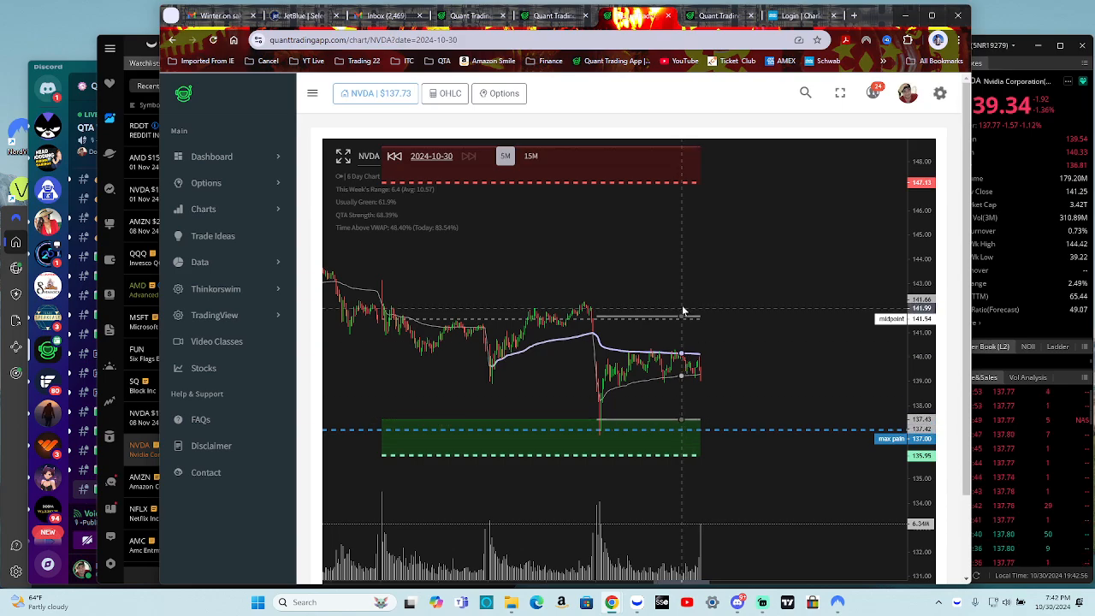
mouse_move(651, 355)
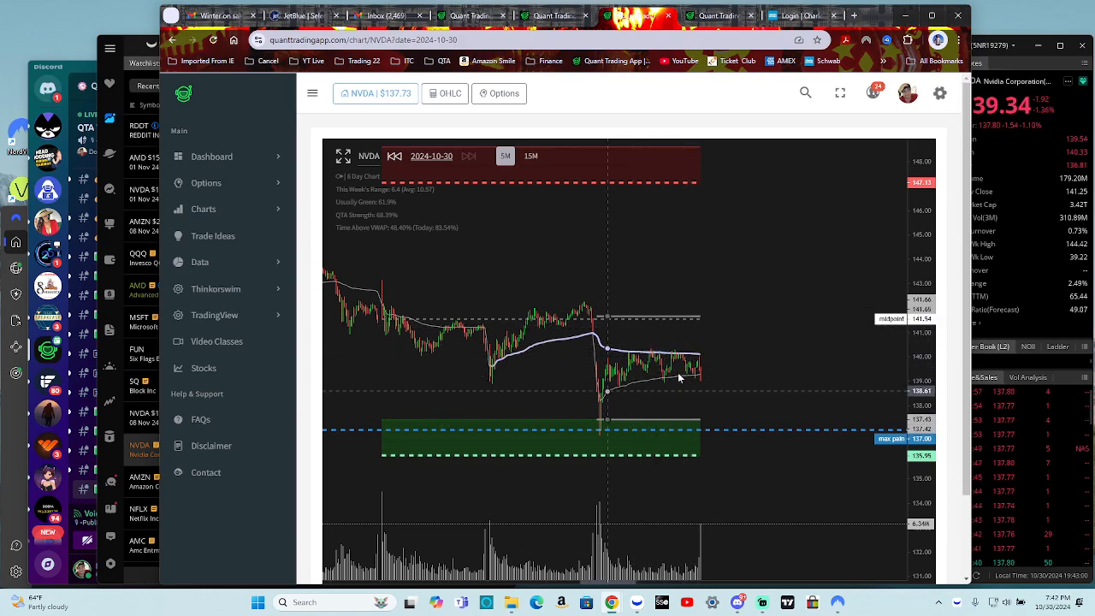
mouse_move(727, 201)
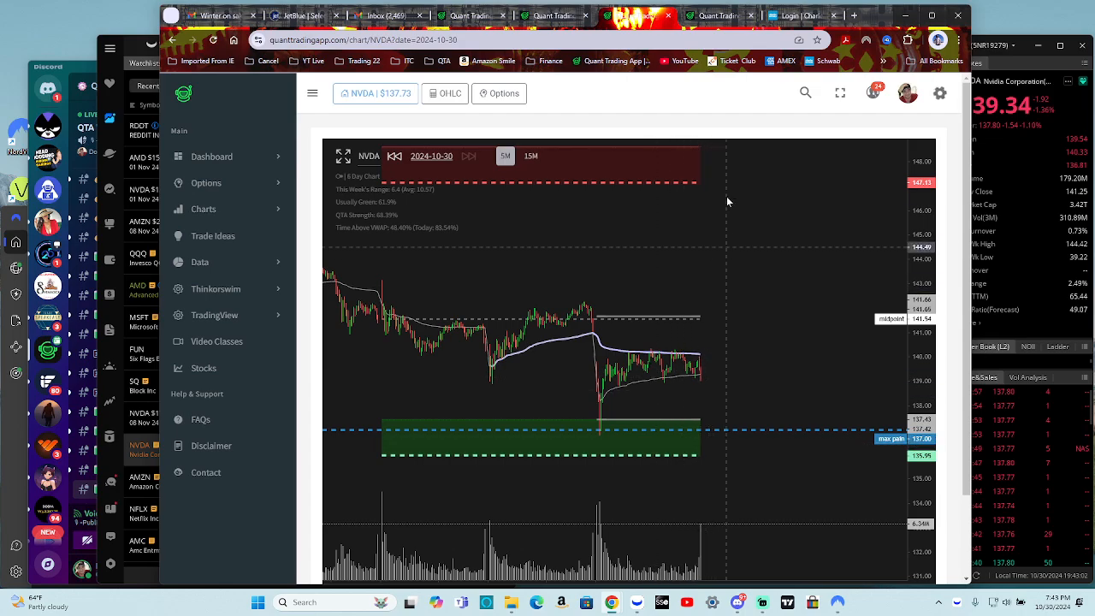
mouse_move(810, 293)
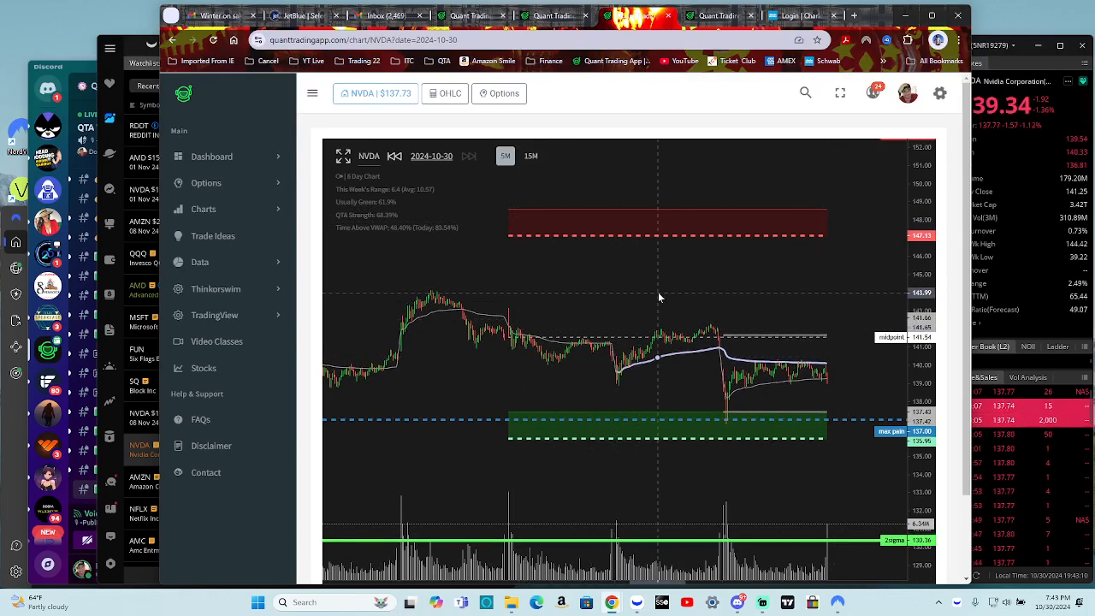
mouse_move(615, 334)
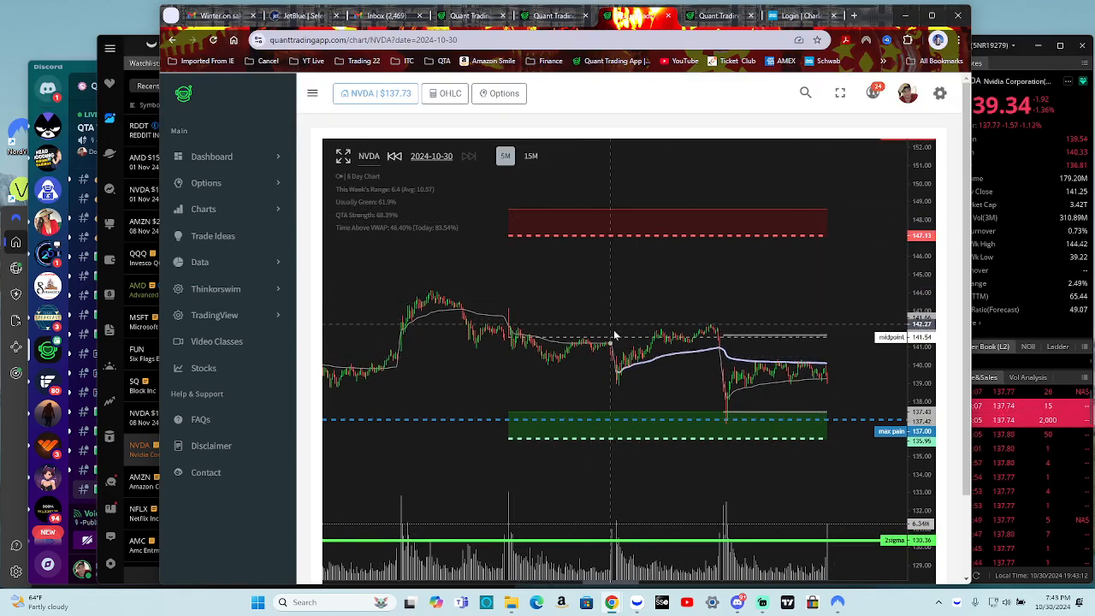
mouse_move(648, 373)
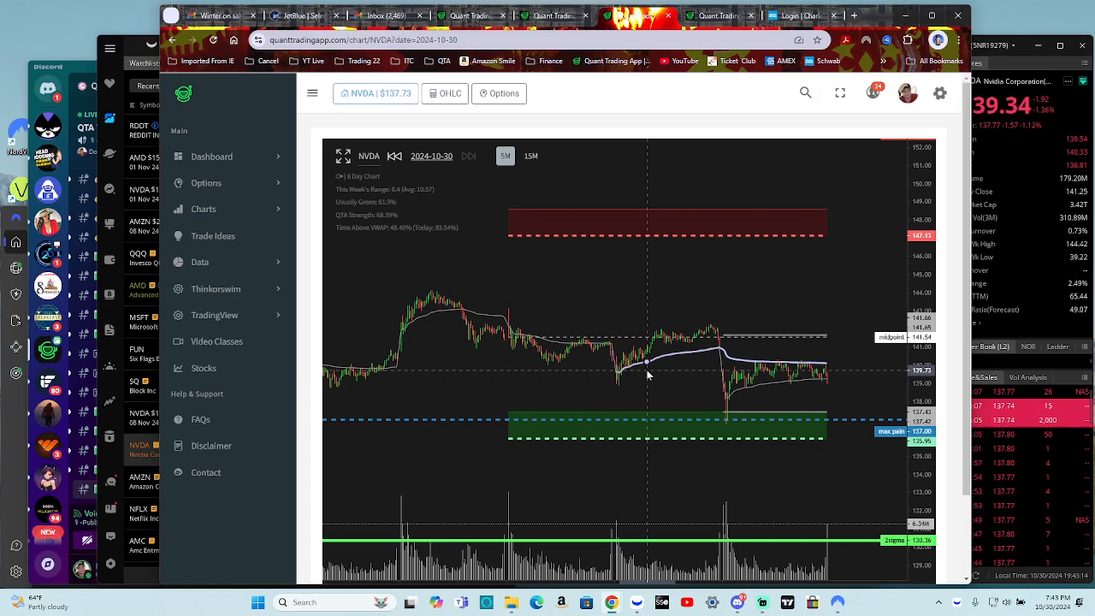
mouse_move(775, 398)
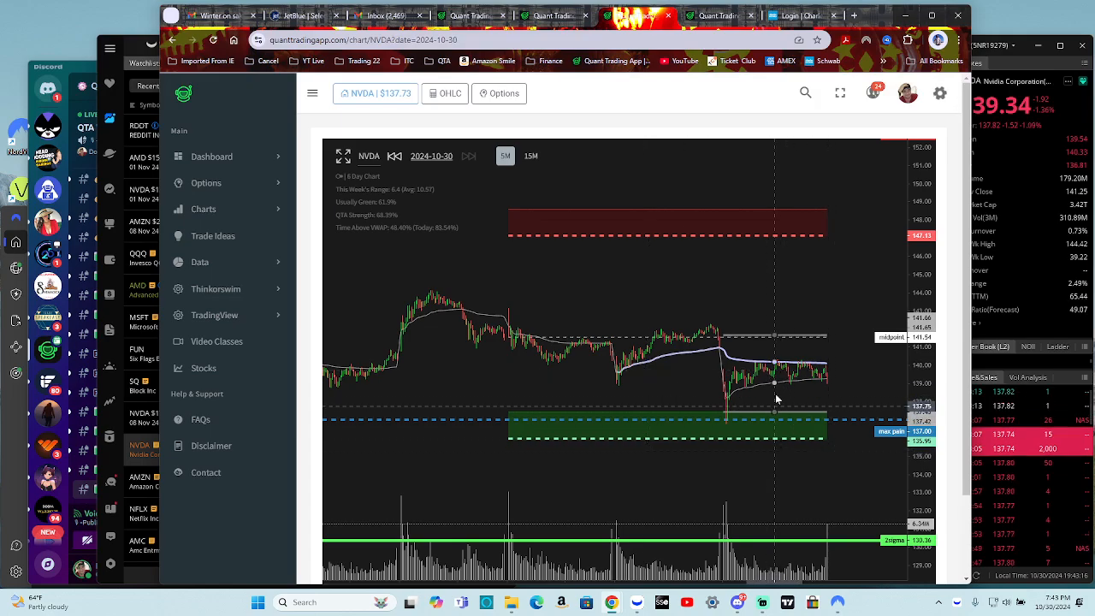
mouse_move(579, 356)
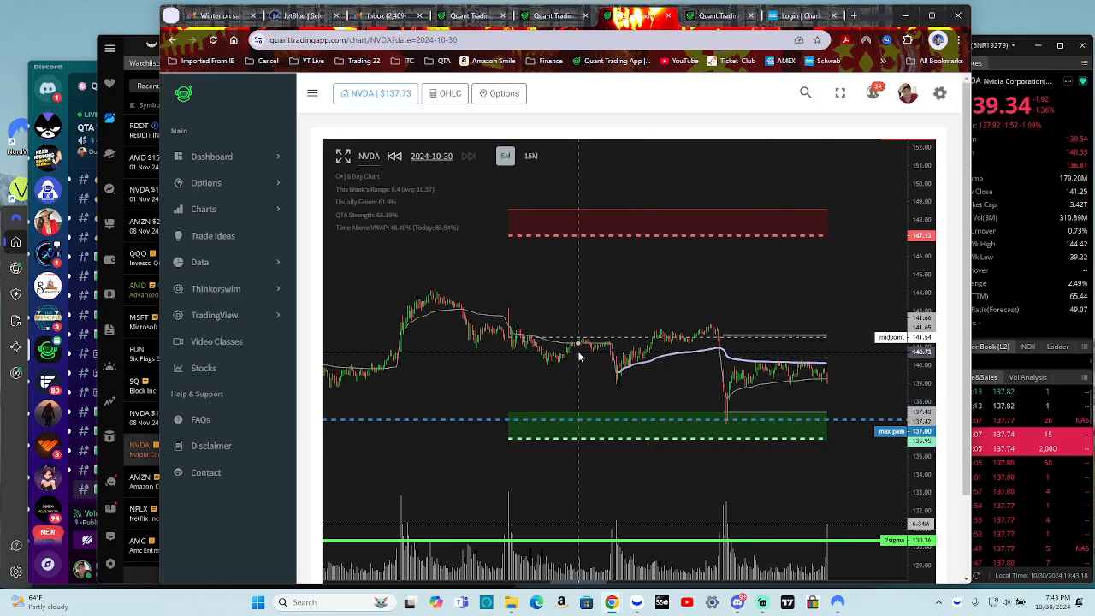
mouse_move(719, 248)
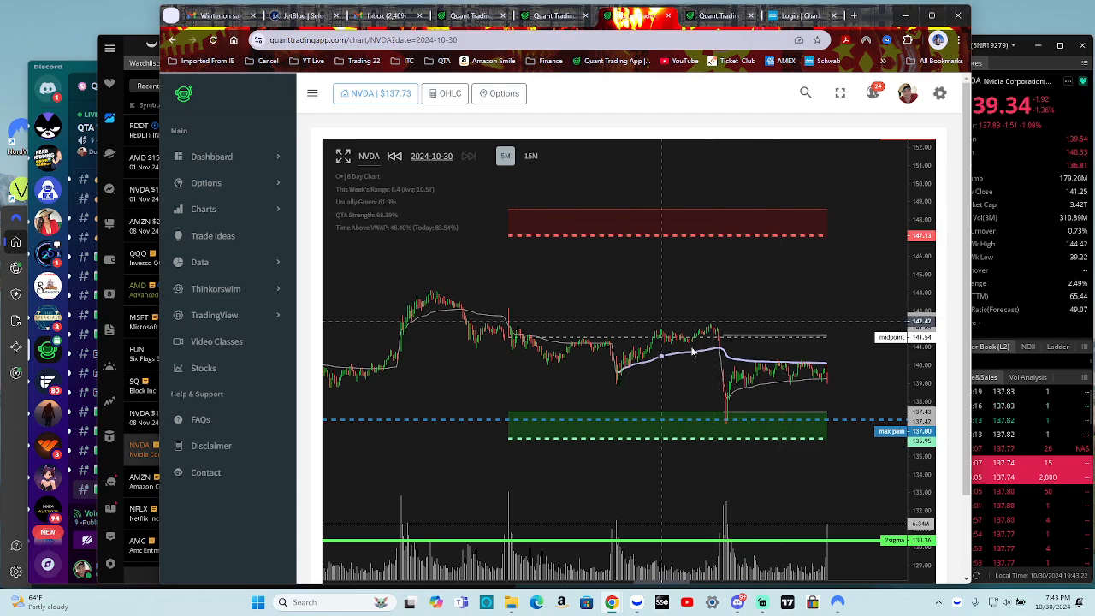
mouse_move(746, 407)
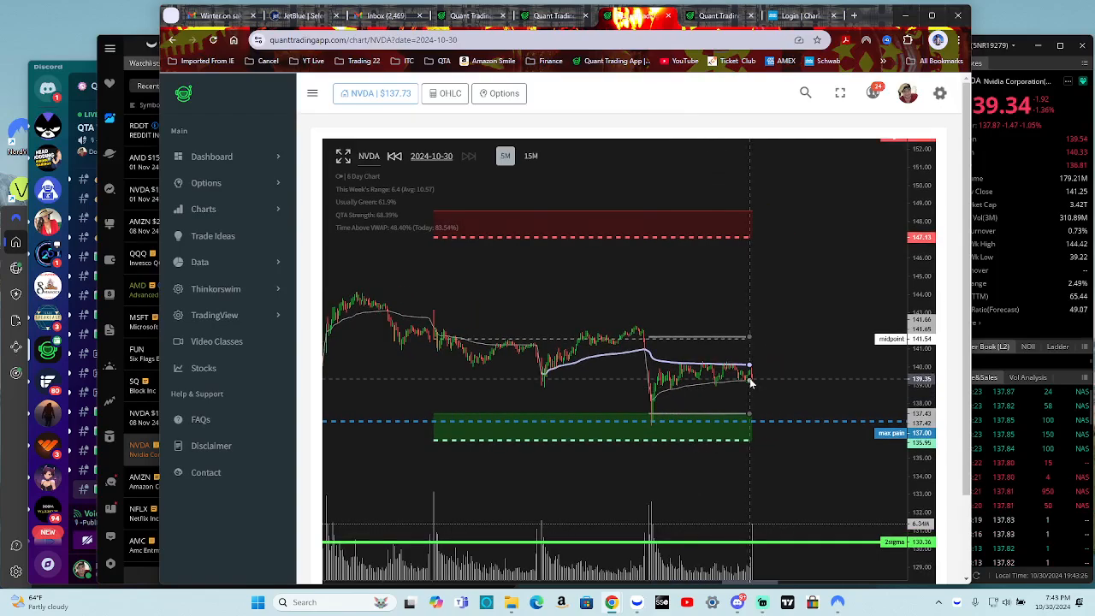
mouse_move(780, 412)
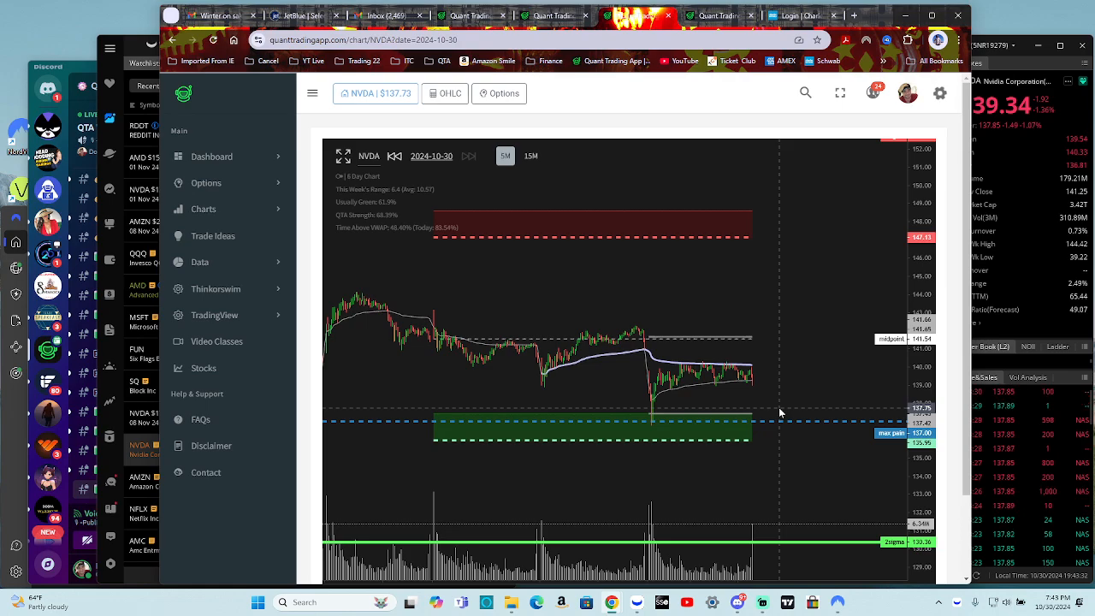
mouse_move(848, 377)
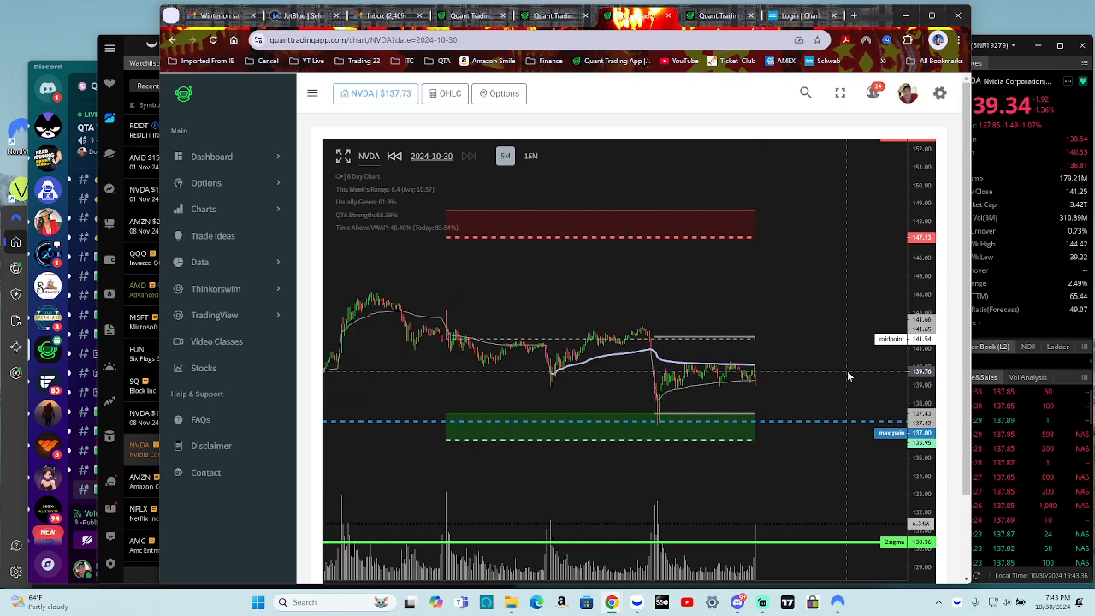
mouse_move(850, 349)
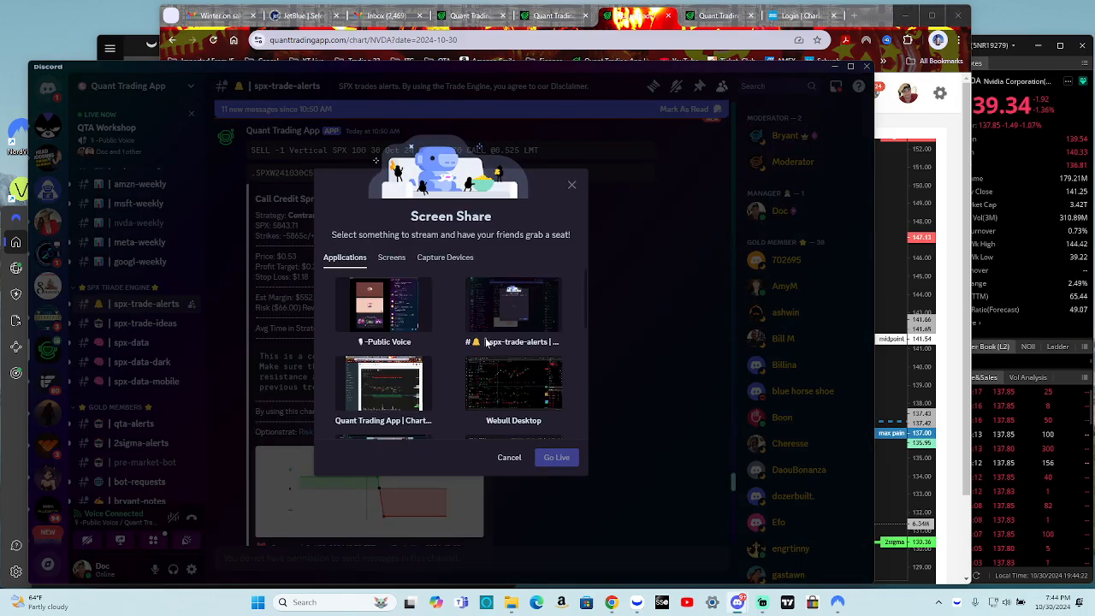
Step: Show #spx-trade-alerts and scroll through the Oct 30 Iron Condor and Iron Fly alerts with their closed results
click(392, 257)
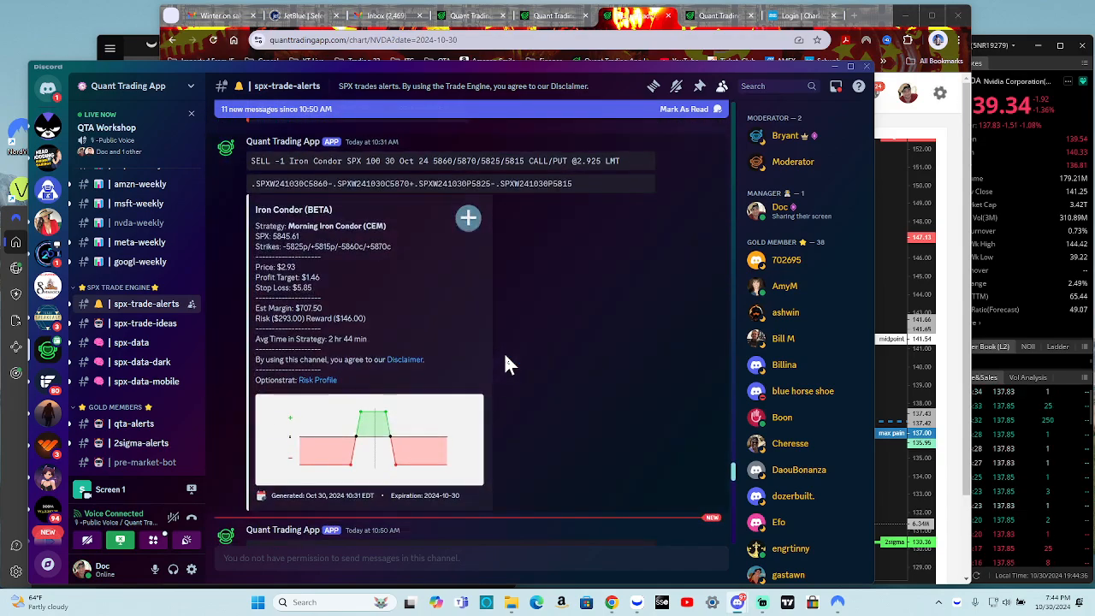
mouse_move(364, 304)
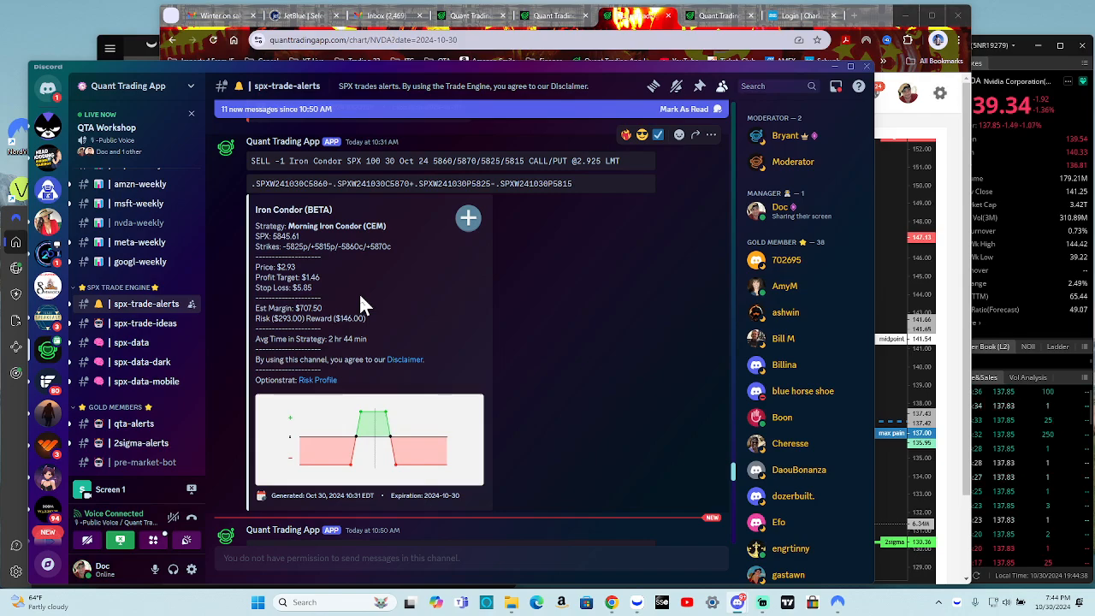
mouse_move(334, 308)
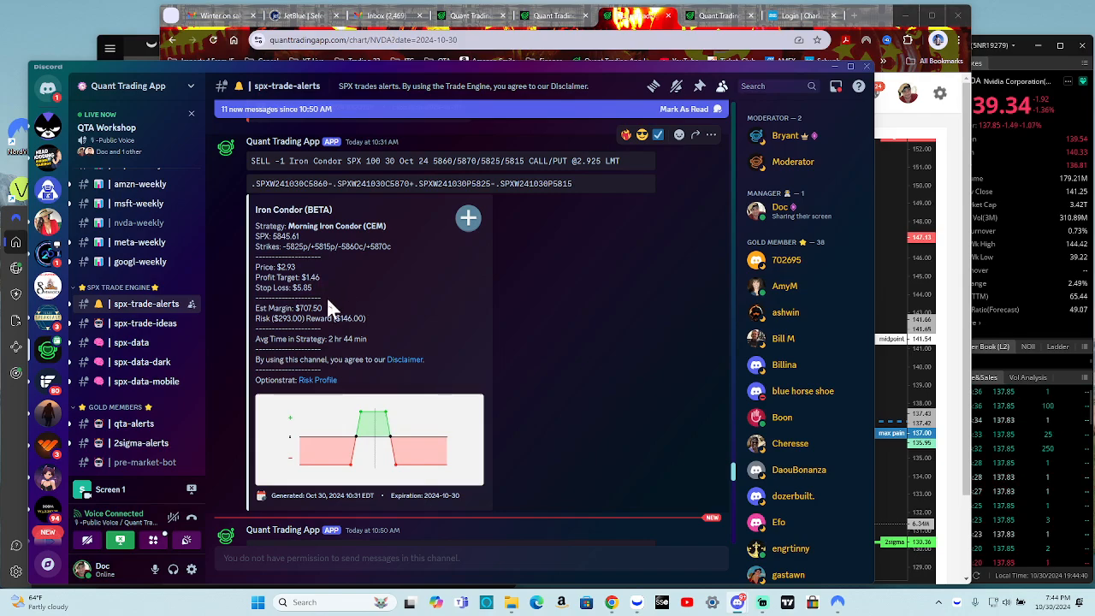
mouse_move(353, 361)
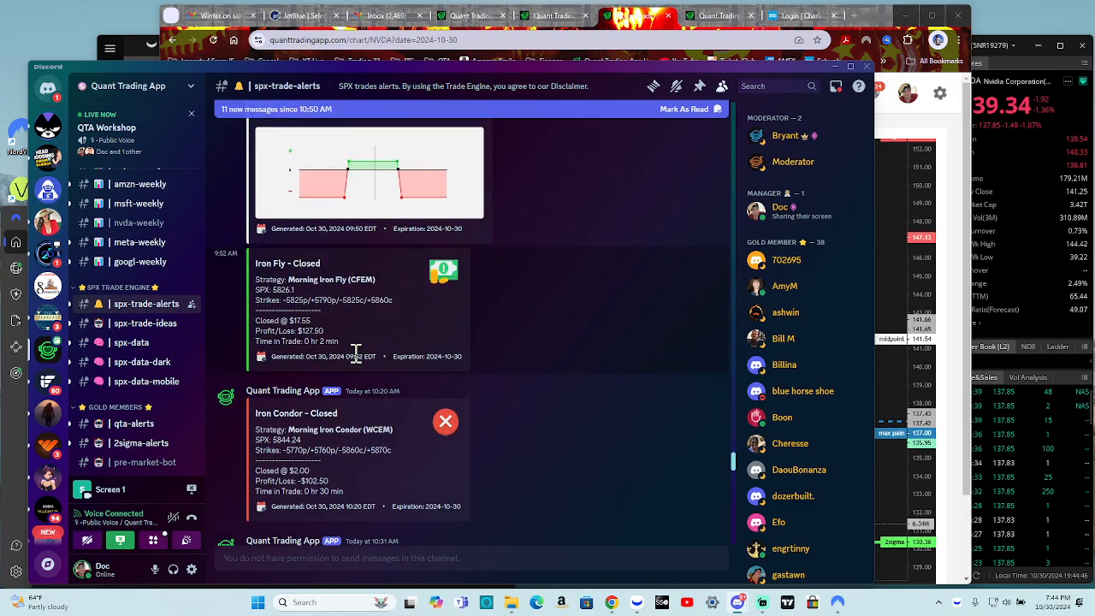
mouse_move(377, 360)
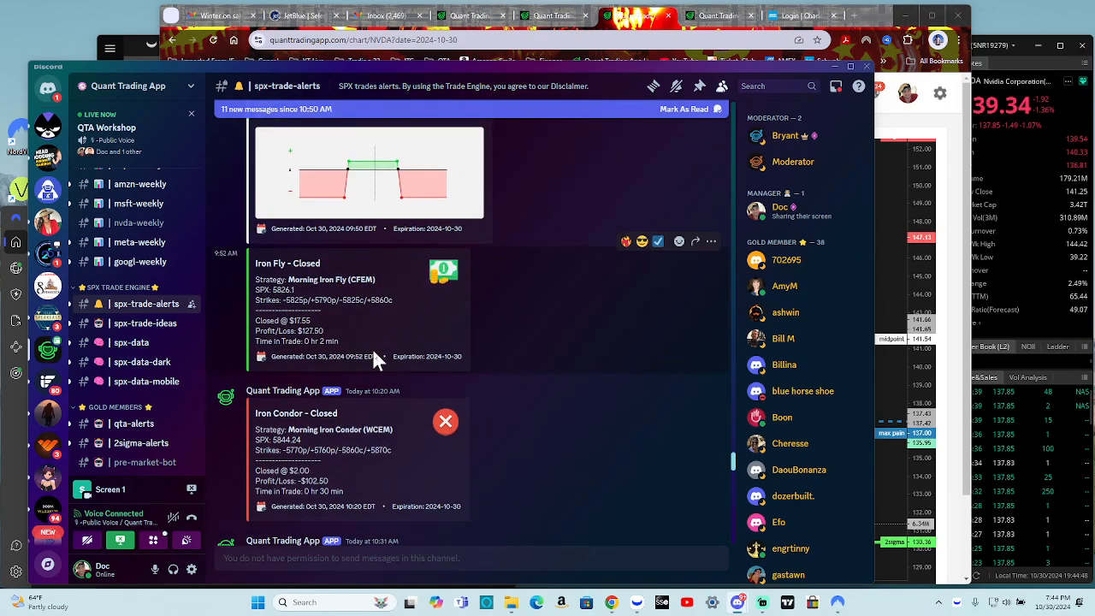
mouse_move(348, 341)
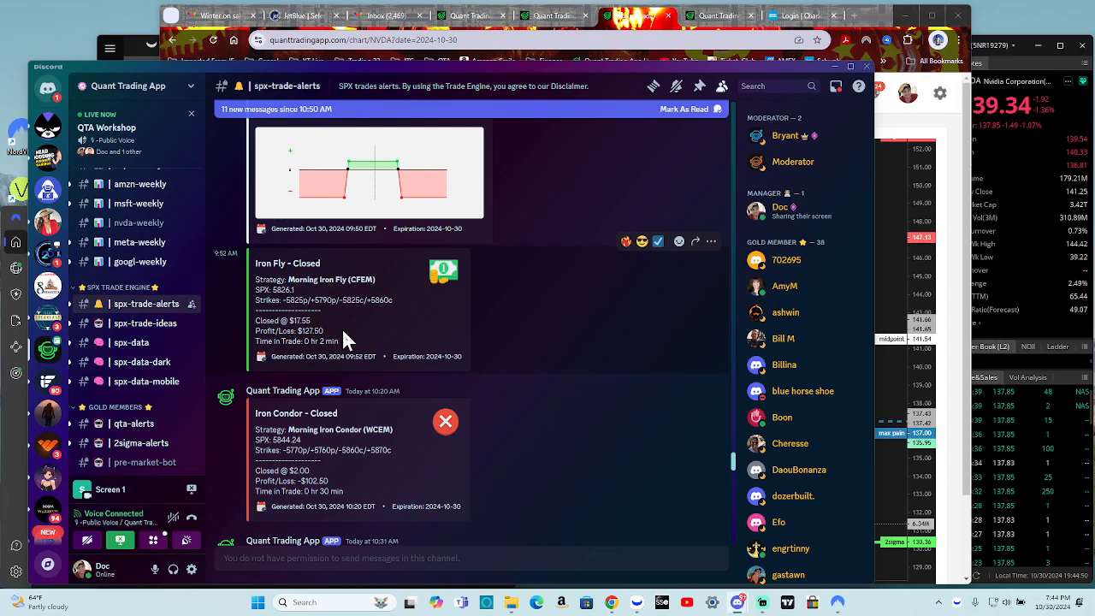
scroll(up, 3)
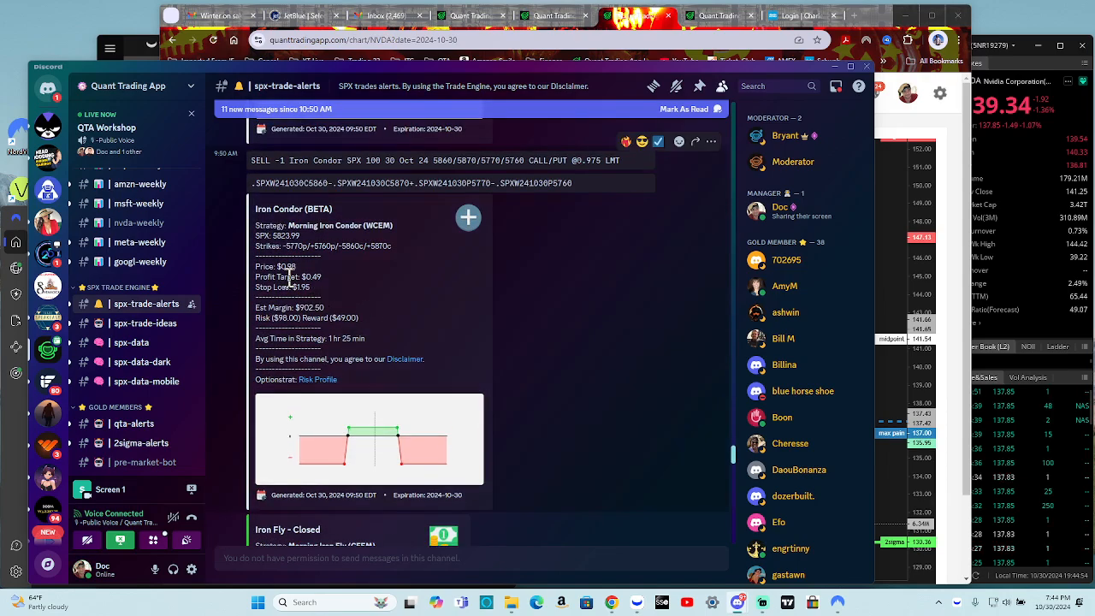
mouse_move(327, 293)
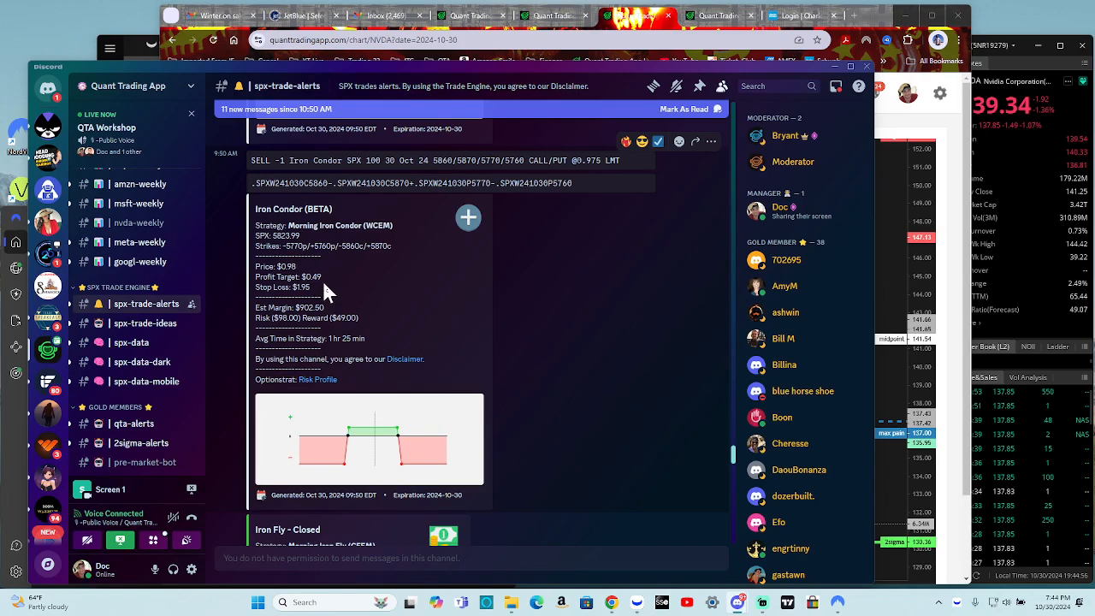
mouse_move(325, 301)
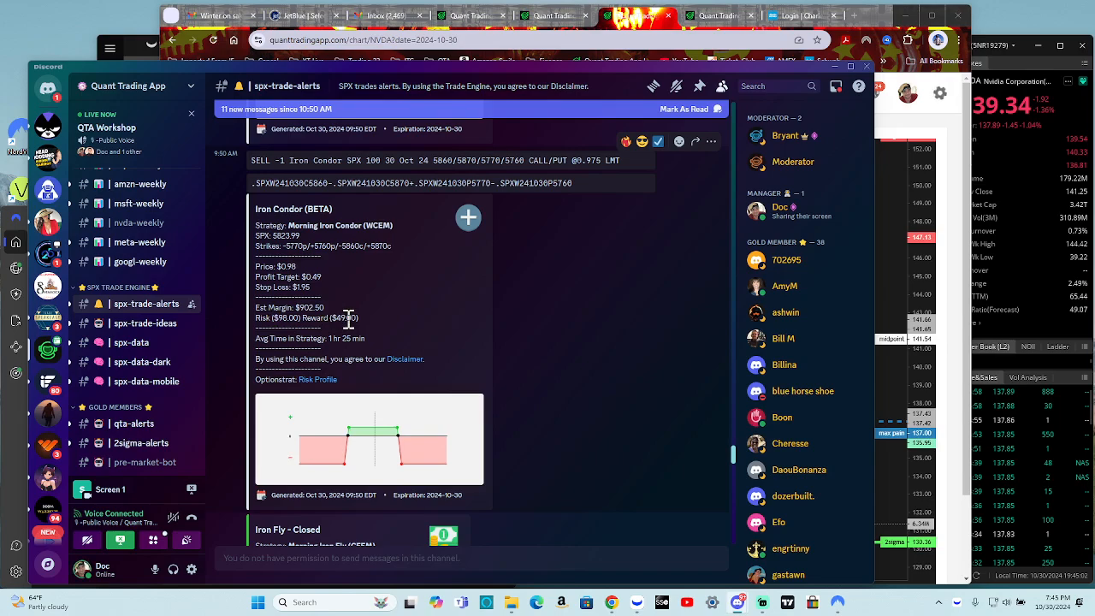
scroll(down, 3)
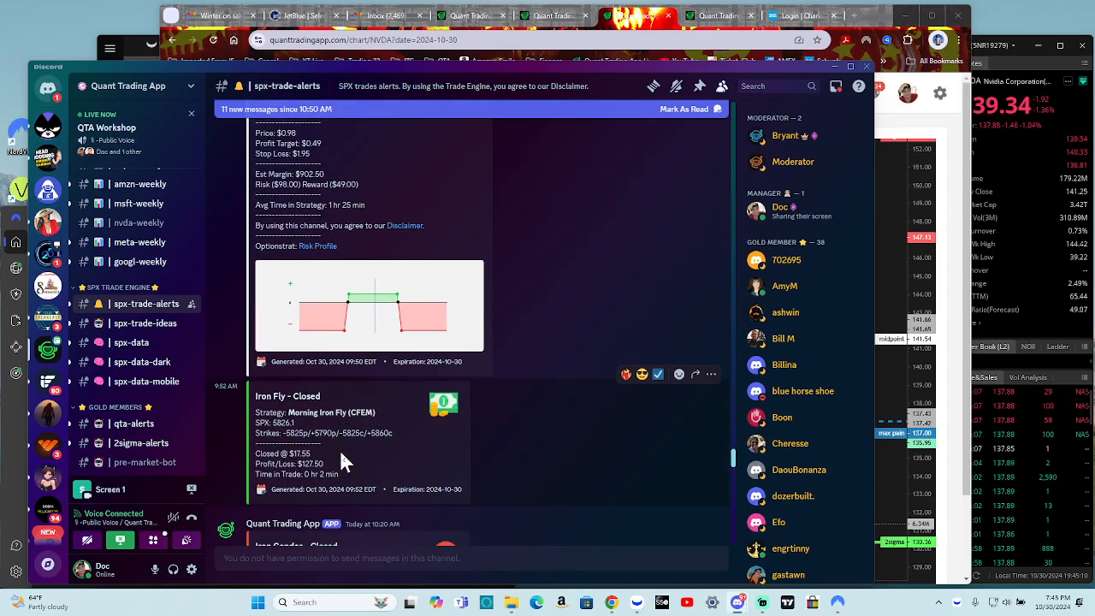
mouse_move(332, 492)
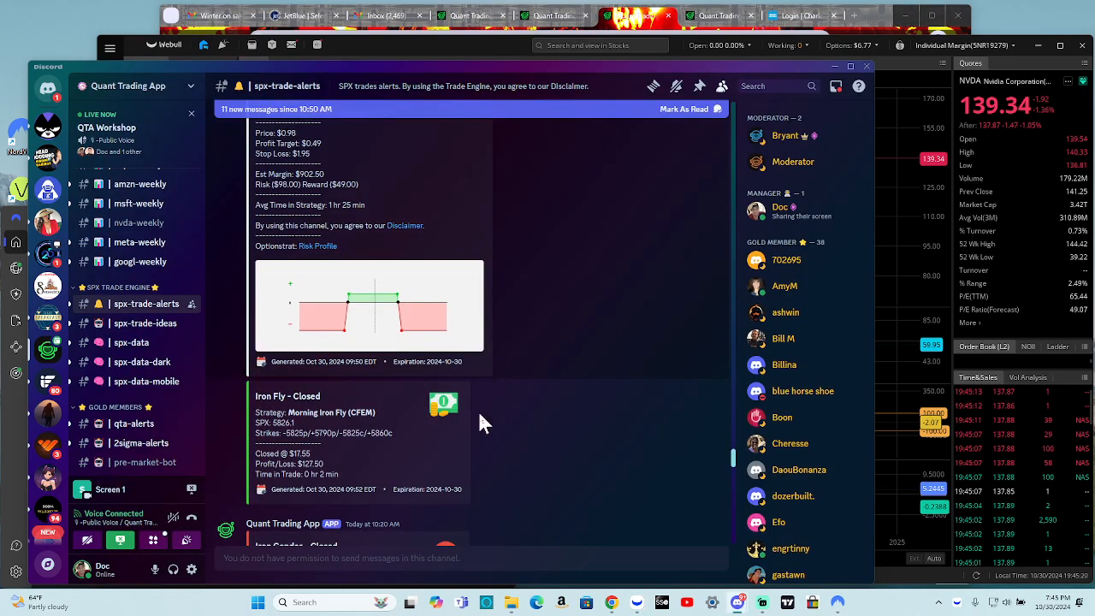
scroll(down, 3)
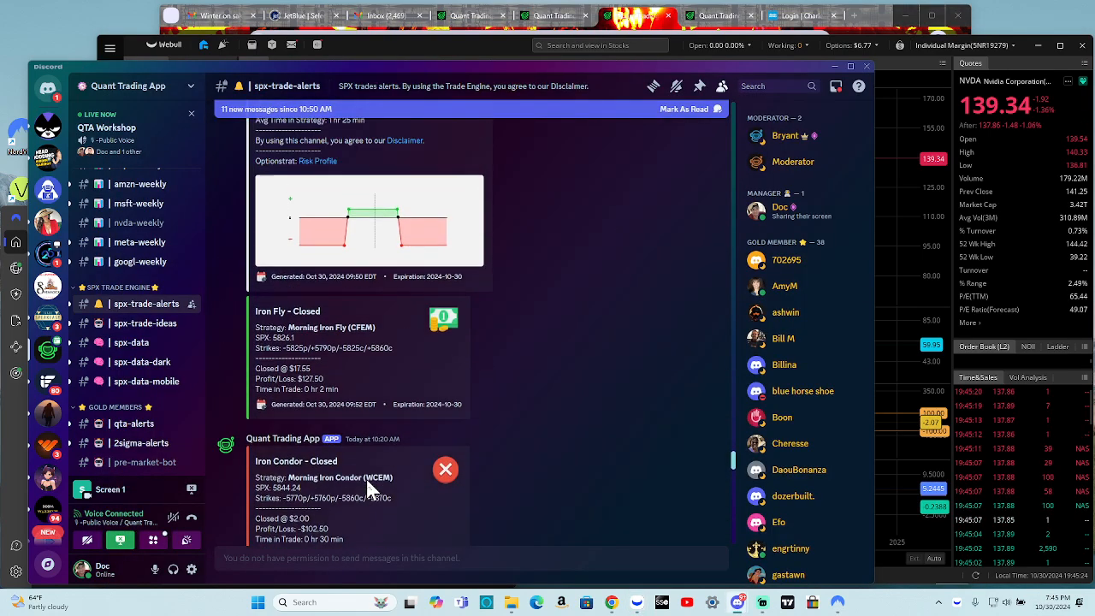
scroll(up, 3)
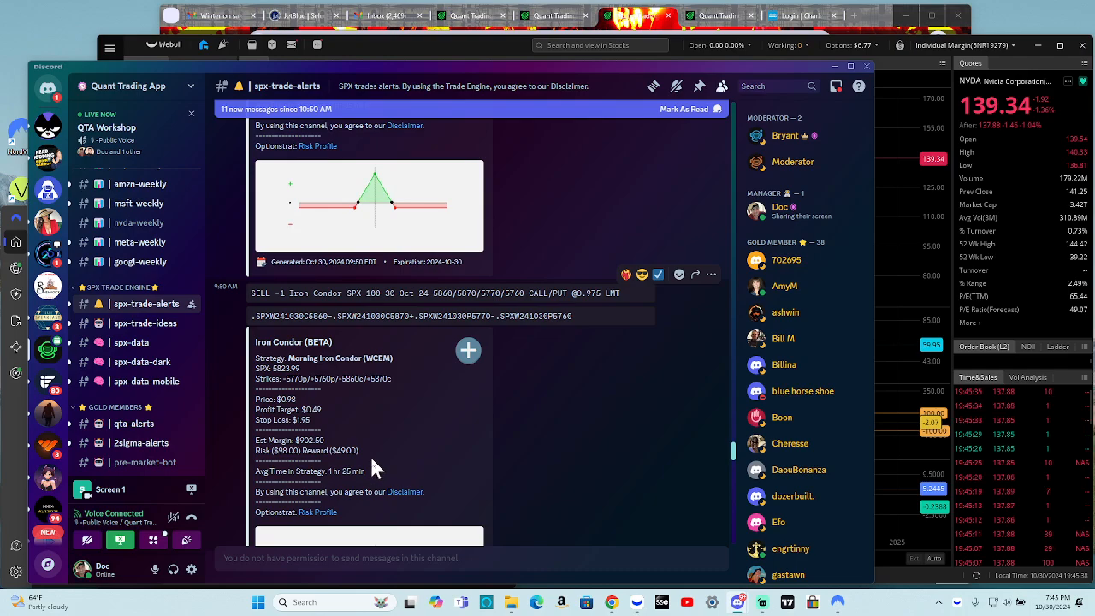
mouse_move(561, 381)
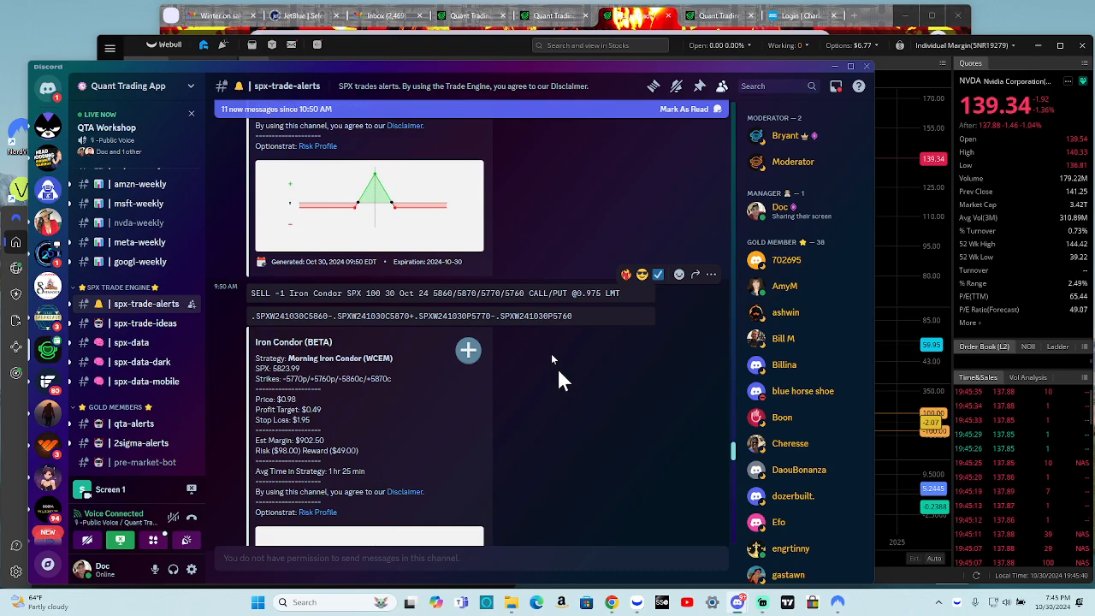
mouse_move(453, 430)
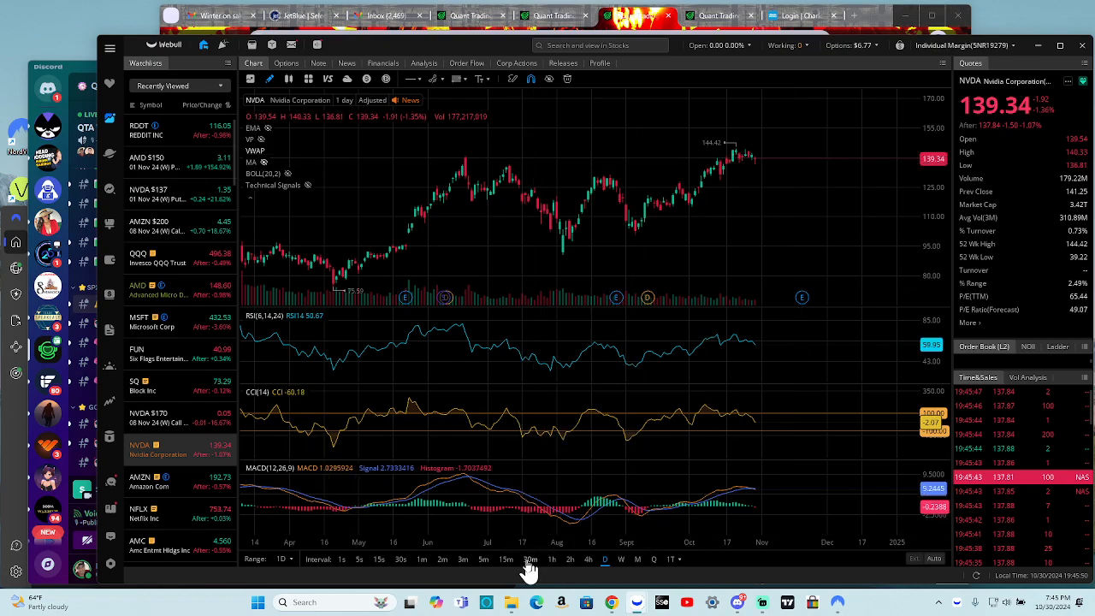
Step: Switch Webull's NVDA chart to 15-minute candles showing RSI, CCI and MACD
click(506, 559)
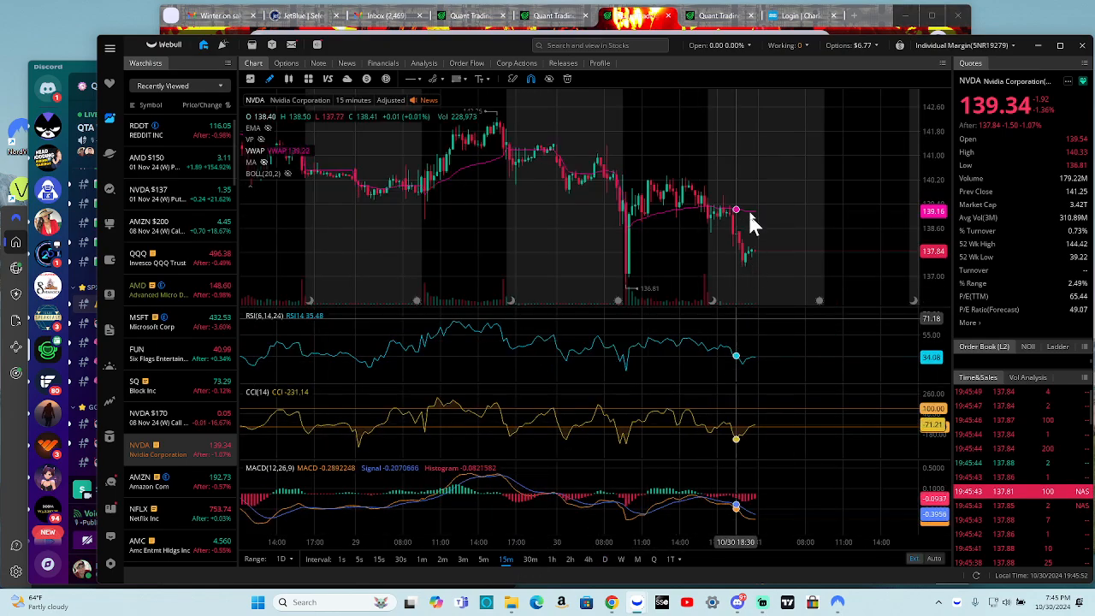
mouse_move(505, 231)
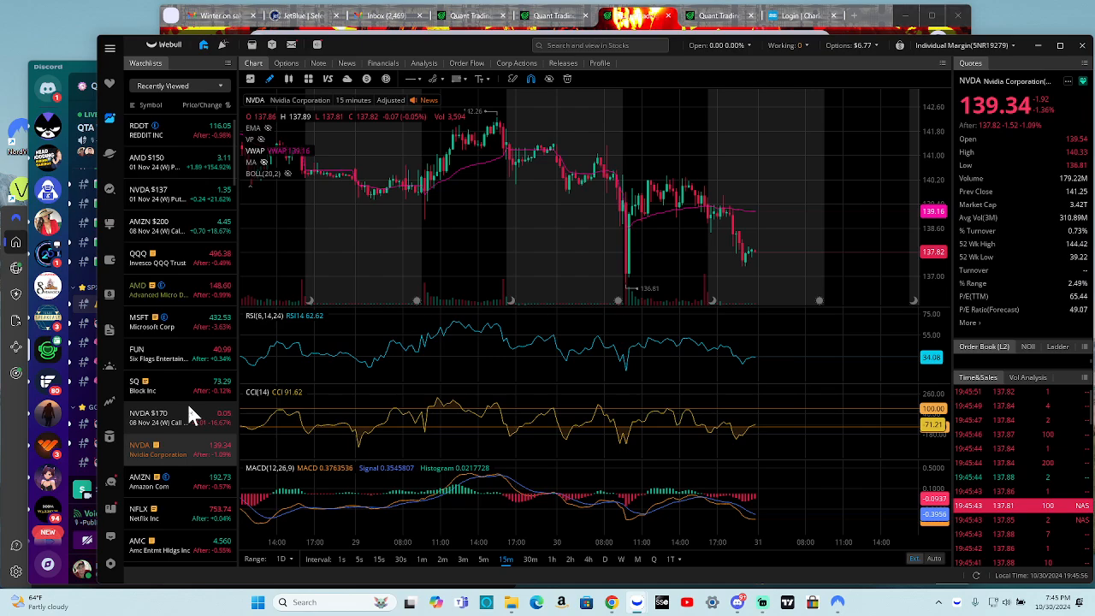
mouse_move(835, 218)
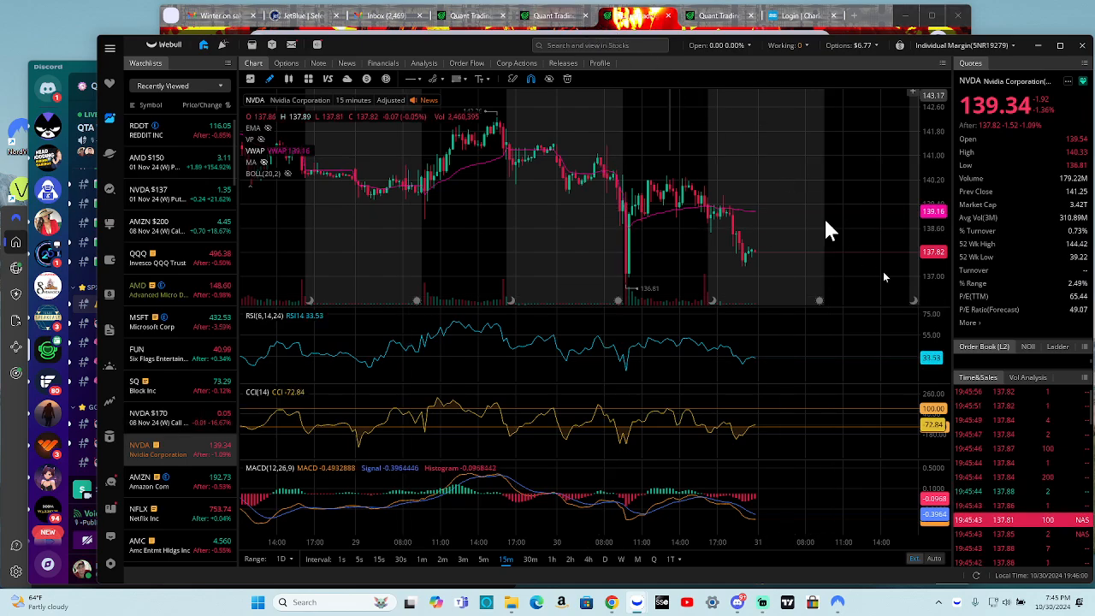
mouse_move(843, 128)
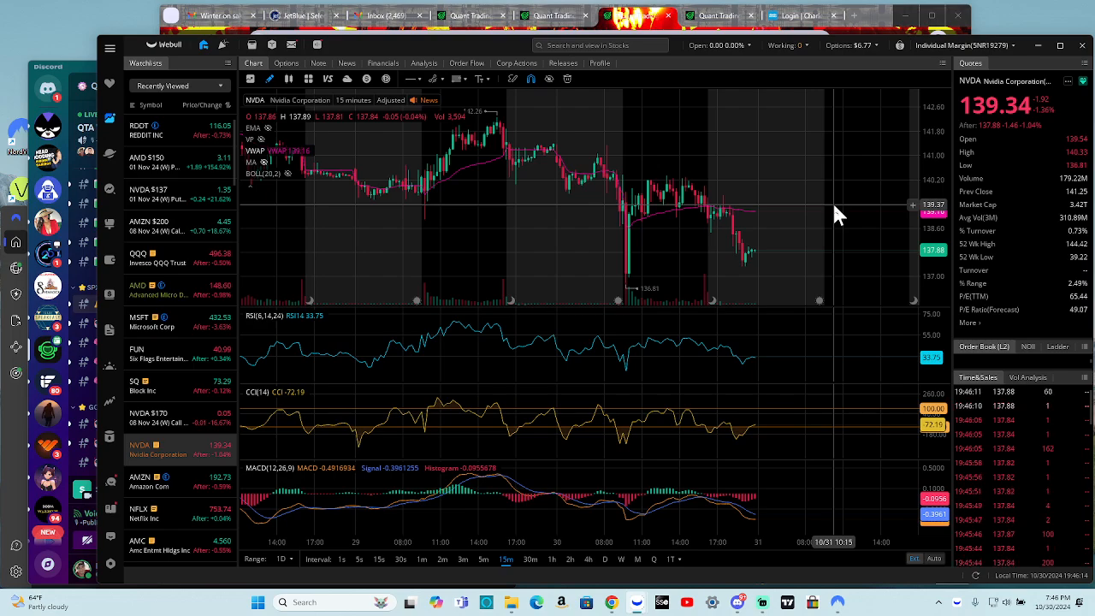
mouse_move(770, 261)
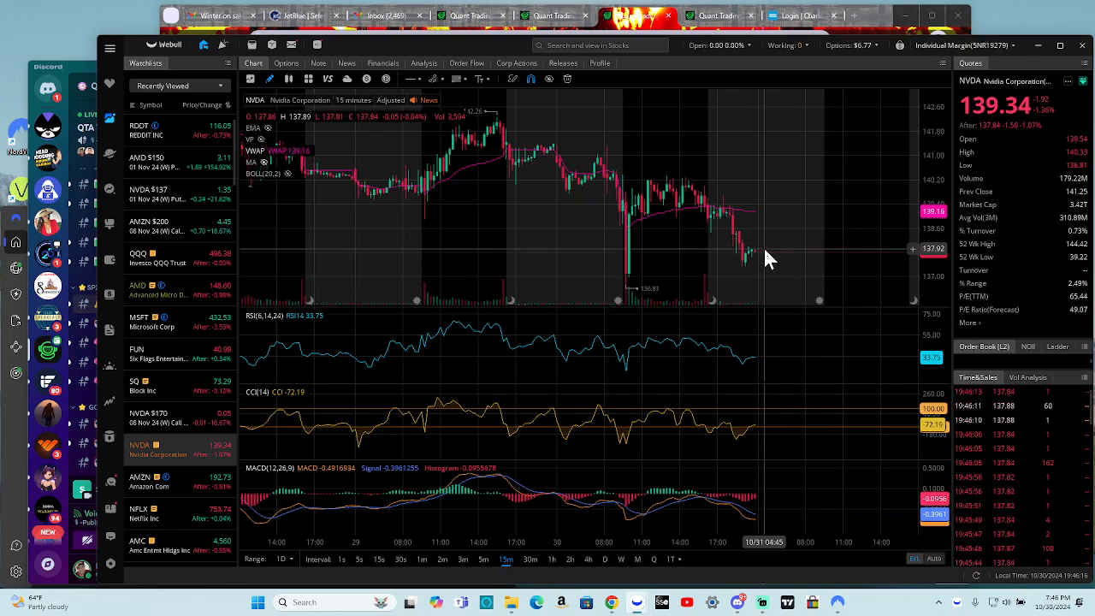
mouse_move(680, 179)
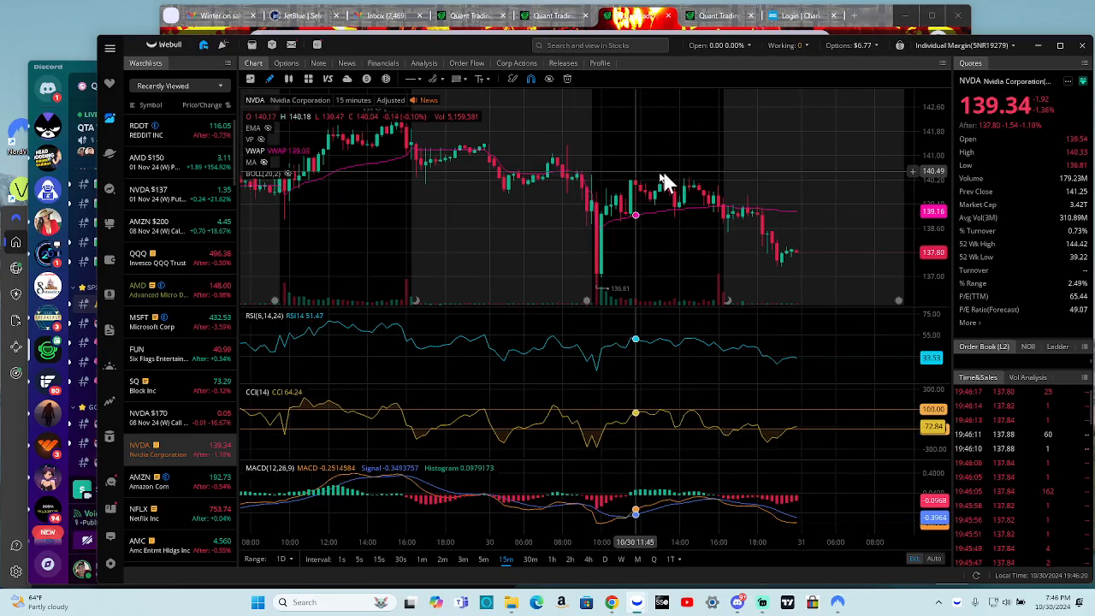
mouse_move(513, 201)
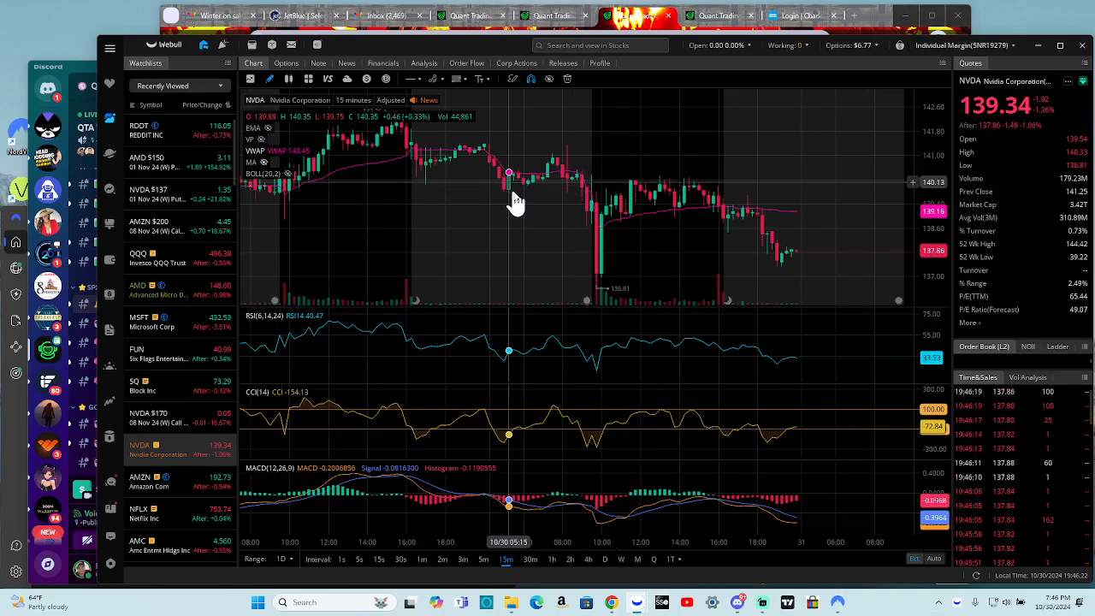
mouse_move(688, 179)
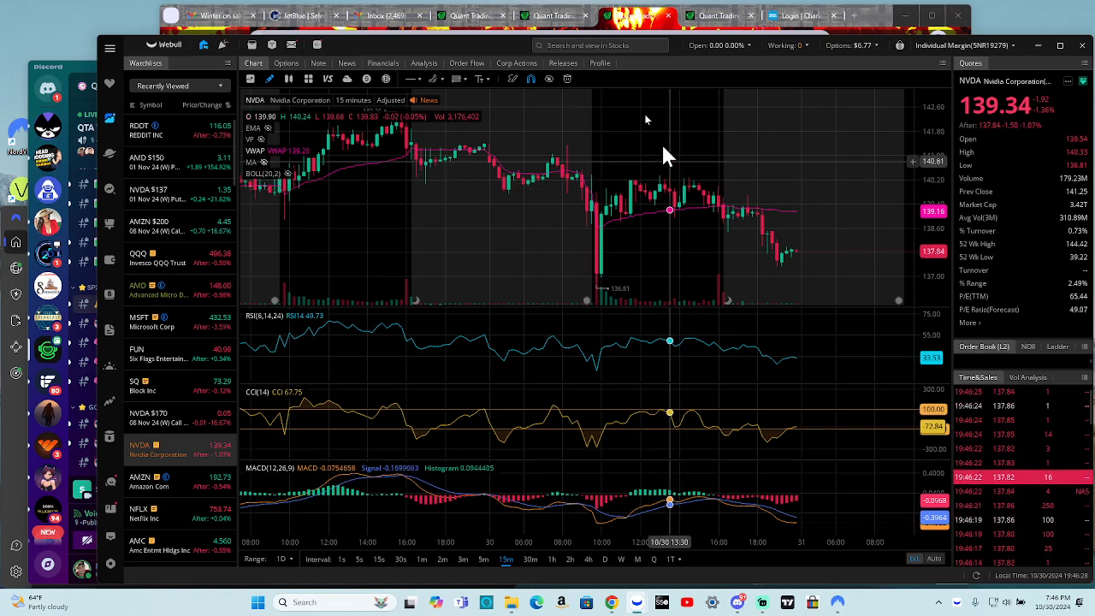
mouse_move(539, 30)
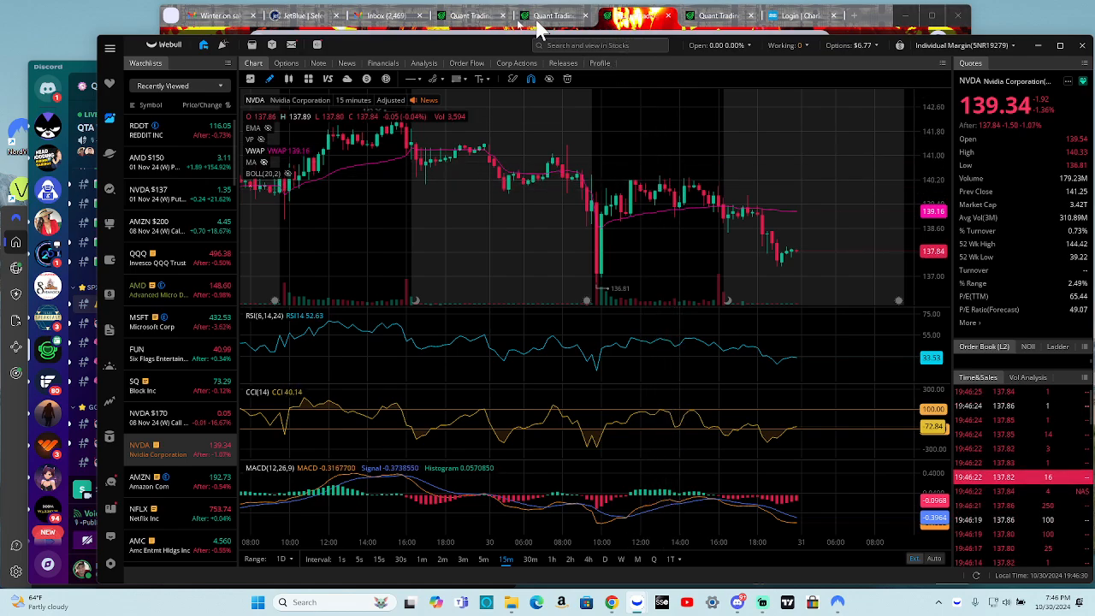
mouse_move(637, 26)
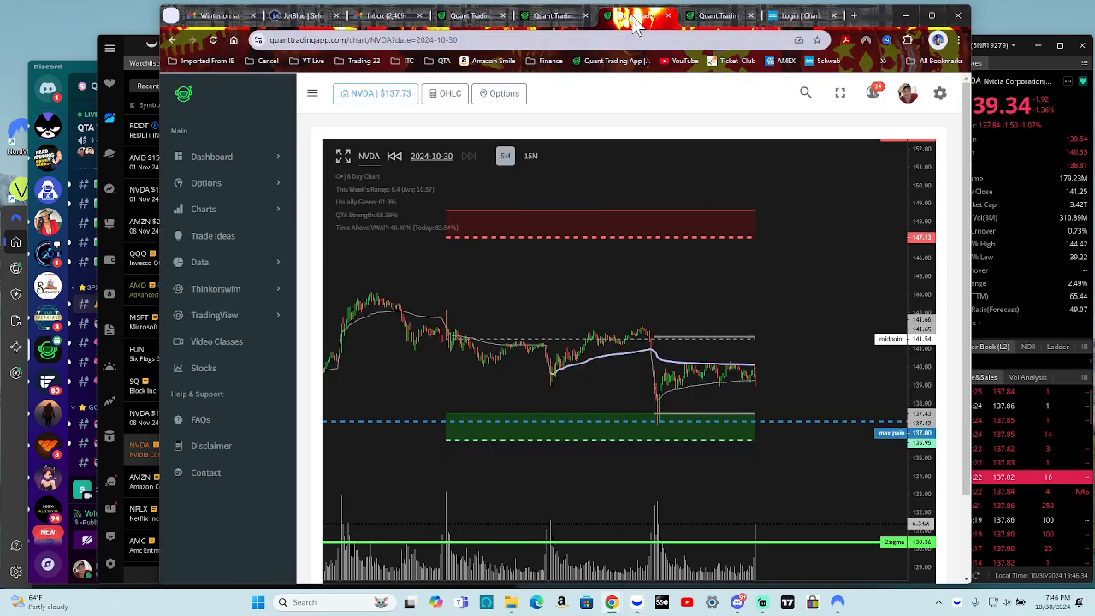
mouse_move(703, 372)
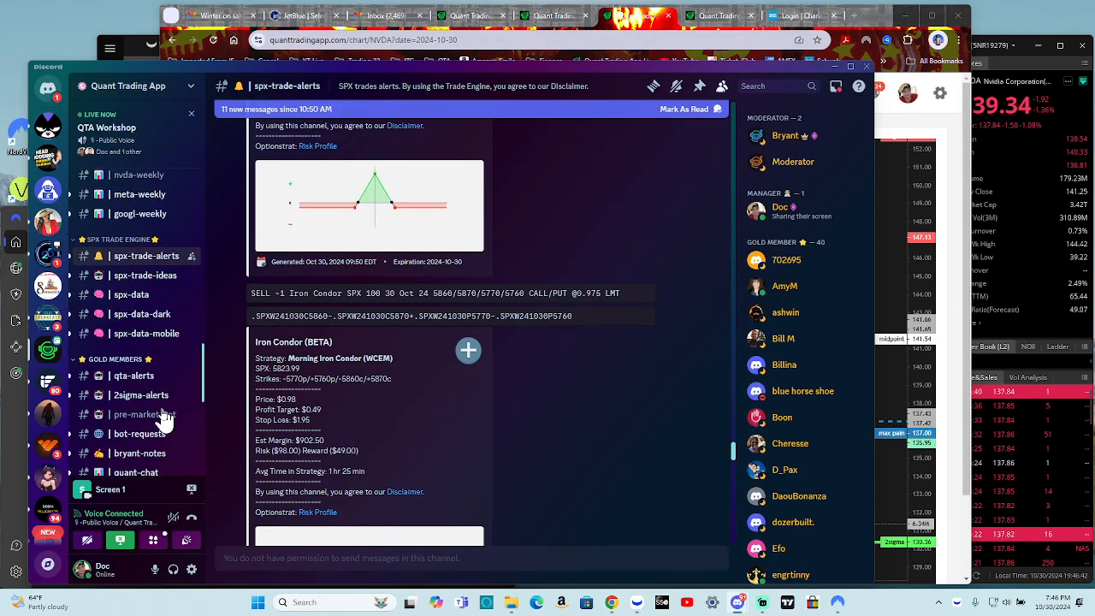
scroll(up, 3)
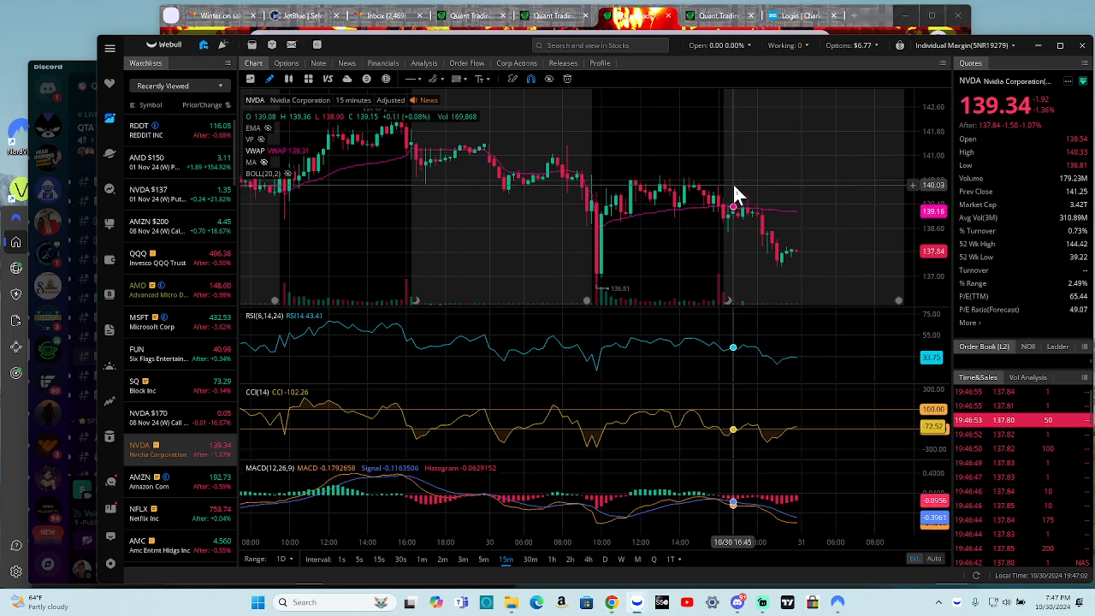
mouse_move(675, 185)
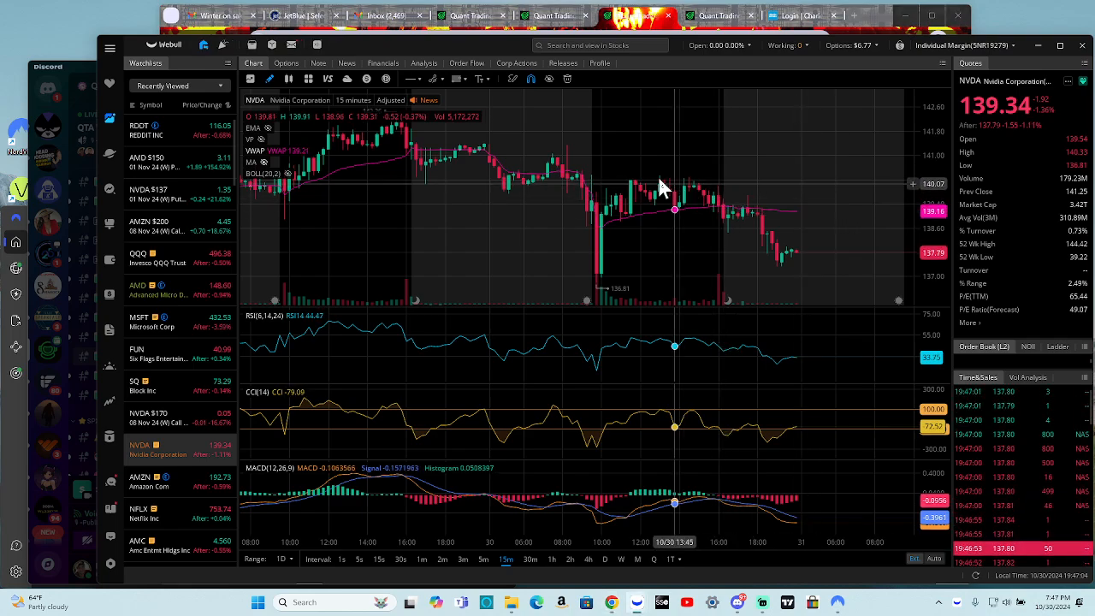
mouse_move(659, 188)
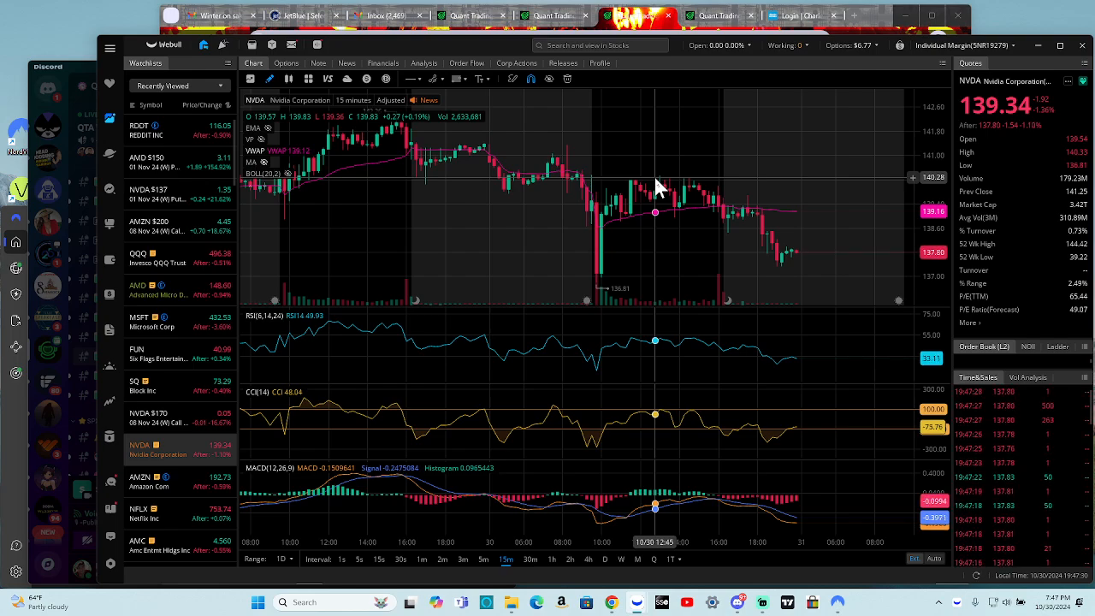
mouse_move(885, 207)
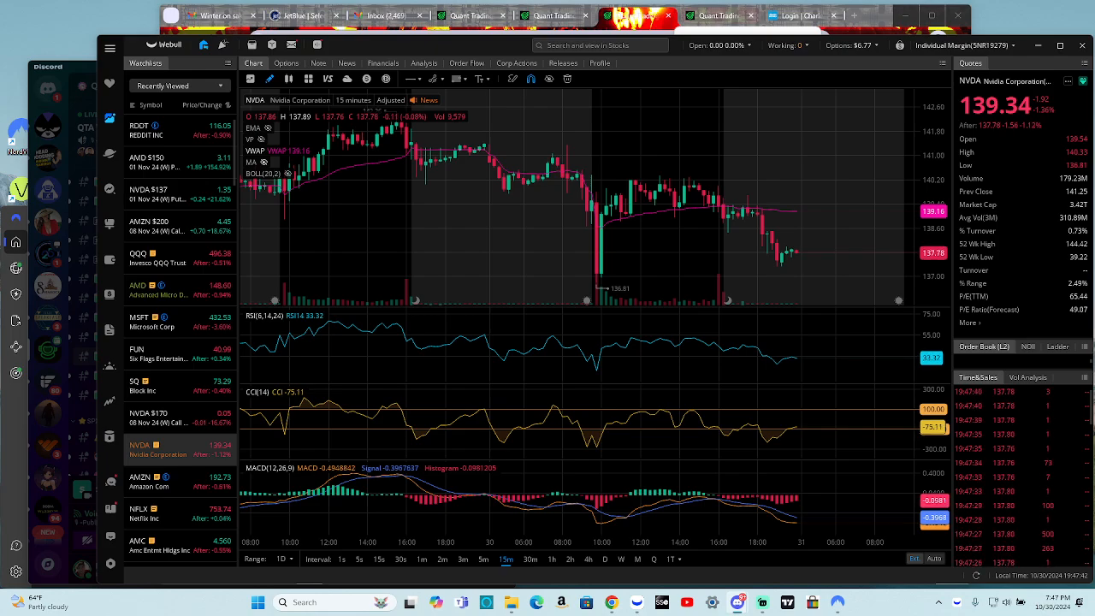
mouse_move(1013, 319)
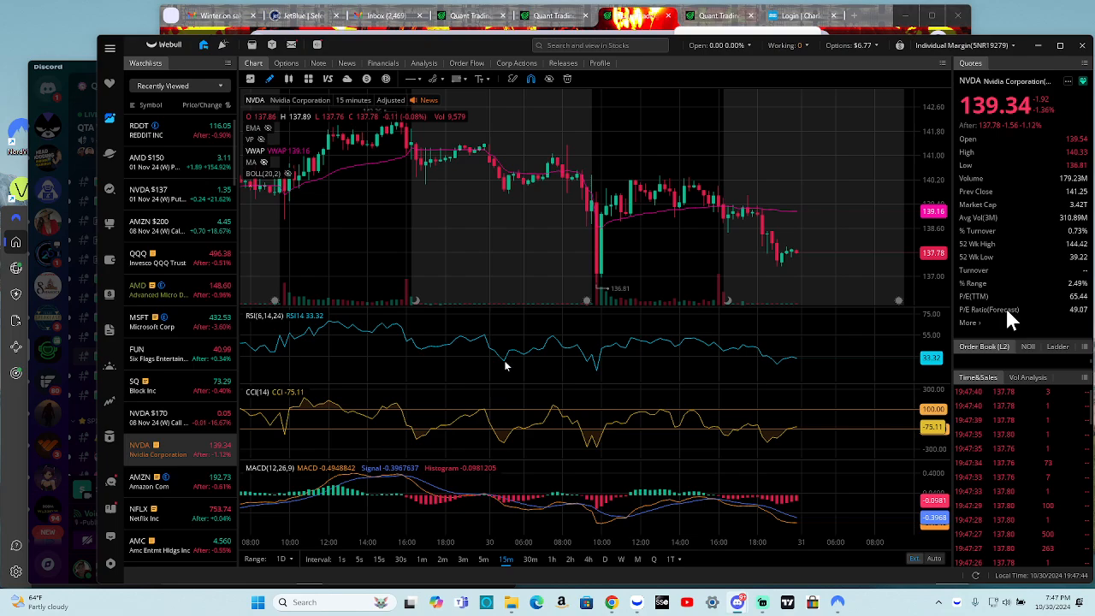